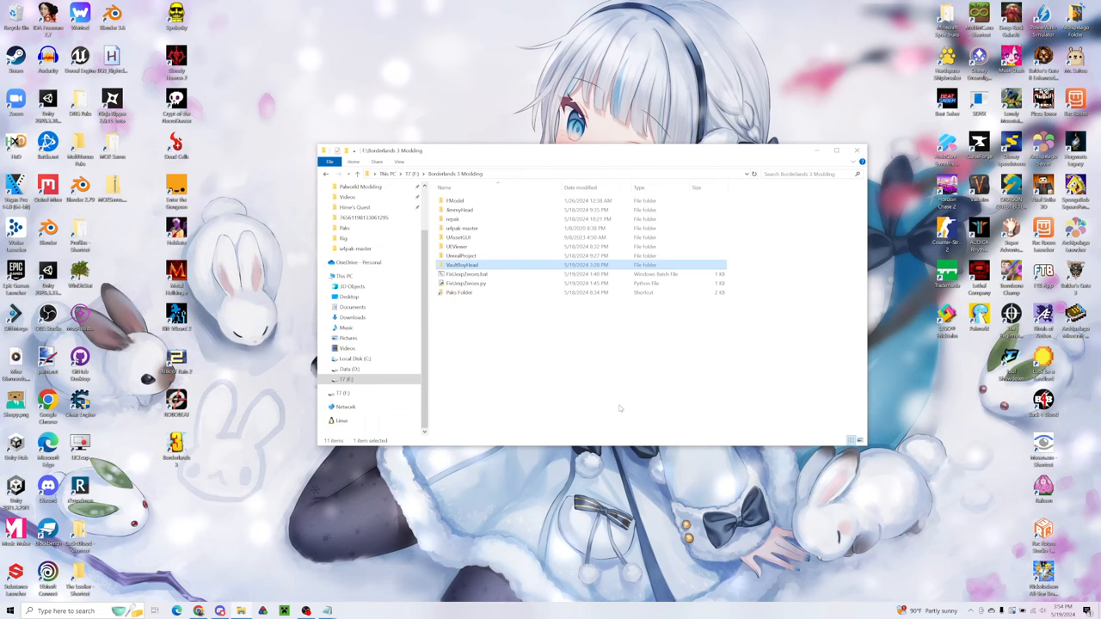
mouse_move(616, 406)
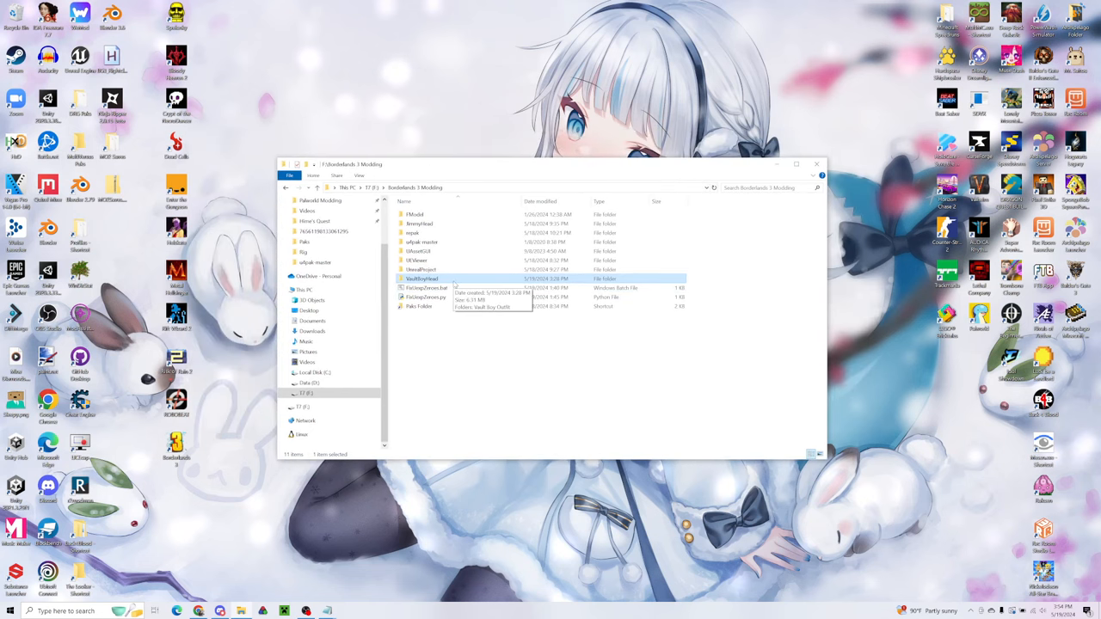
- Browse from the VaultBoyHead folder into Borderlands 3 Modding > UEViewer and select umodel_win32.exe
double_click(422, 278)
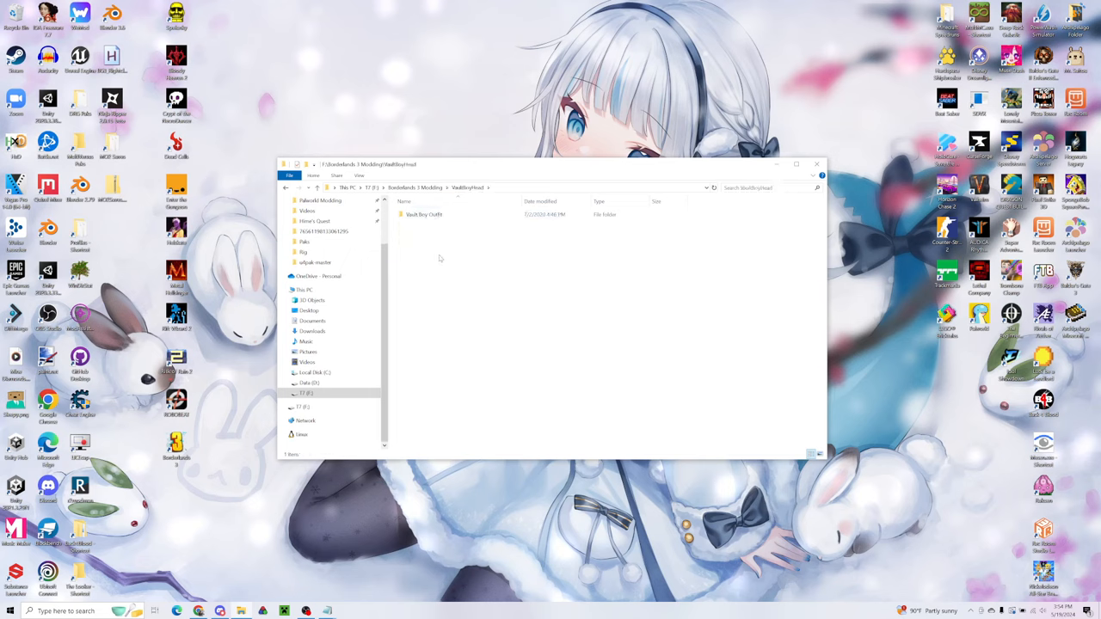
double_click(423, 213)
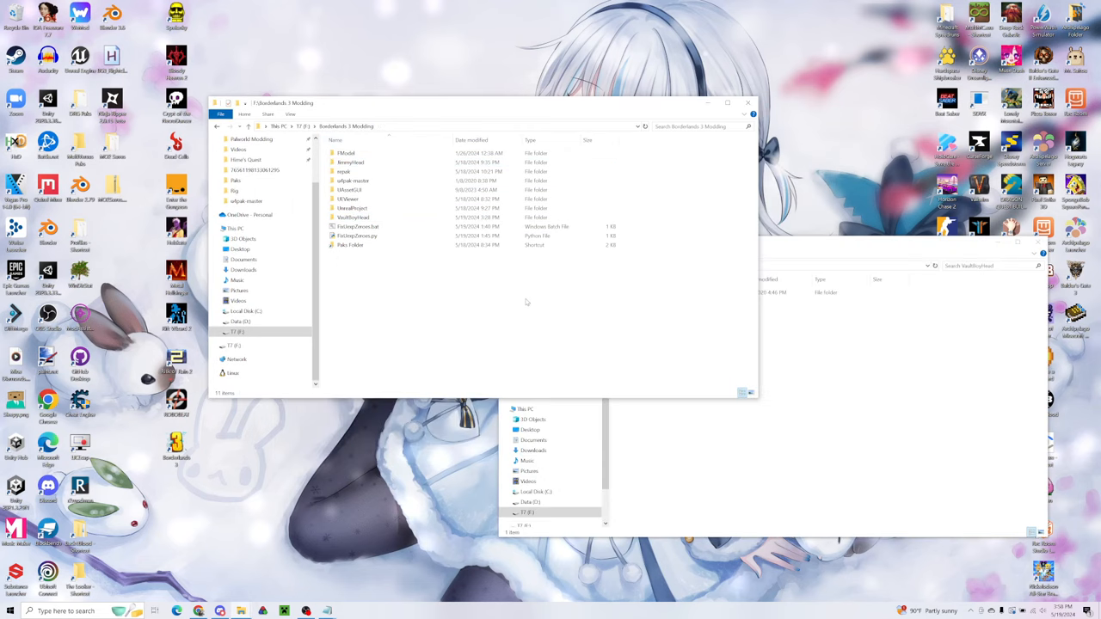
click(351, 208)
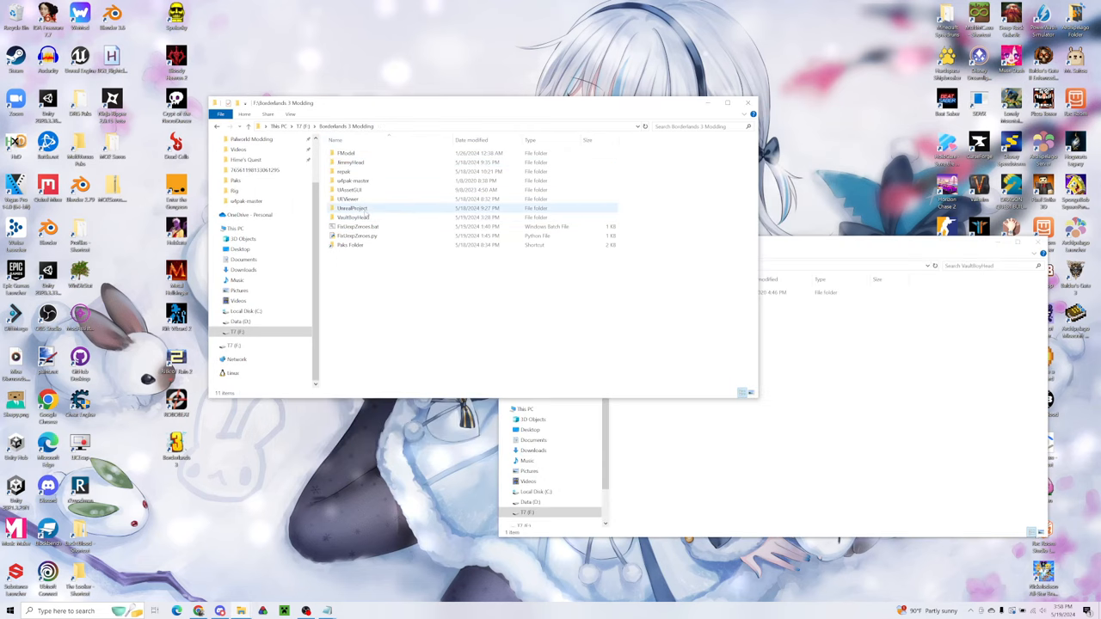
double_click(347, 199)
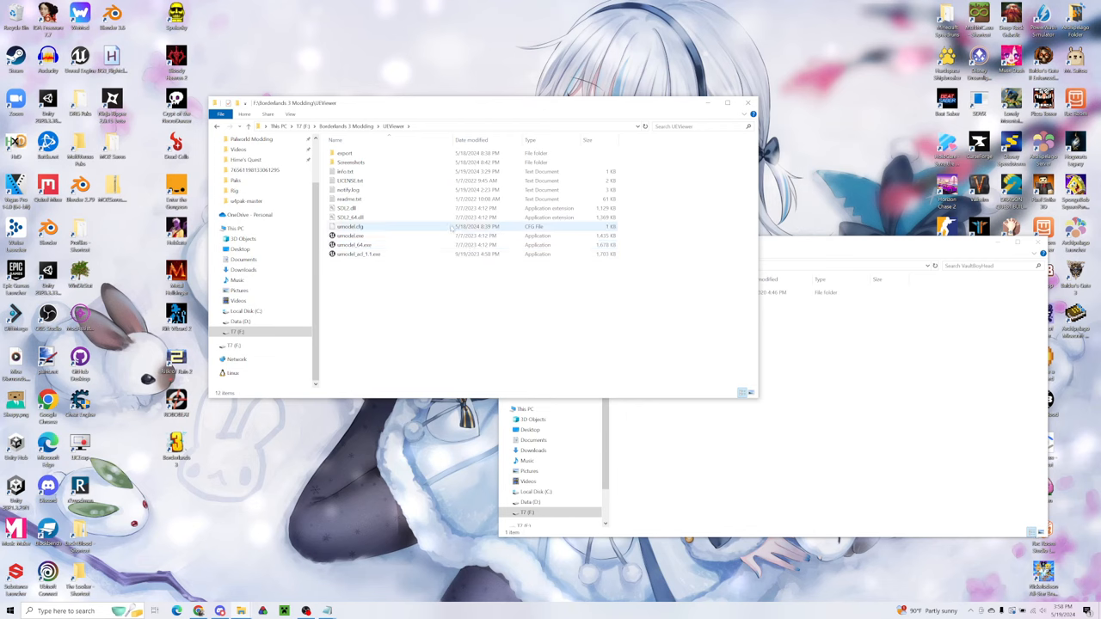
click(358, 255)
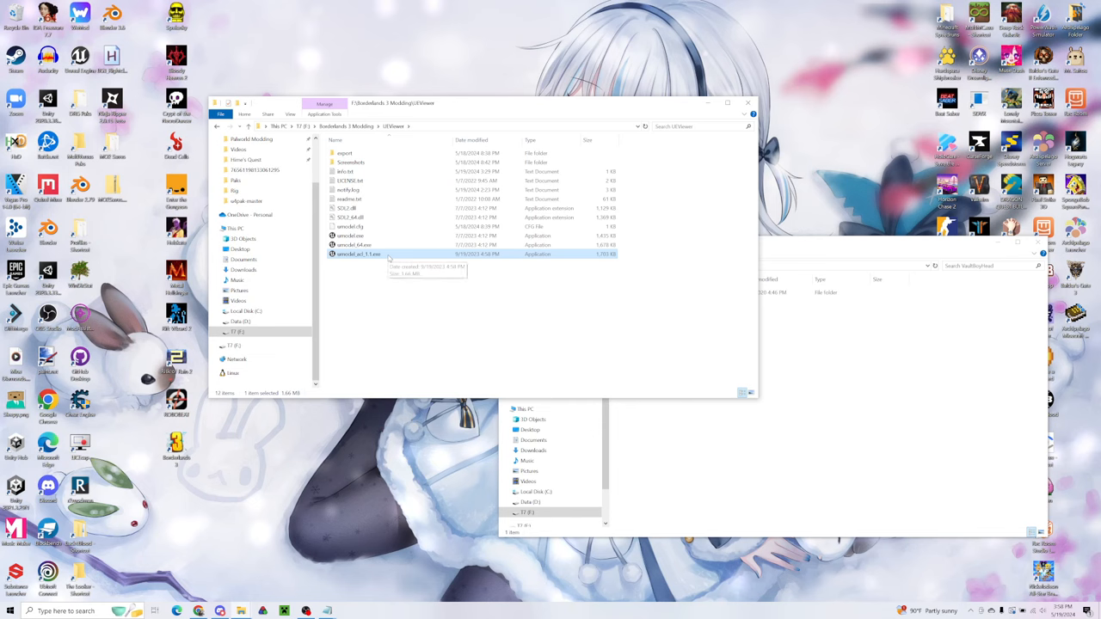
- Launch umodel with game override Unreal Engine 4 / Borderlands 3 and submit the AES encryption key
double_click(357, 254)
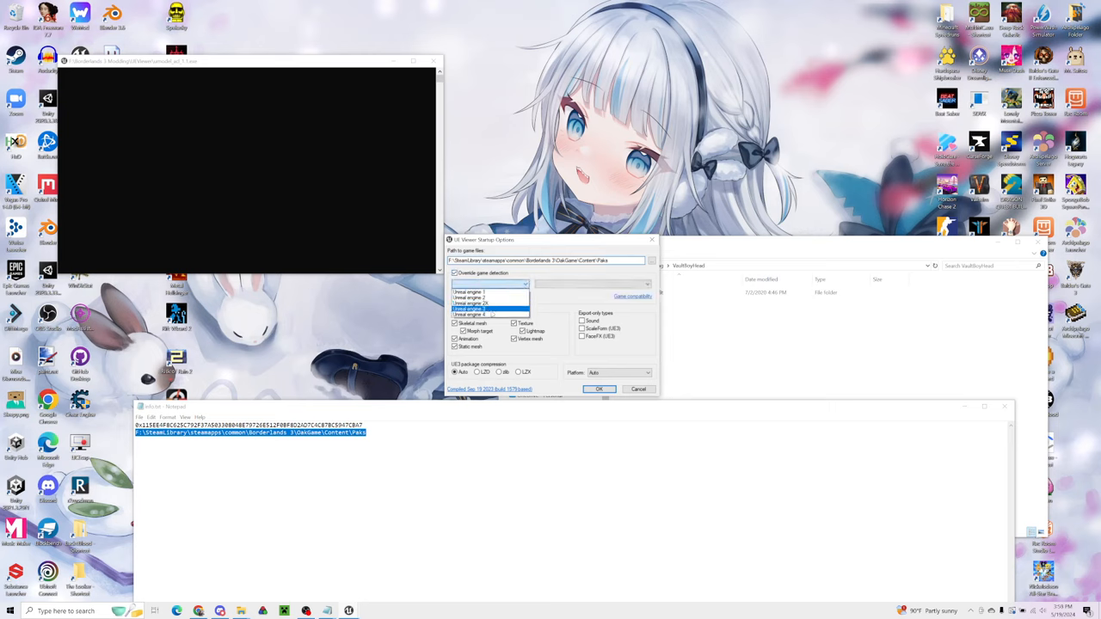
click(592, 284)
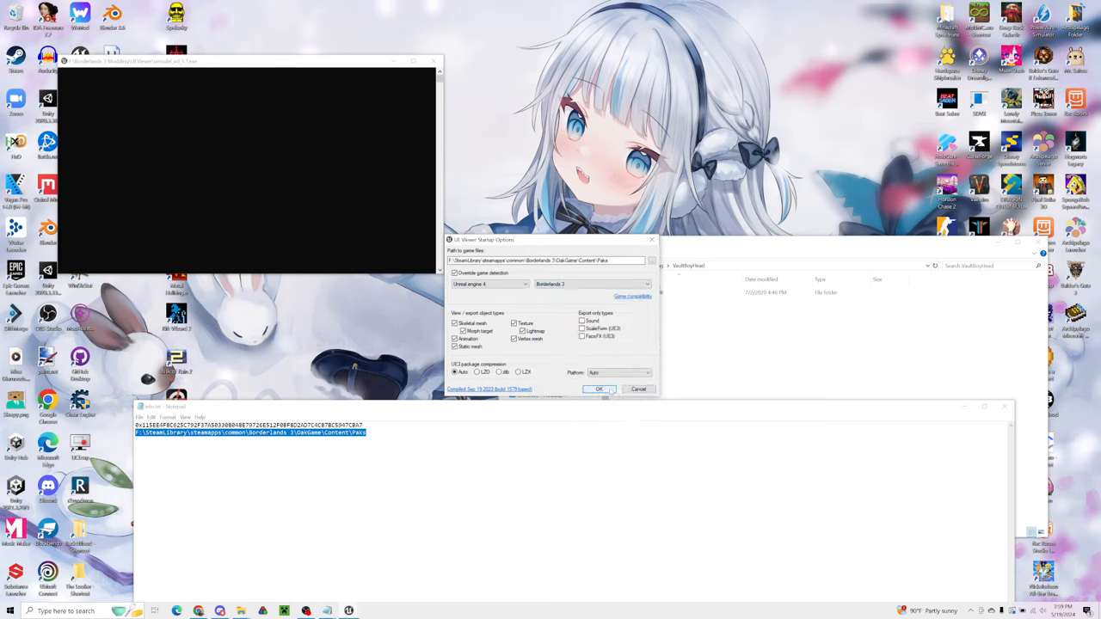
click(598, 388)
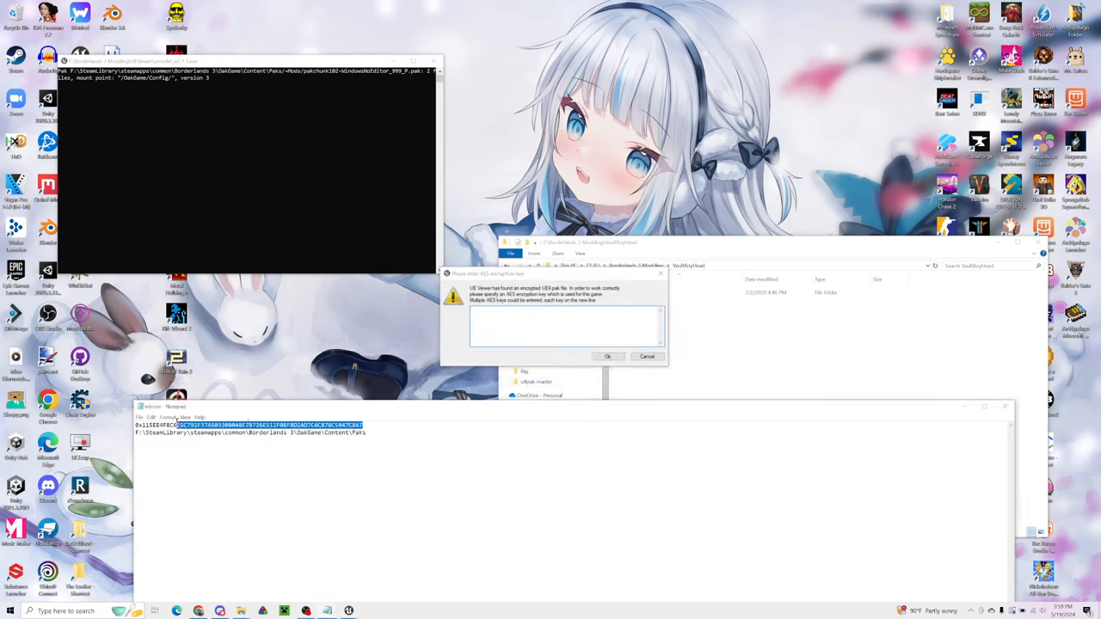
click(566, 327)
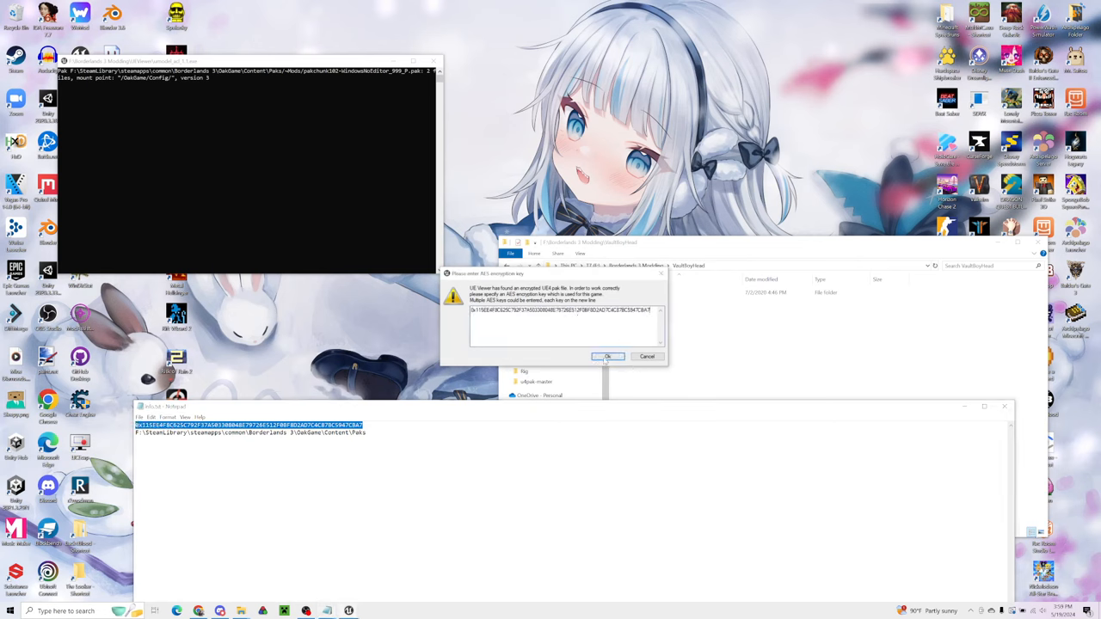
click(609, 356)
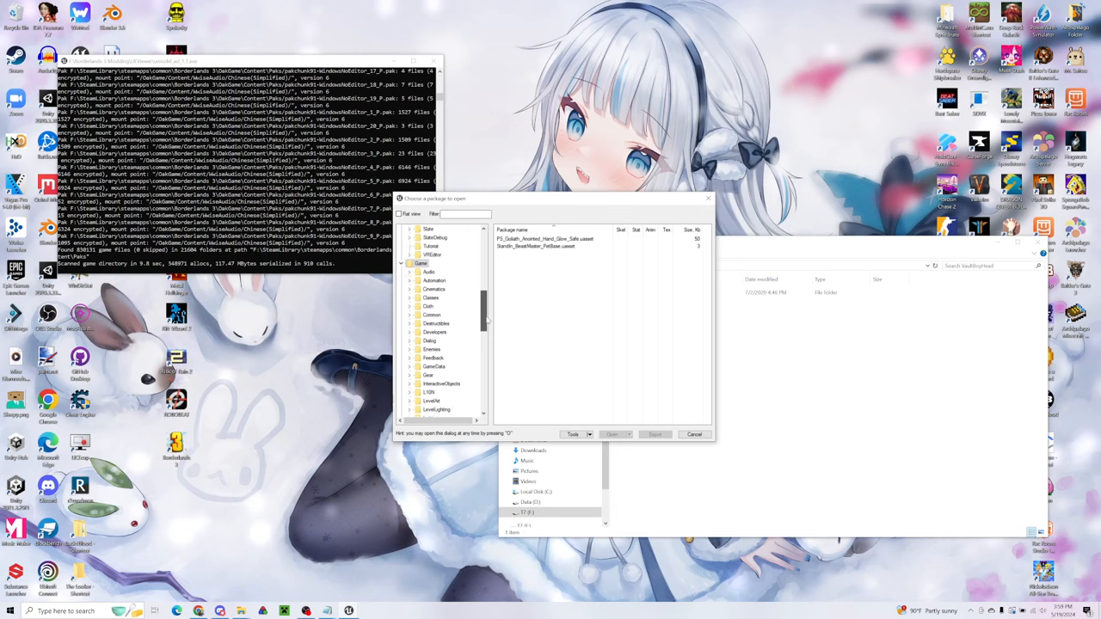
- Browse to GunnerHead > Meshes and load the Gunner head skeletal mesh in the viewer
scroll(down, 3)
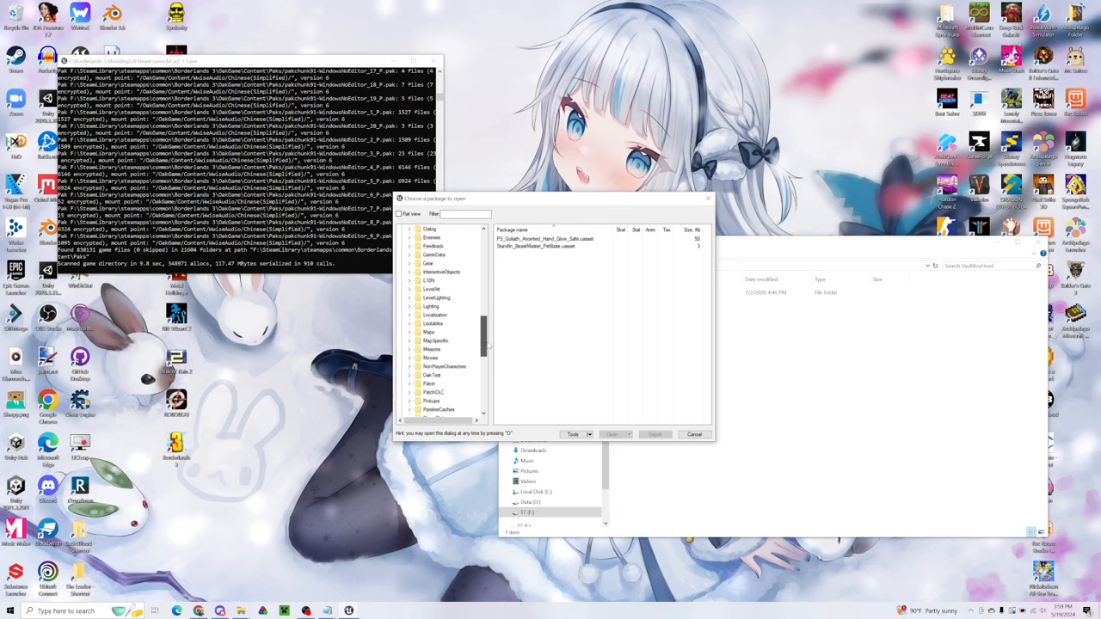
scroll(down, 3)
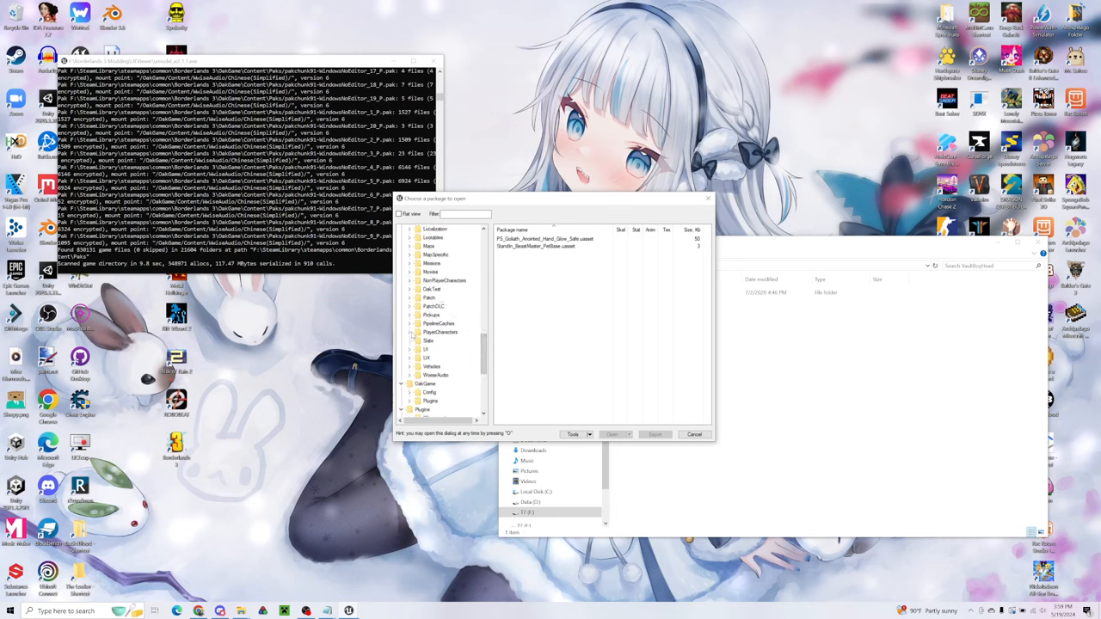
click(413, 332)
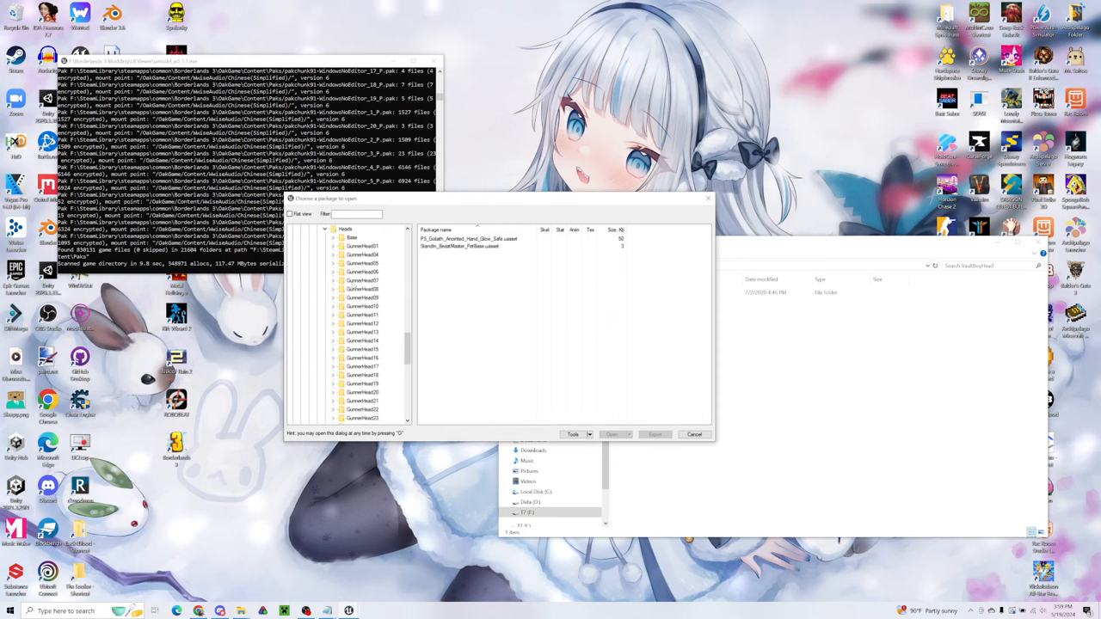
click(361, 280)
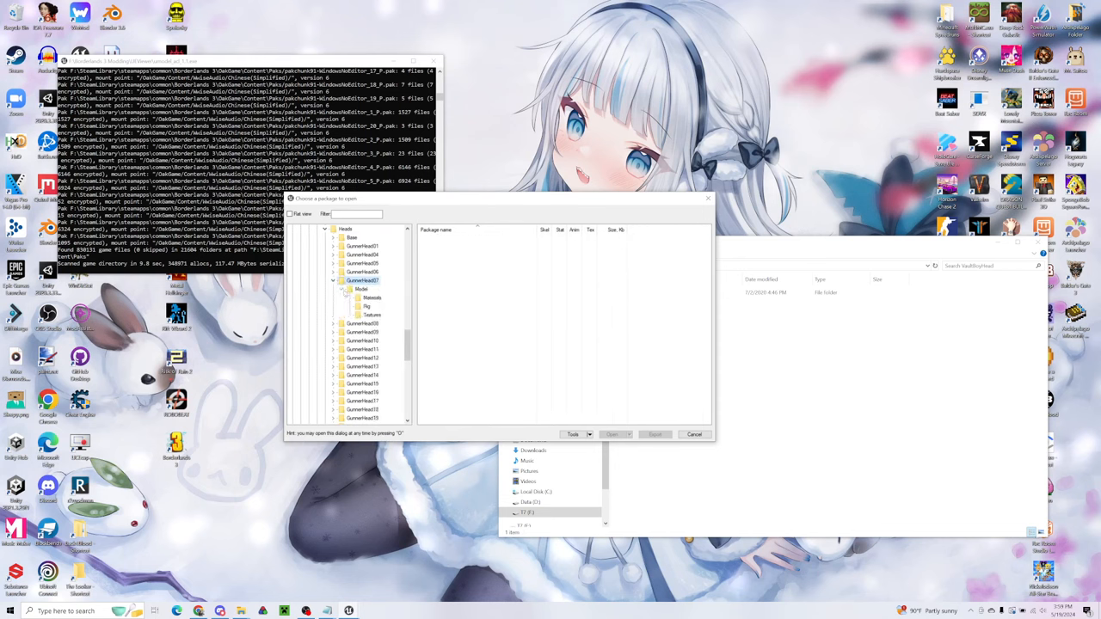
click(361, 289)
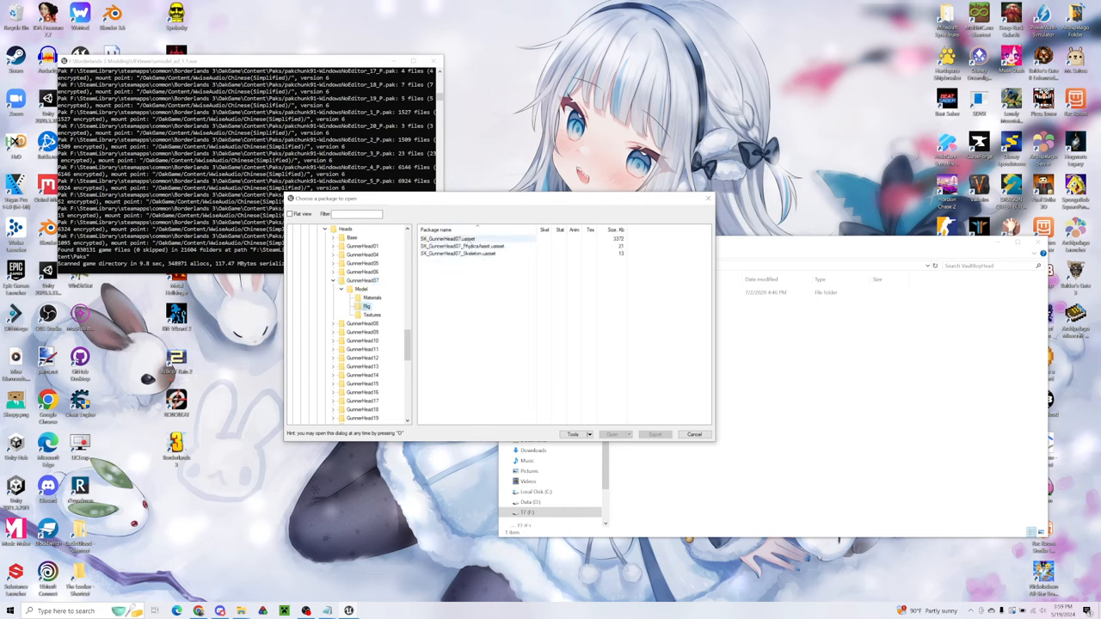
click(612, 433)
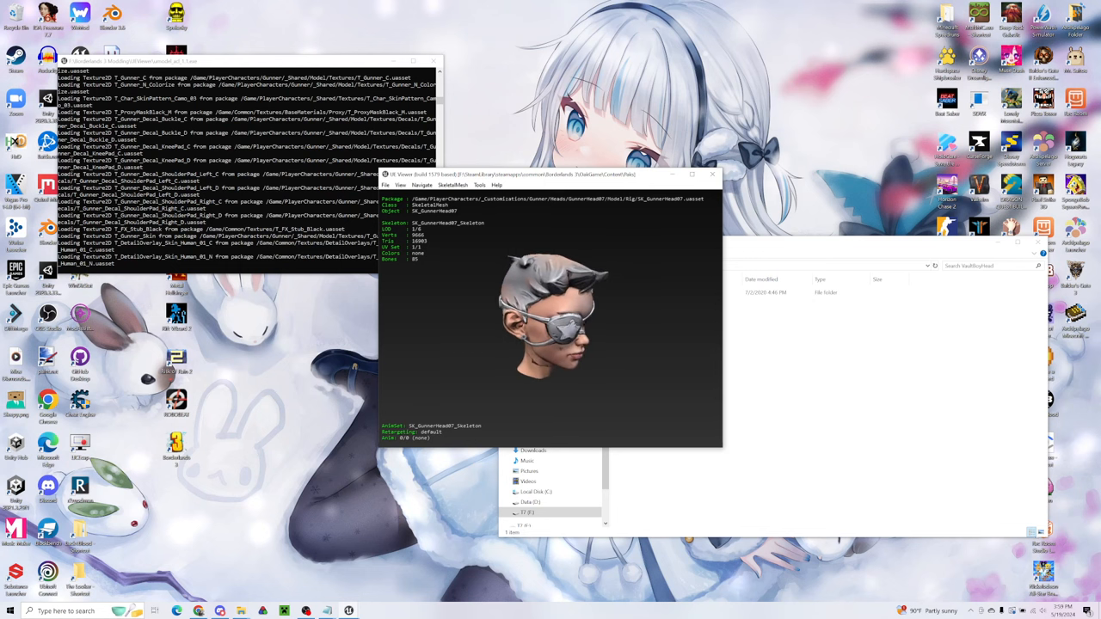
- Export the current head object into a new Base Game Files folder inside VaultBoyHead
click(478, 186)
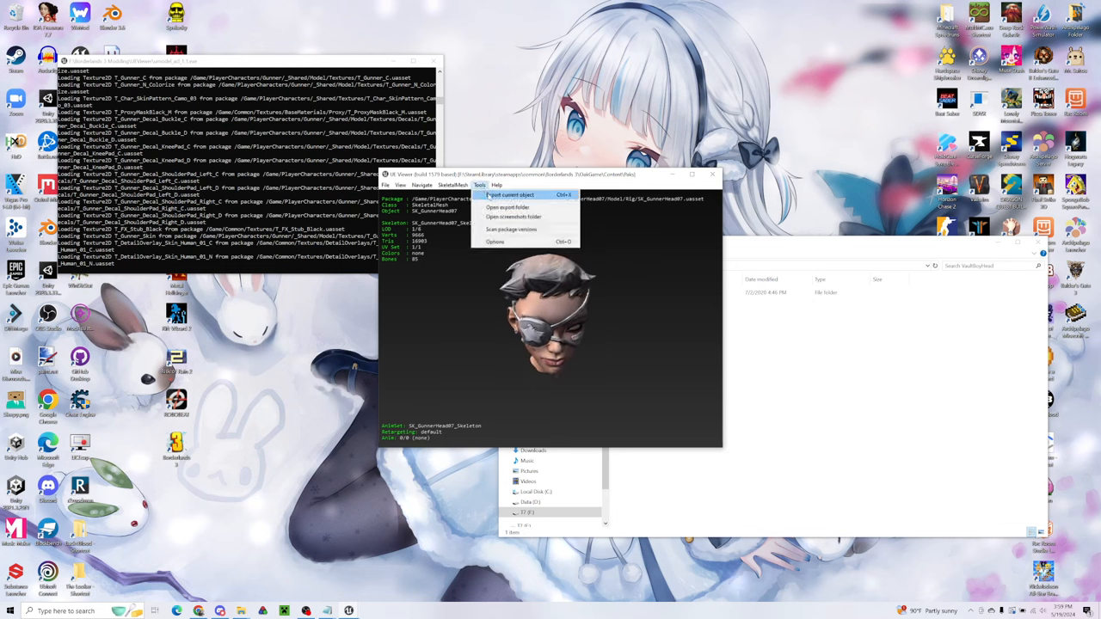
click(509, 194)
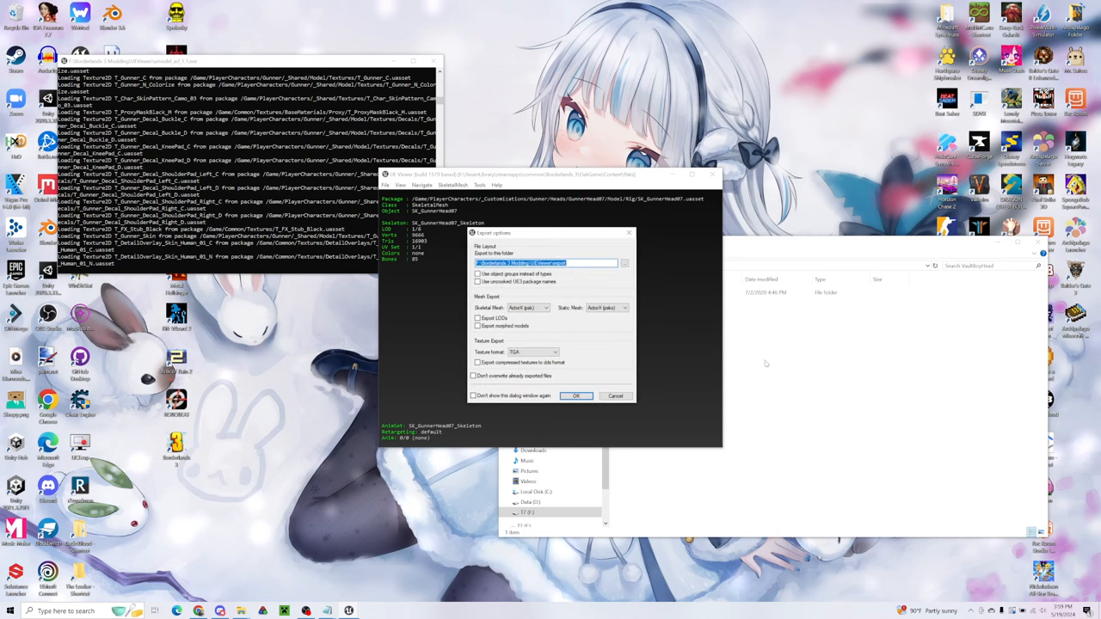
mouse_move(801, 358)
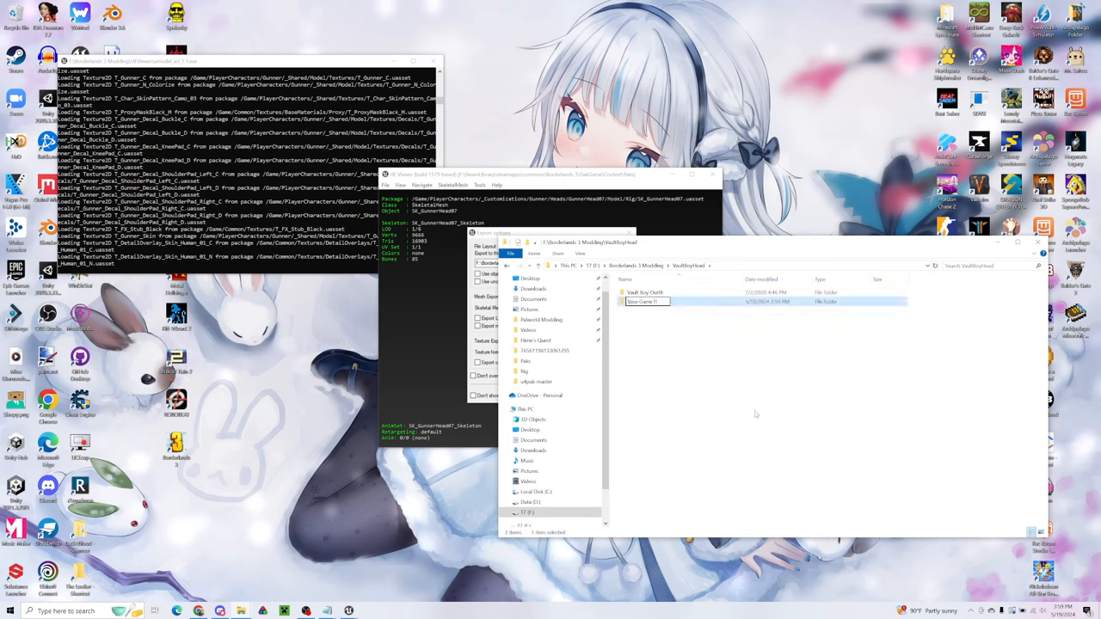
right_click(640, 303)
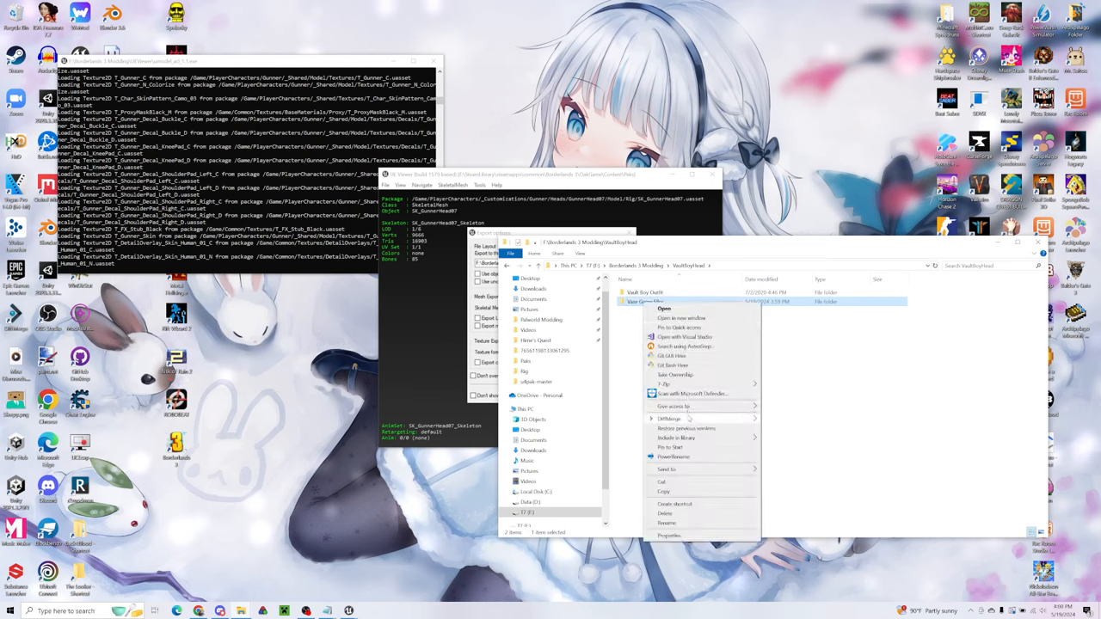
click(668, 523)
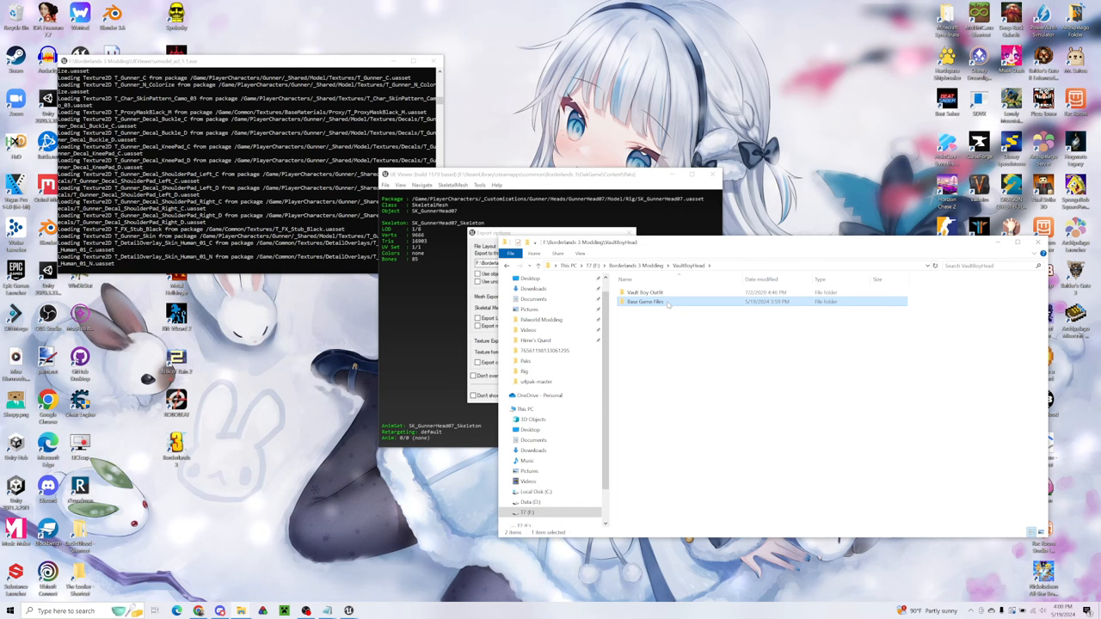
double_click(643, 301)
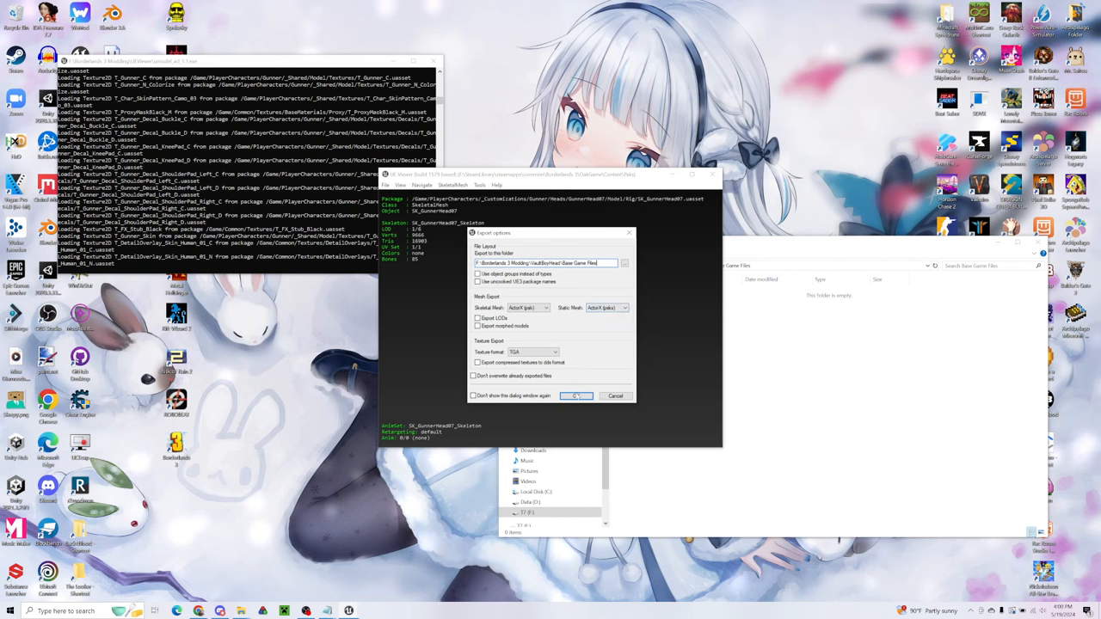
click(574, 396)
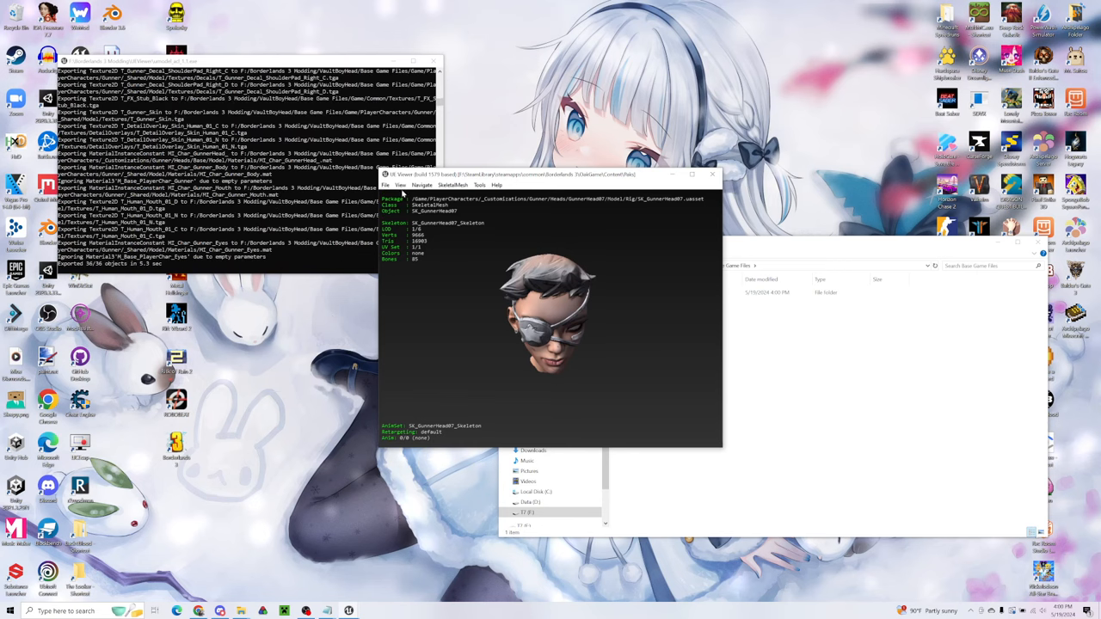
mouse_move(697, 330)
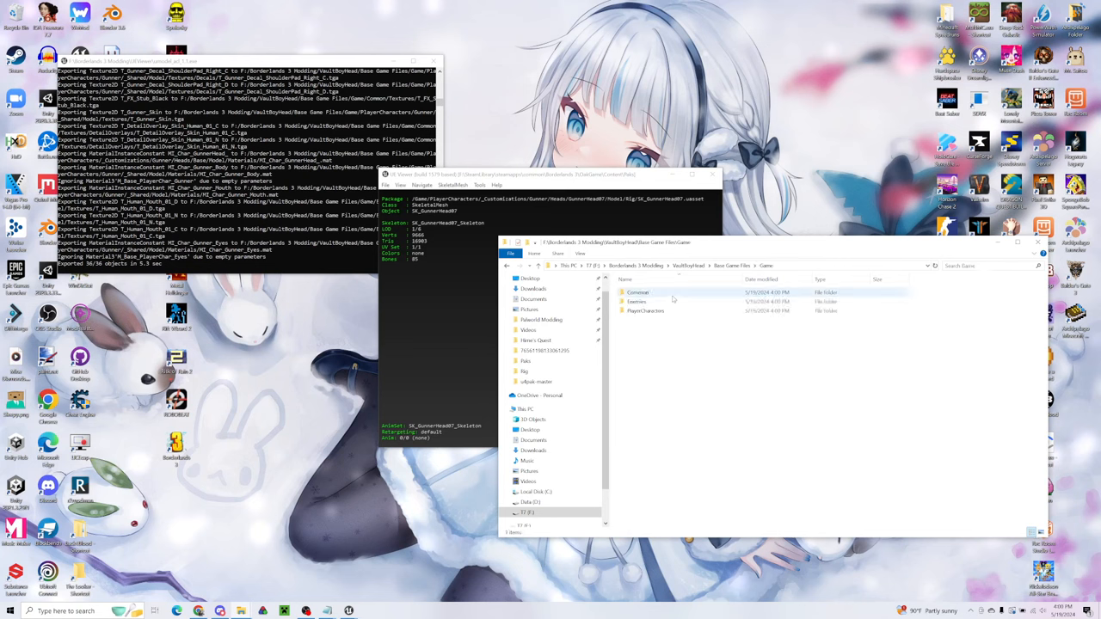
- Drill down through the exported Customizations > Heads folders to the folder holding the head's files
click(636, 292)
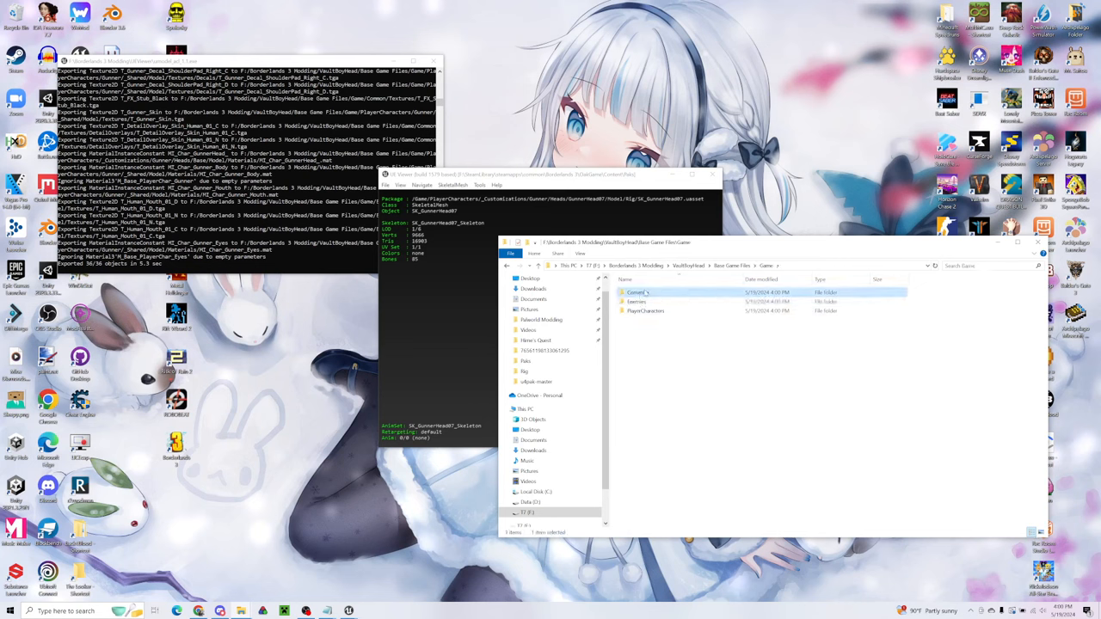
double_click(637, 293)
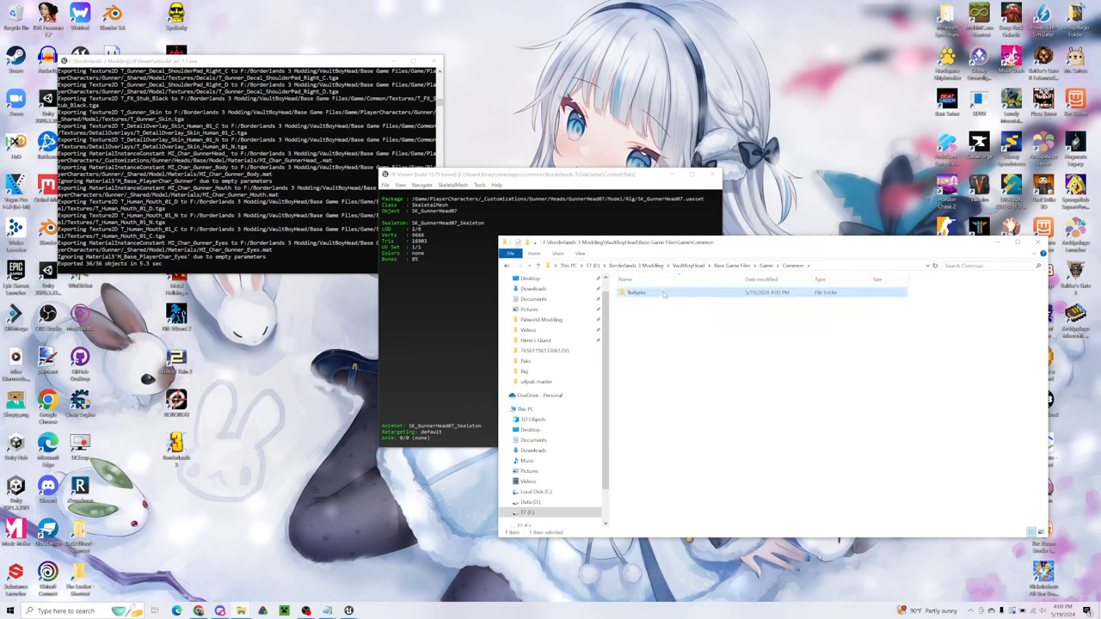
double_click(637, 292)
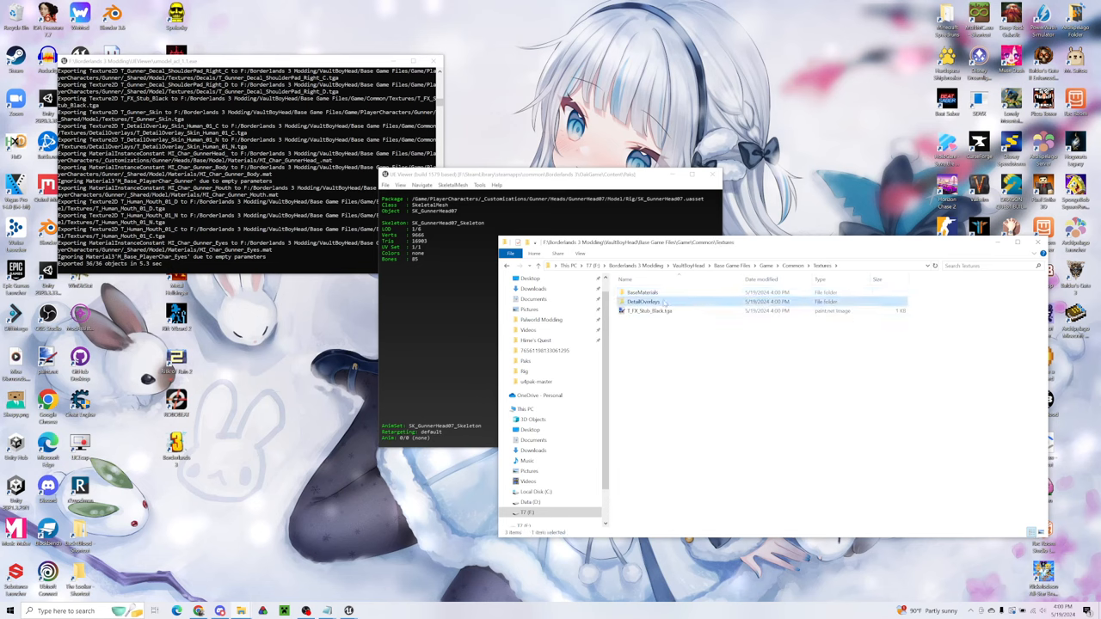
double_click(643, 303)
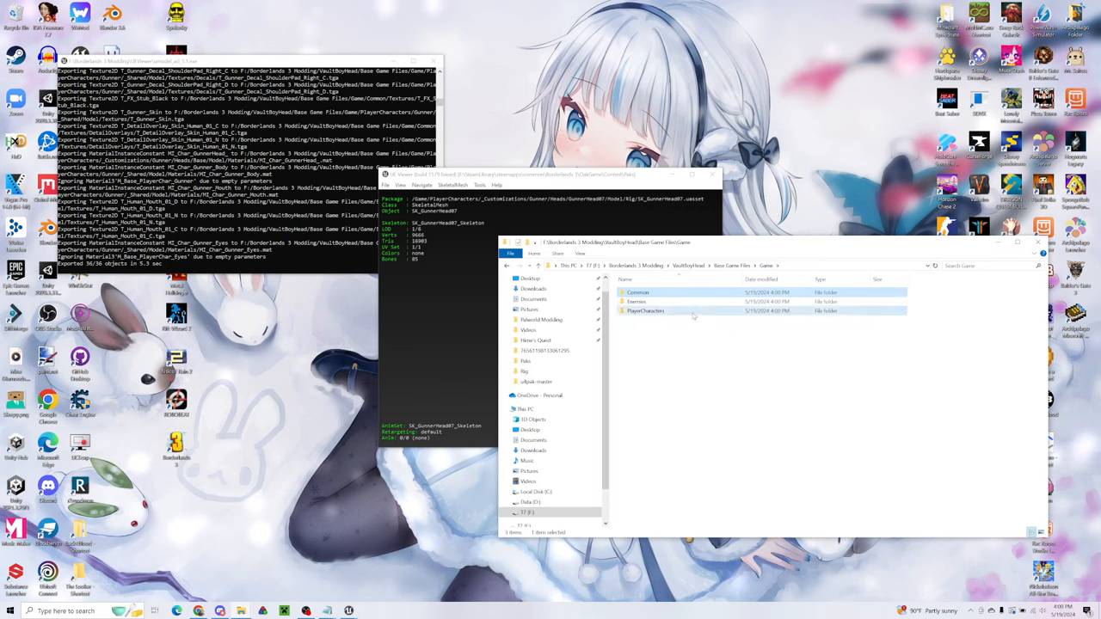
double_click(645, 309)
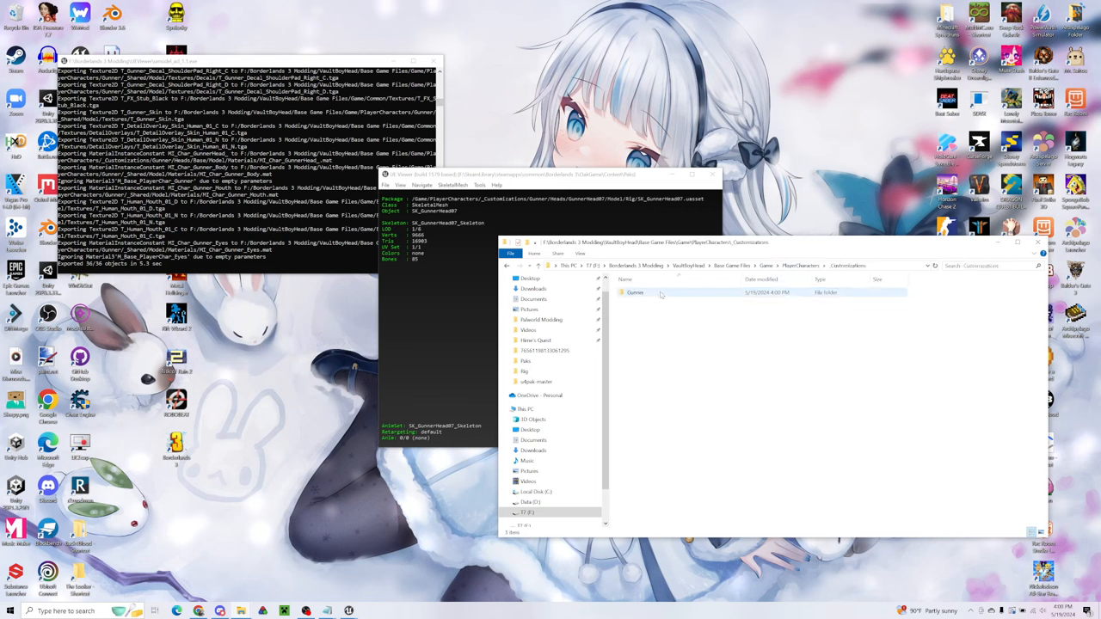
double_click(637, 292)
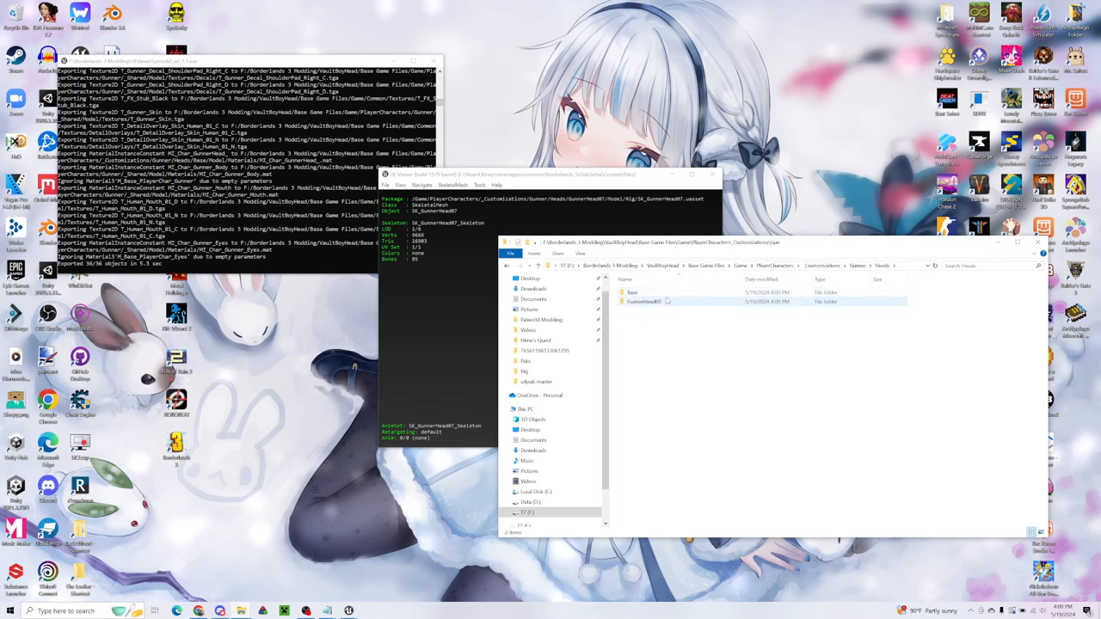
double_click(644, 301)
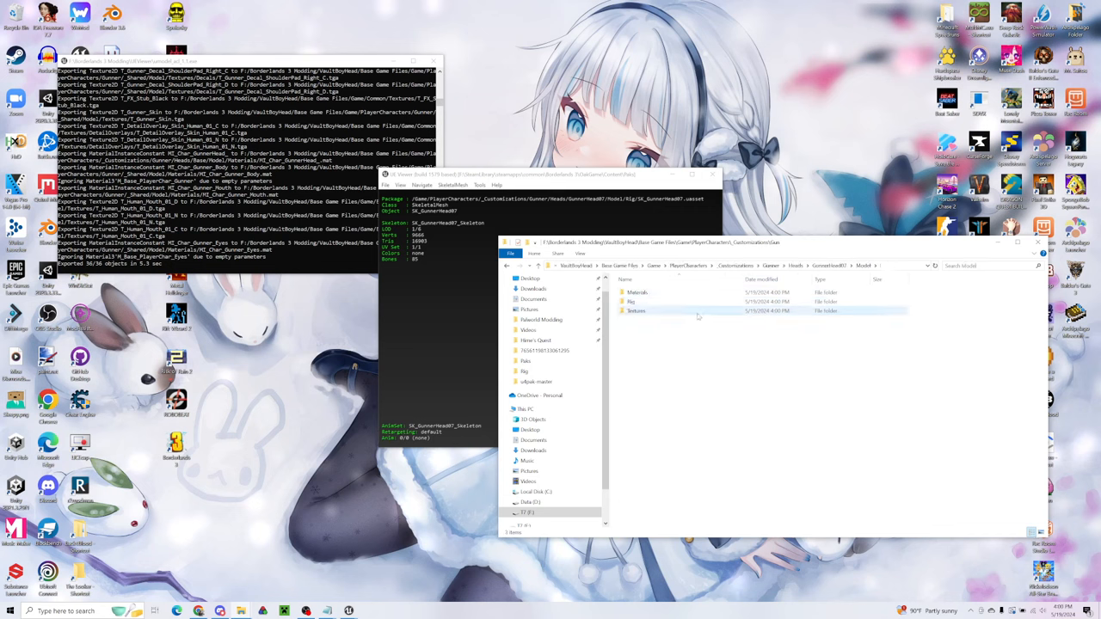
double_click(629, 303)
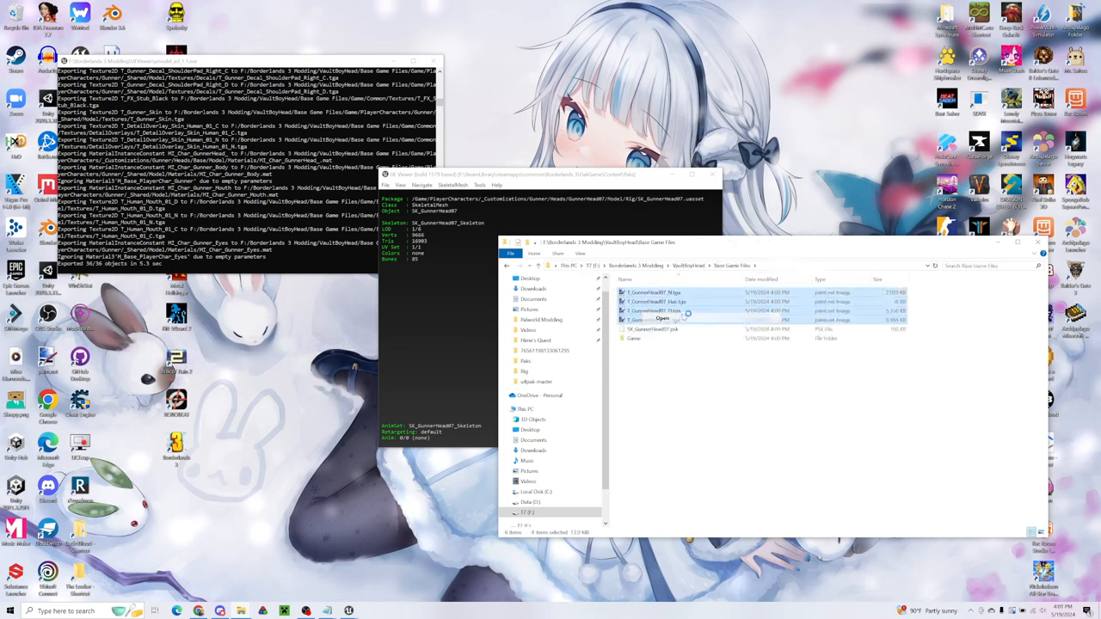
- Open a Gunner head texture in paint.net and enter the head skin textures folder
double_click(657, 318)
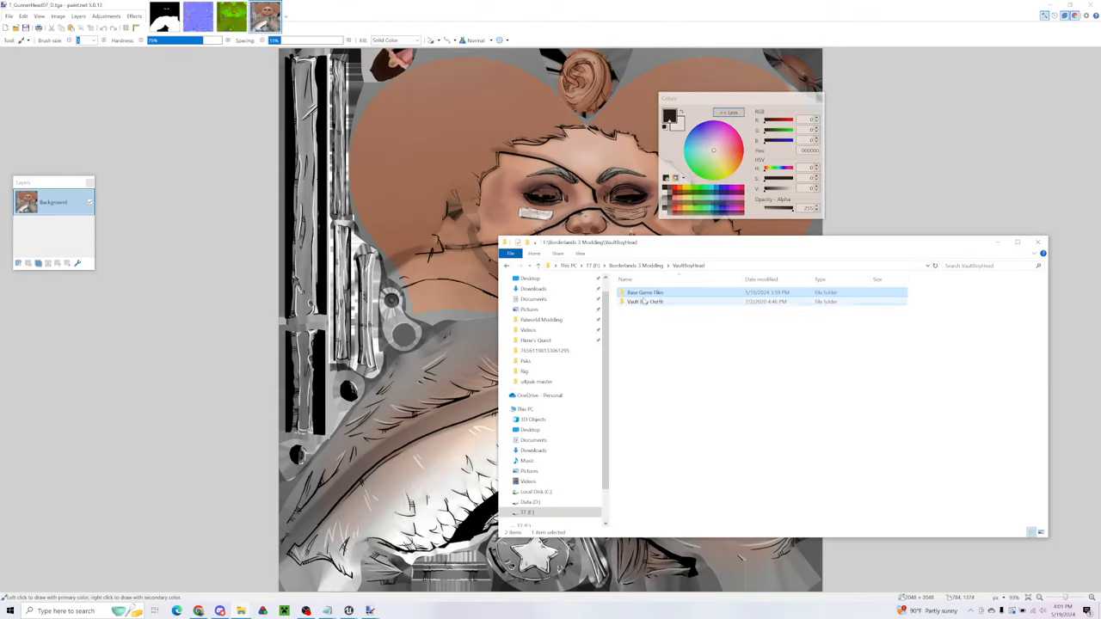
double_click(644, 303)
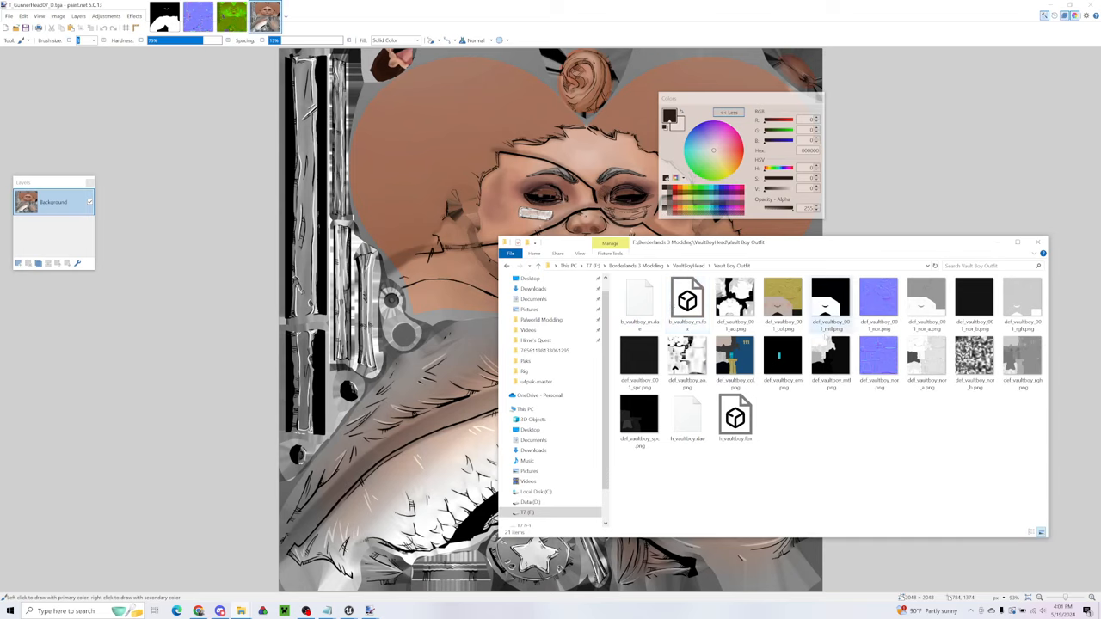
mouse_move(736, 356)
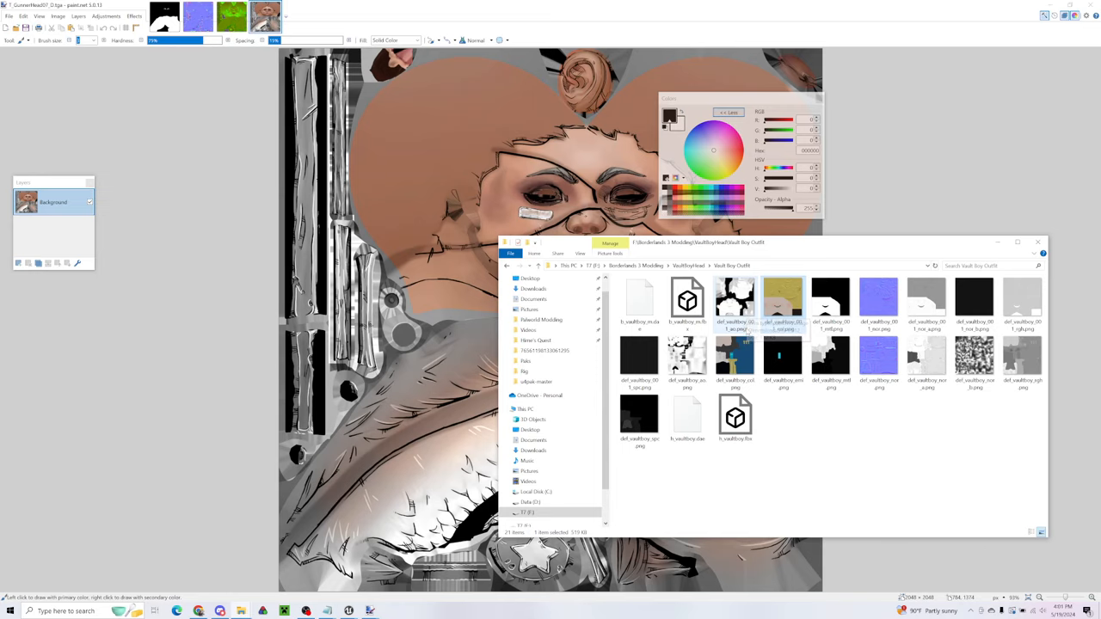
mouse_move(777, 306)
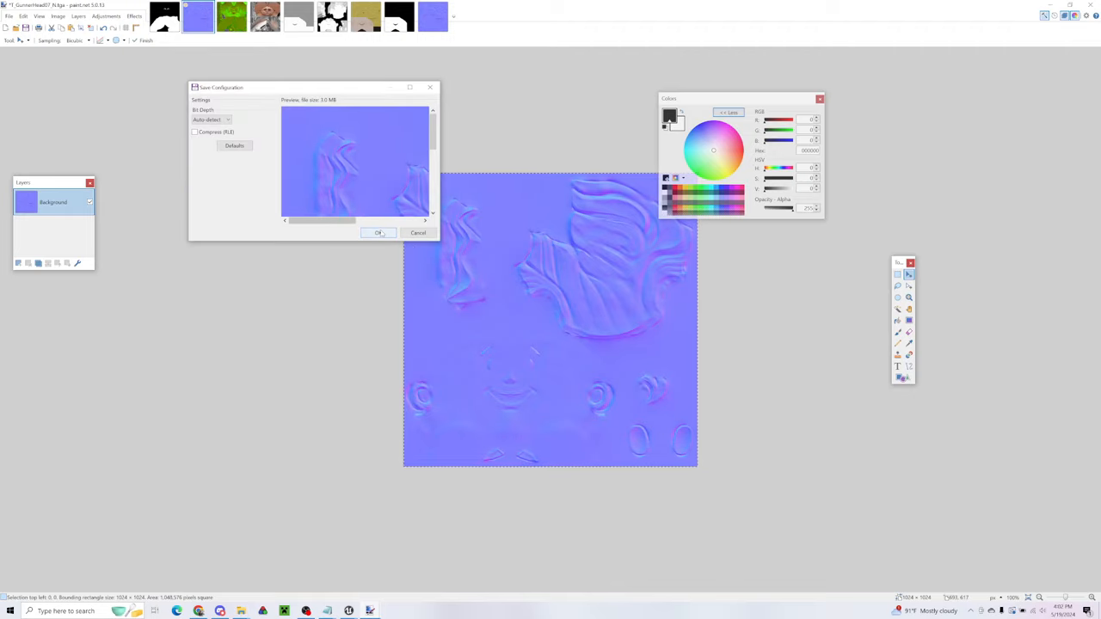
- Save the normal map and flip between the skin texture and the black-and-white mask images
click(378, 234)
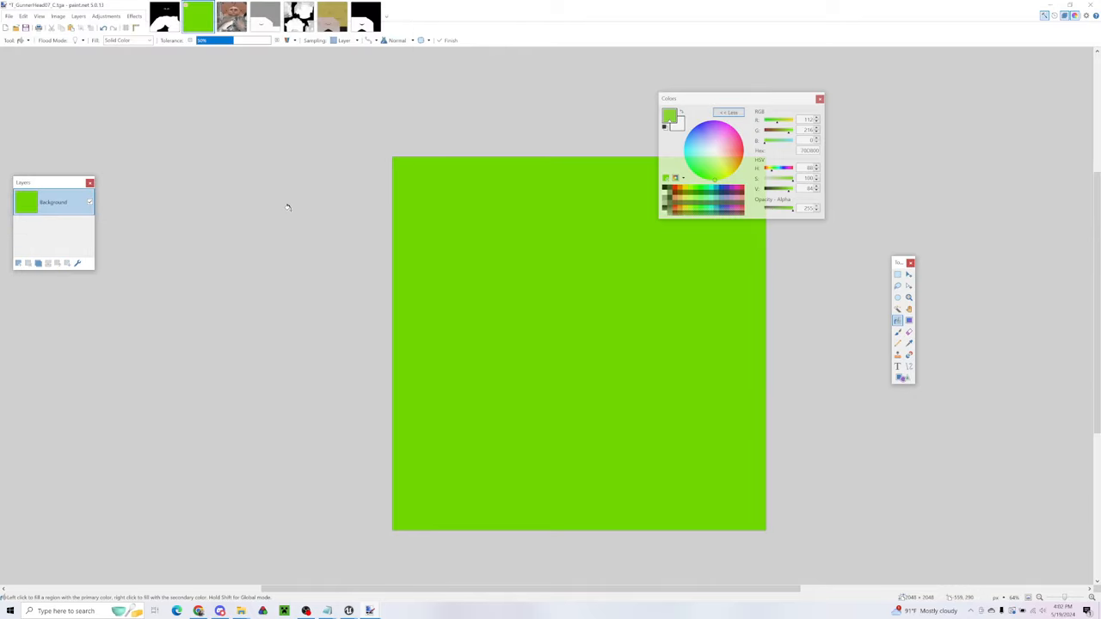
key(ctrl+s)
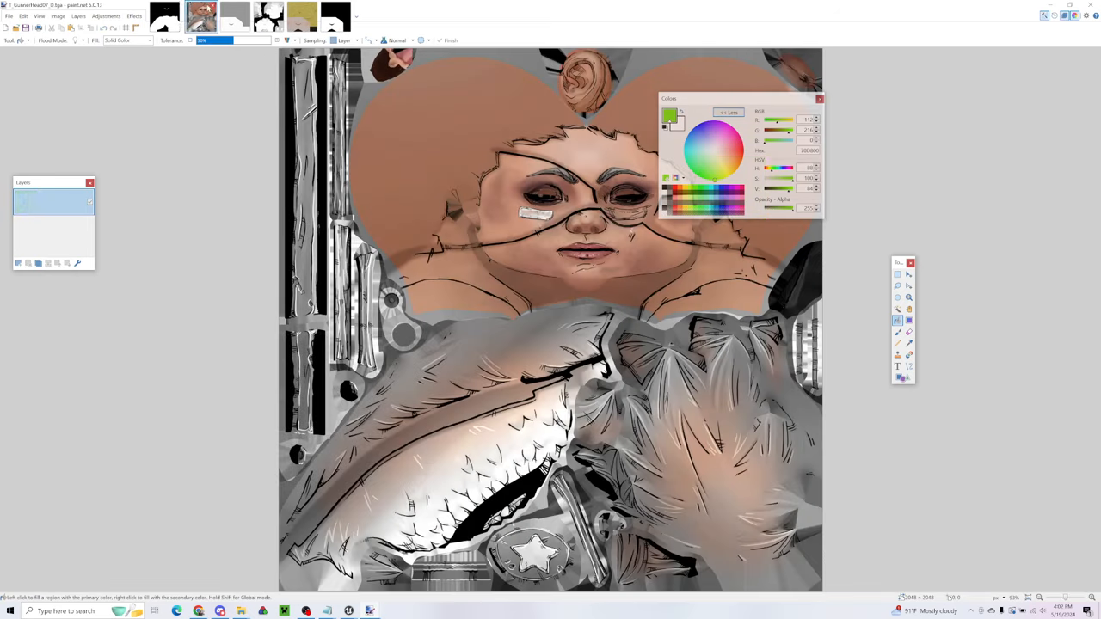
click(197, 14)
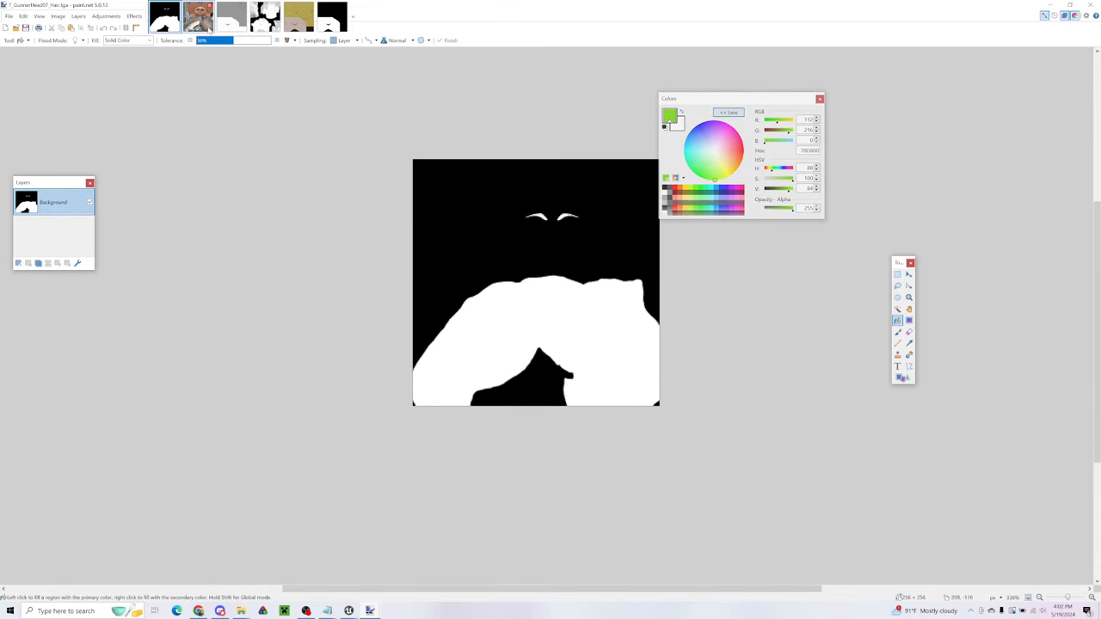
click(198, 14)
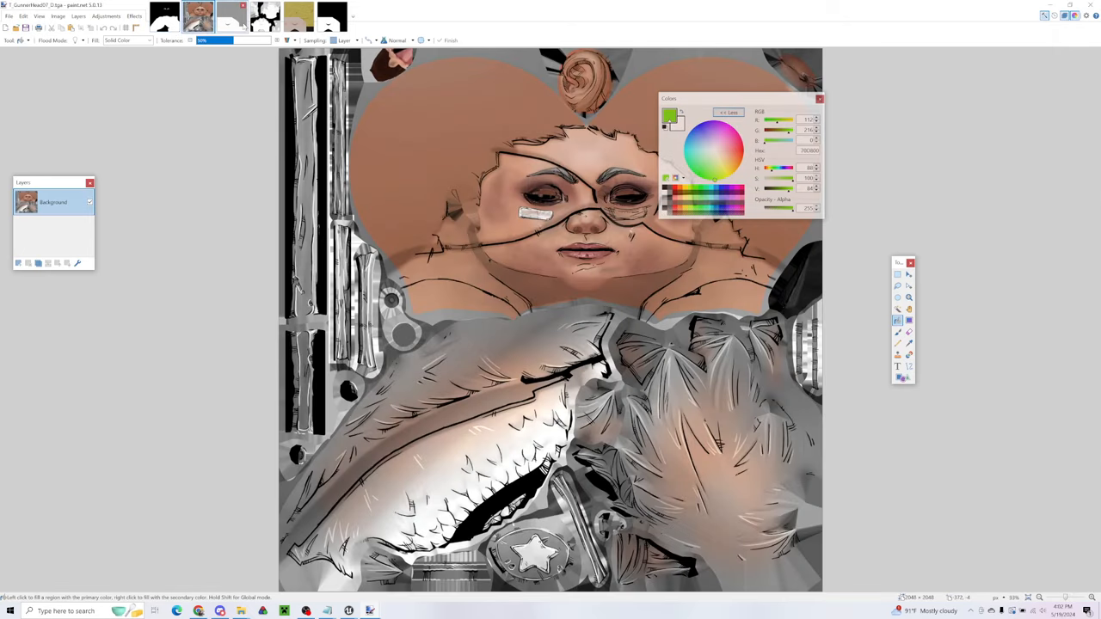
click(296, 16)
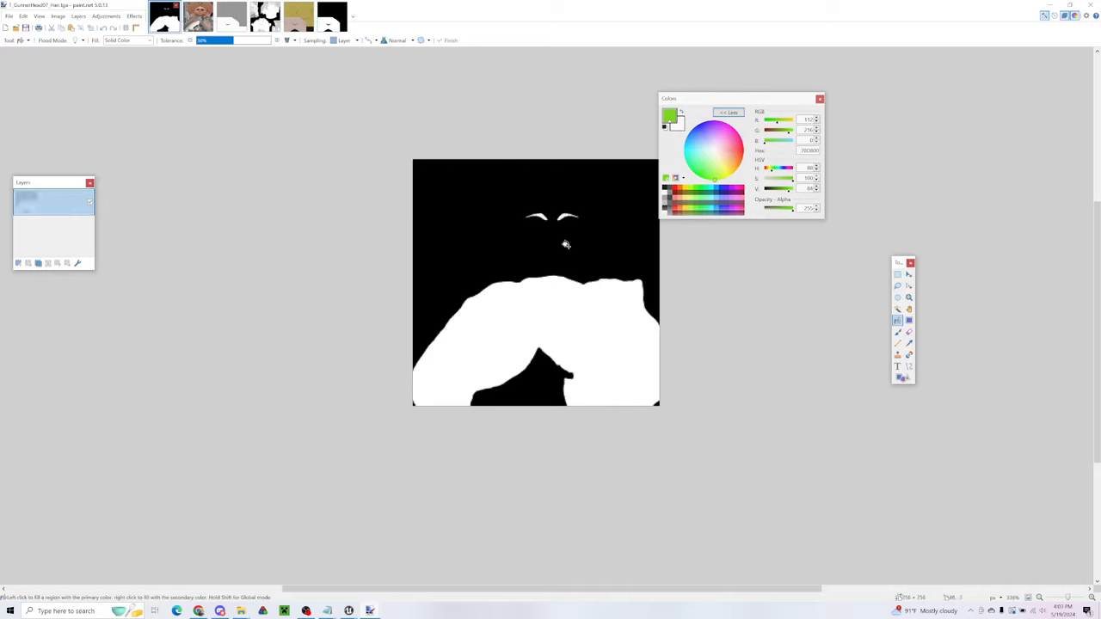
- Paste the copied image into the mask, keeping the mask's canvas size
key(ctrl+v)
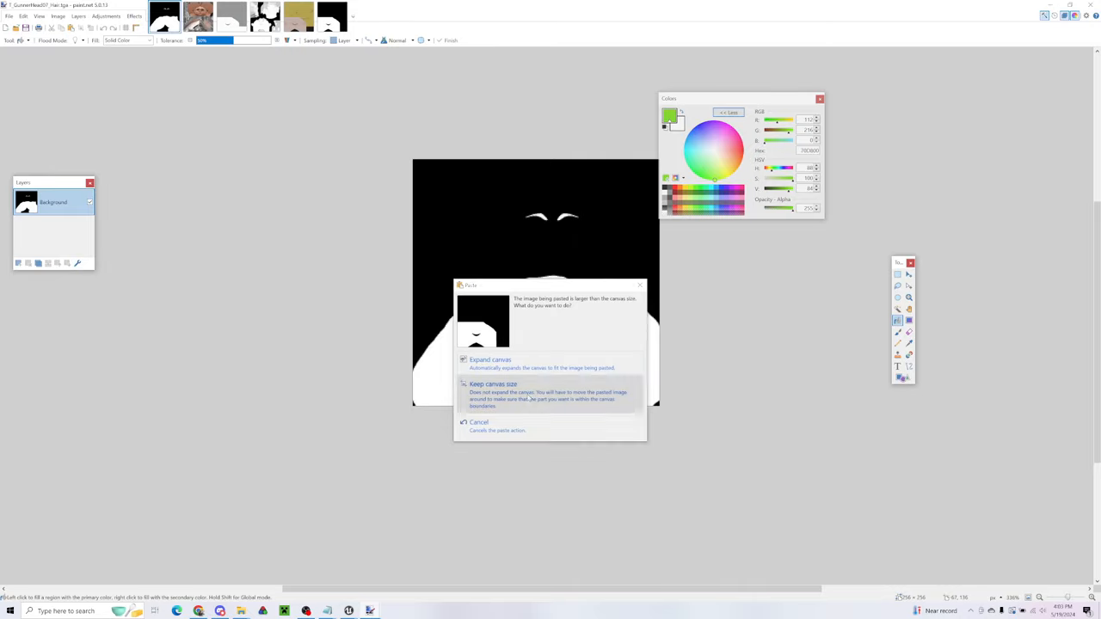
click(492, 384)
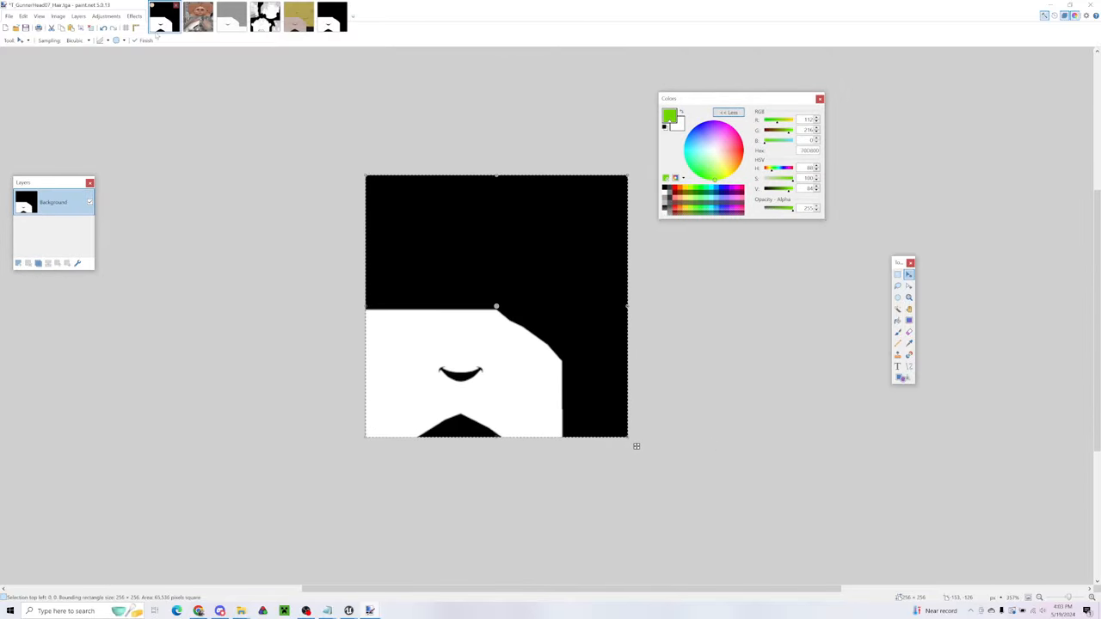
- Invert the mask's colours via Adjustments > Invert Colors and confirm saving it
click(106, 15)
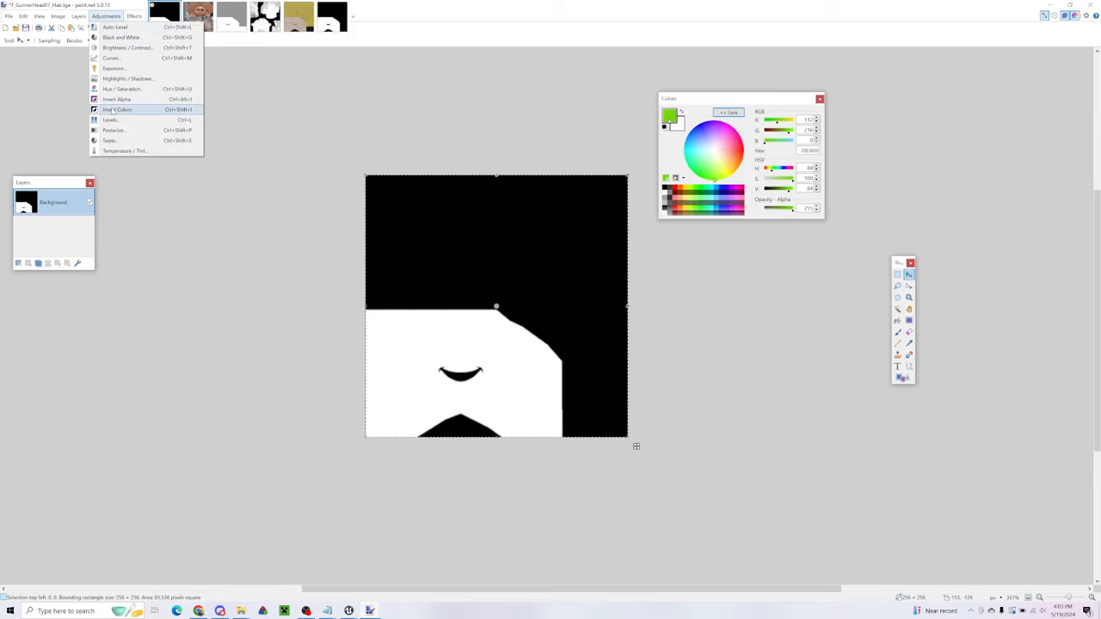
click(117, 110)
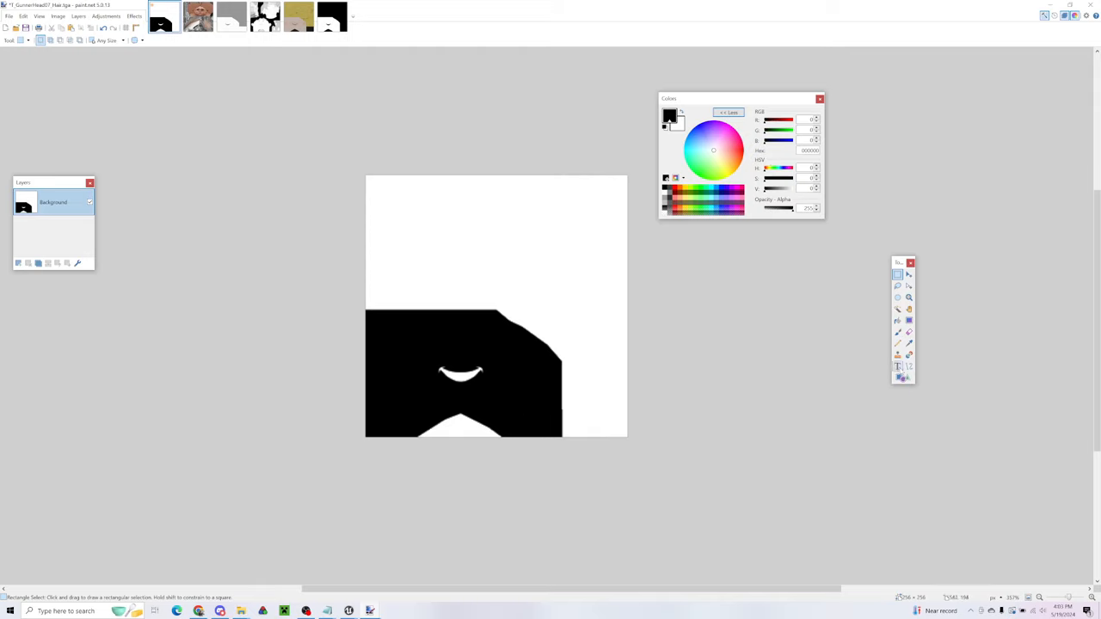
click(898, 275)
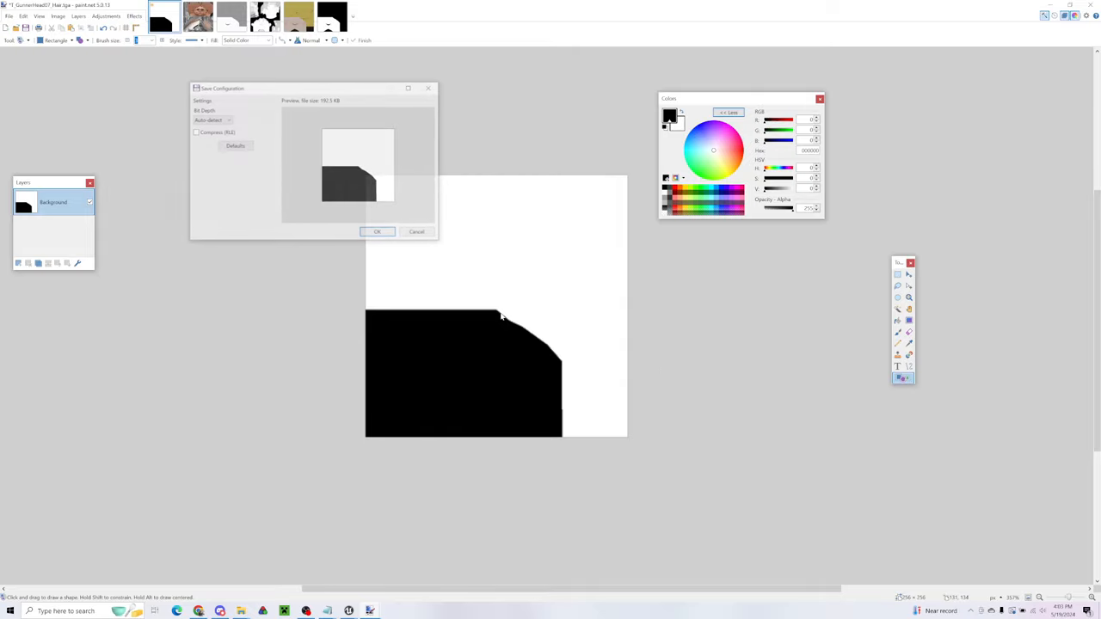
click(377, 231)
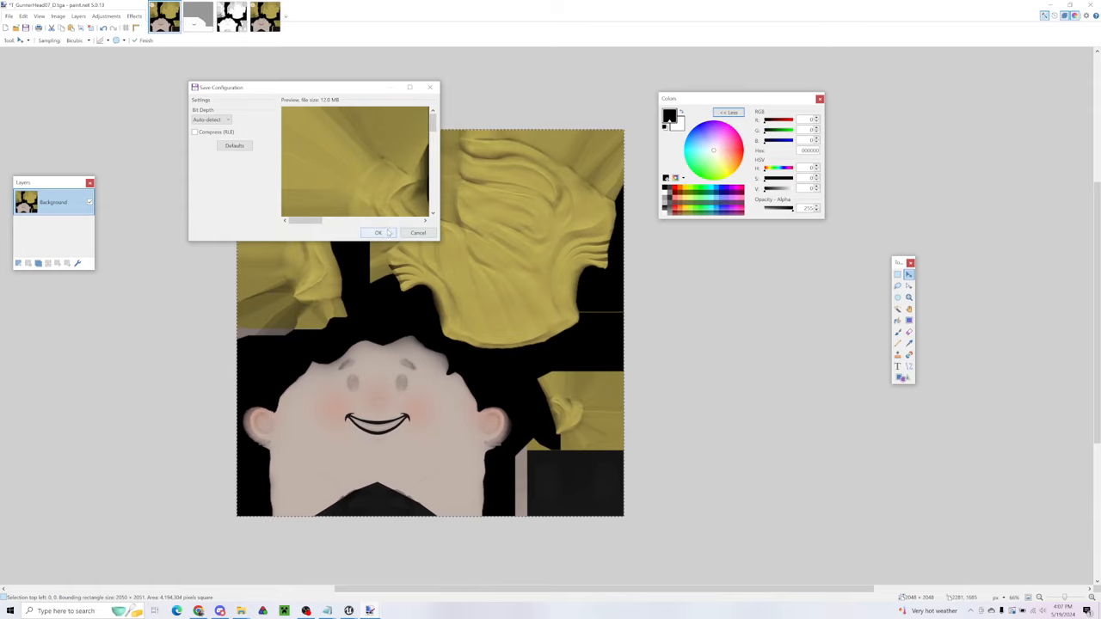
- Confirm the Save Configuration for the Vault Boy colour texture
click(378, 232)
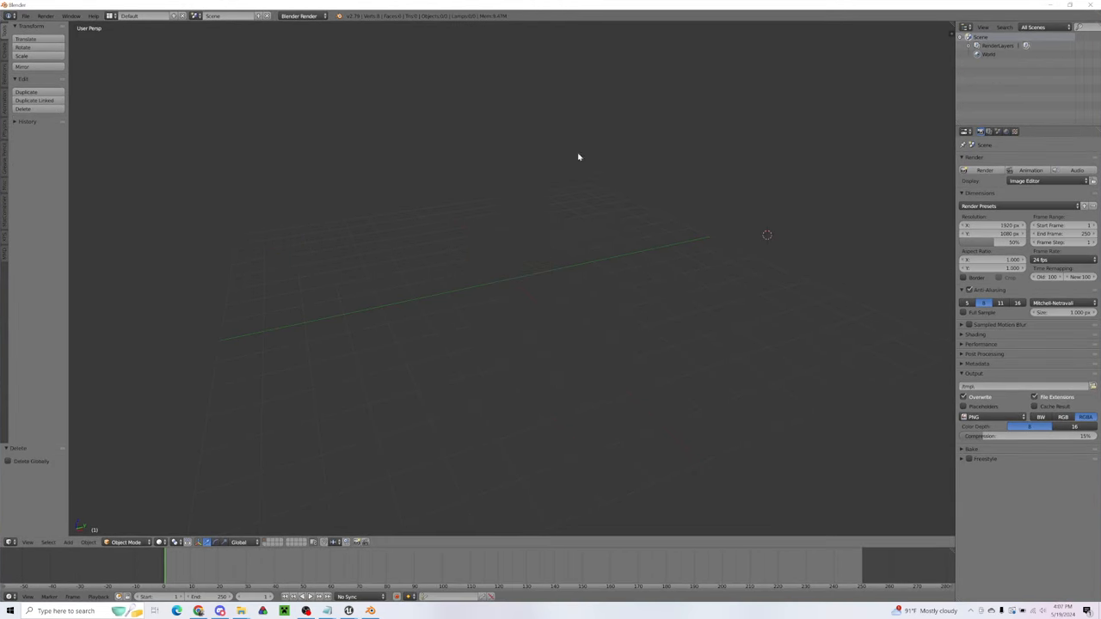
- Import the exported head model file via File > Import in the chosen model format
click(26, 15)
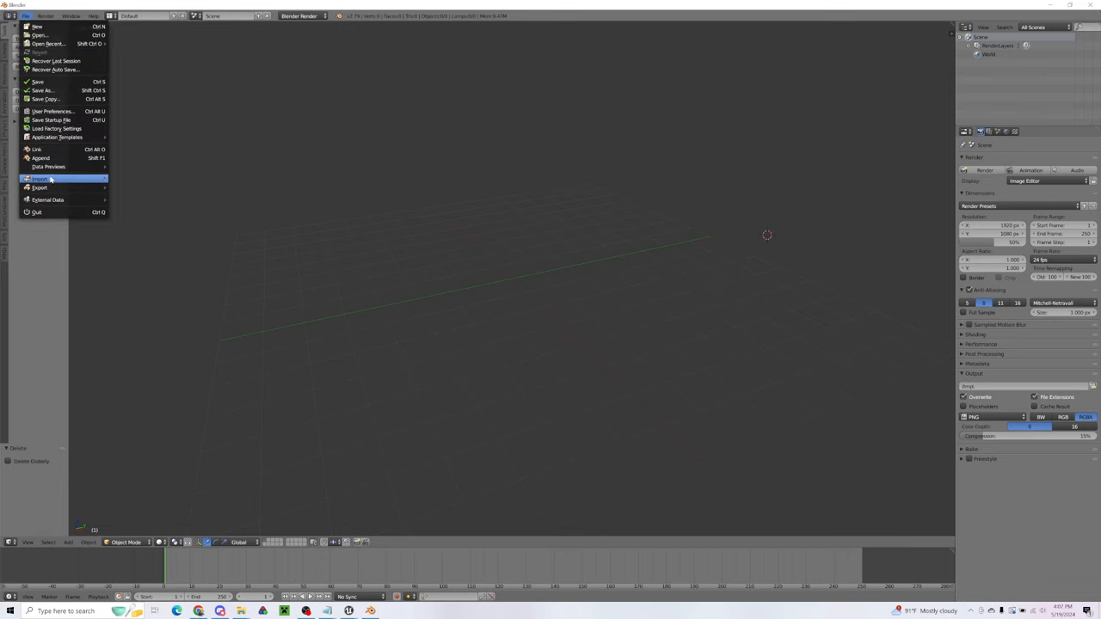
click(40, 179)
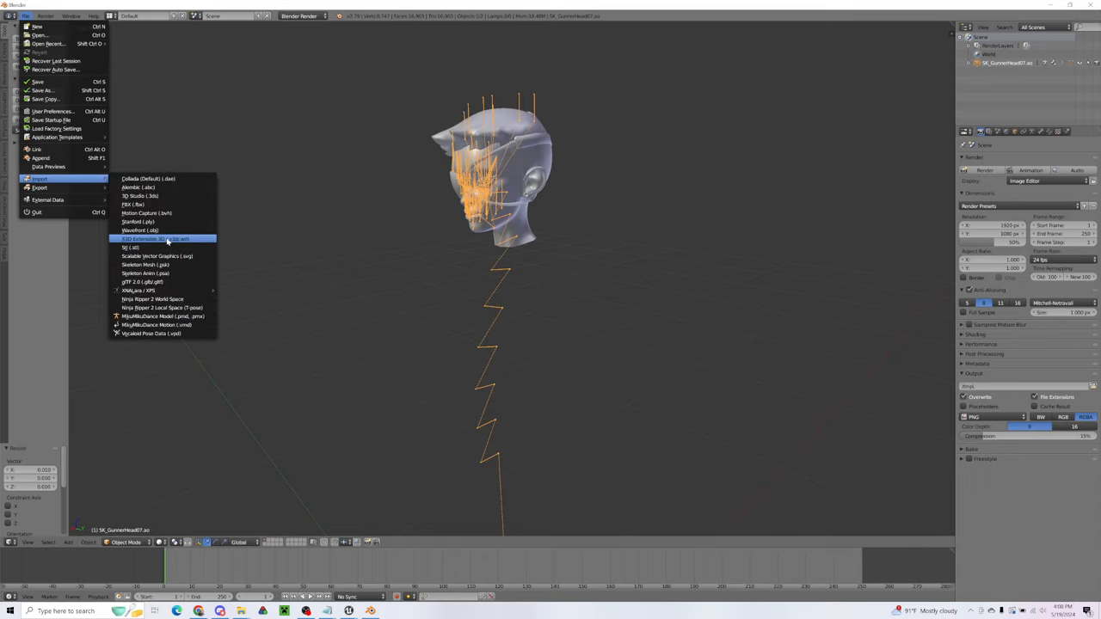
mouse_move(137, 222)
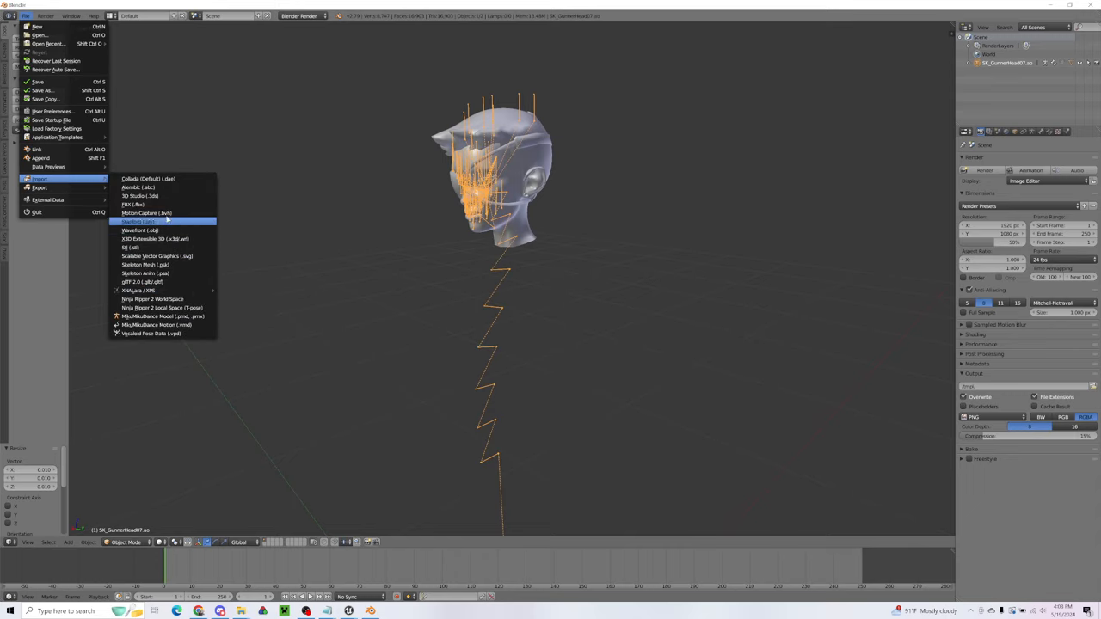
click(134, 203)
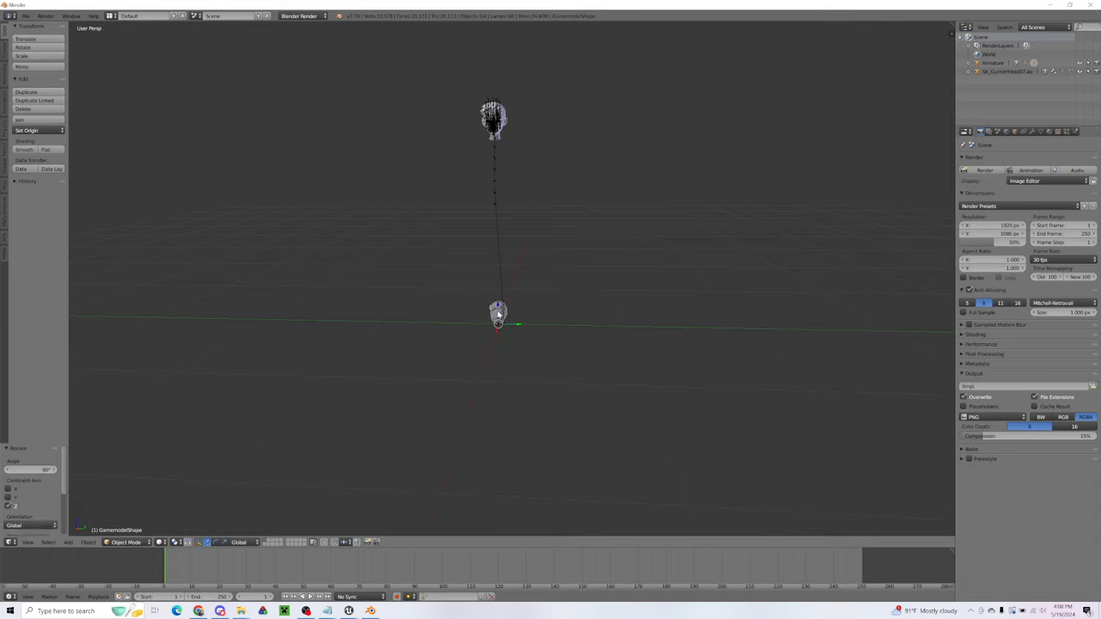
- Zoom onto the imported head and run Apply Visual Transform from the operator search
drag(497, 311, 540, 258)
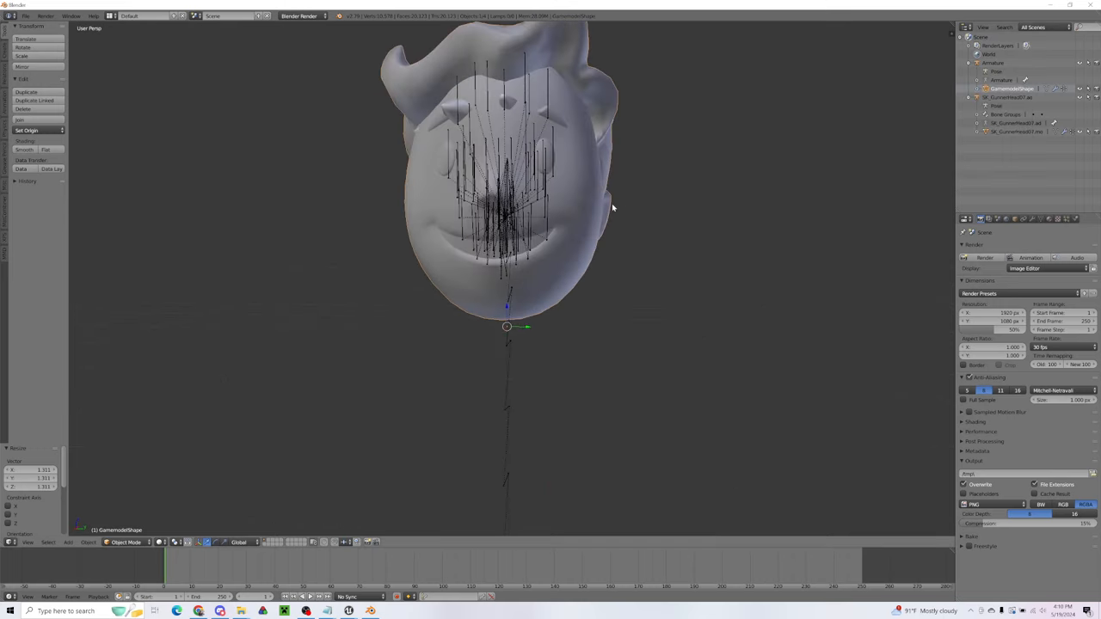
mouse_move(786, 231)
text(apply)
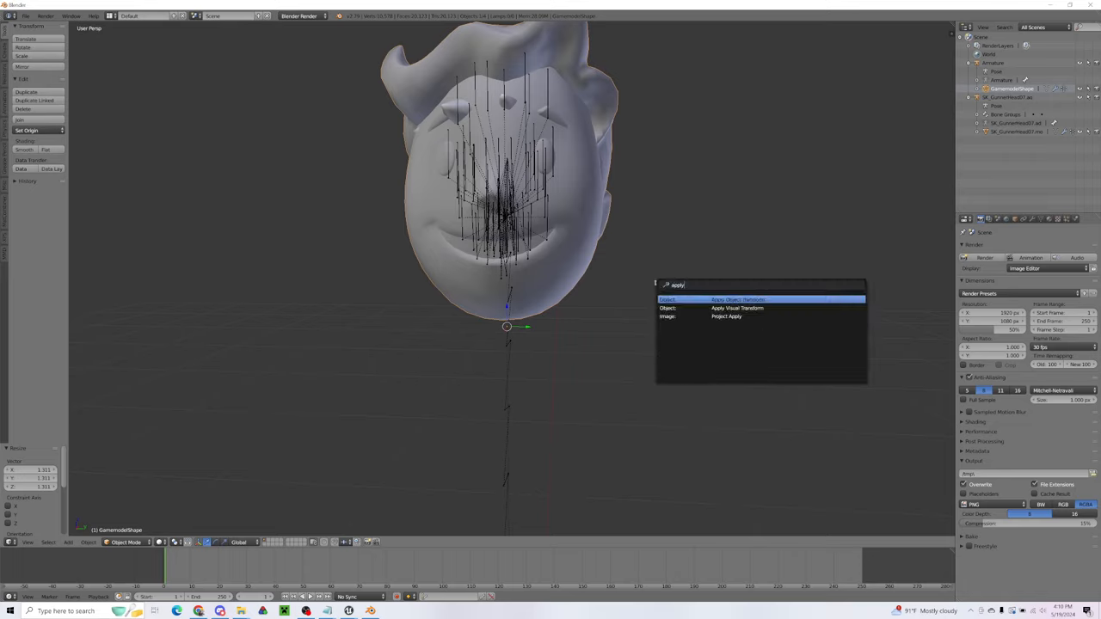
click(737, 300)
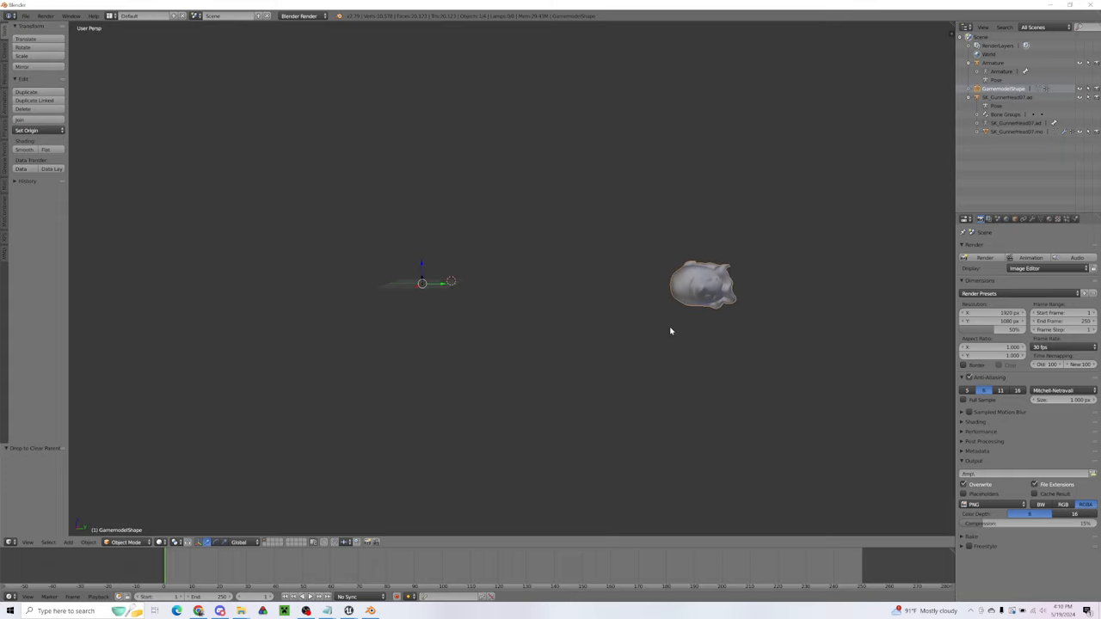
- Select the GunnerHeadShape head mesh in the Outliner
key(s)
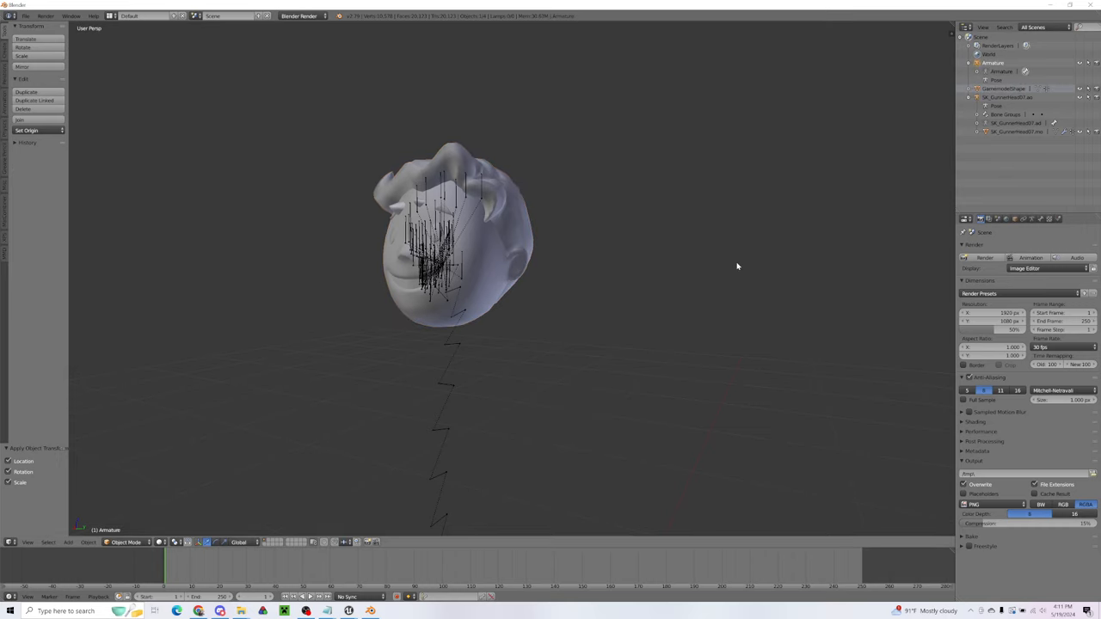
click(1015, 72)
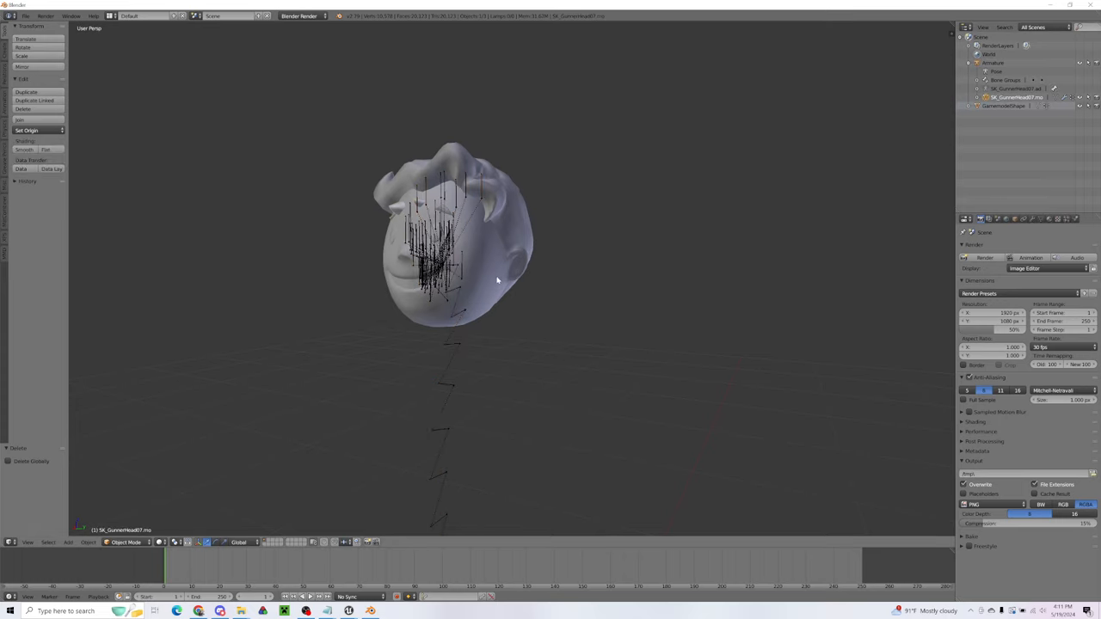
click(1002, 107)
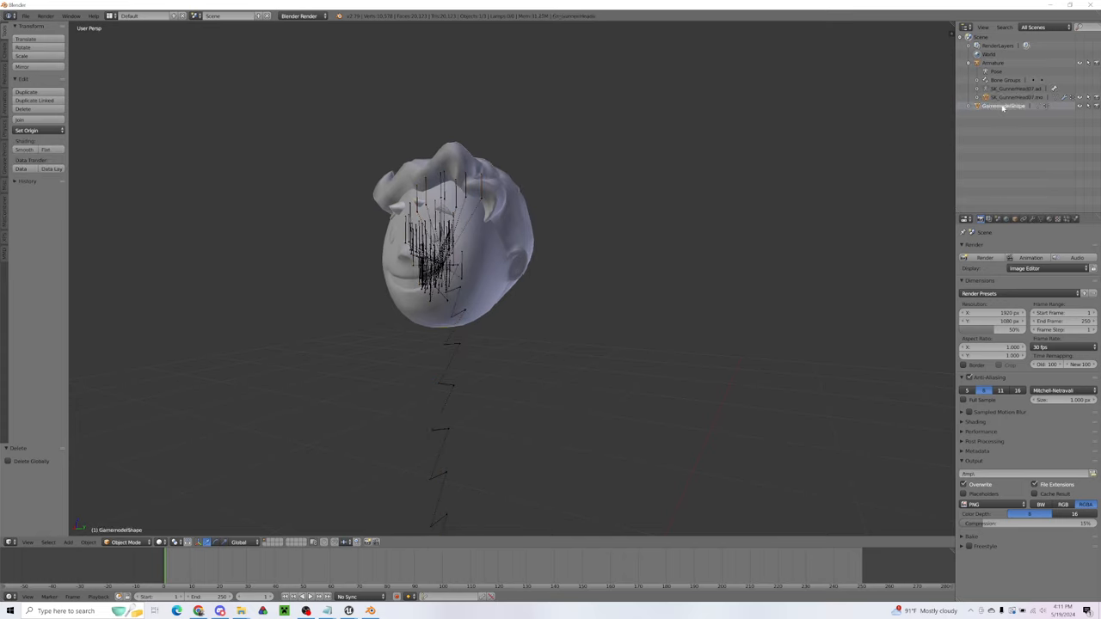
click(1005, 107)
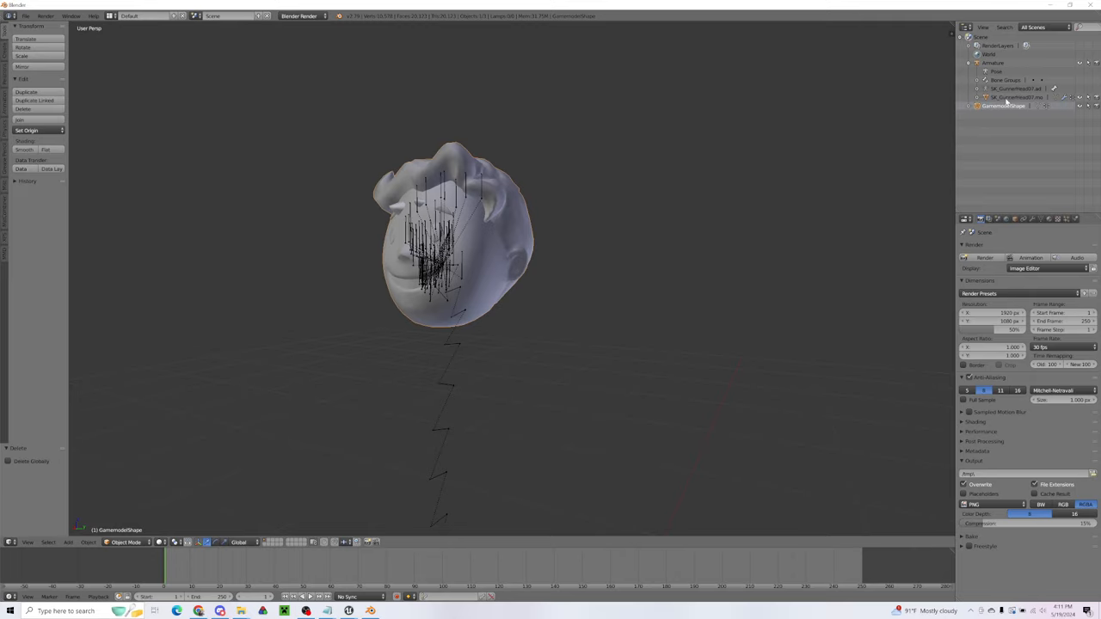
mouse_move(1032, 190)
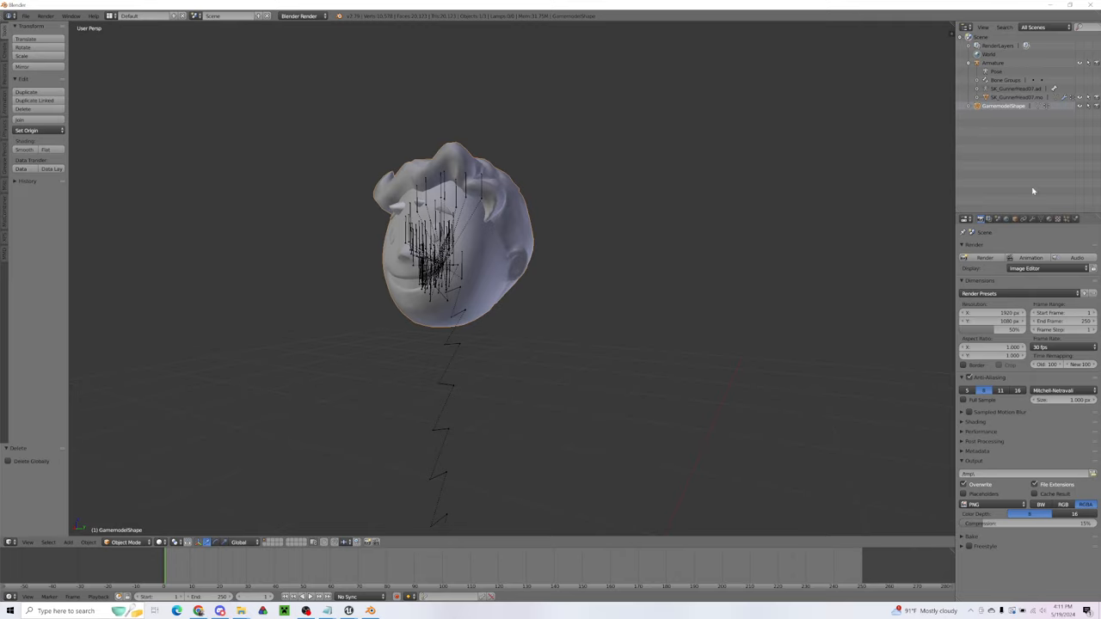
- Delete all vertex groups from the head mesh in Object Data properties
click(1039, 218)
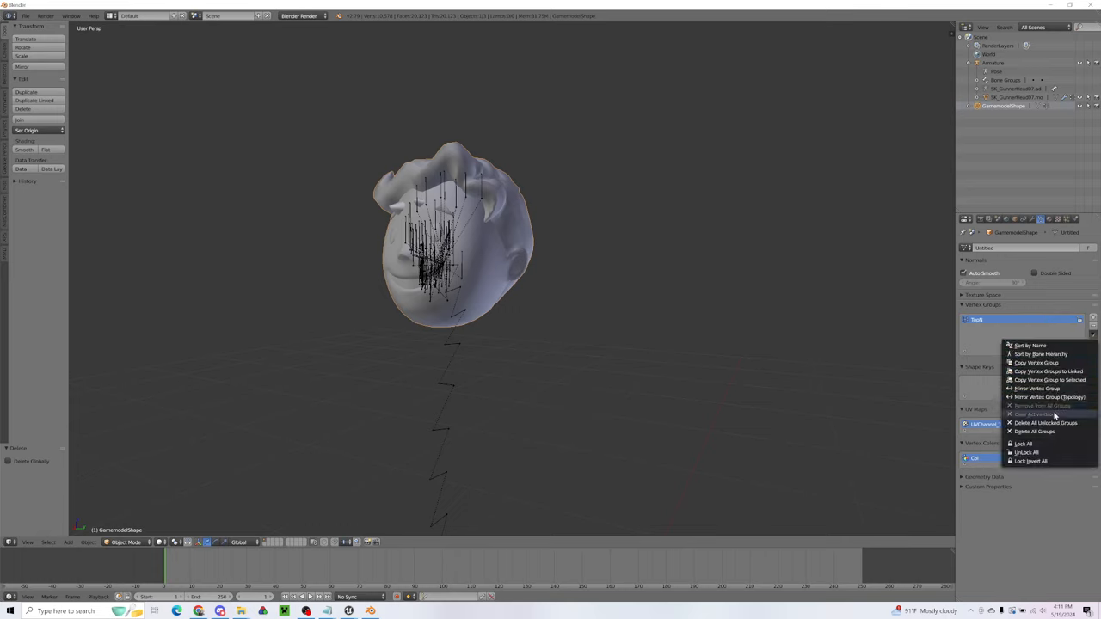
click(1033, 423)
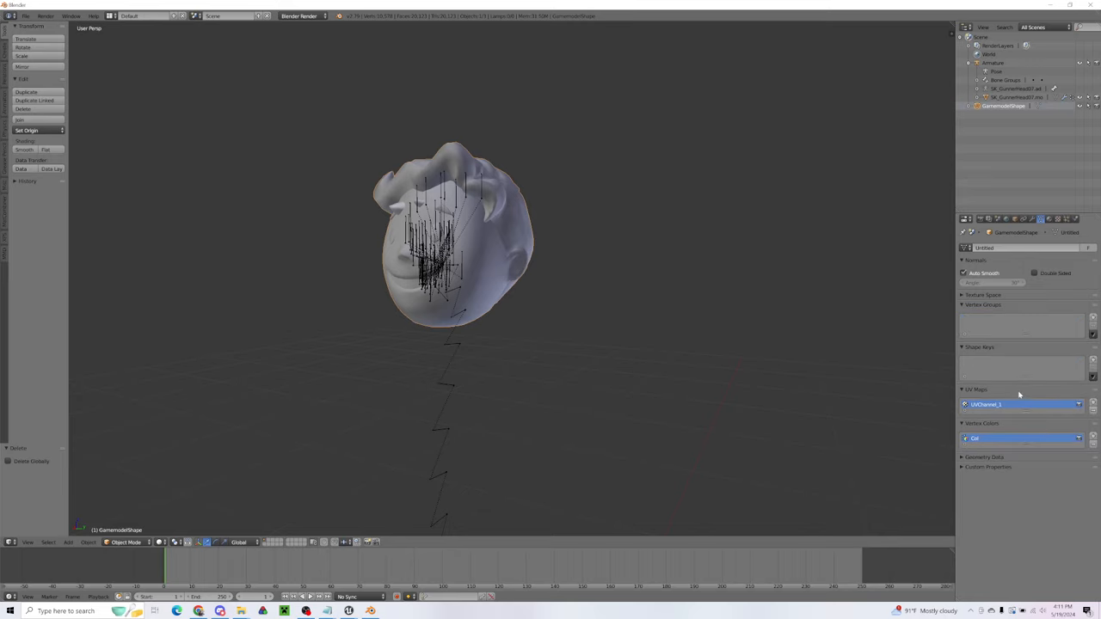
mouse_move(953, 440)
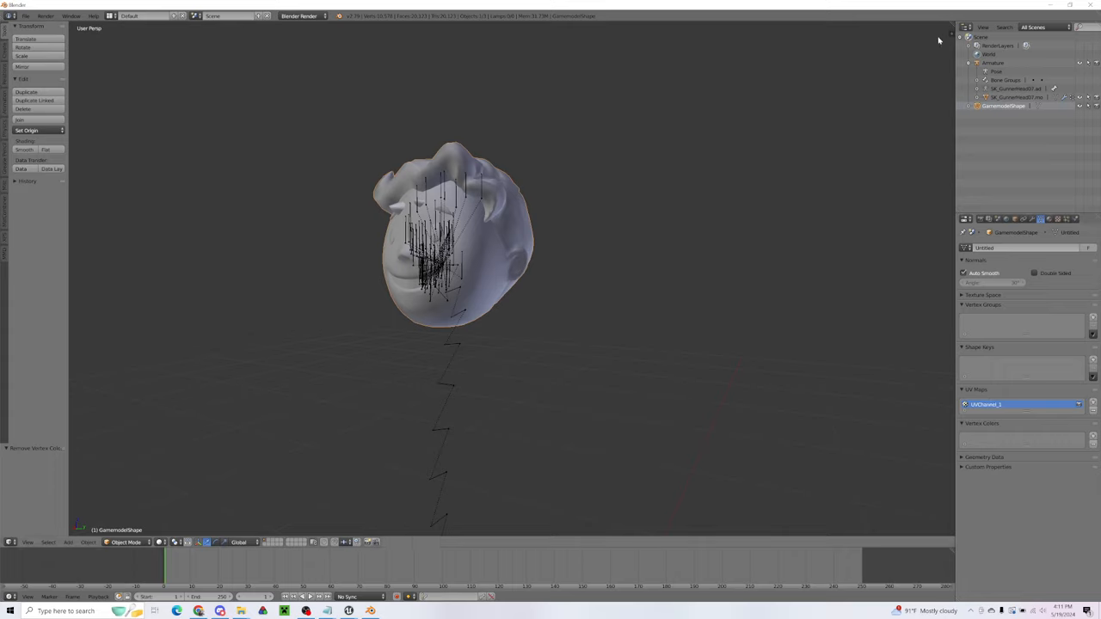
mouse_move(397, 286)
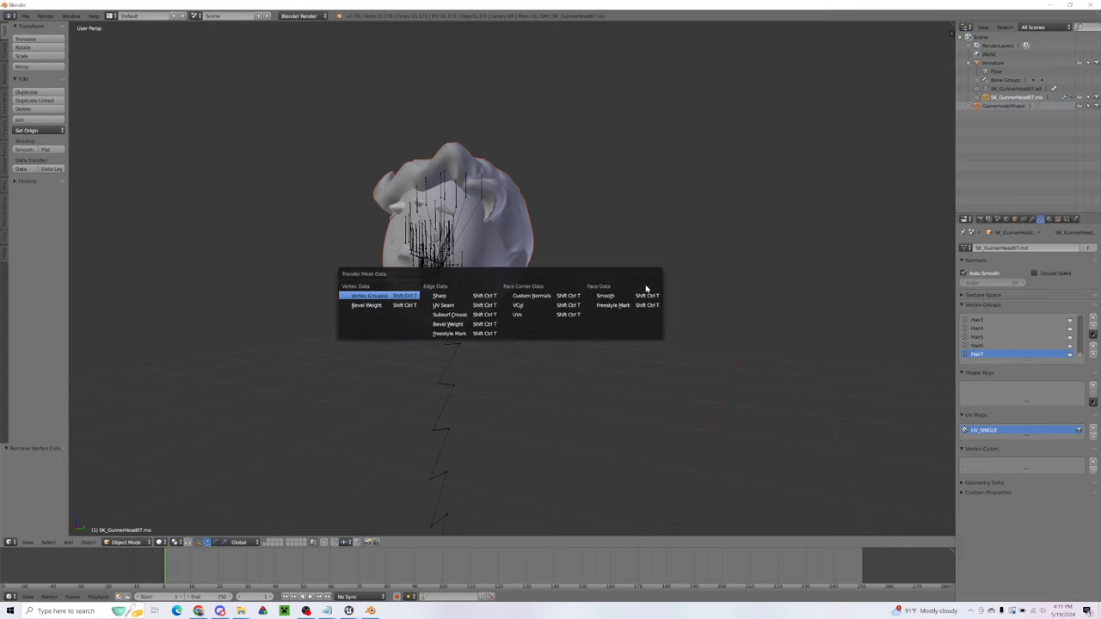
mouse_move(368, 295)
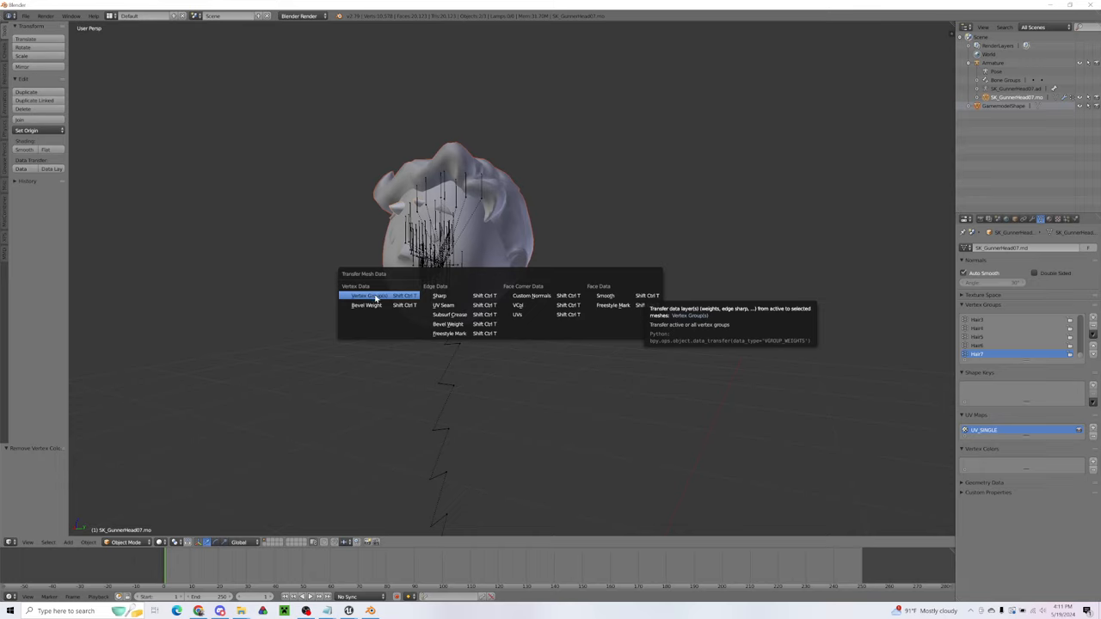
- Transfer the Gunner head's vertex group weights onto the new head and parent it to the armature
click(366, 295)
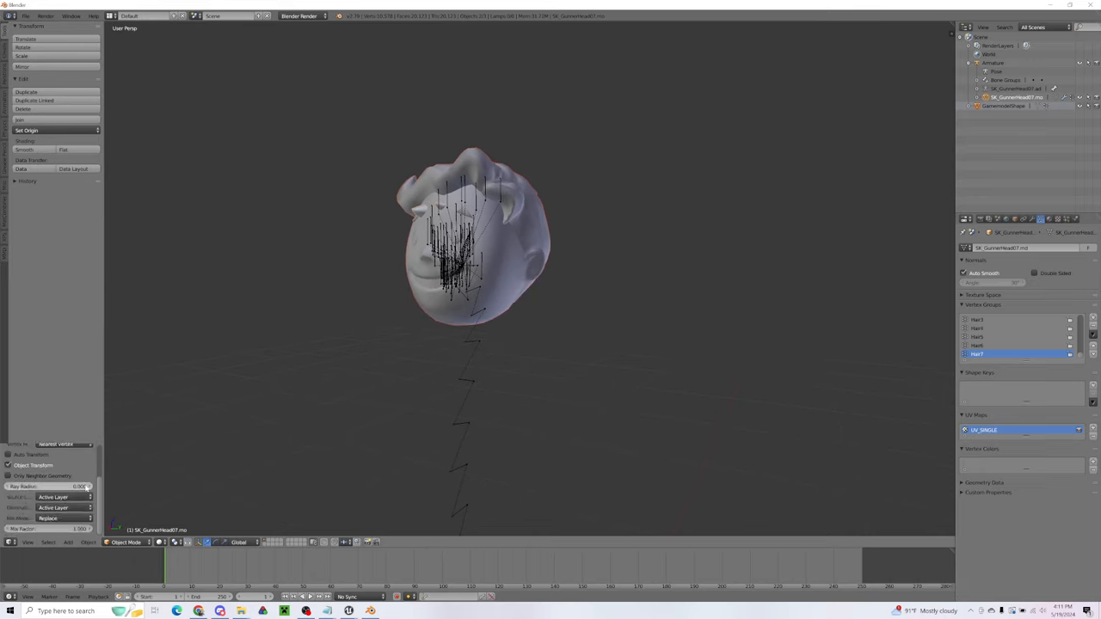
click(53, 497)
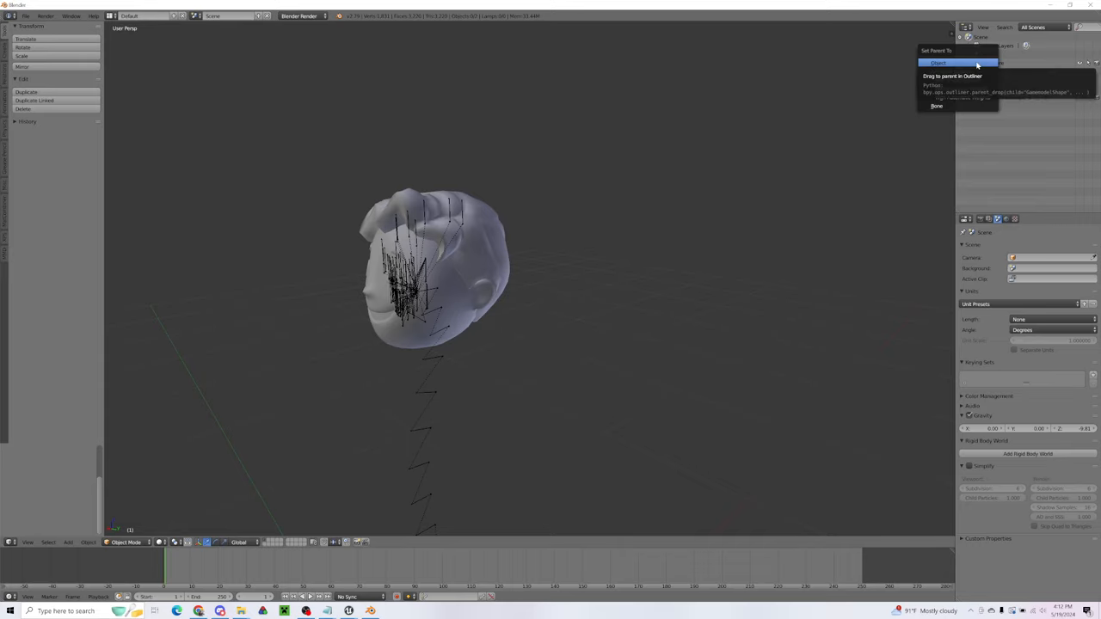
click(939, 62)
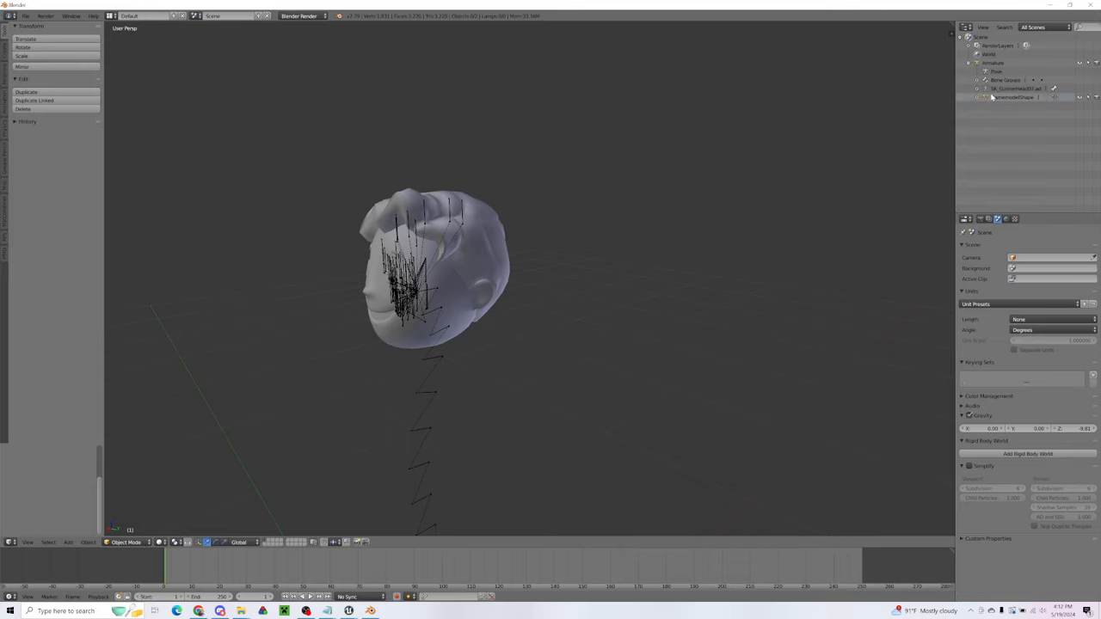
click(1013, 96)
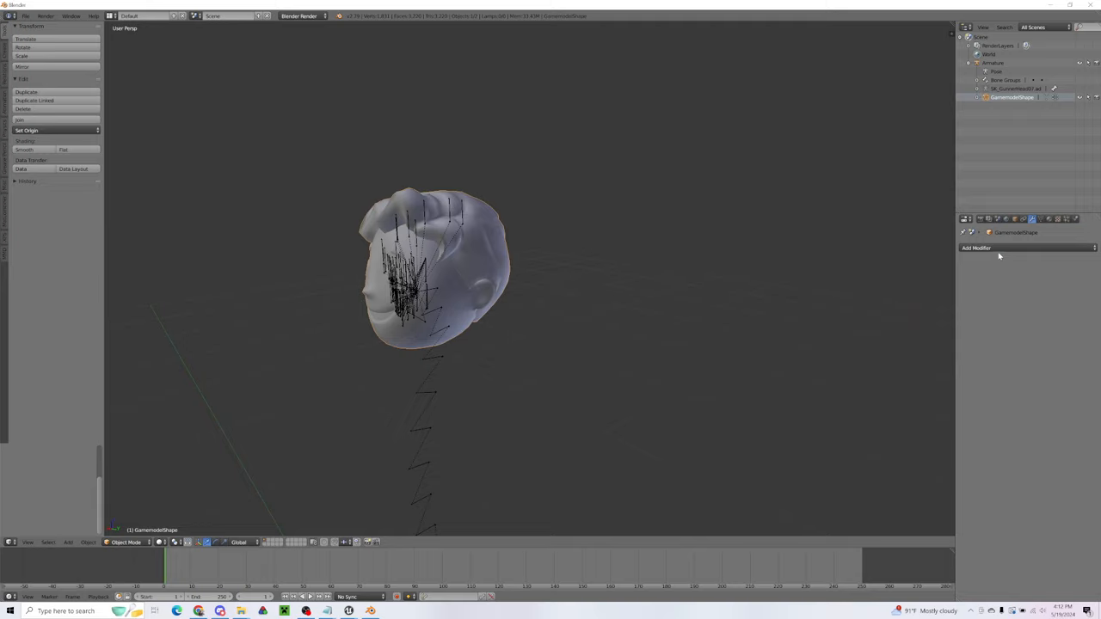
click(977, 247)
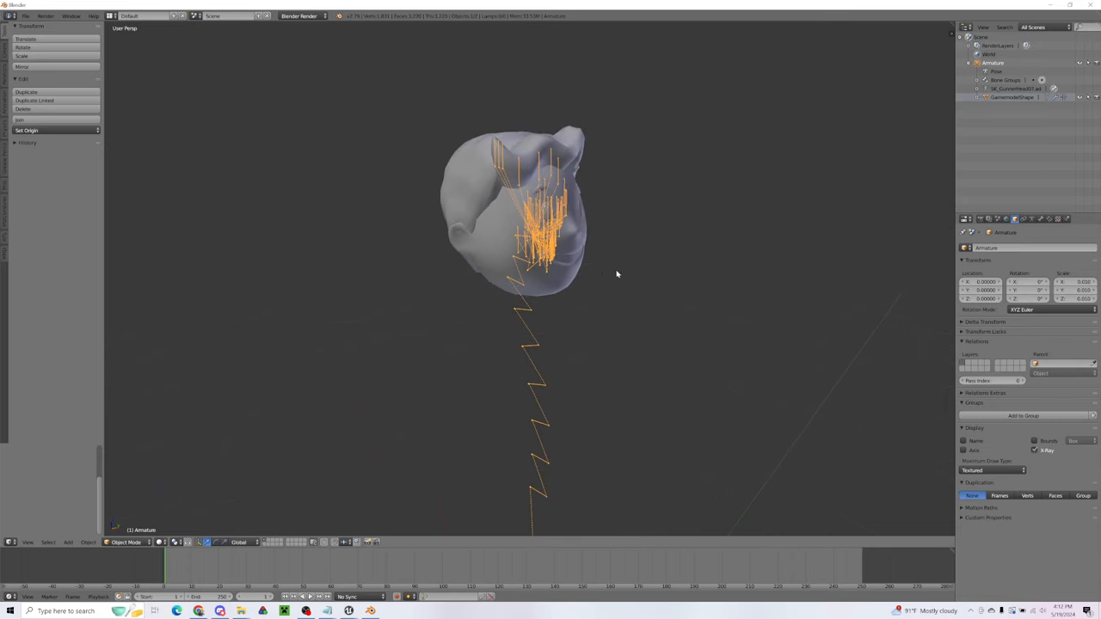
mouse_move(107, 416)
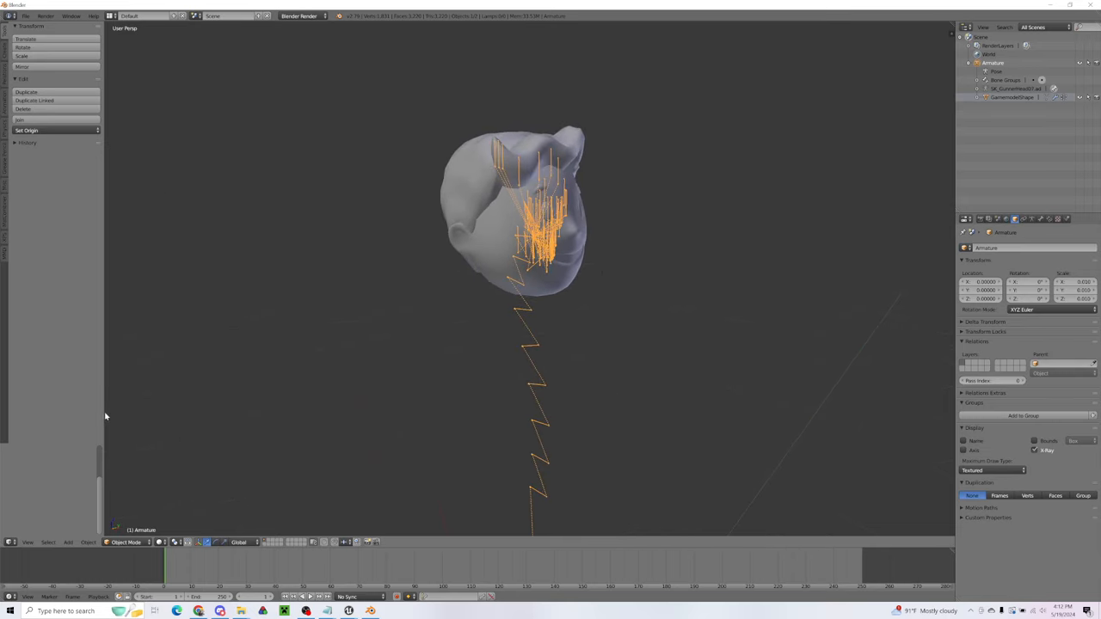
- Put the armature into Pose Mode to inspect its bones, then reselect the head mesh
click(127, 542)
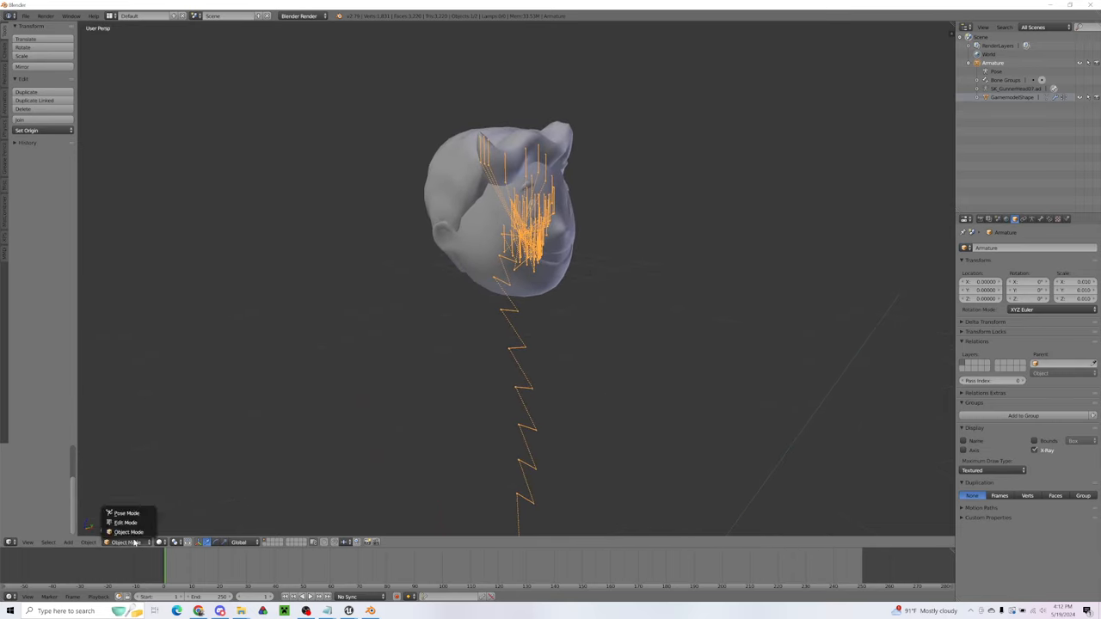
click(127, 512)
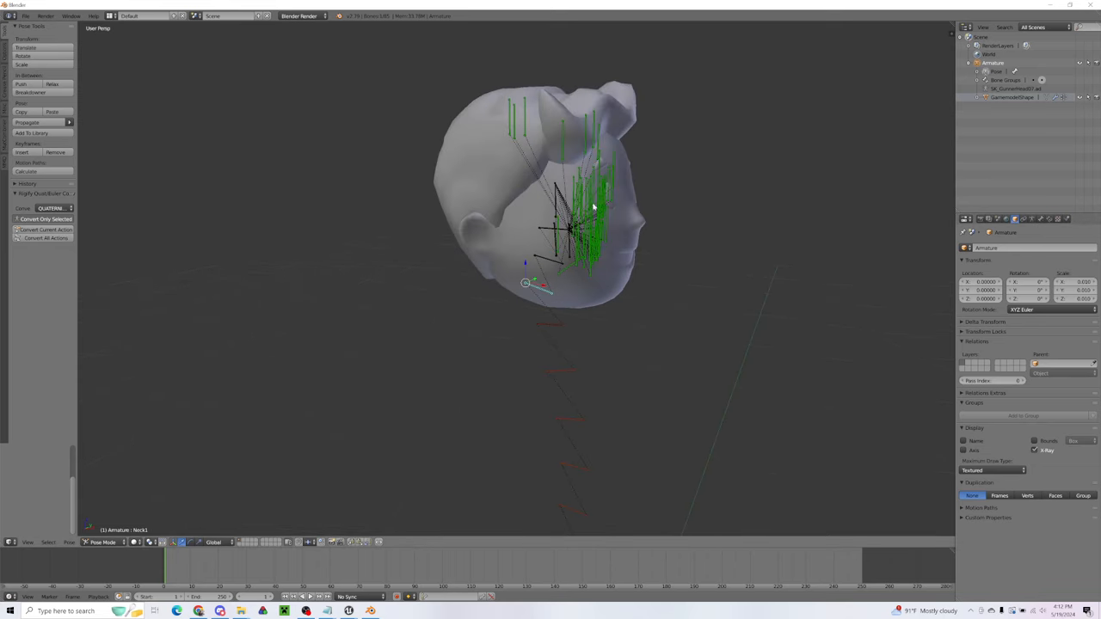
click(103, 541)
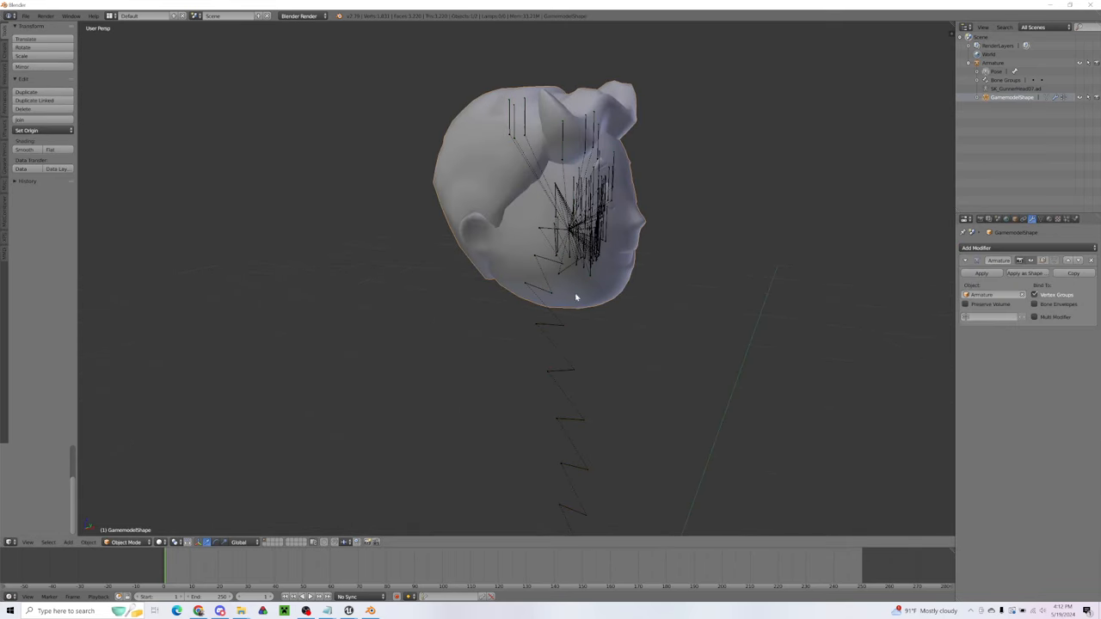
- Review each transferred vertex group's vertices on the head in Edit Mode, then return to Object Mode
click(1039, 218)
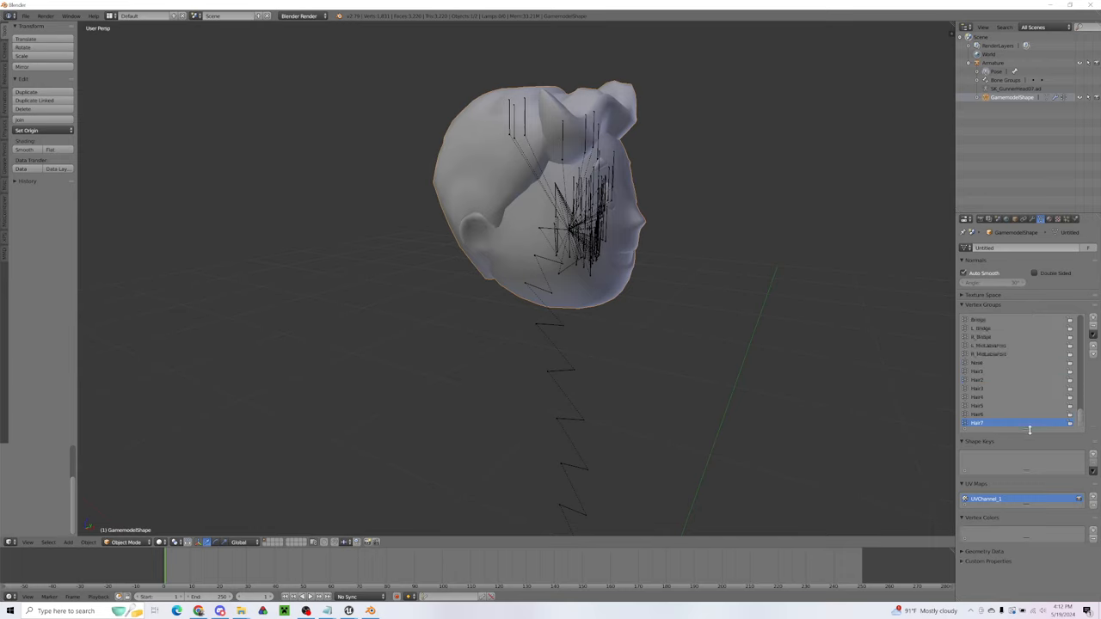
scroll(down, 3)
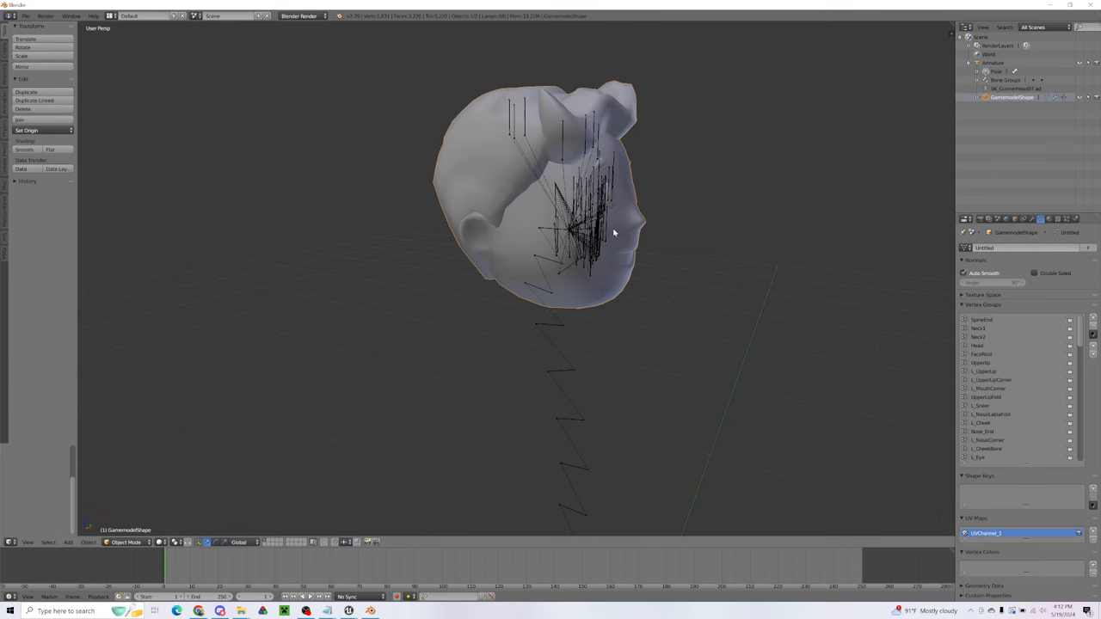
key(Tab)
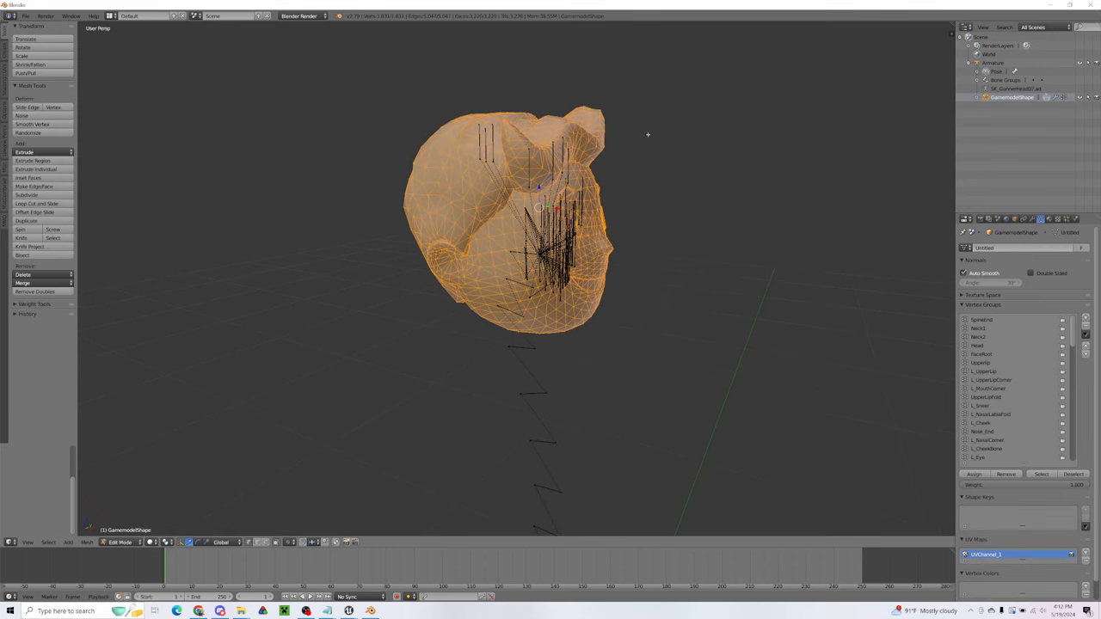
mouse_move(990, 324)
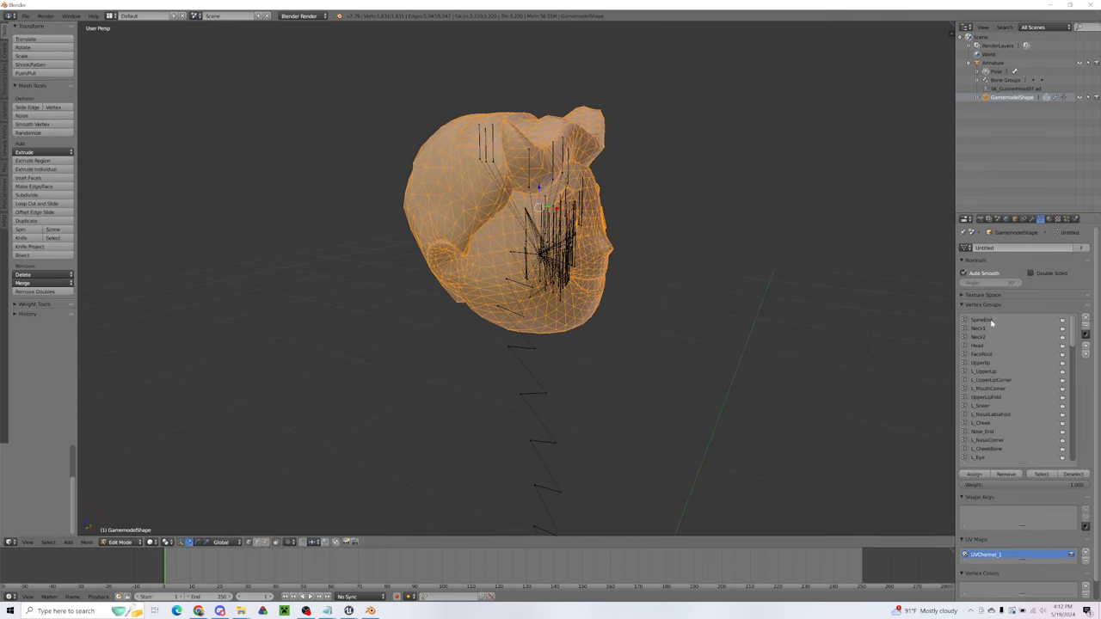
click(980, 319)
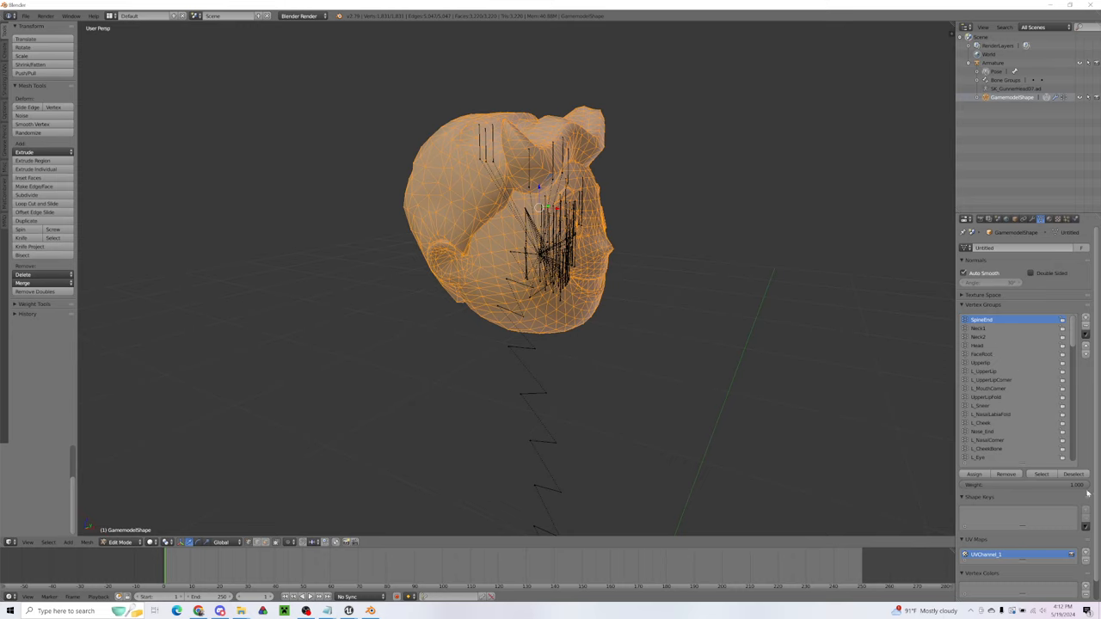
click(977, 327)
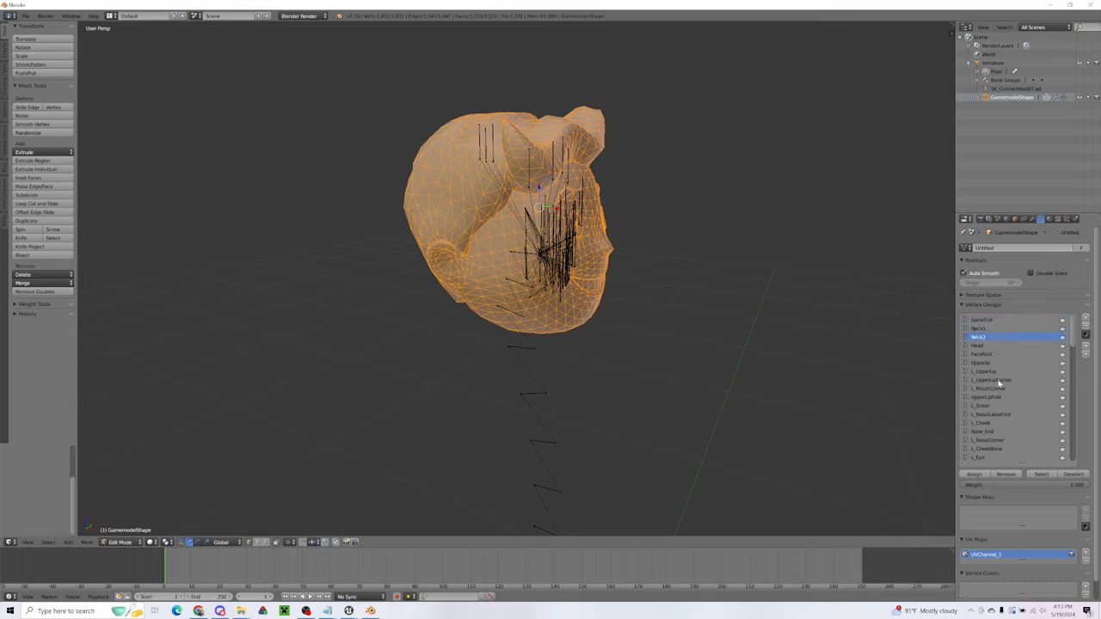
click(976, 344)
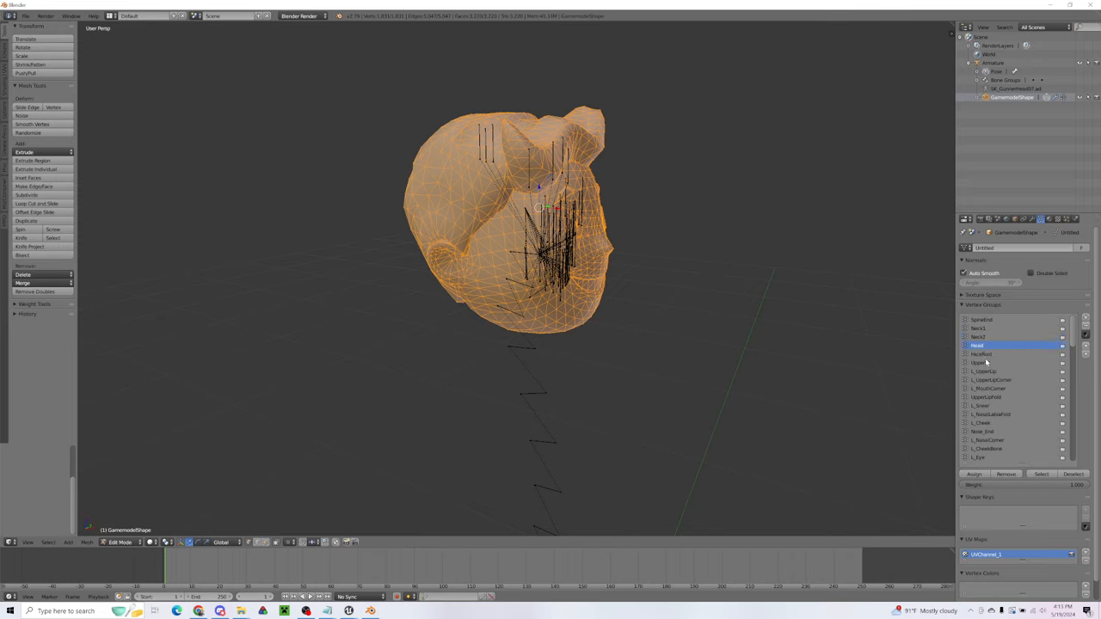
click(980, 362)
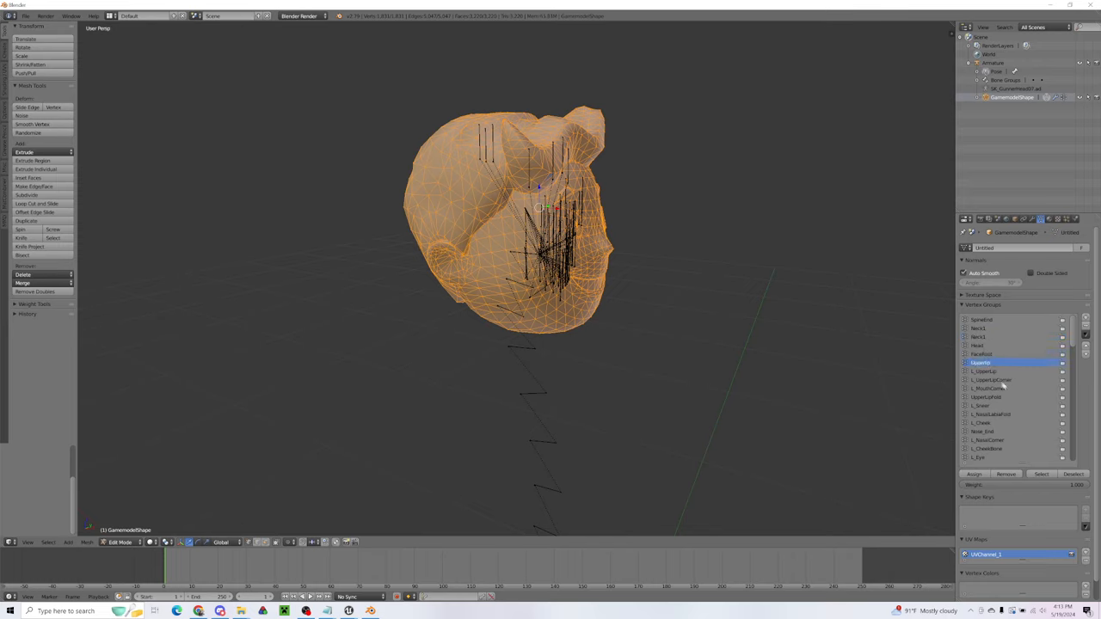
click(980, 423)
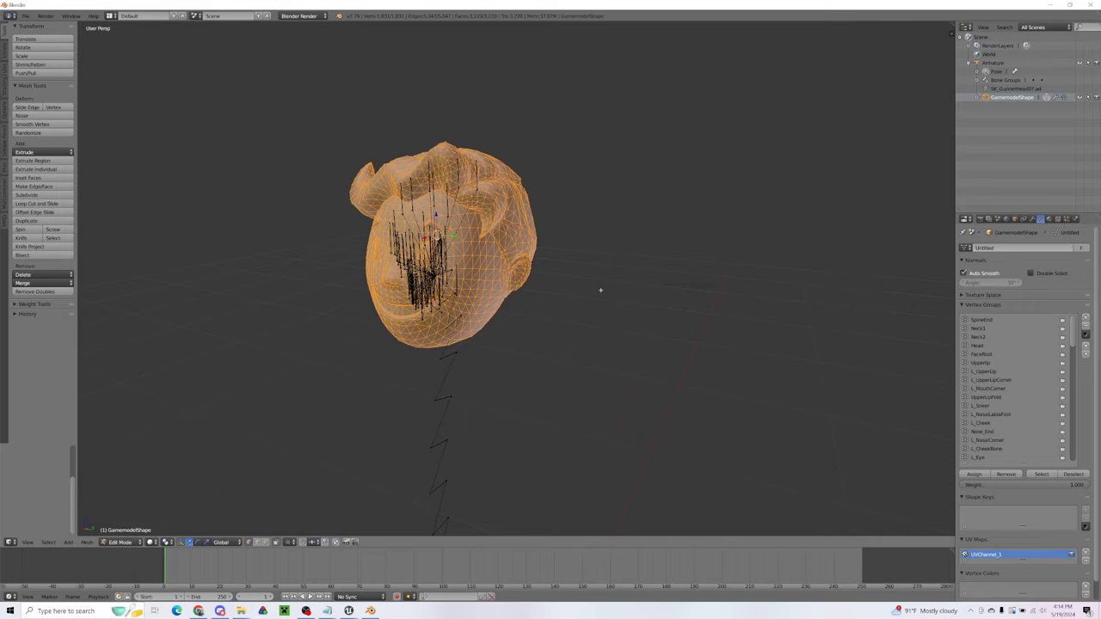
key(Tab)
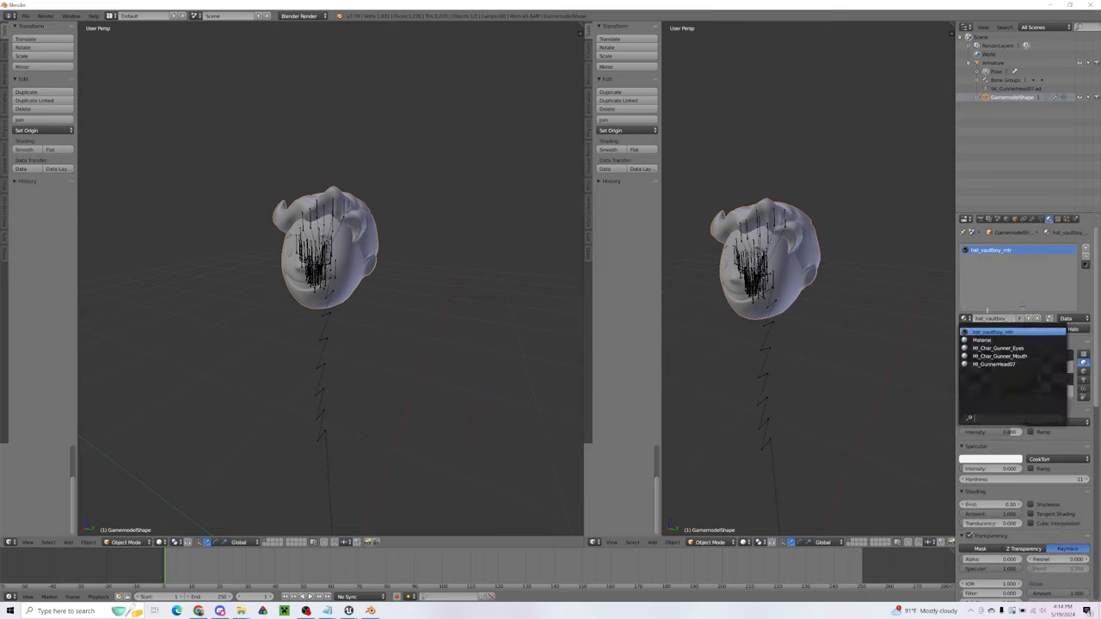
- Load the Vault Boy texture image into the head's material
click(1000, 354)
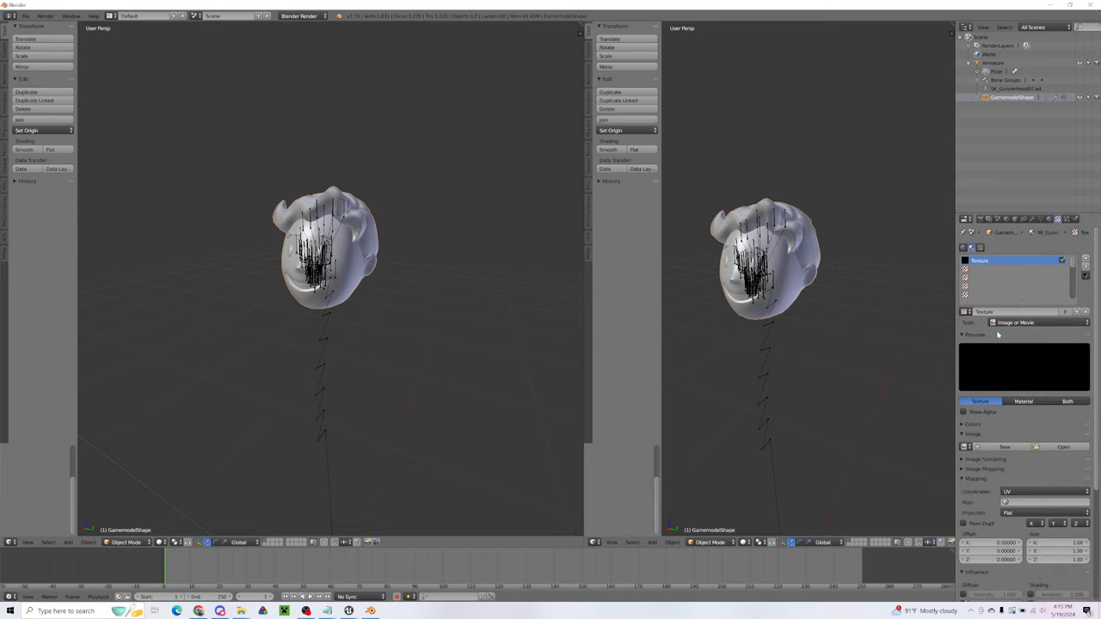
click(1062, 447)
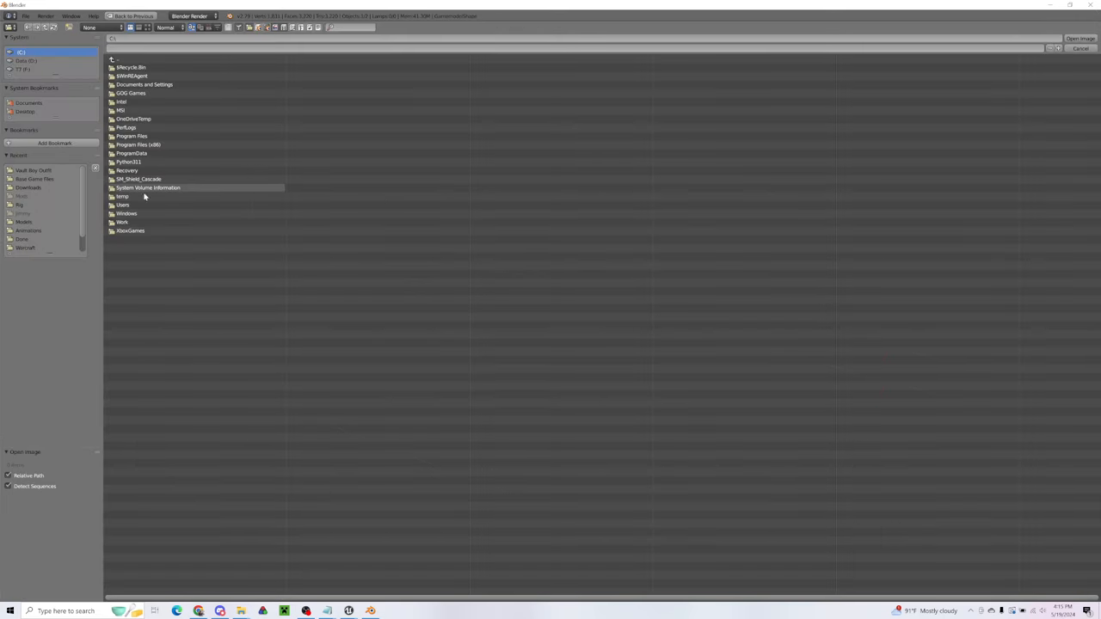
click(33, 170)
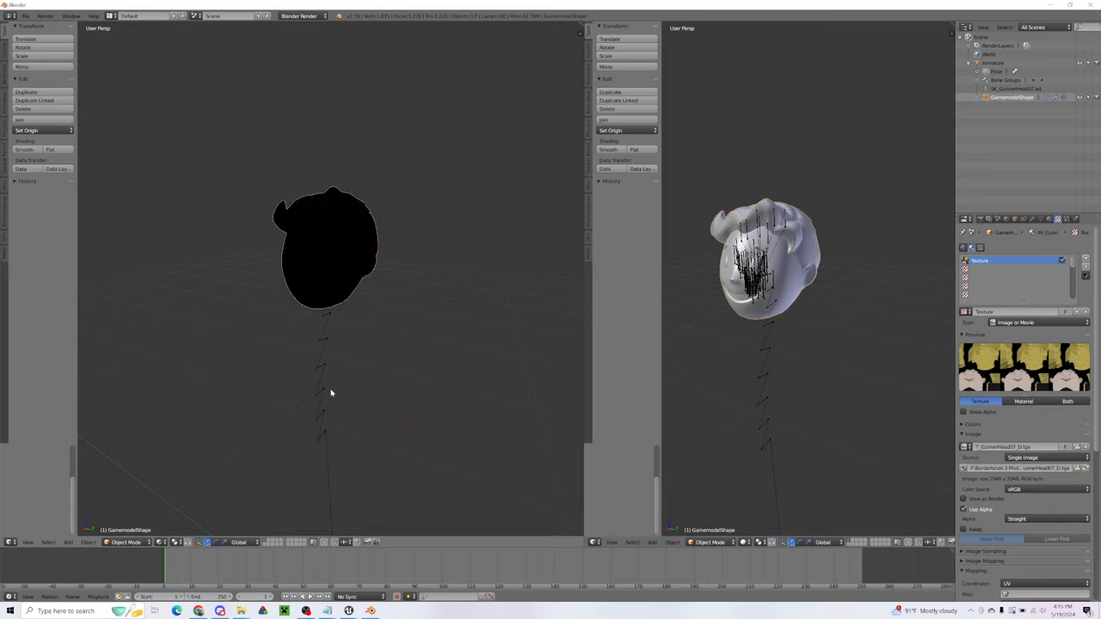
click(330, 394)
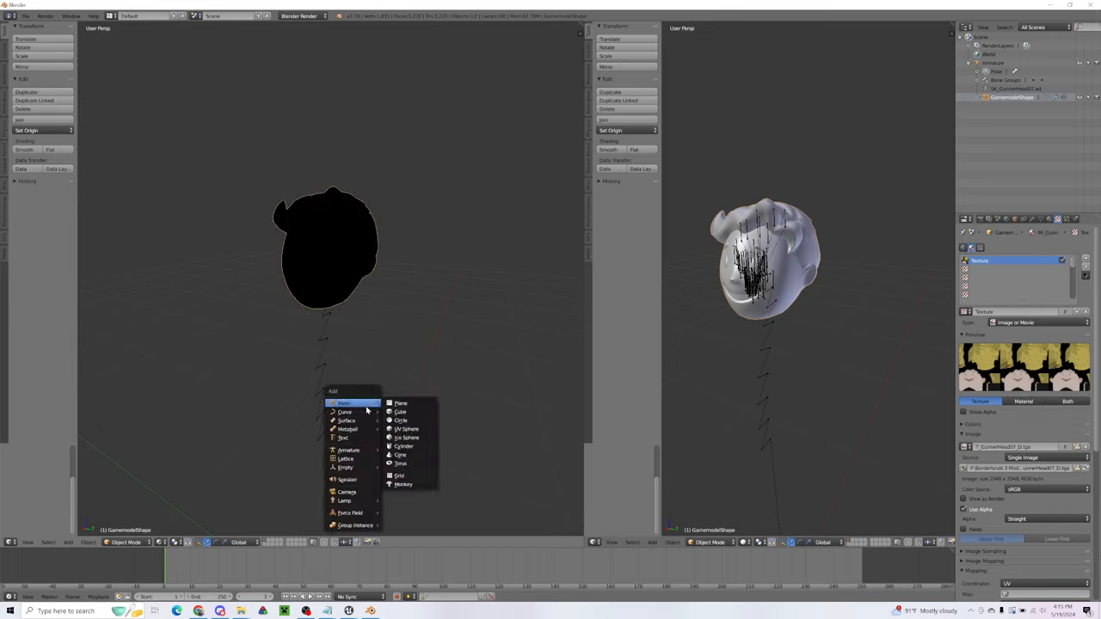
mouse_move(344, 500)
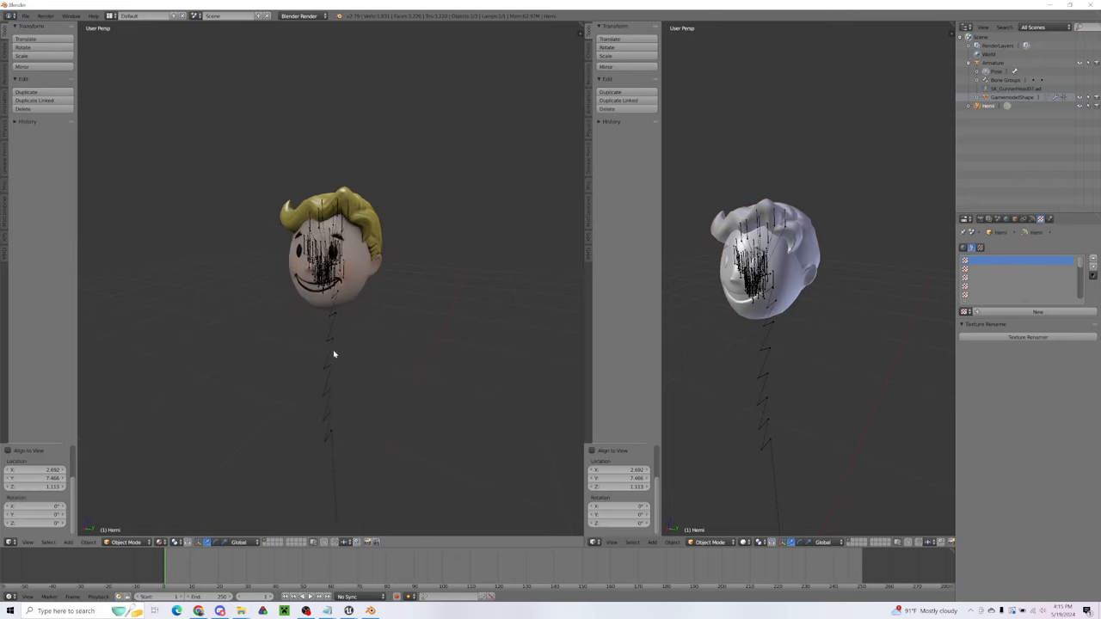
scroll(down, 3)
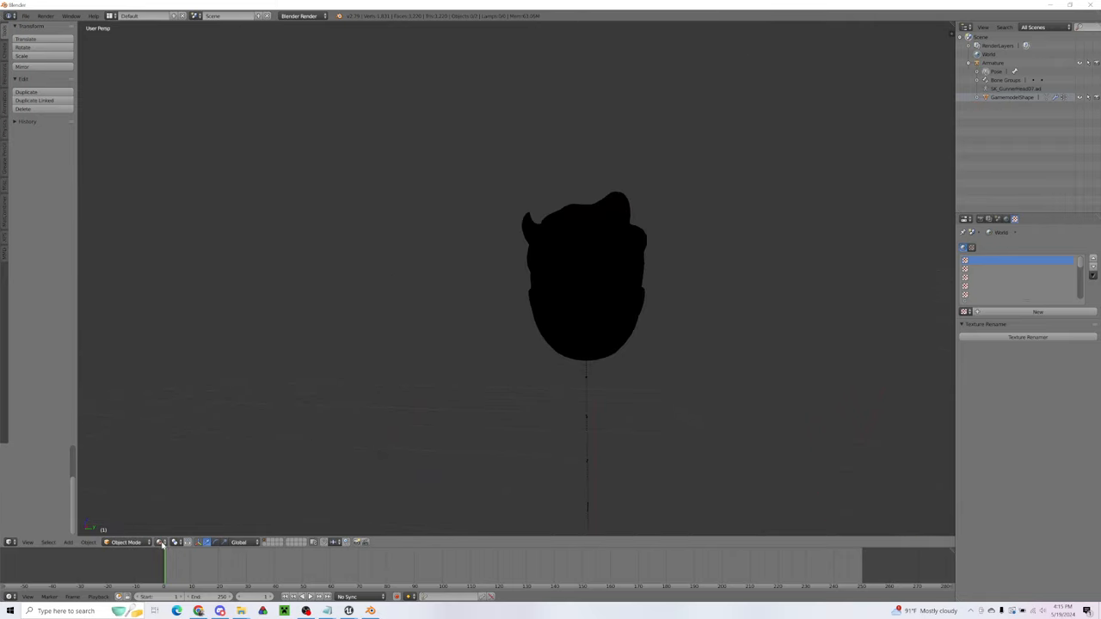
- Set viewport shading to Texture and select the head's armature for export
click(160, 541)
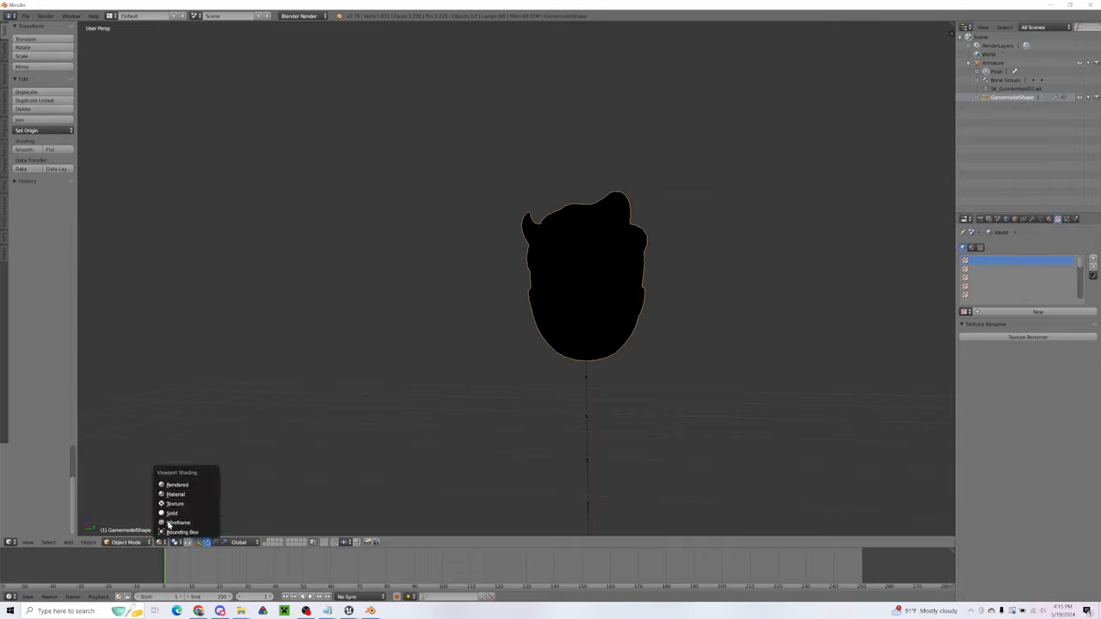
click(172, 512)
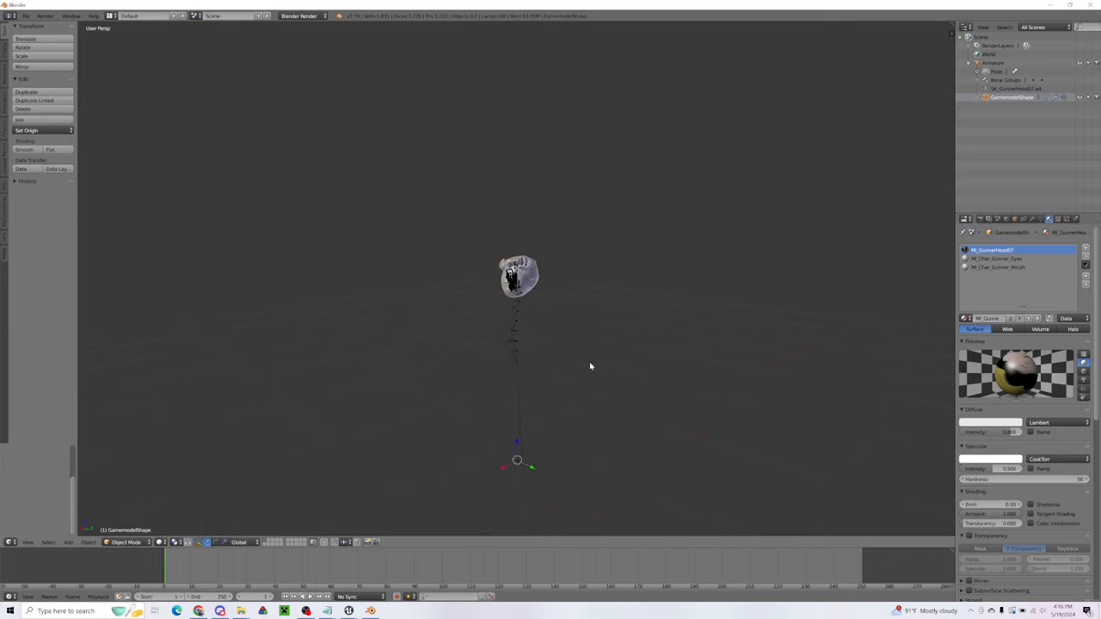
mouse_move(918, 119)
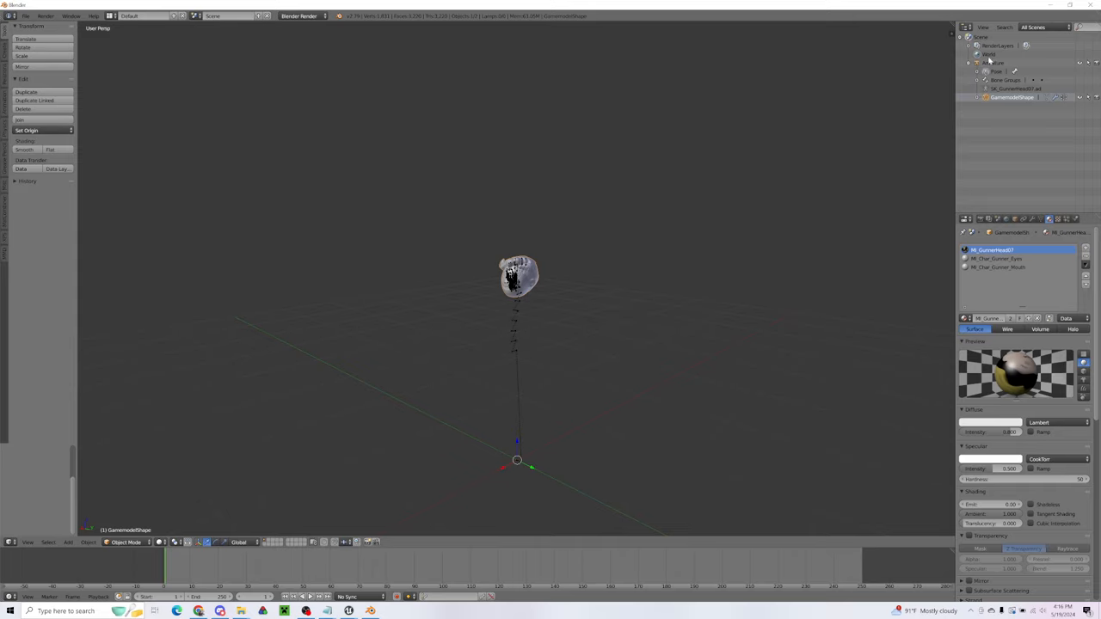
click(1032, 219)
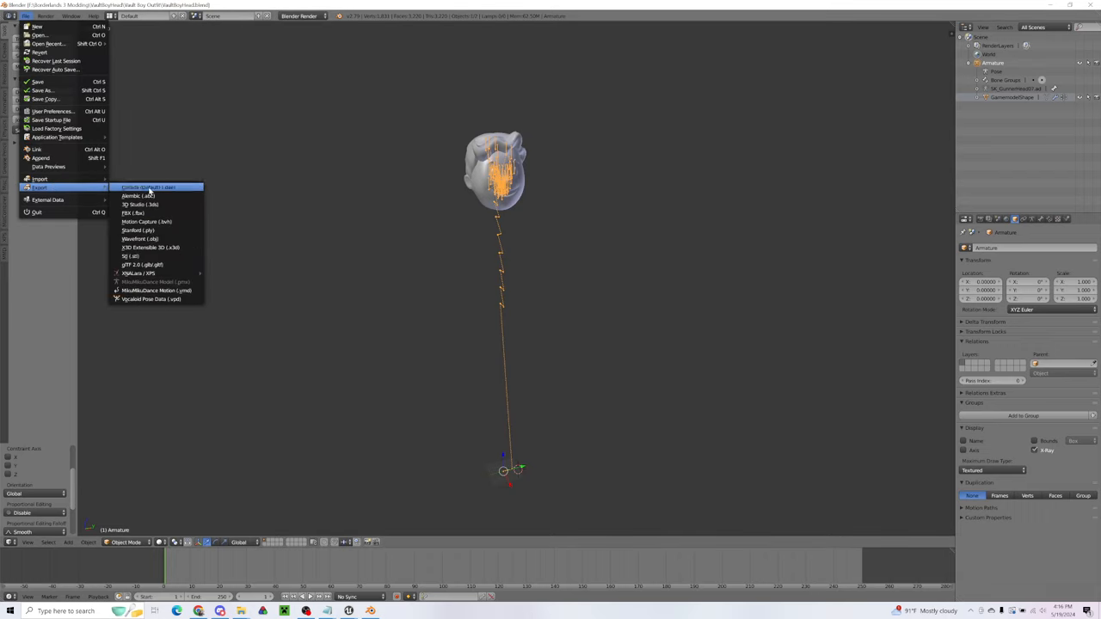
- Export the rigged head as FBX into the VaultBoyHead folder after checking the Armature options
click(134, 213)
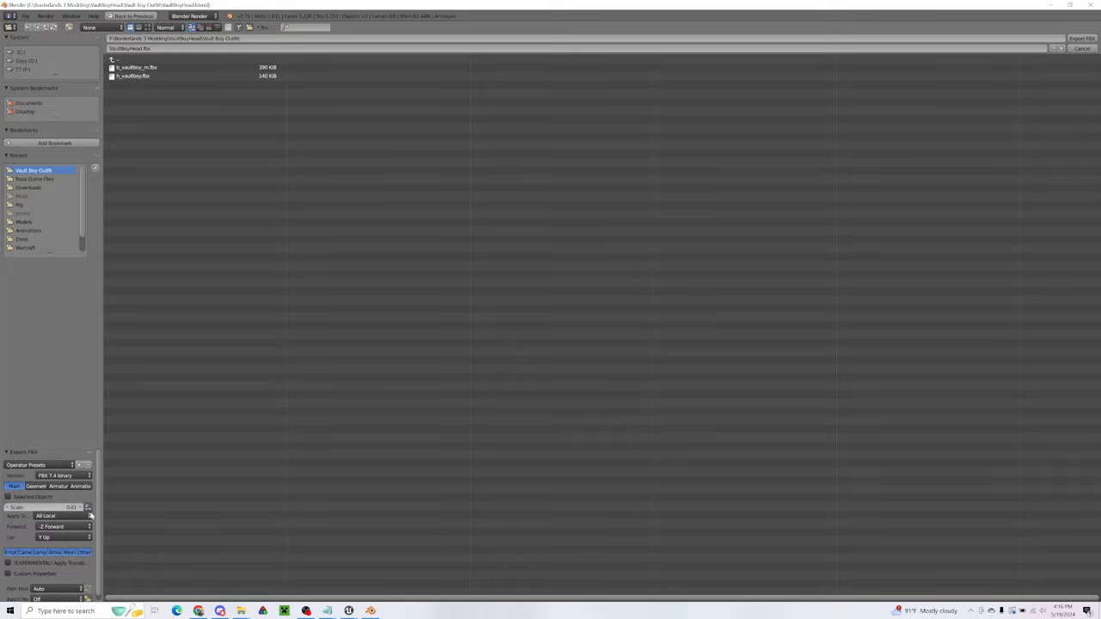
mouse_move(58, 487)
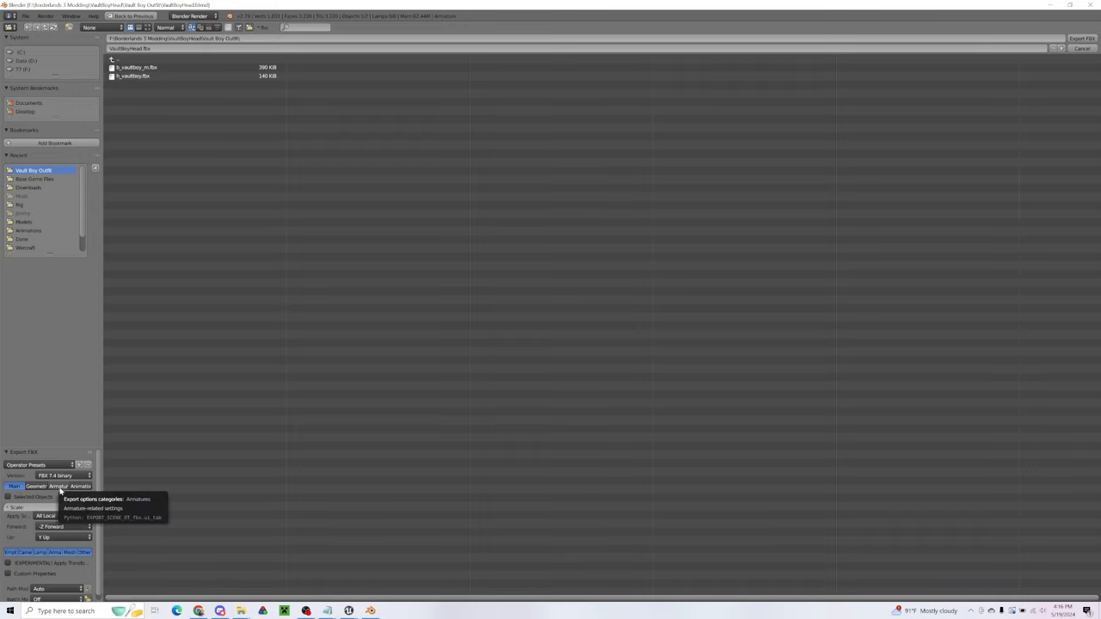
click(62, 486)
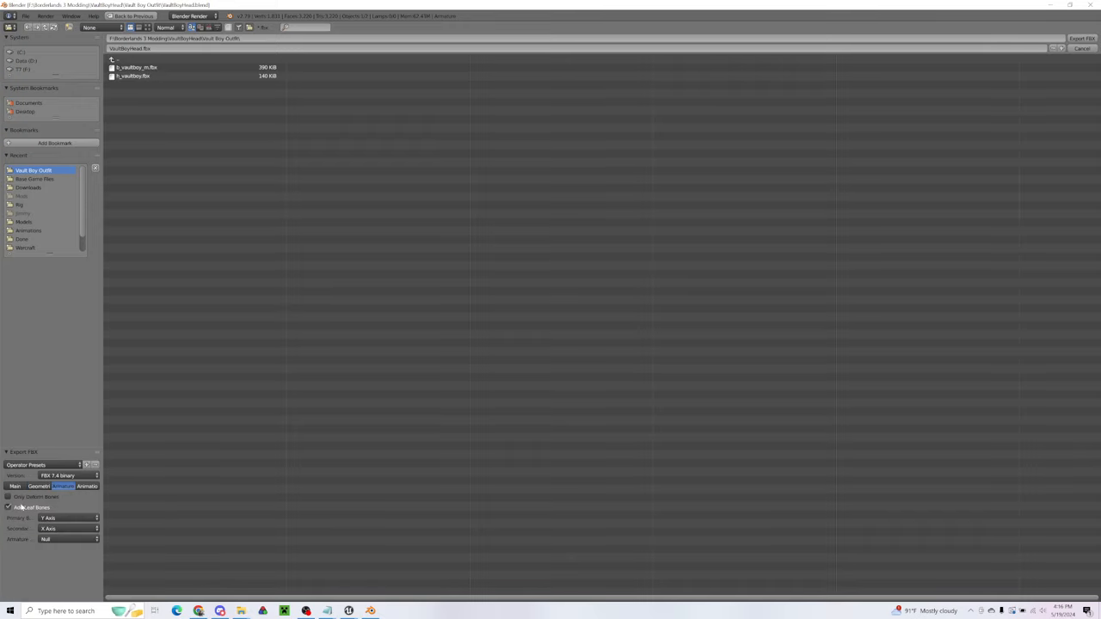
click(10, 495)
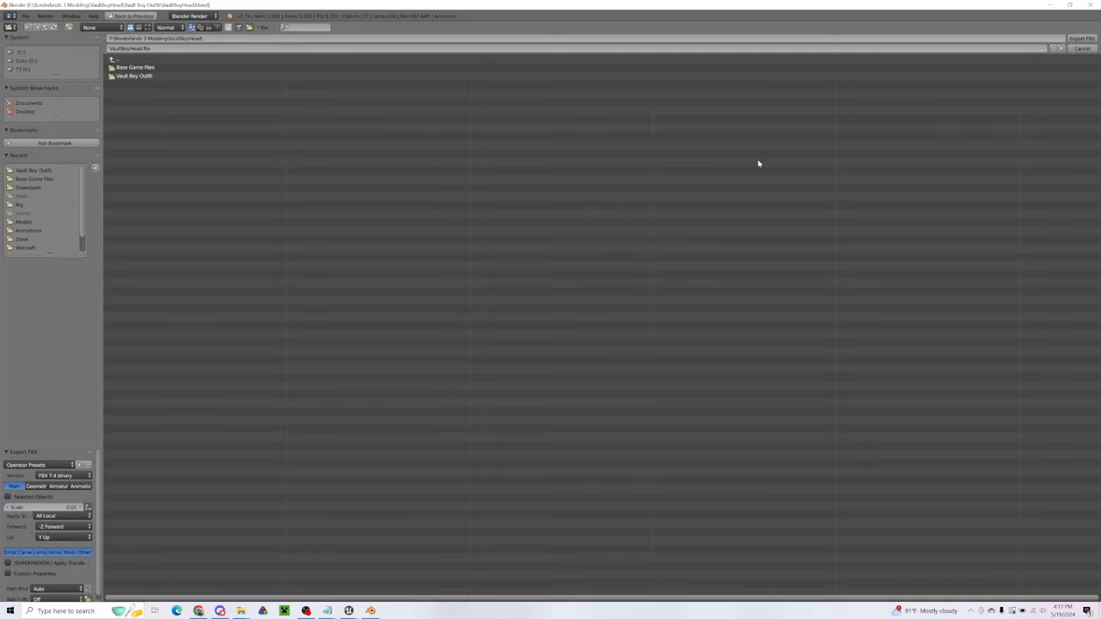
mouse_move(344, 471)
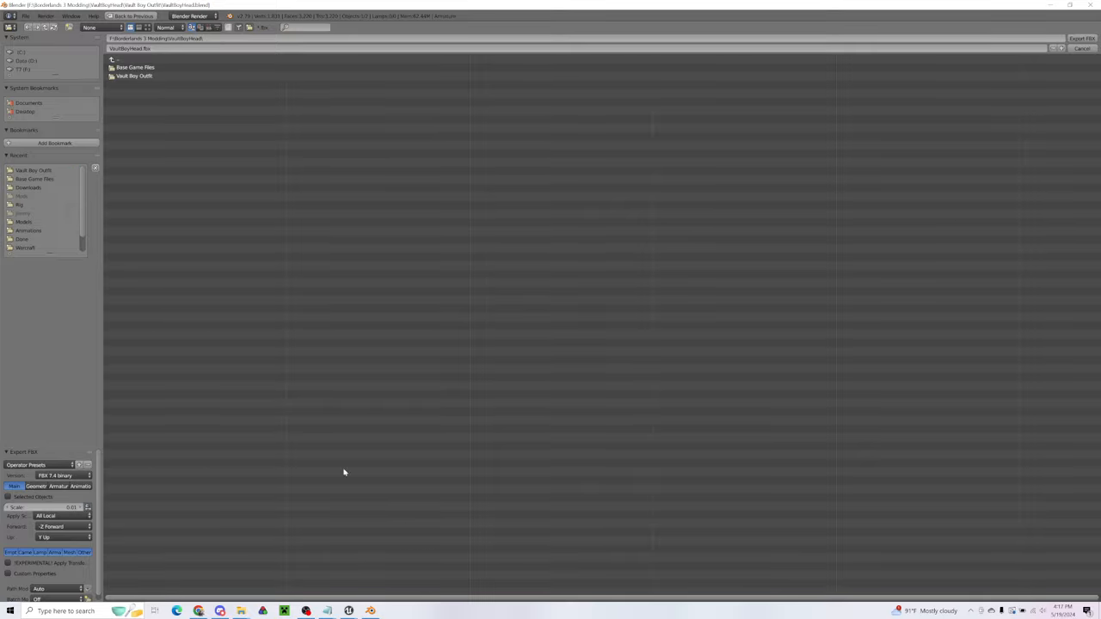
double_click(134, 67)
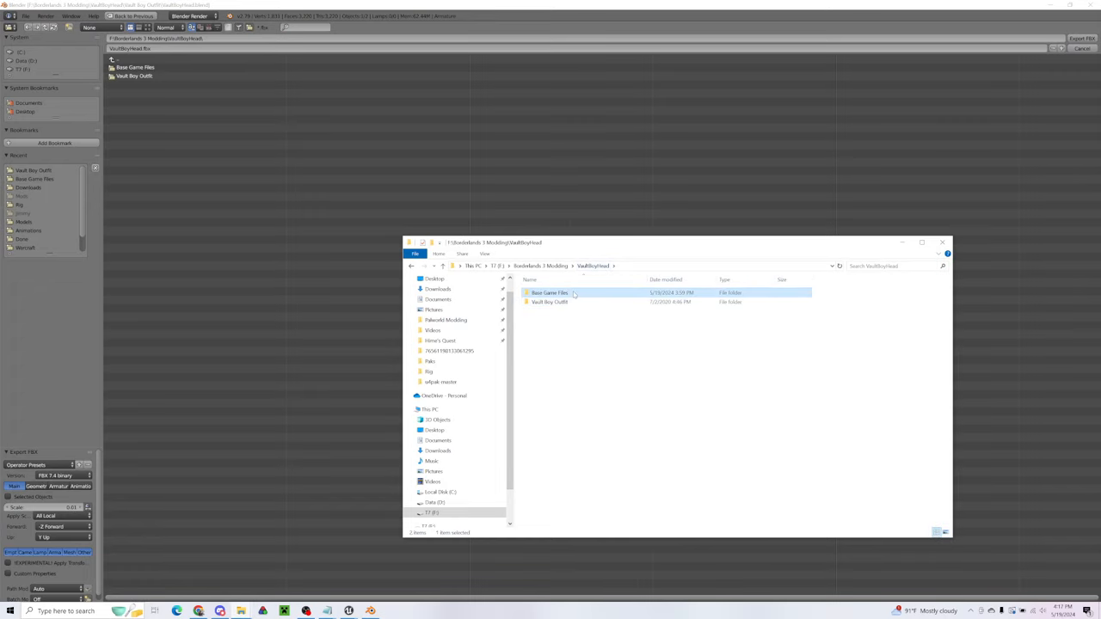
right_click(550, 331)
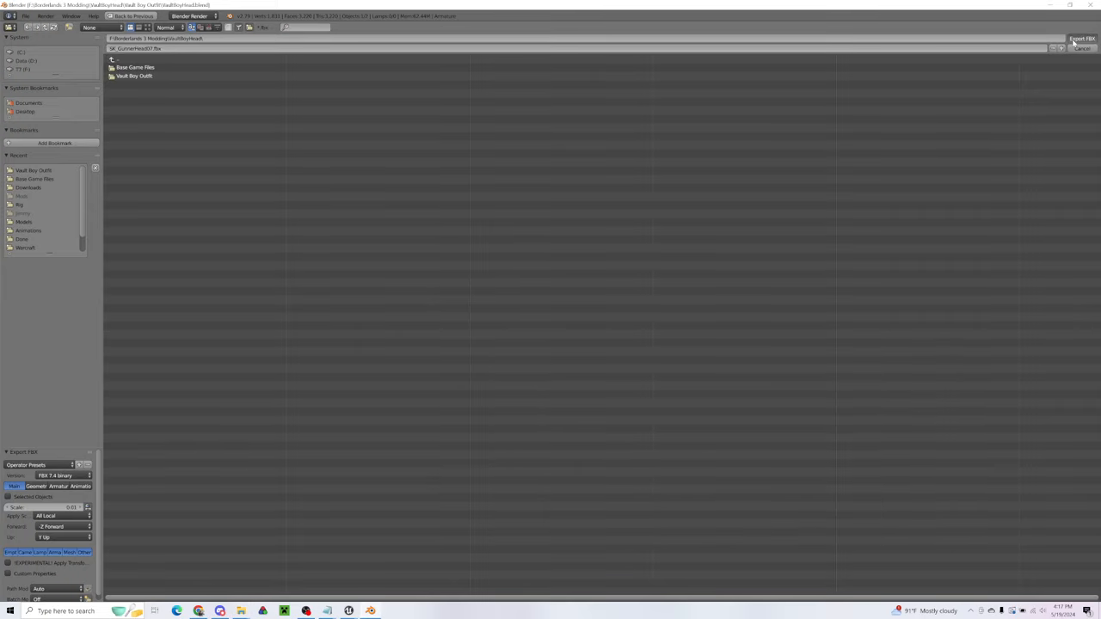
click(1082, 49)
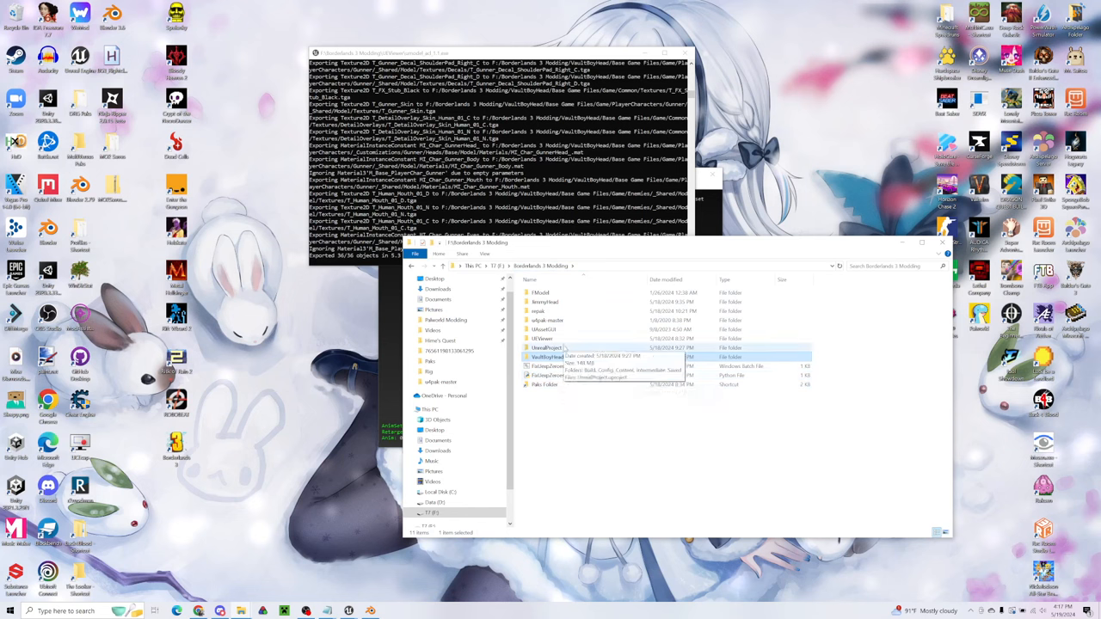
- Open the UnrealProject folder in the Modding directory
double_click(546, 347)
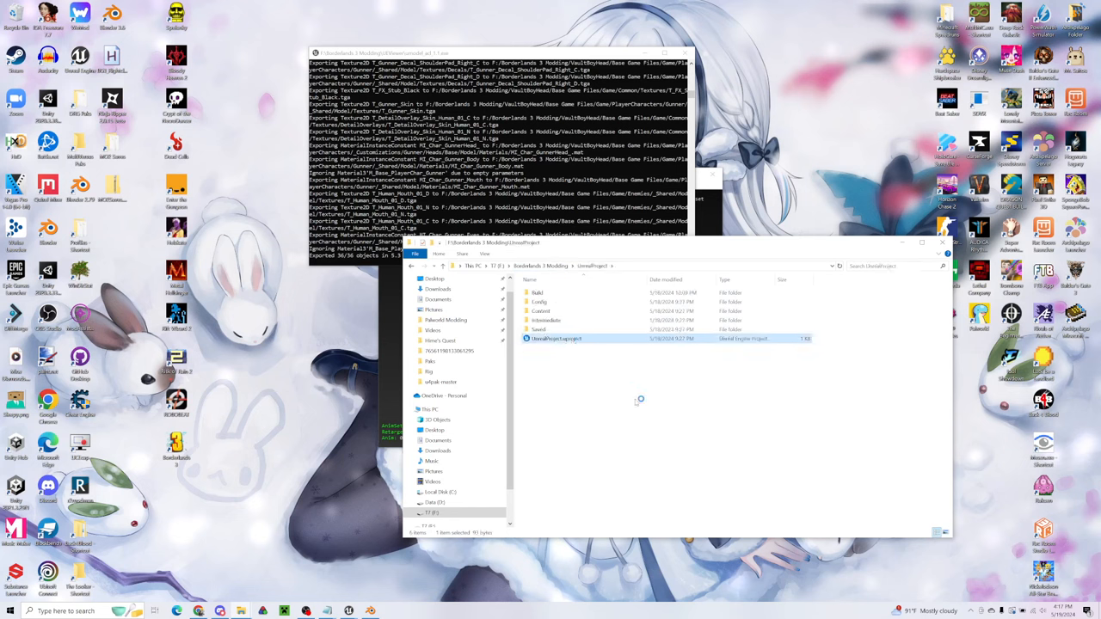
mouse_move(650, 409)
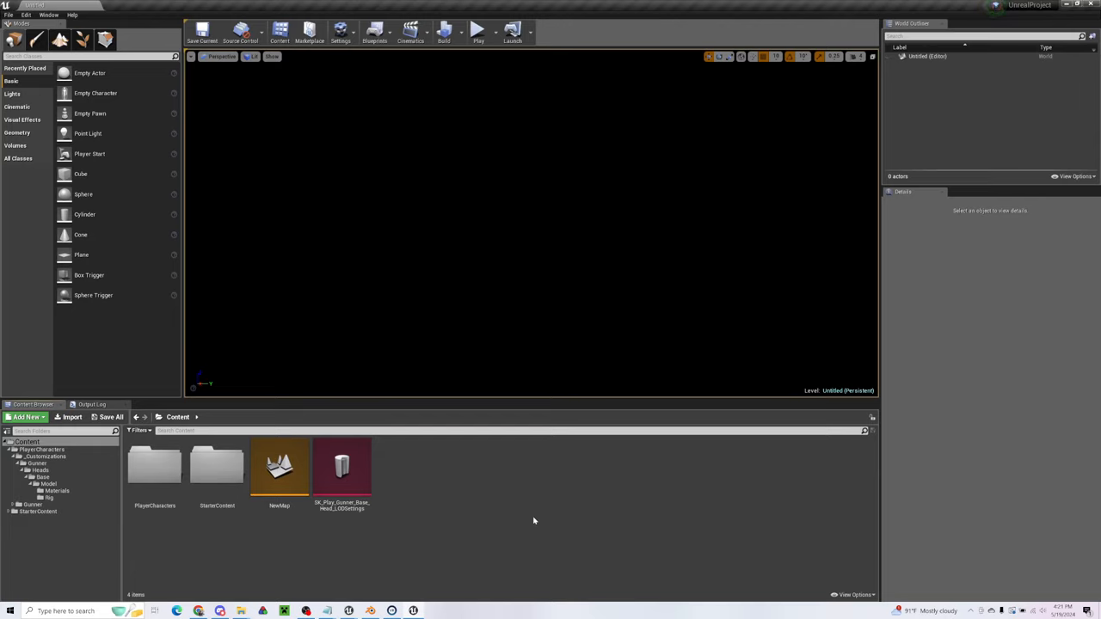
- Dismiss the Steam error and trace the game's PlayerCharacters Gunner Heads path to GunnerHead07 in Explorer
click(478, 31)
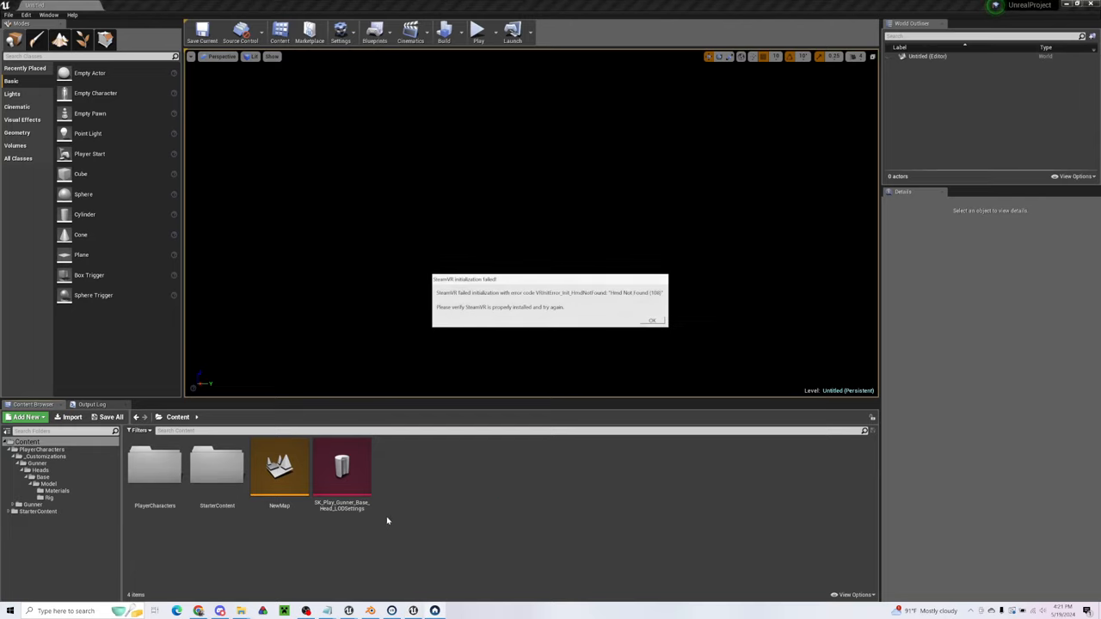
click(650, 319)
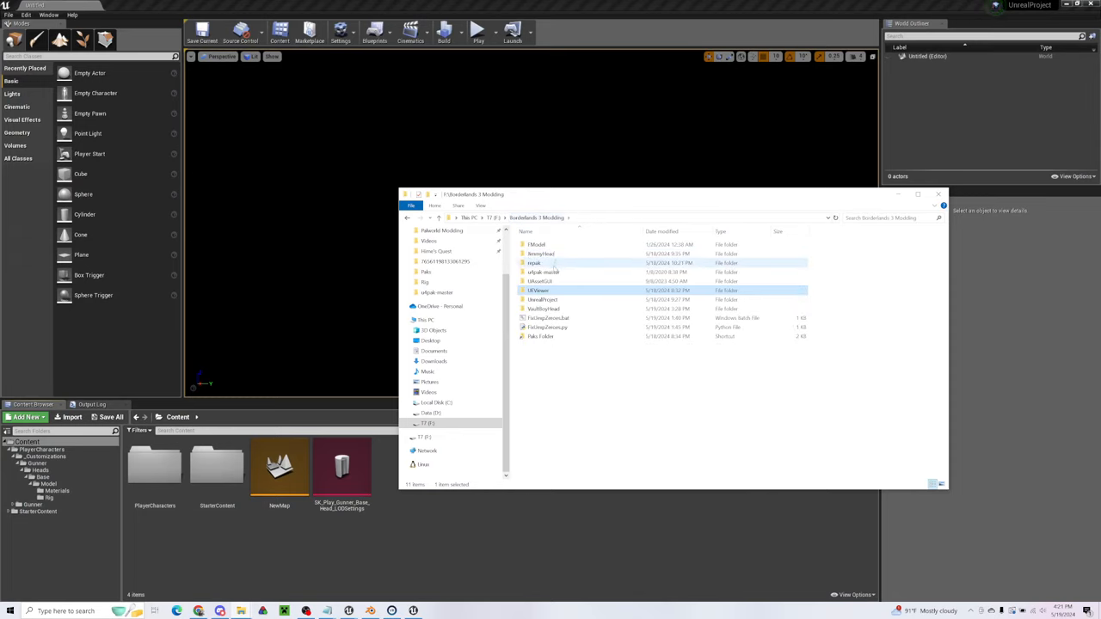
double_click(544, 310)
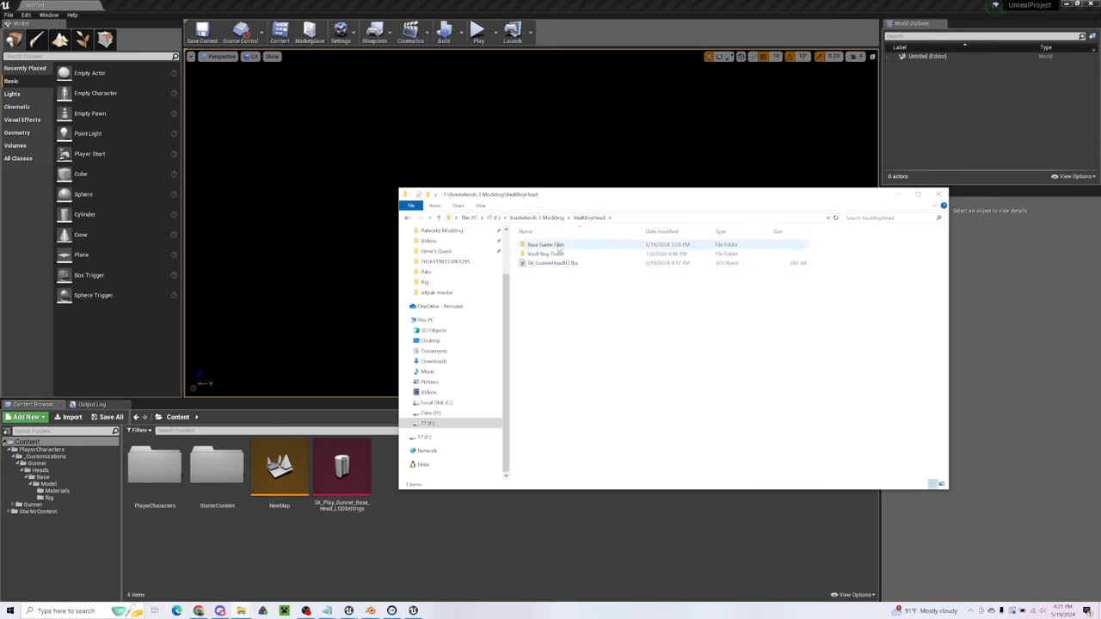
double_click(545, 244)
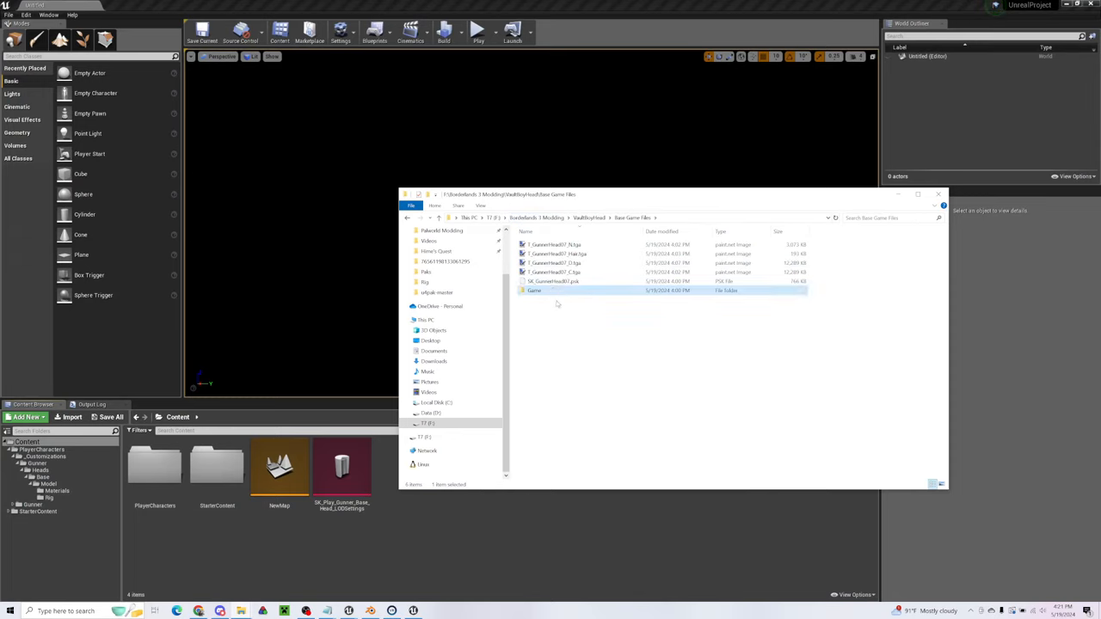
double_click(533, 289)
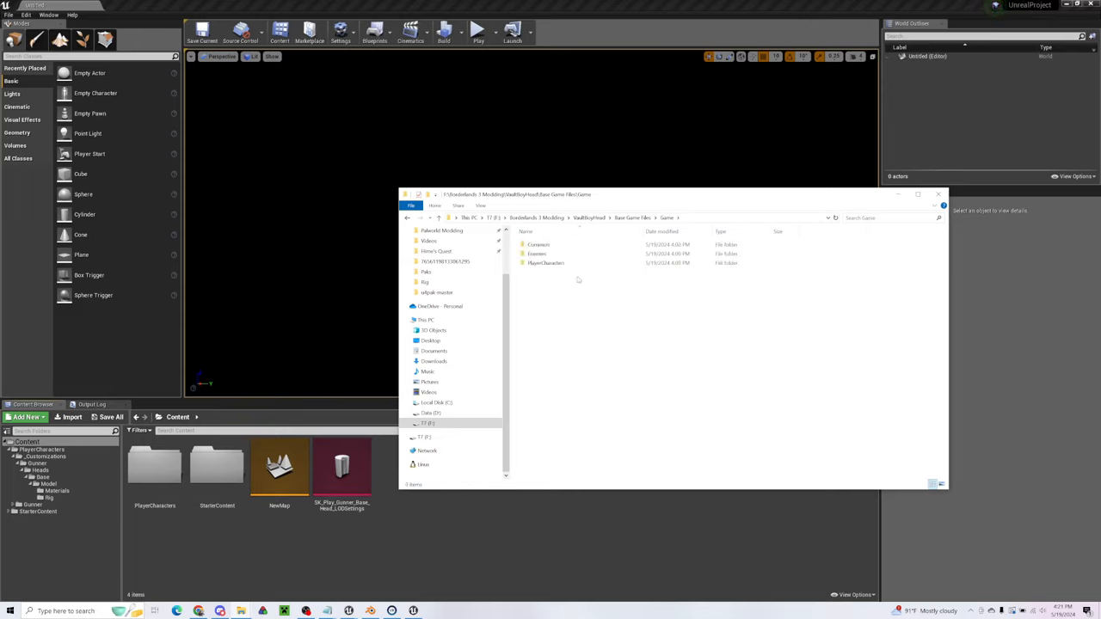
double_click(545, 261)
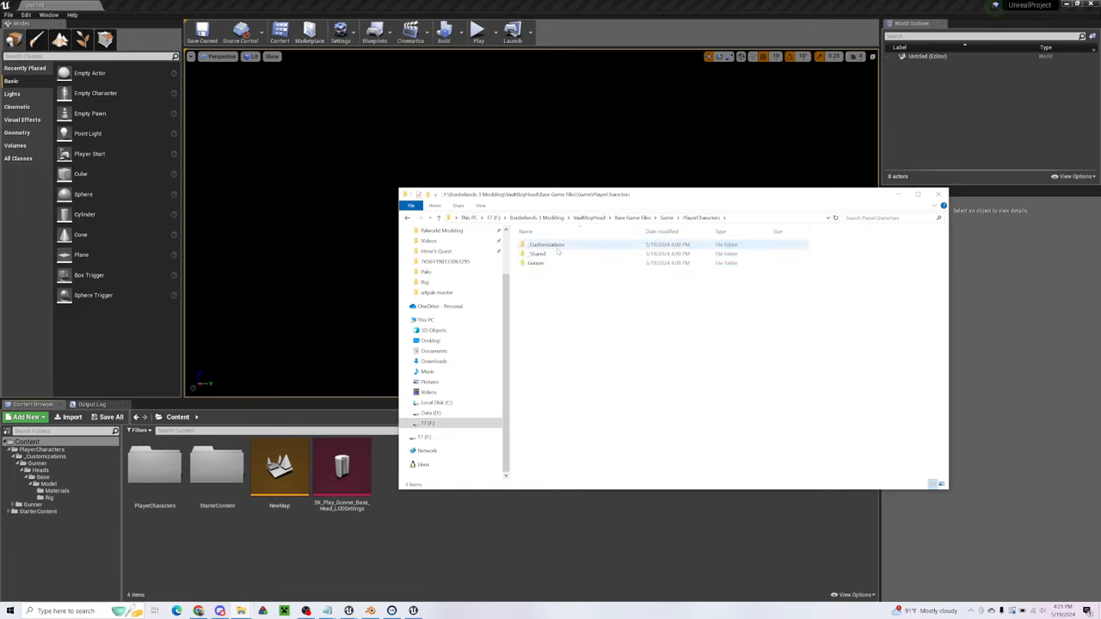
double_click(537, 263)
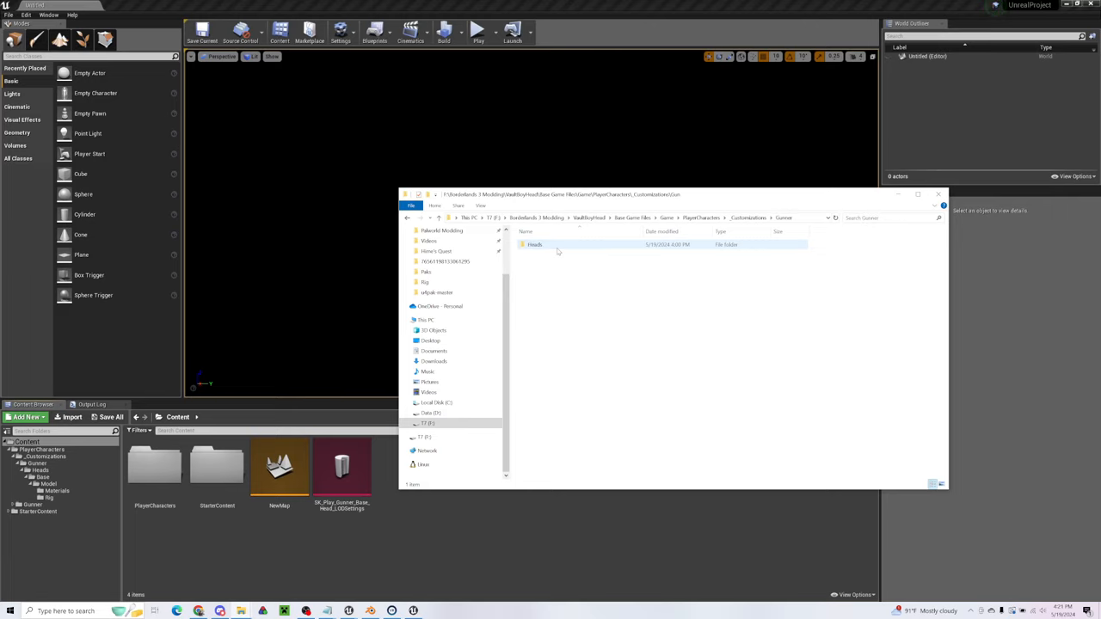
double_click(535, 244)
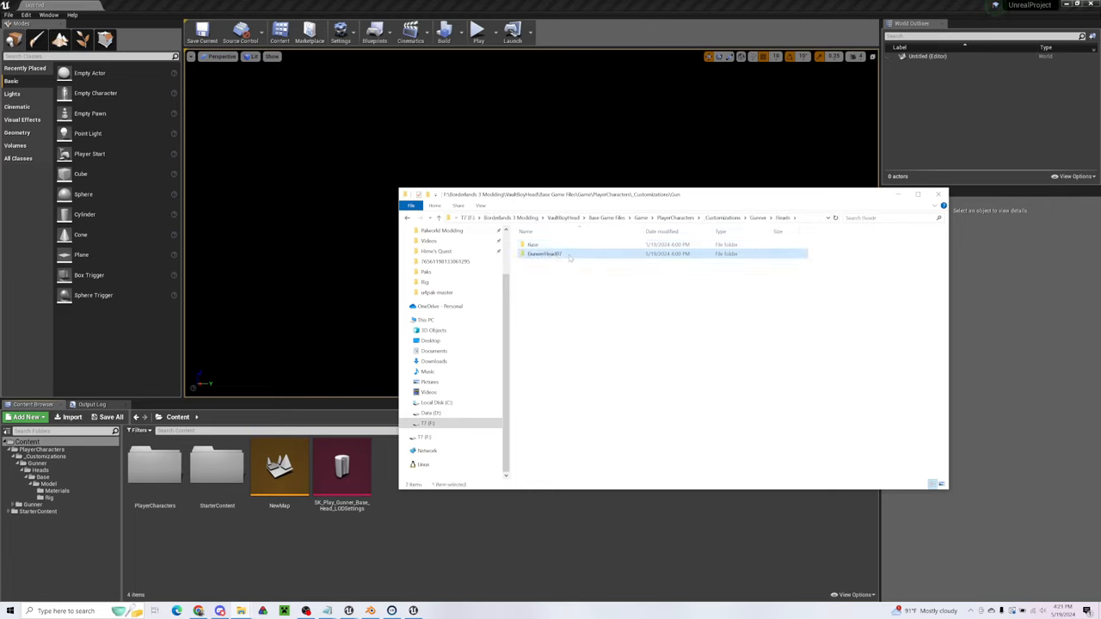
click(633, 356)
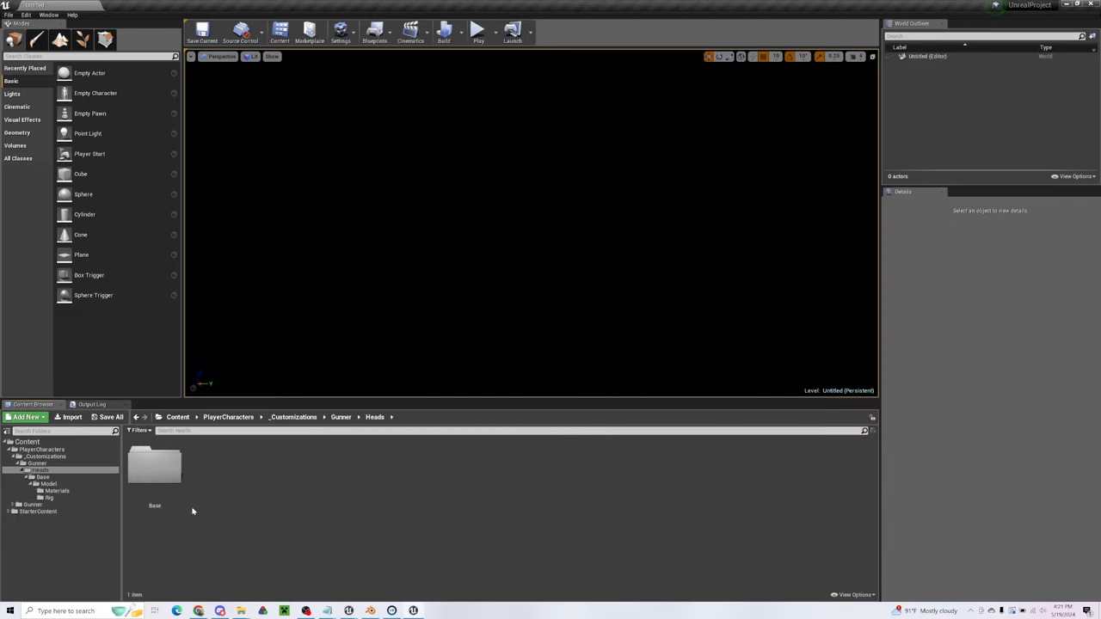
- Recreate the path in the Content Browser with new Rig and Textures folders under Model
click(26, 418)
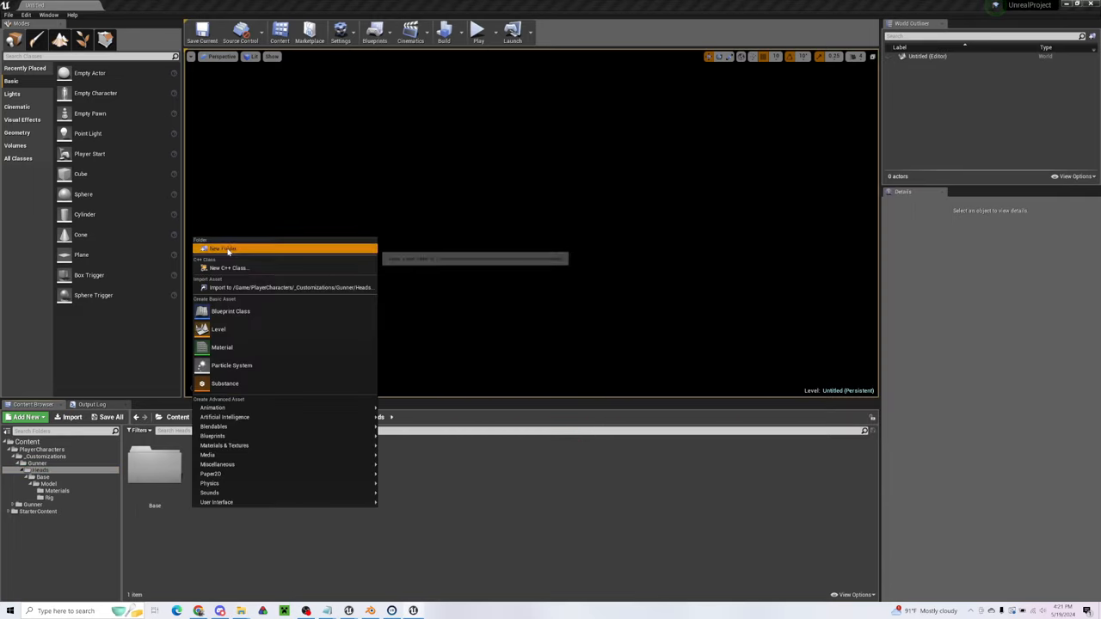
click(222, 247)
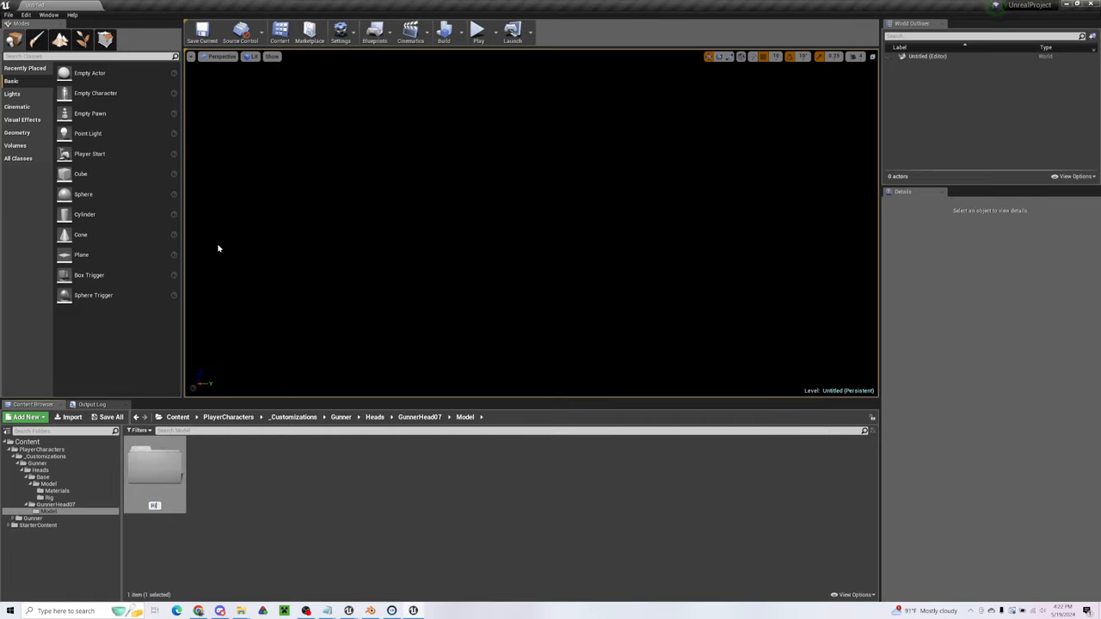
click(27, 418)
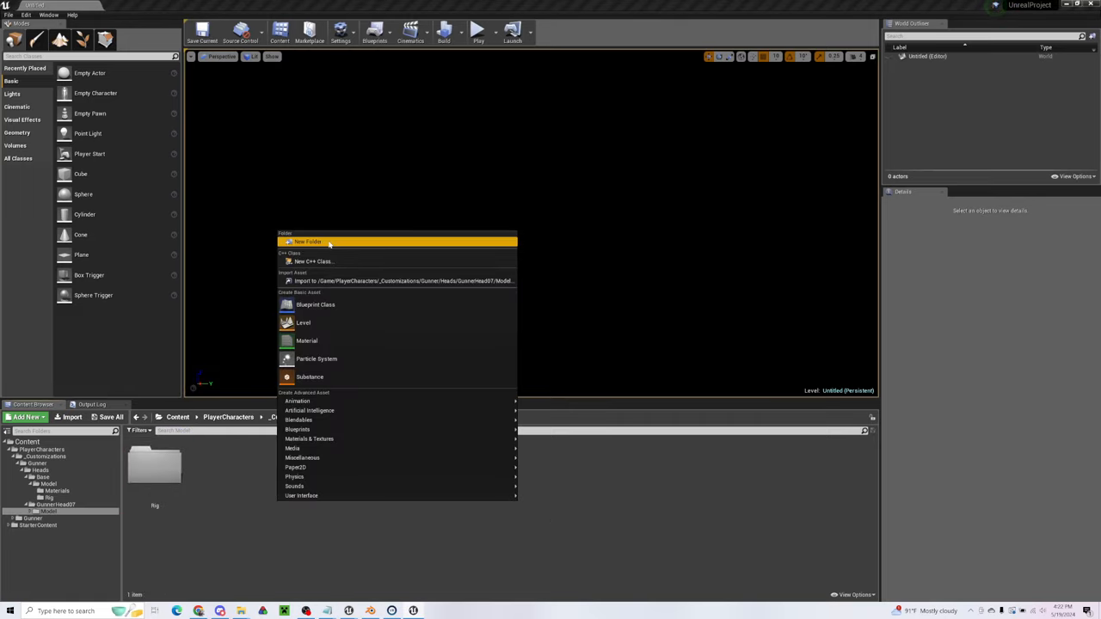
click(306, 240)
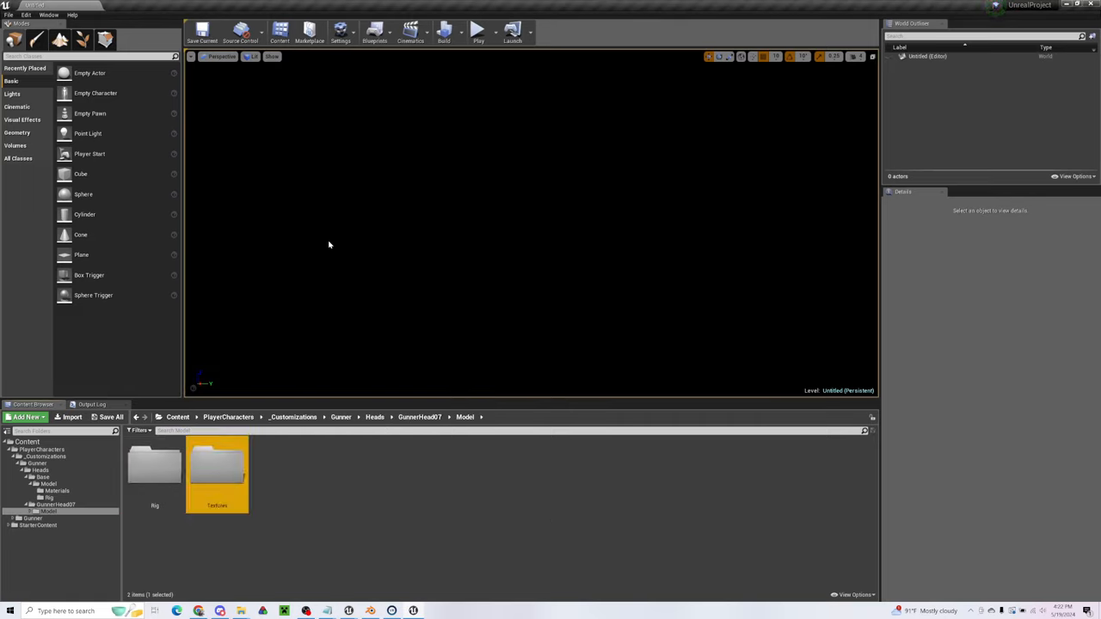
mouse_move(216, 473)
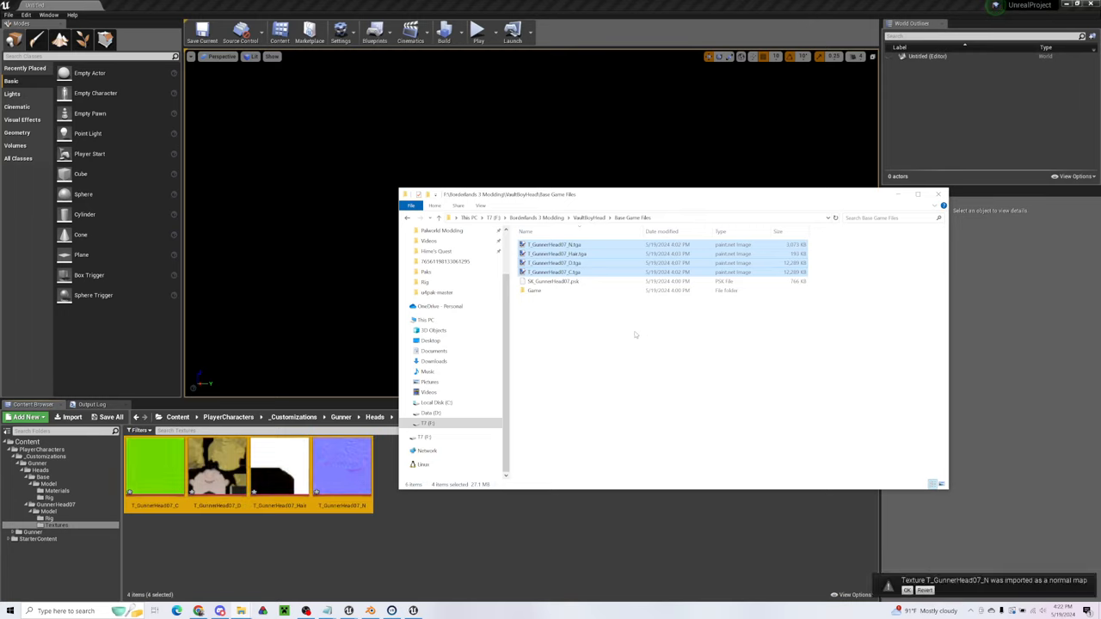
- Import SK_GunnerHead07.fbx from the Vault Boy head folder, confirming Import All
click(533, 289)
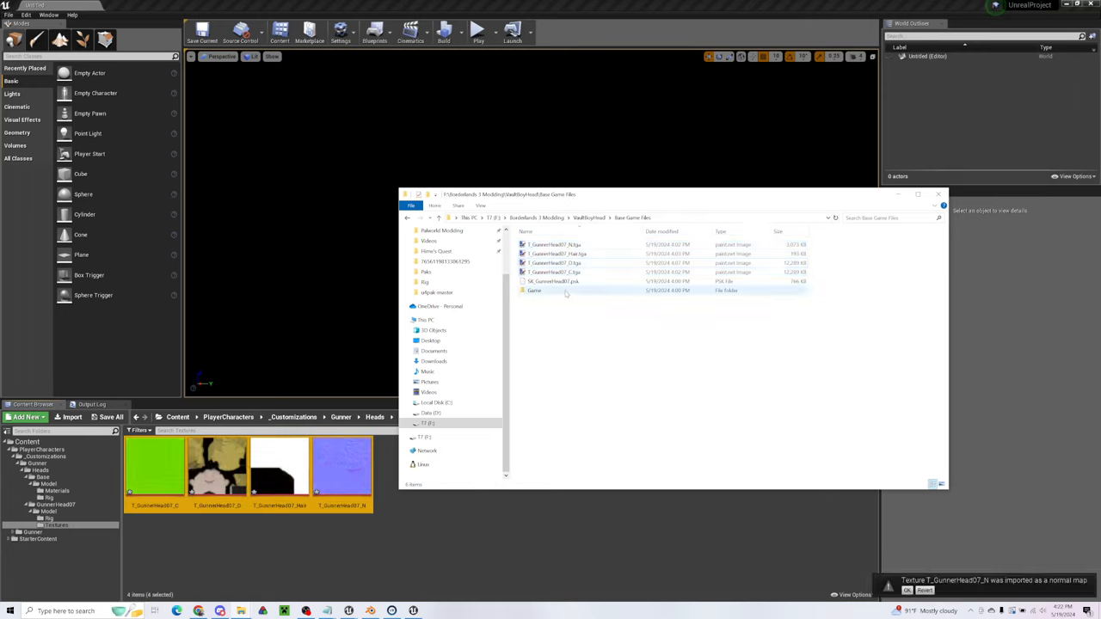
click(588, 217)
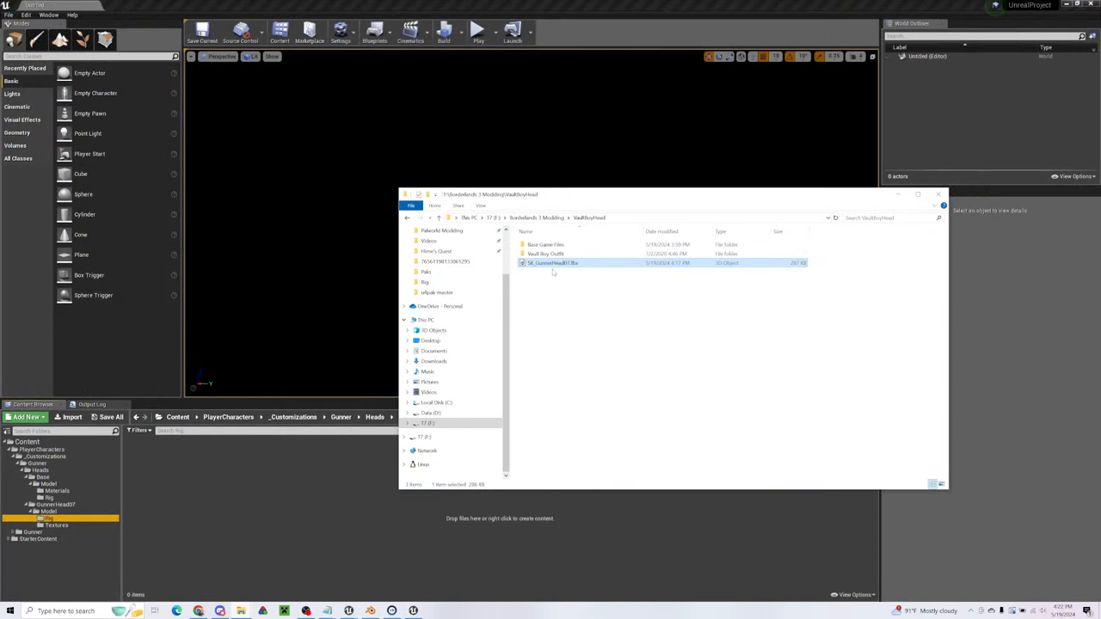
double_click(550, 261)
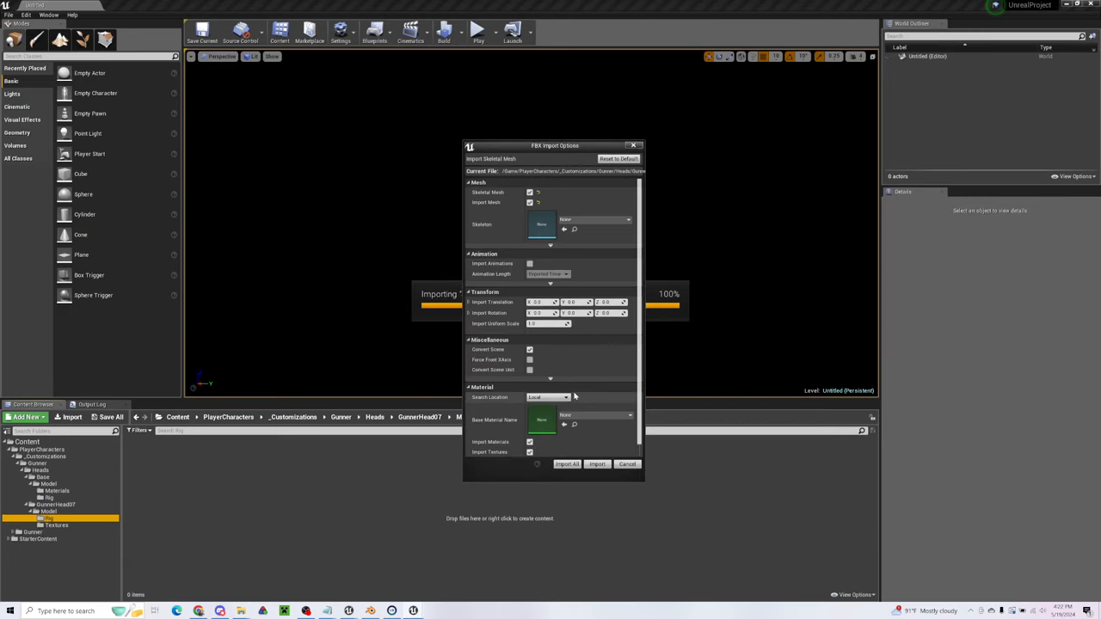
click(597, 465)
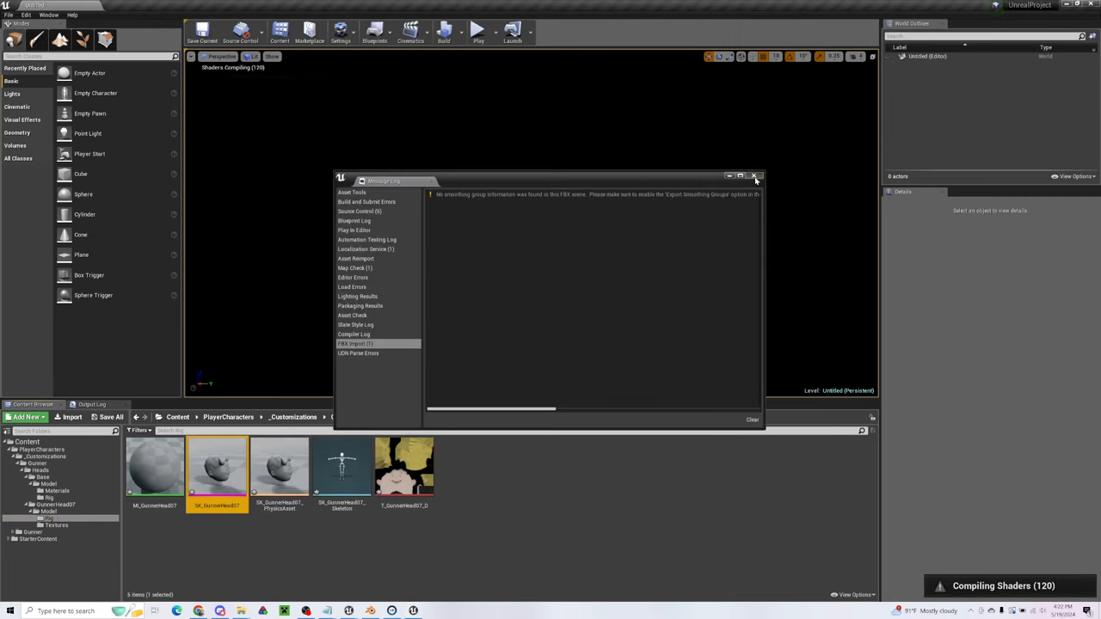
- Dismiss the import log and force-delete the extra texture from the Rig folder
click(753, 176)
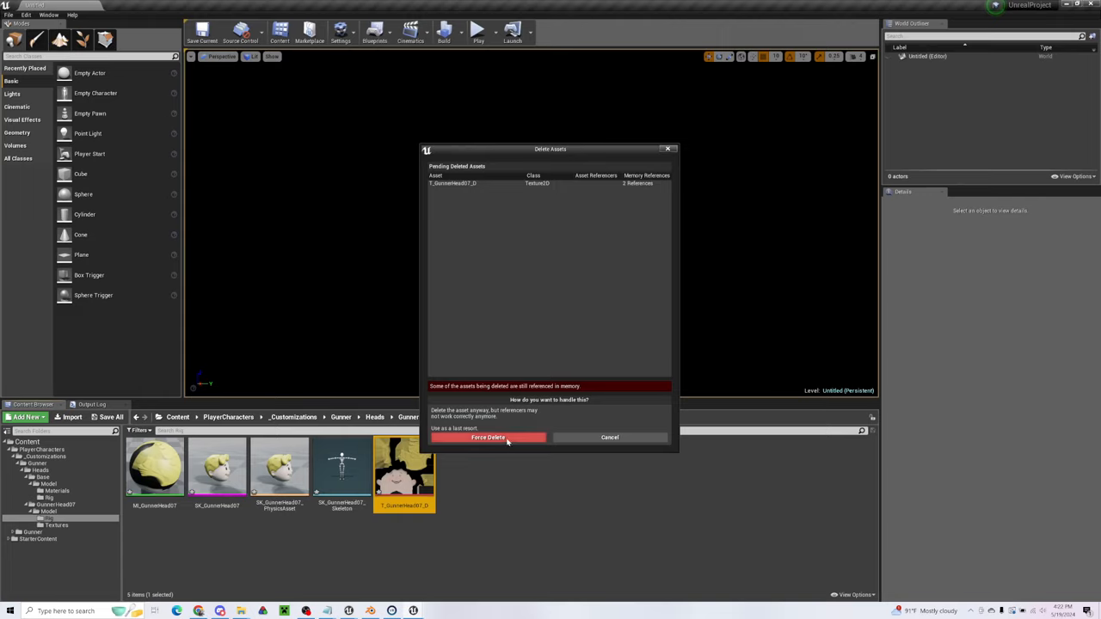
click(486, 436)
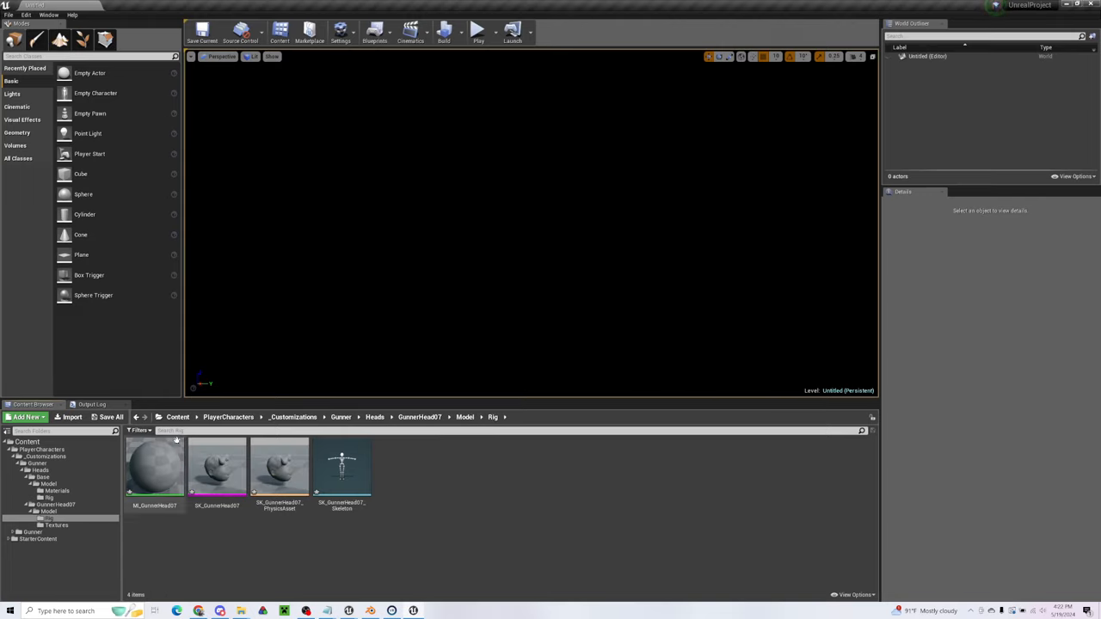
click(155, 468)
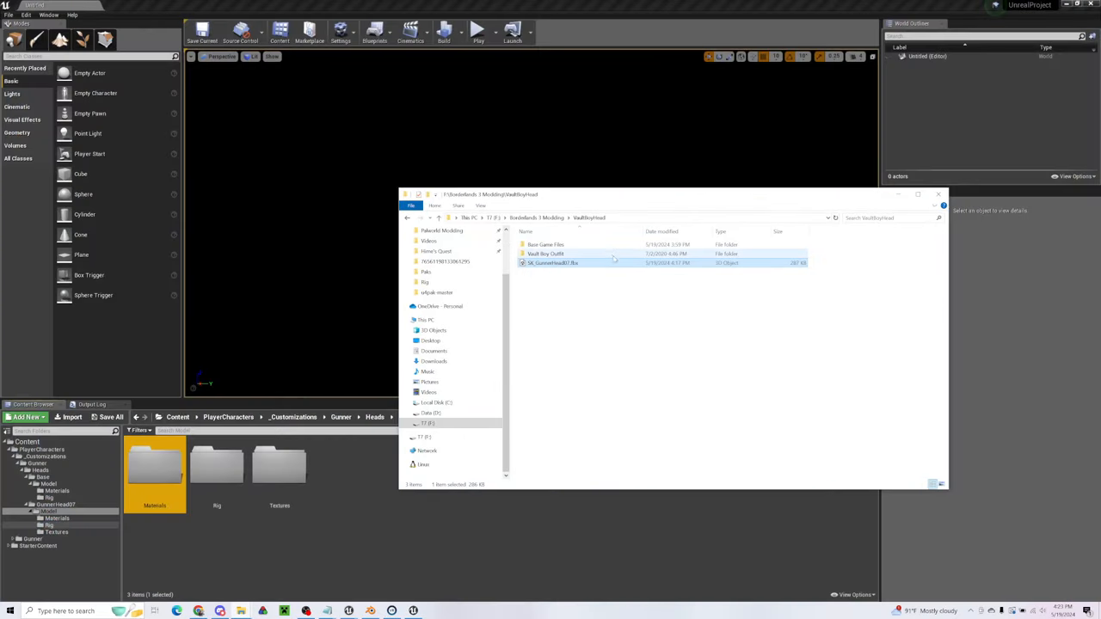
- Browse the exported base game files to the GunnerHead07 folder, then return to the editor
double_click(545, 244)
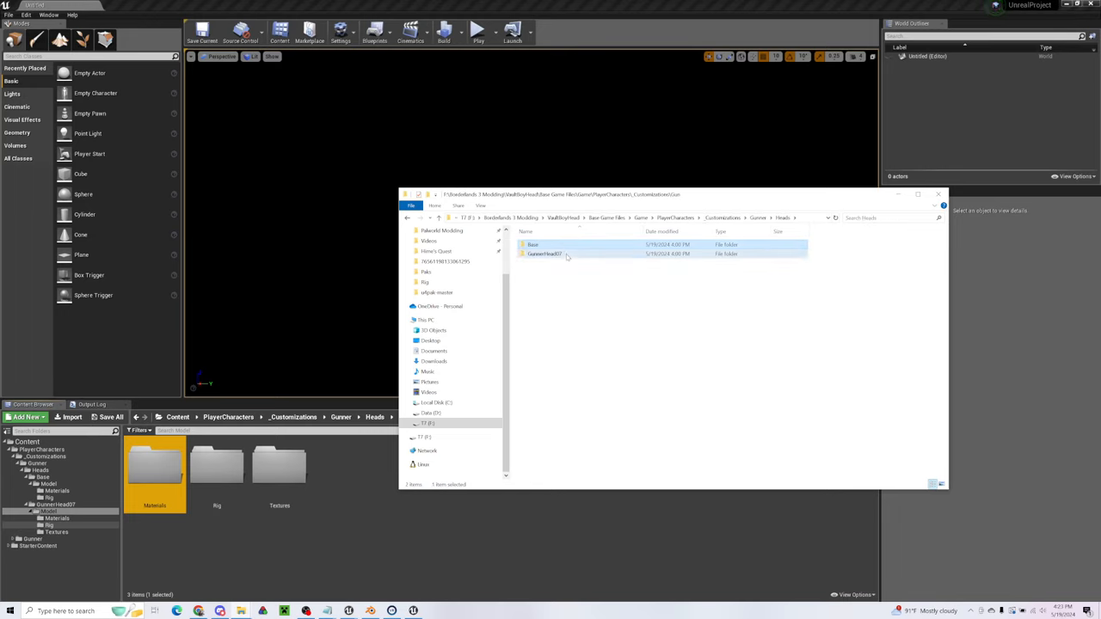
double_click(543, 255)
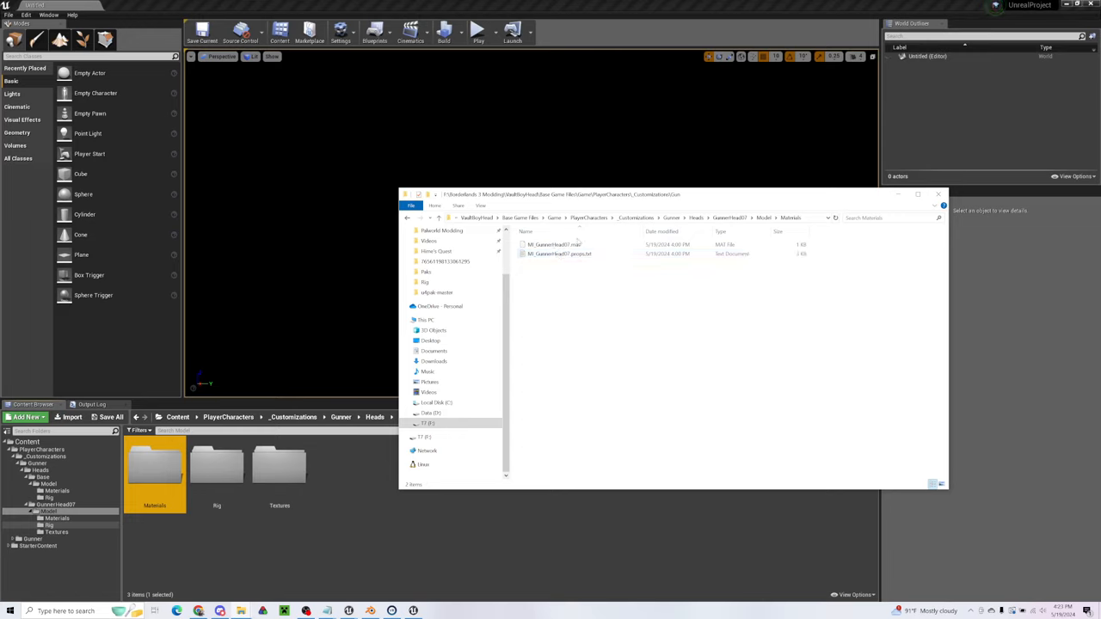
click(553, 244)
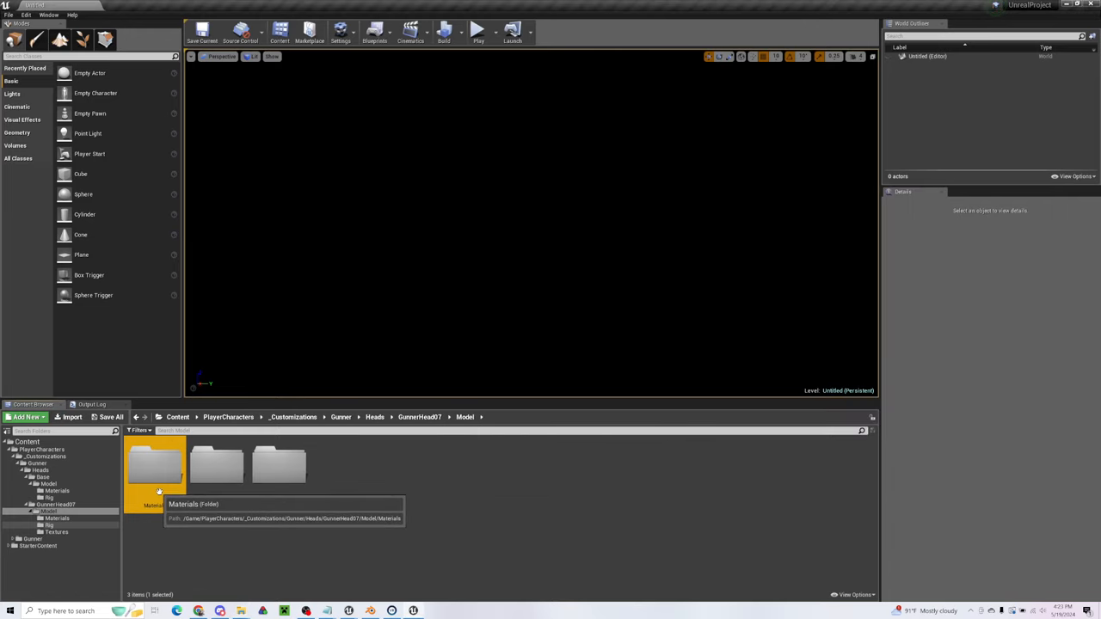
- Copy M_GunnerHead07 from the Rig folder into the Materials folder and verify it
click(48, 524)
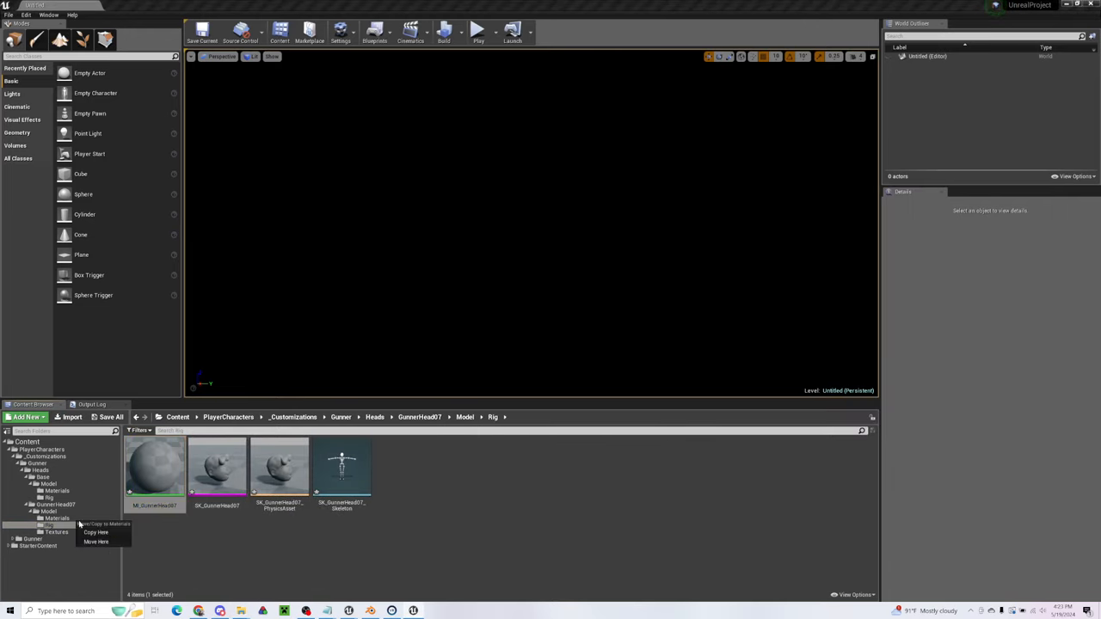
click(97, 533)
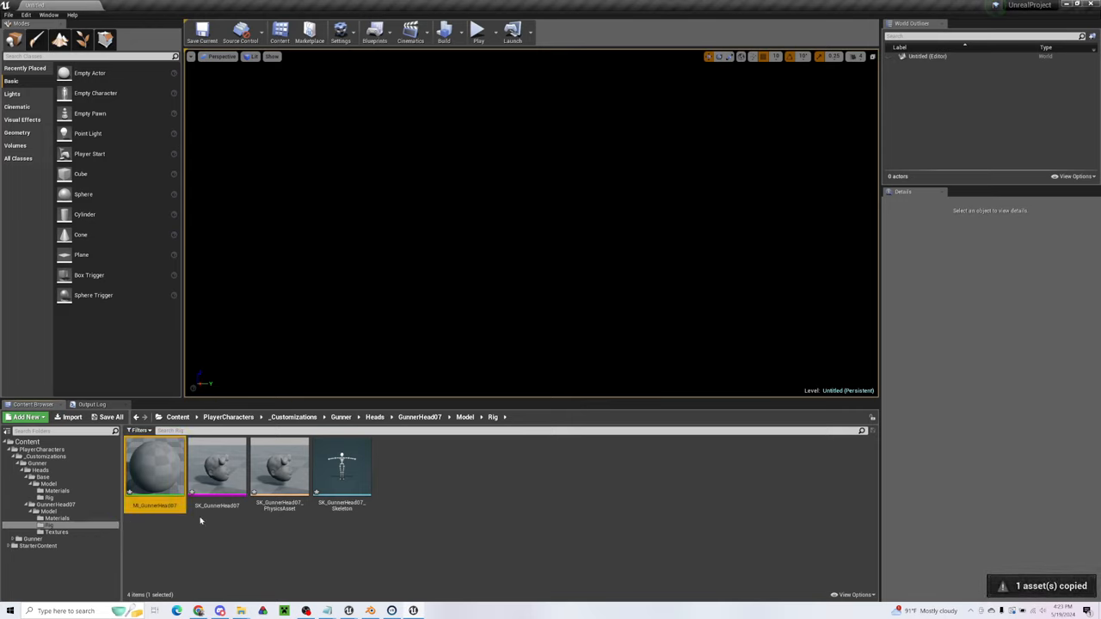
mouse_move(217, 464)
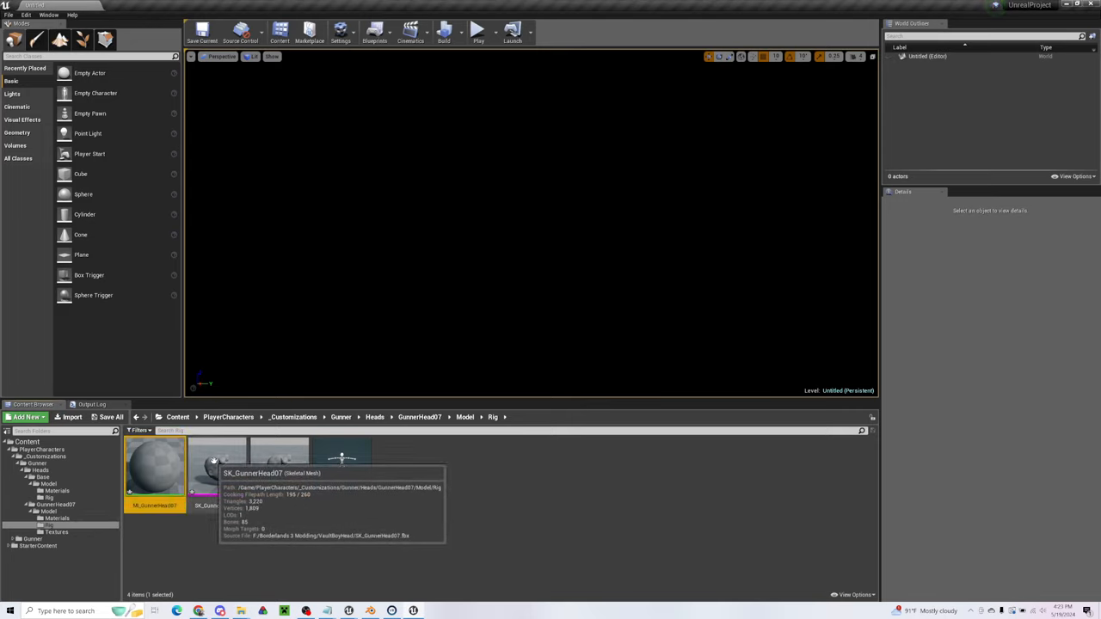
click(58, 520)
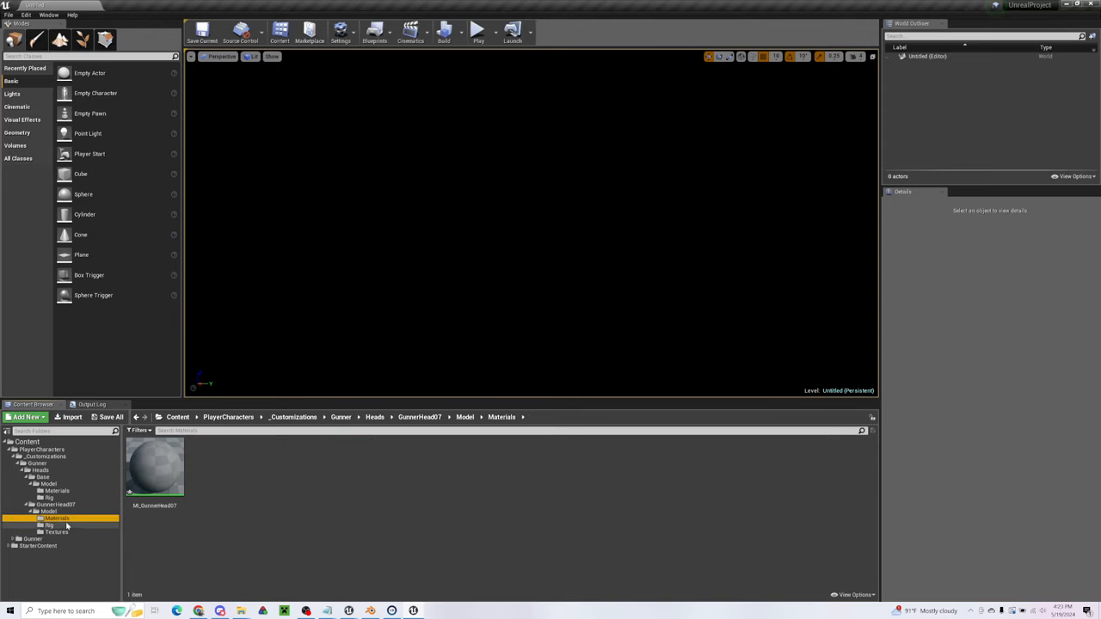
click(49, 526)
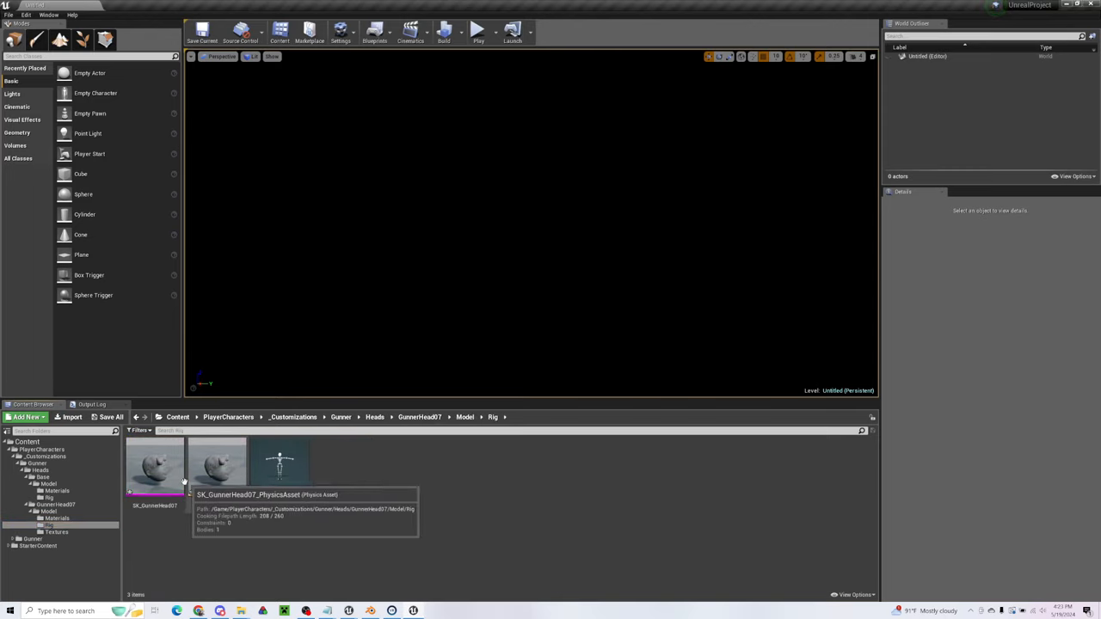
- Set SK_GunnerHead07's material slot to M_GunnerHead07, then save and close the mesh
click(155, 467)
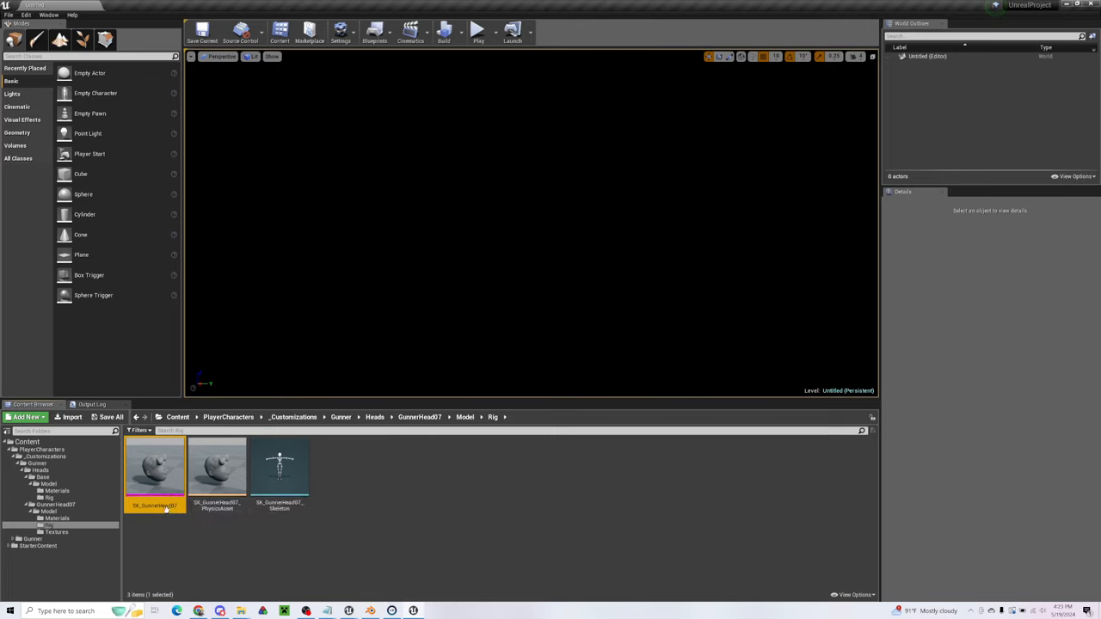
double_click(154, 468)
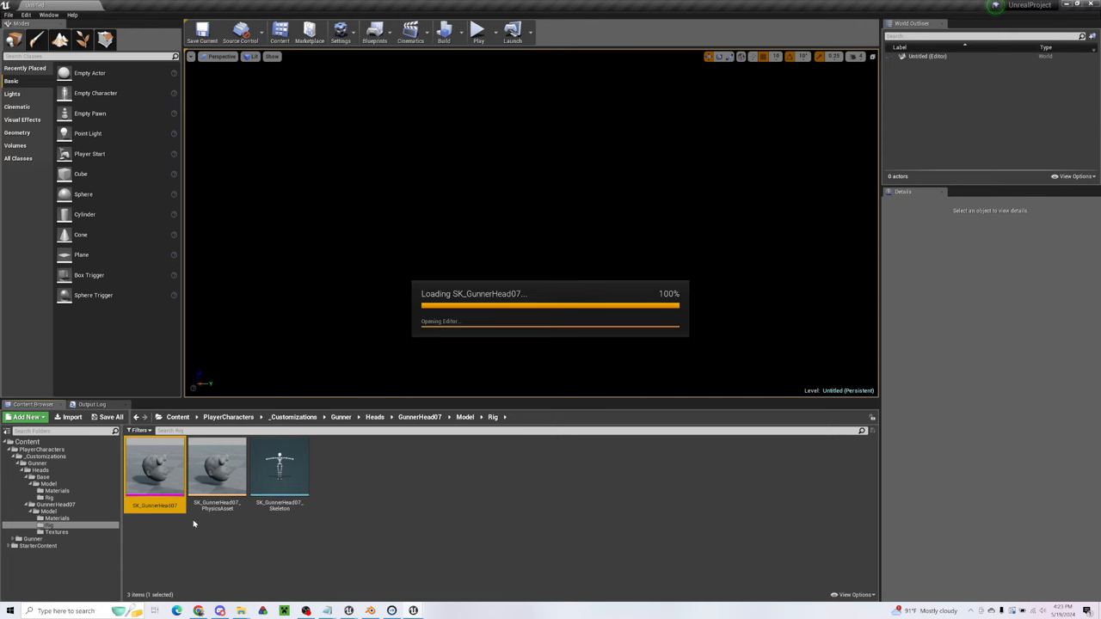
double_click(155, 468)
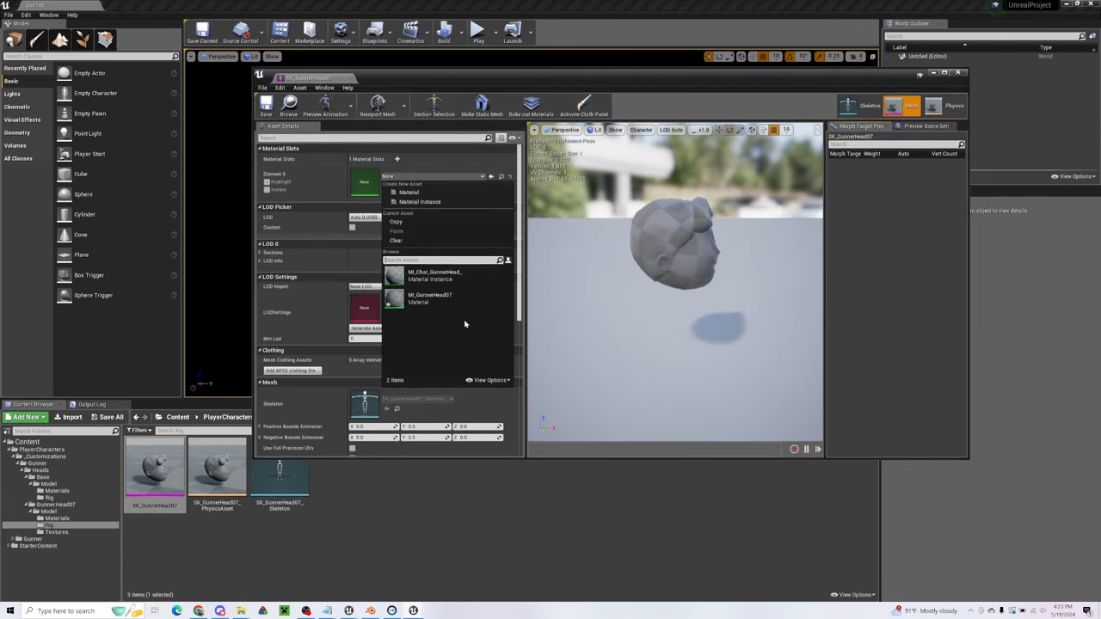
click(430, 276)
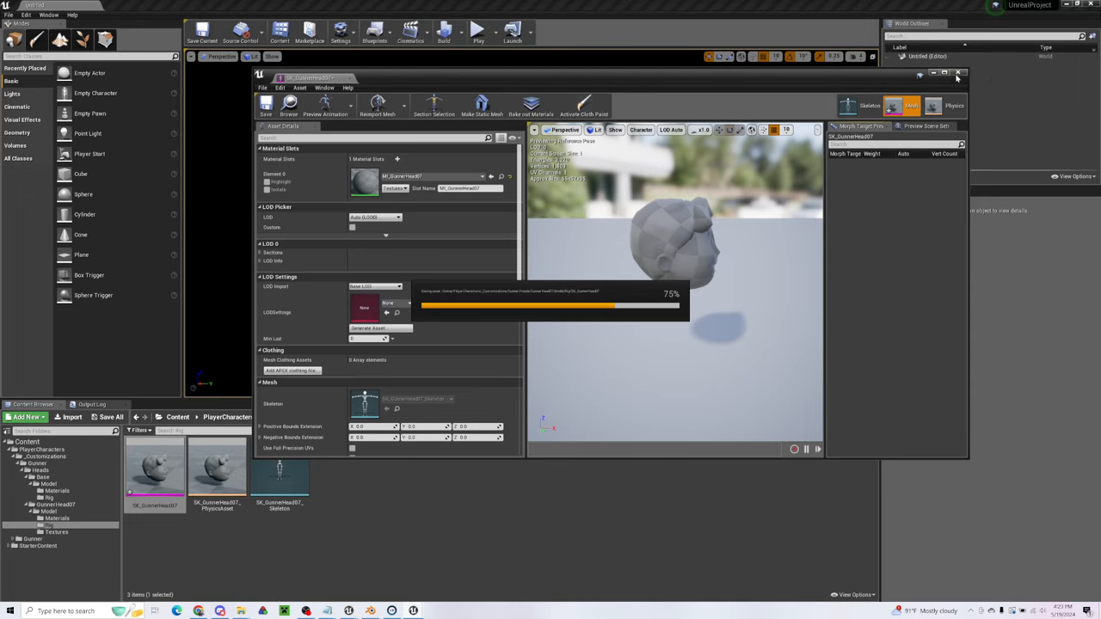
click(956, 72)
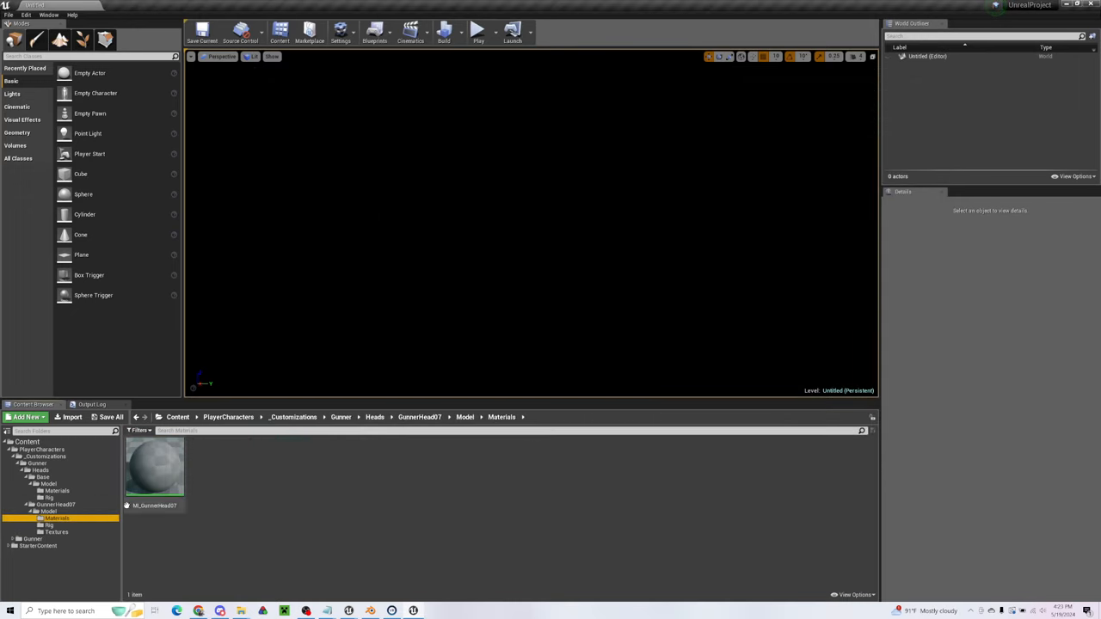
- Wire the head colour texture's RGB into M_GunnerHead07's Base Color and apply it
click(58, 532)
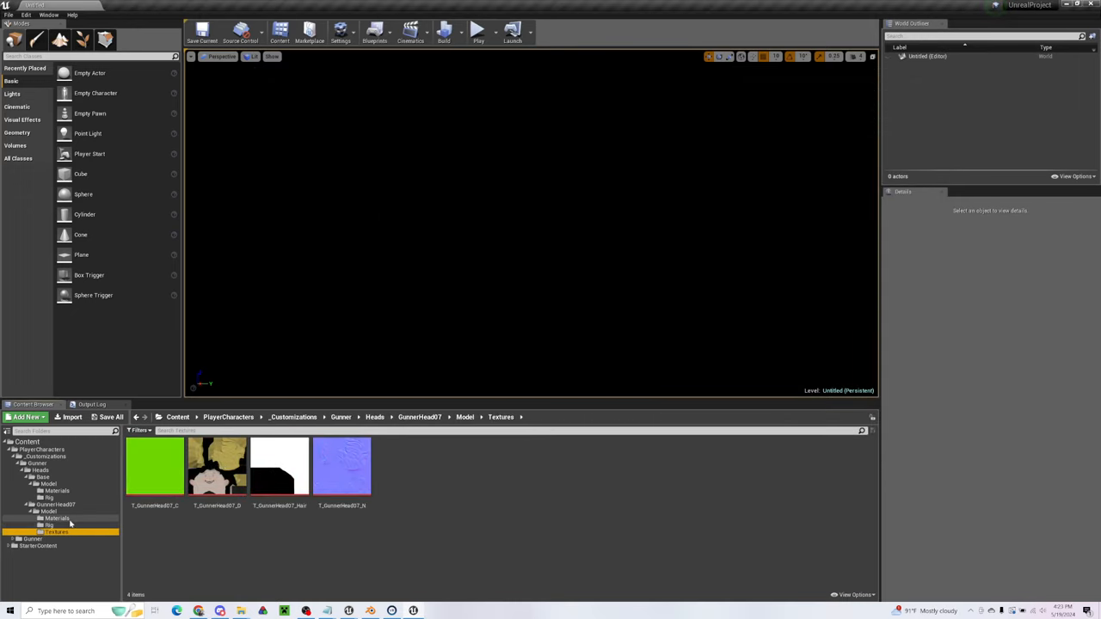
click(56, 517)
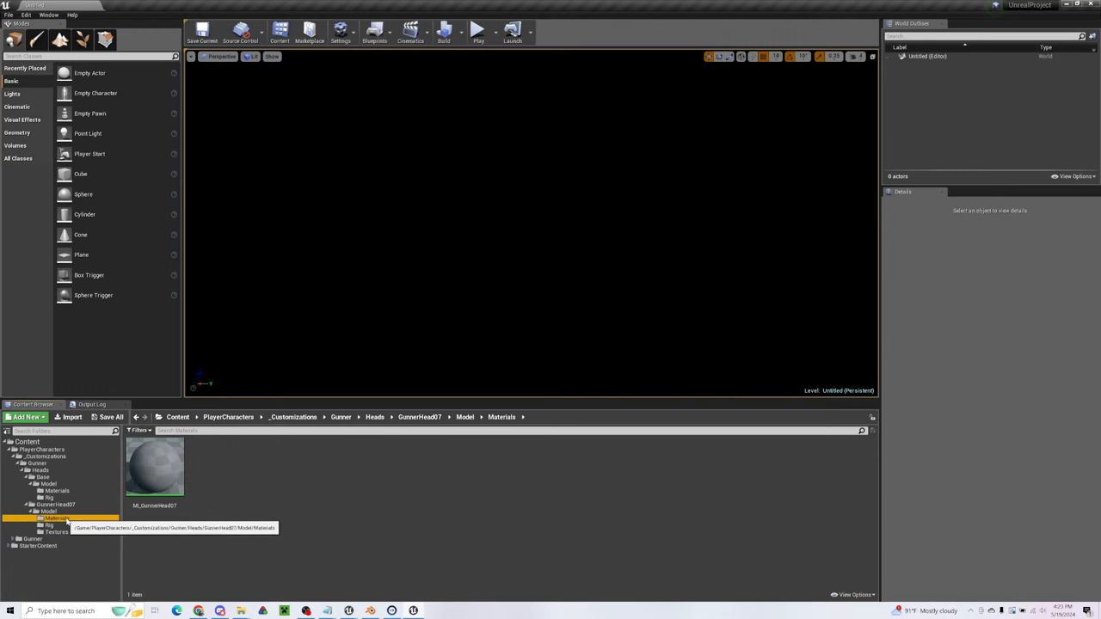
click(155, 468)
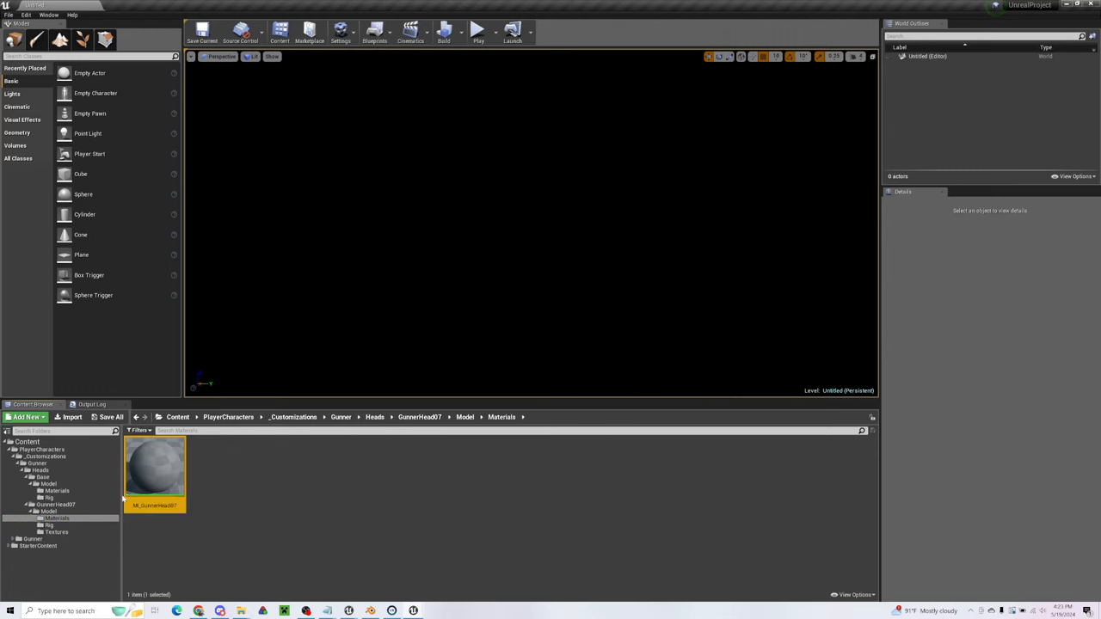
double_click(155, 468)
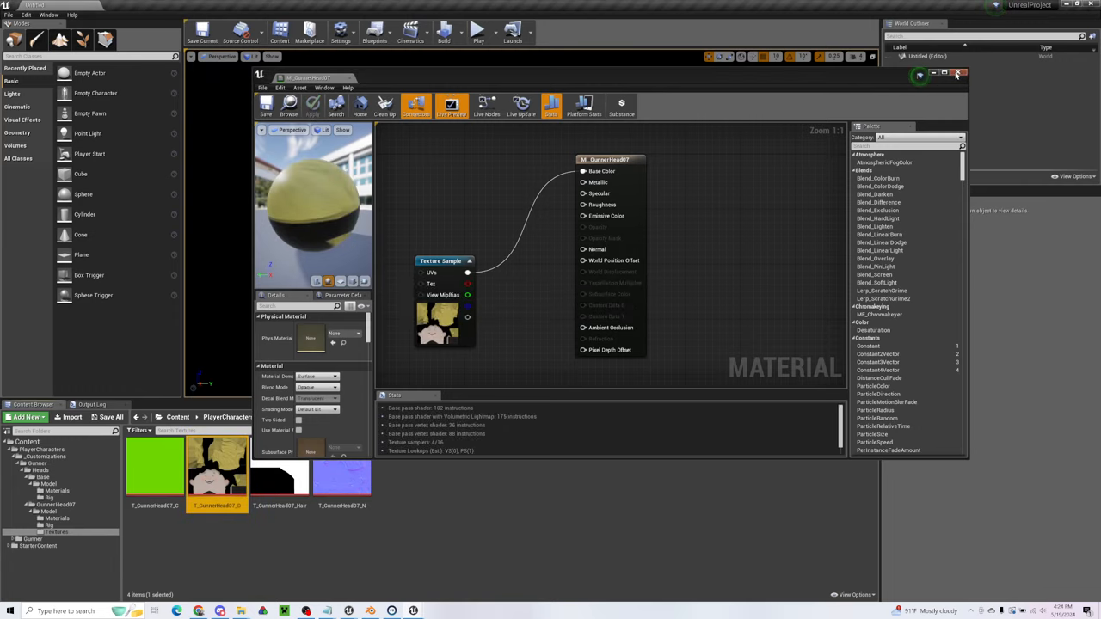
click(961, 72)
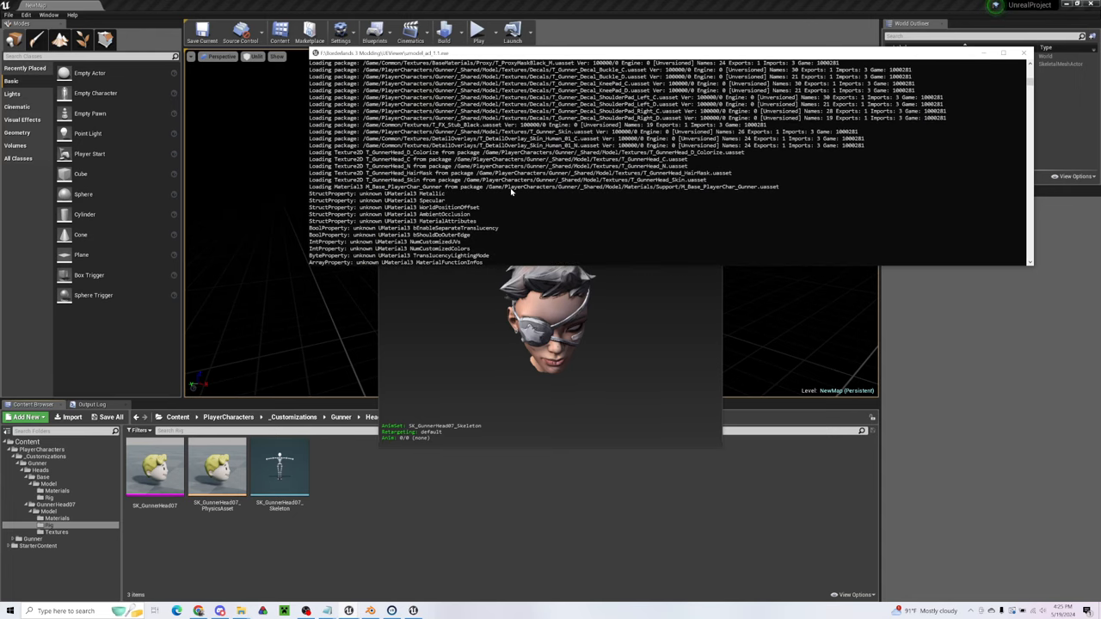
mouse_move(684, 184)
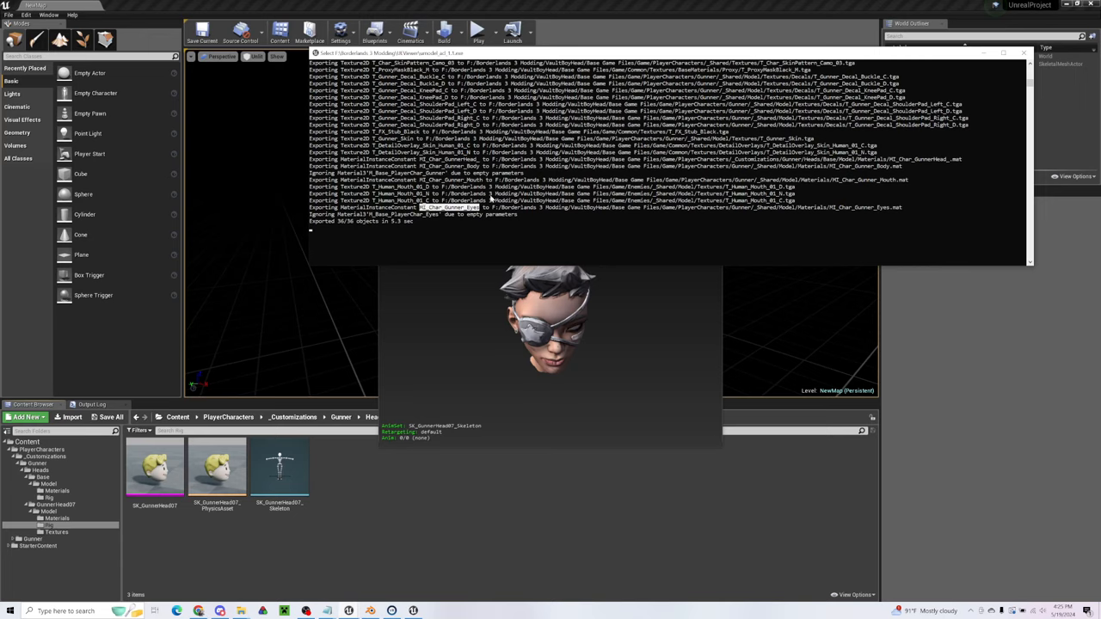
mouse_move(824, 214)
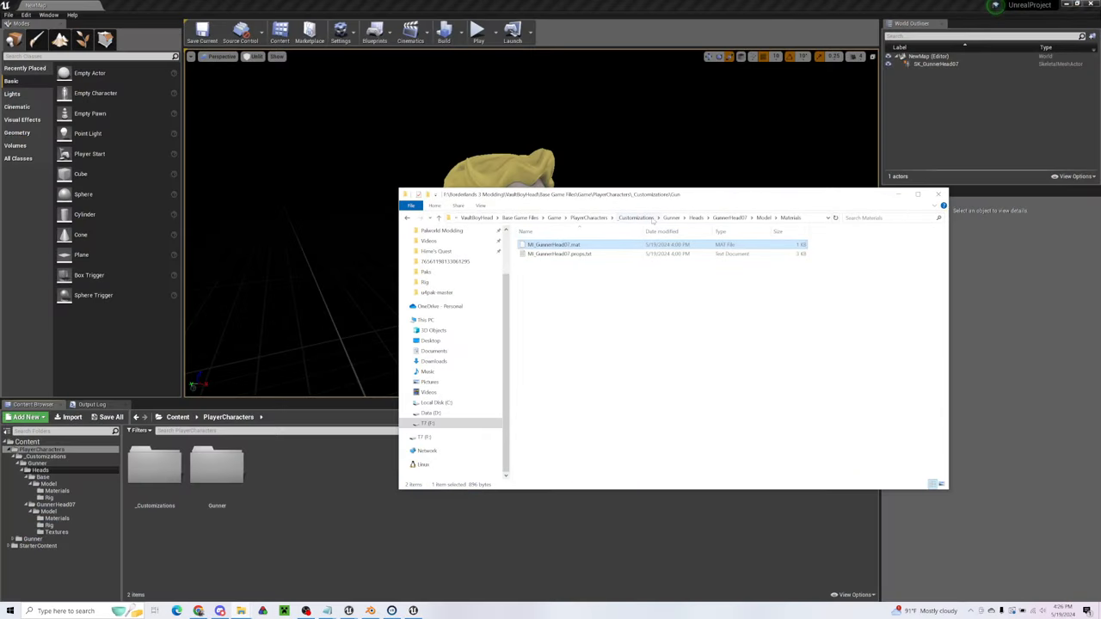
- Browse to the gunner's shared model Materials folder and inspect an MI_Char_Gunner file
click(702, 216)
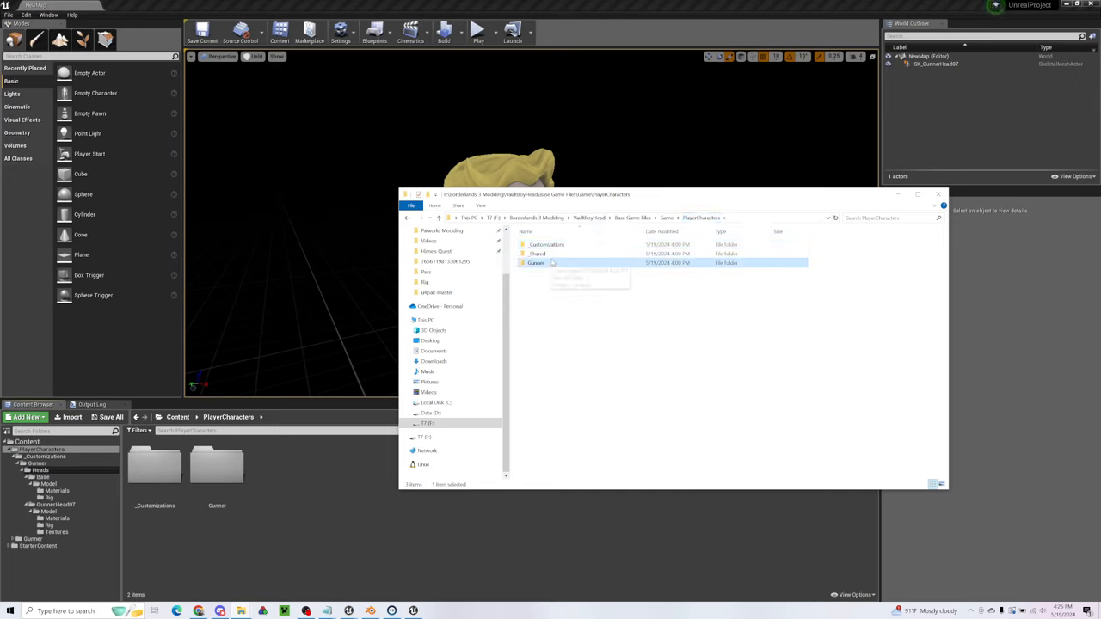
double_click(537, 255)
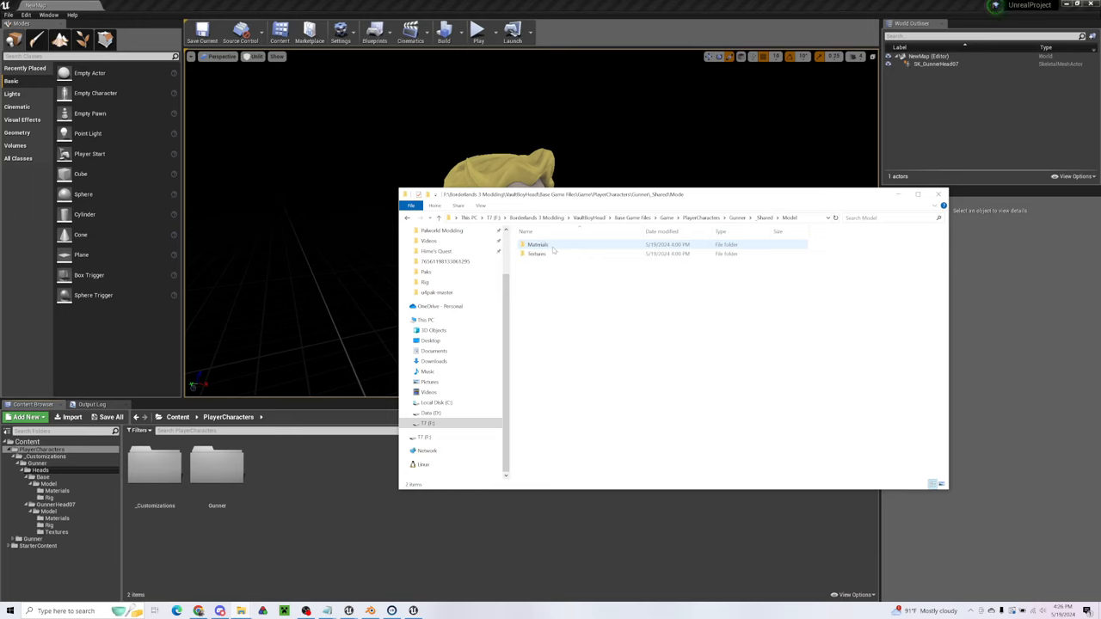
double_click(536, 244)
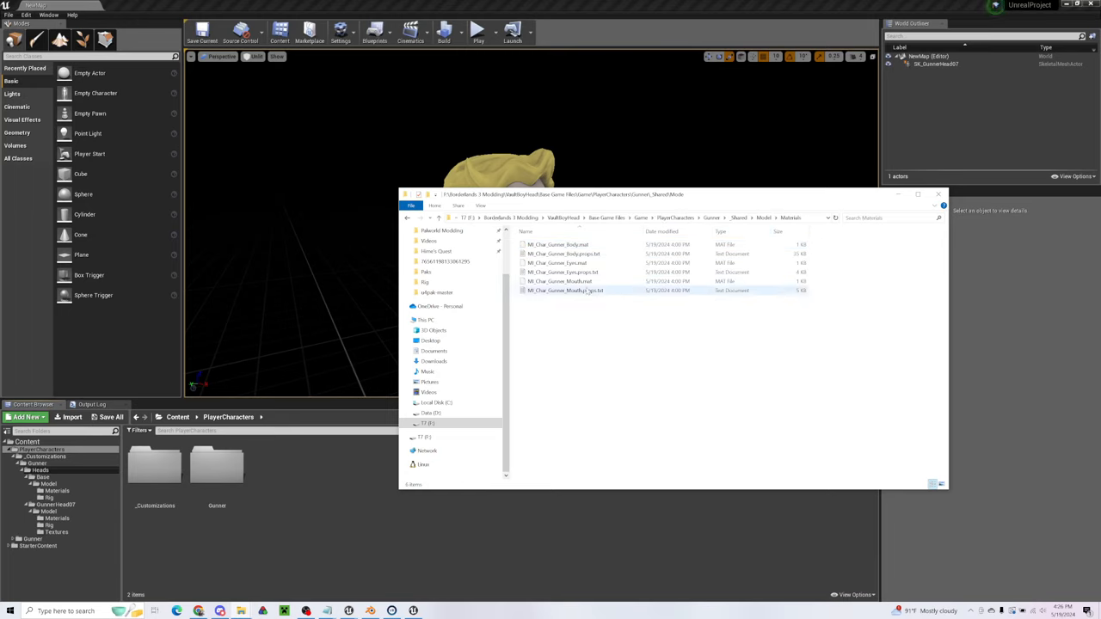
click(561, 272)
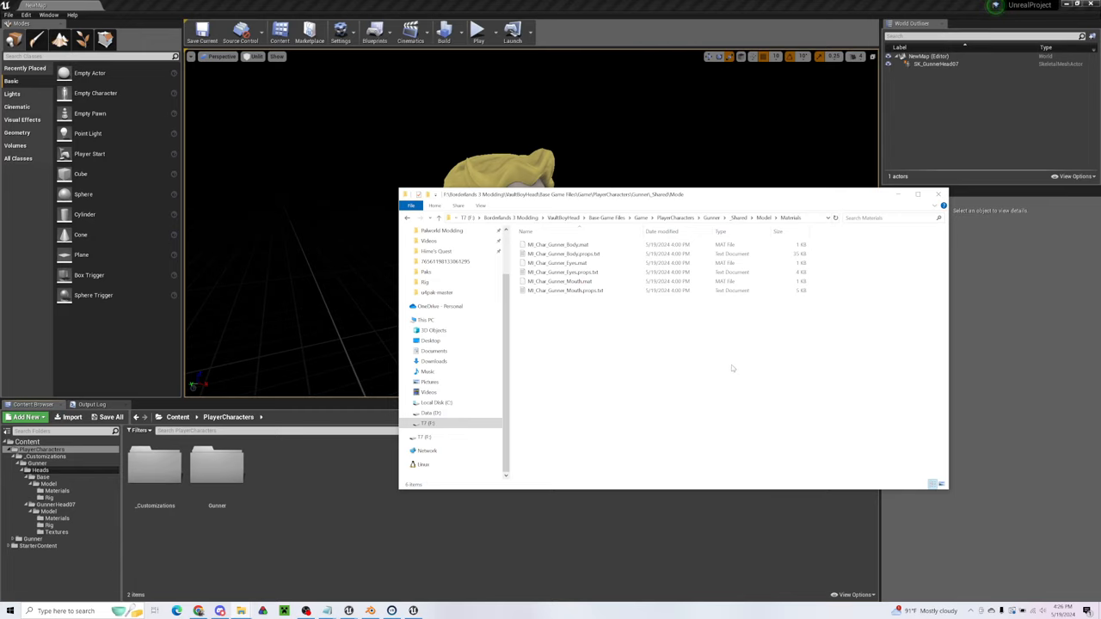
mouse_move(717, 365)
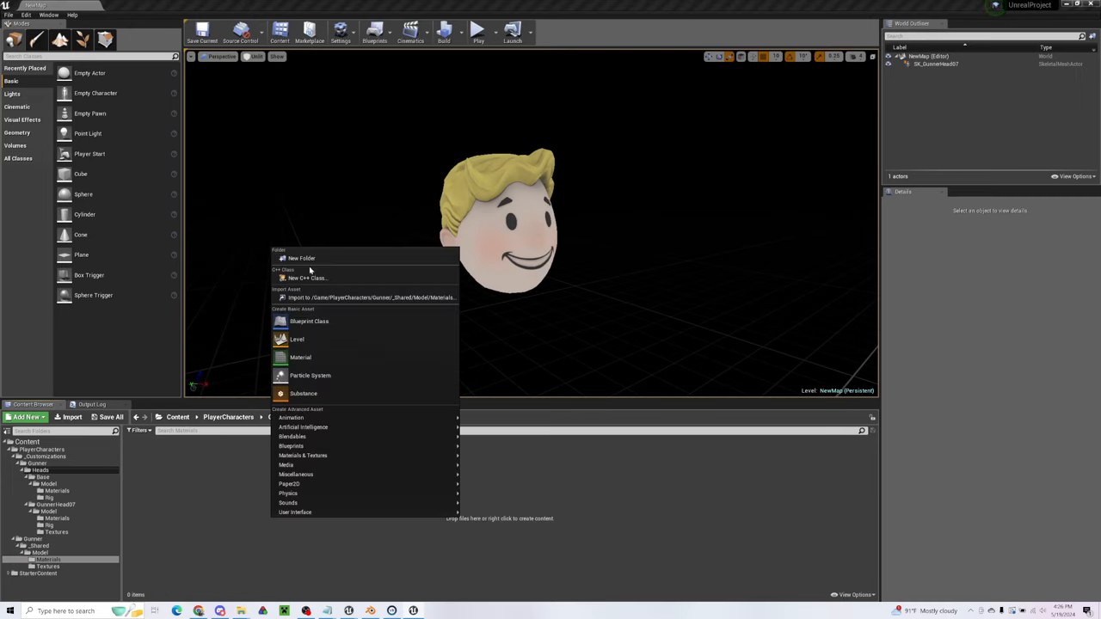
mouse_move(299, 356)
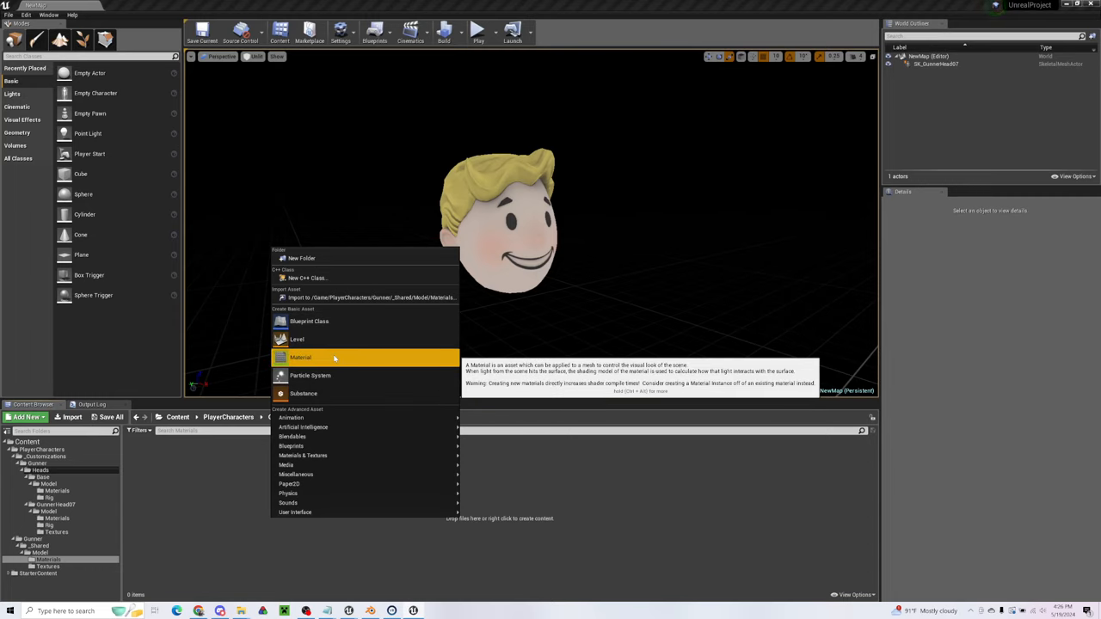
- Create materials M_Char_Gunner_Eyes and M_Char_Gunner_Mouth in the shared Materials folder
click(299, 356)
text(MI_Char_Gunner_Eyes)
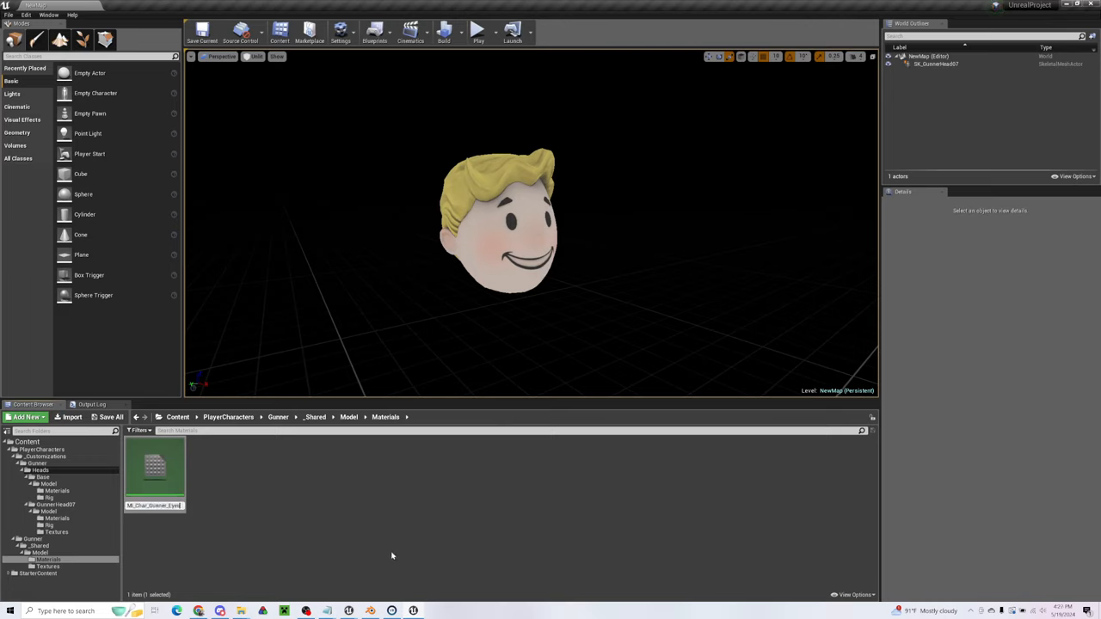
right_click(155, 468)
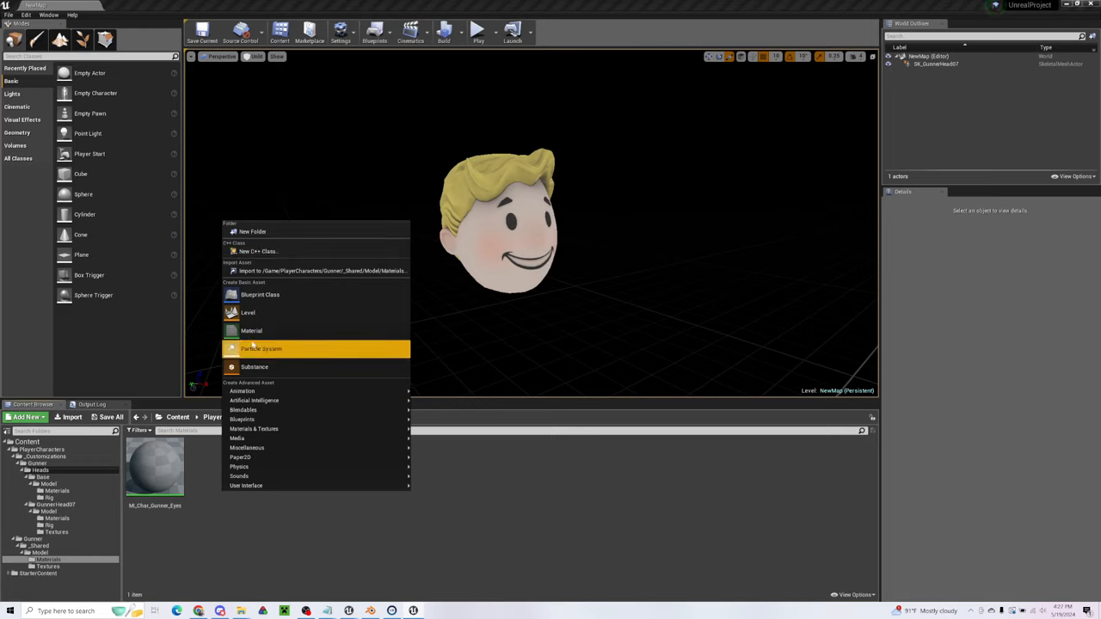
click(251, 331)
text(MI_Char_Gunner_Mouth)
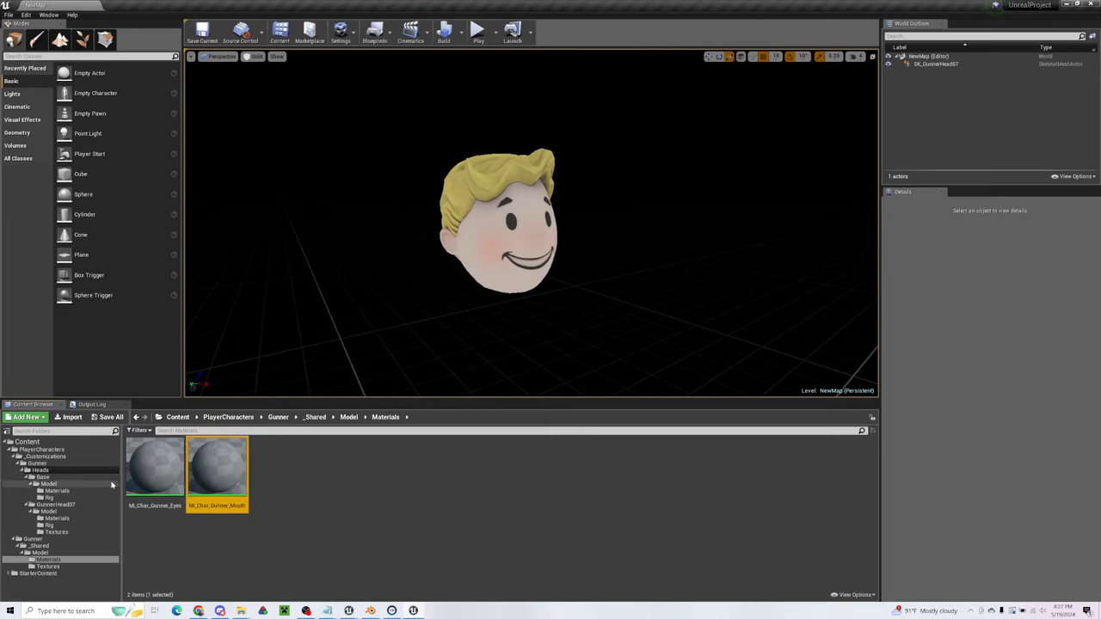
click(48, 526)
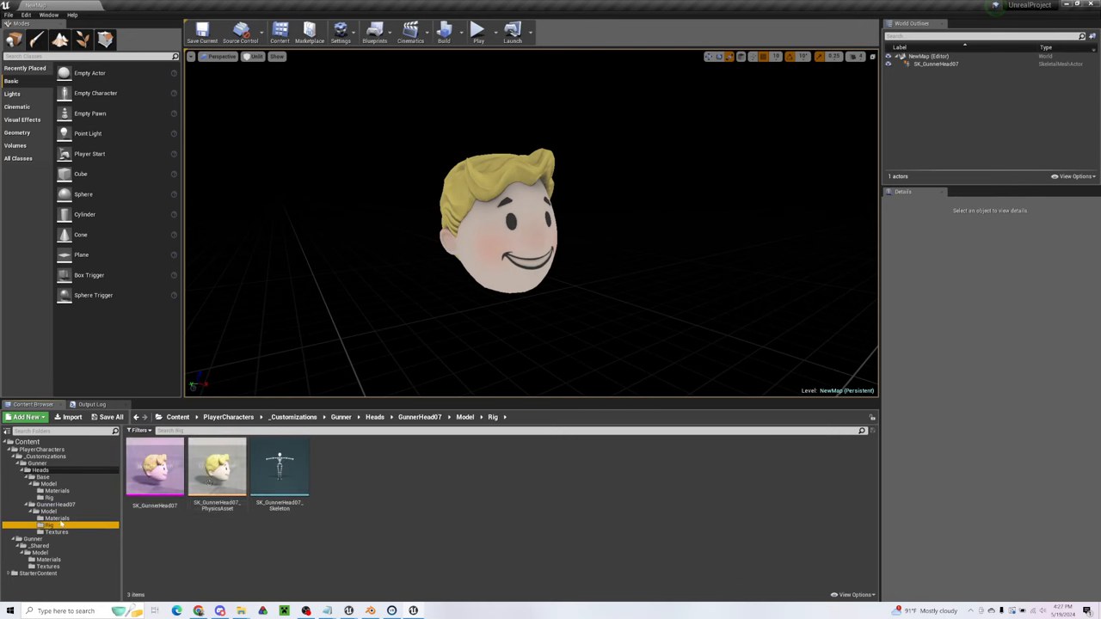
- Set SK_GunnerHead07's Element 1 to M_Char_Gunner_Eyes and Element 2 to M_Char_Gunner_Mouth
double_click(155, 468)
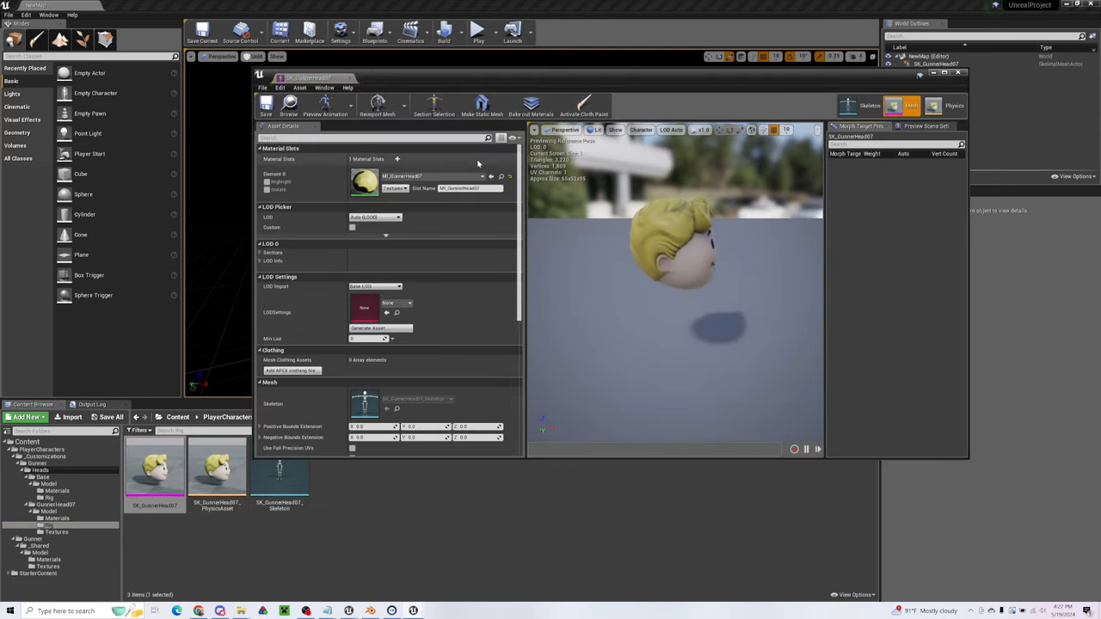
click(395, 158)
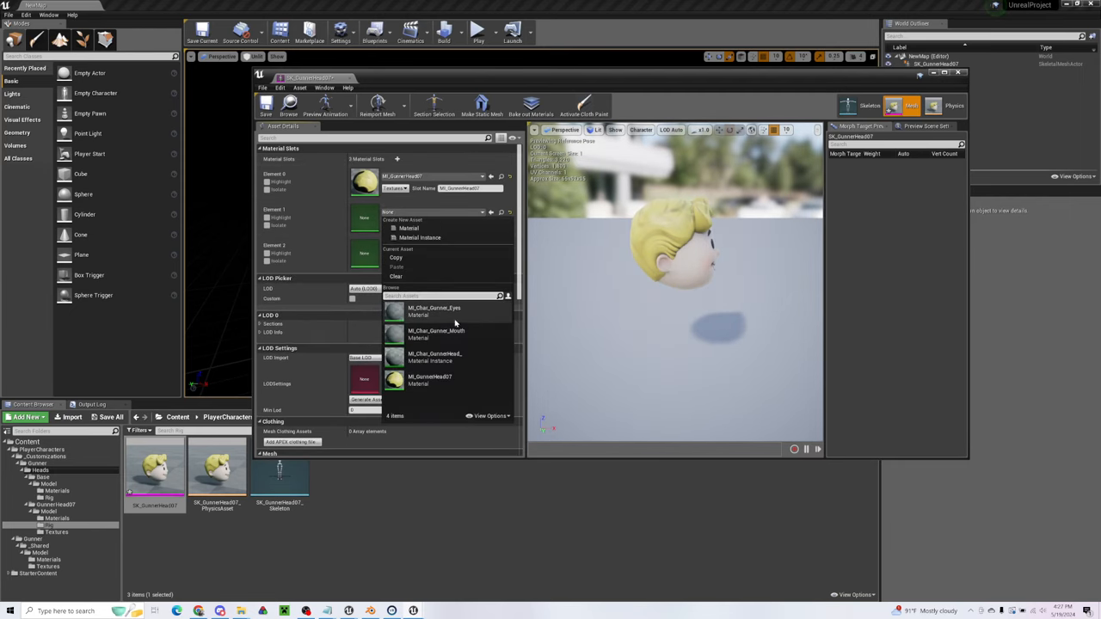
click(434, 310)
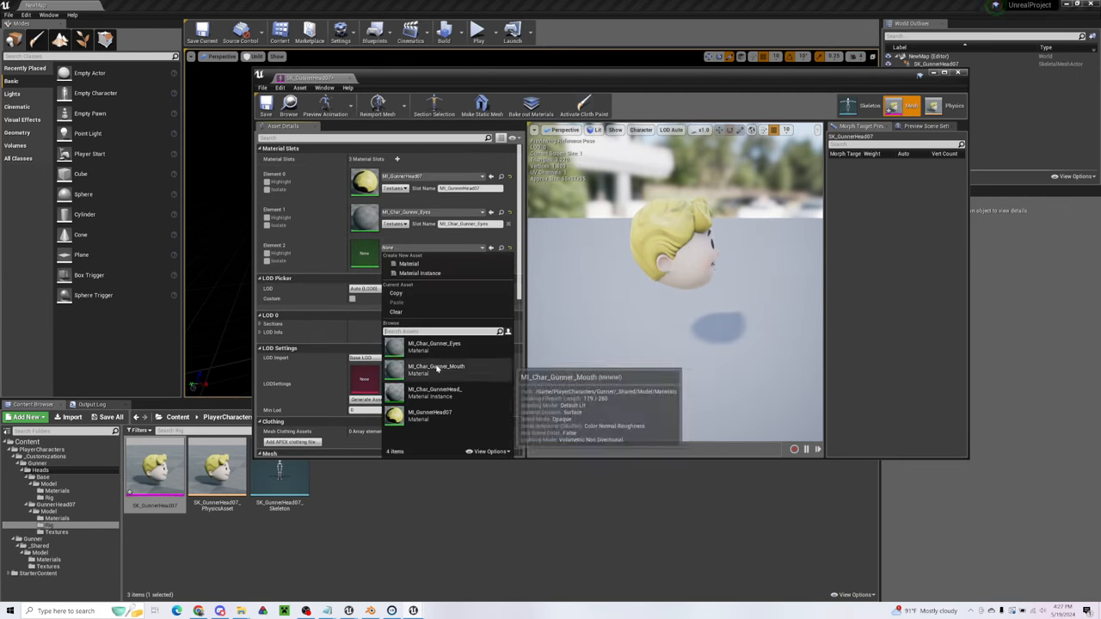
click(437, 370)
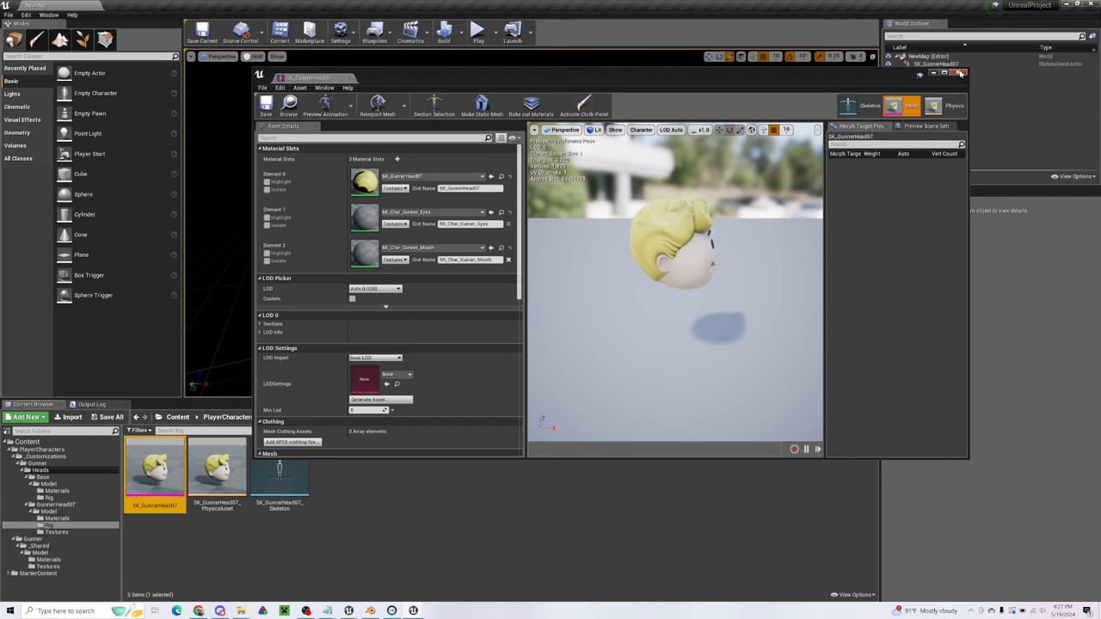
click(960, 72)
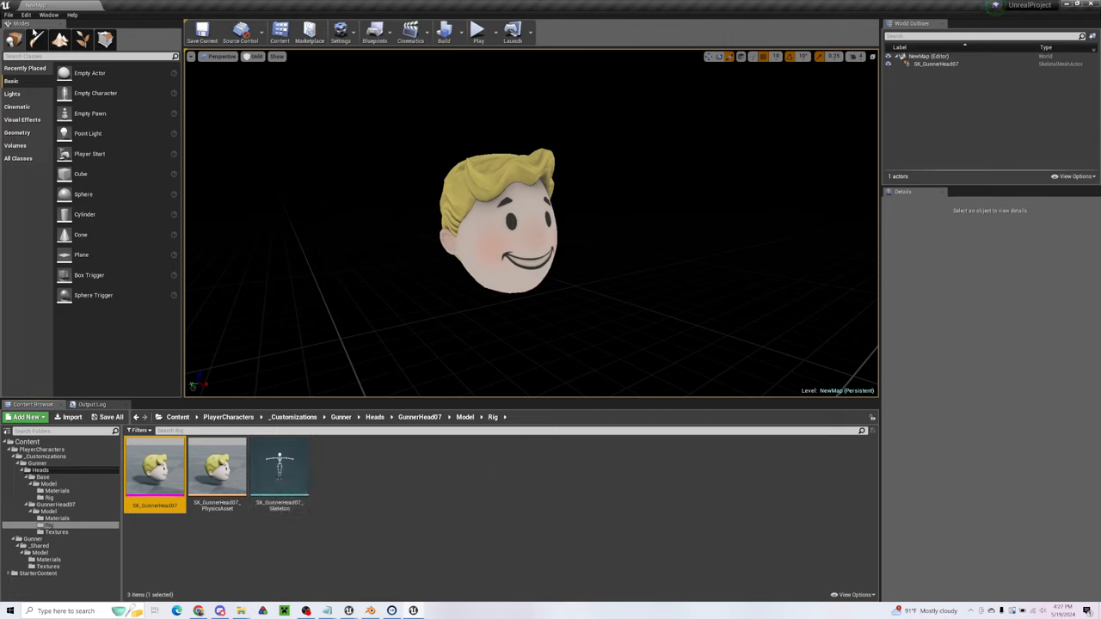
- Cook content for Windows from the File menu and show the output log
click(9, 13)
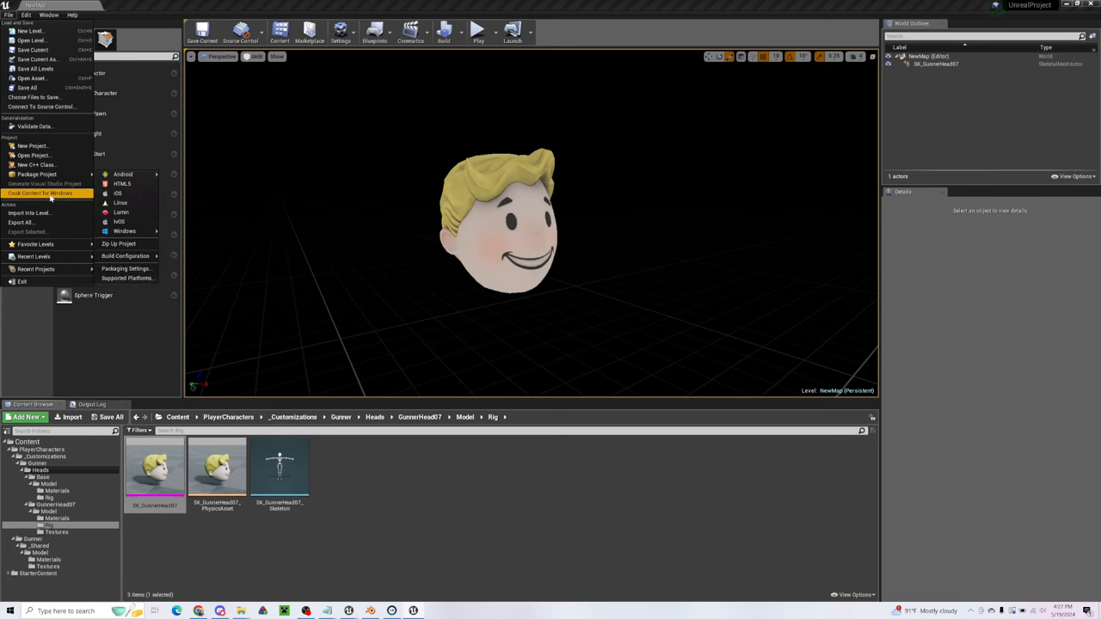
click(37, 192)
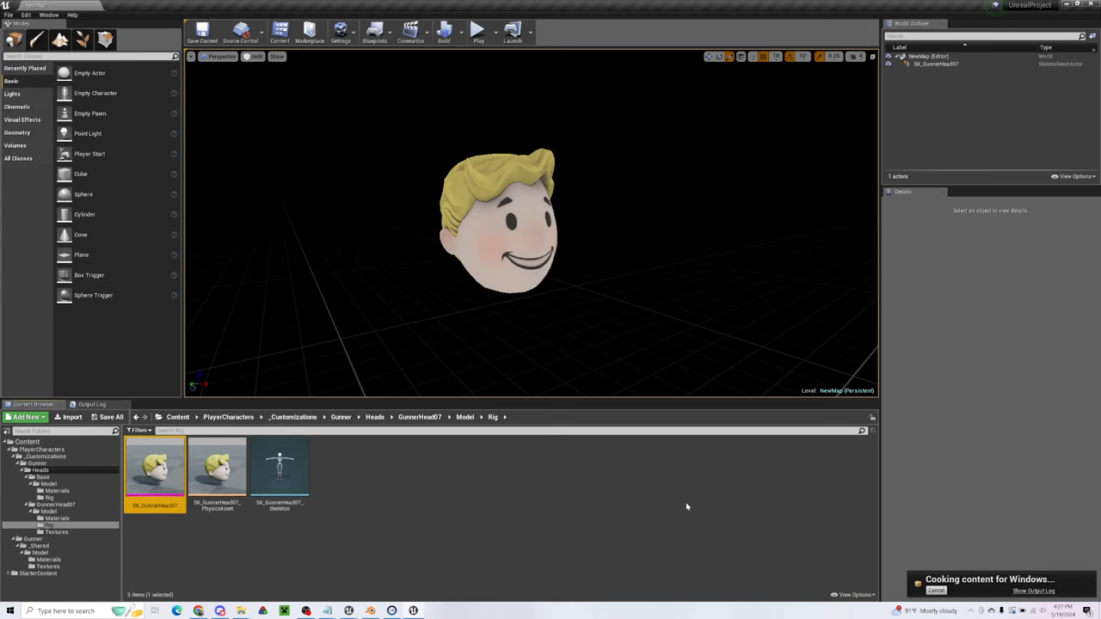
click(89, 404)
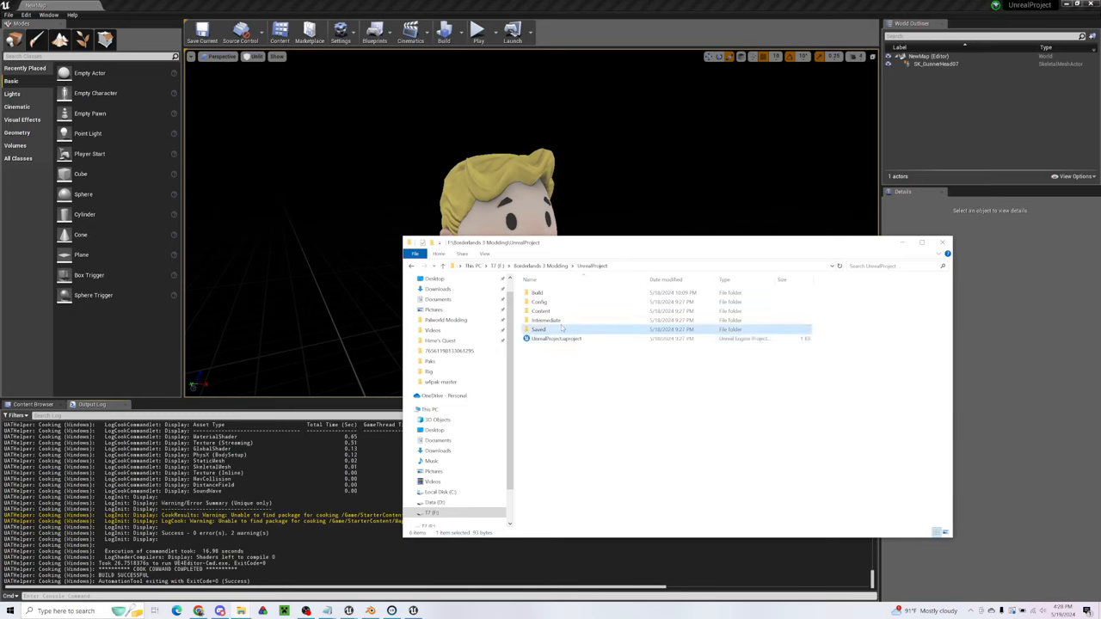
- Browse the cooked WindowsNoEditor content down to Gunner > Heads > GunnerHead07
double_click(538, 331)
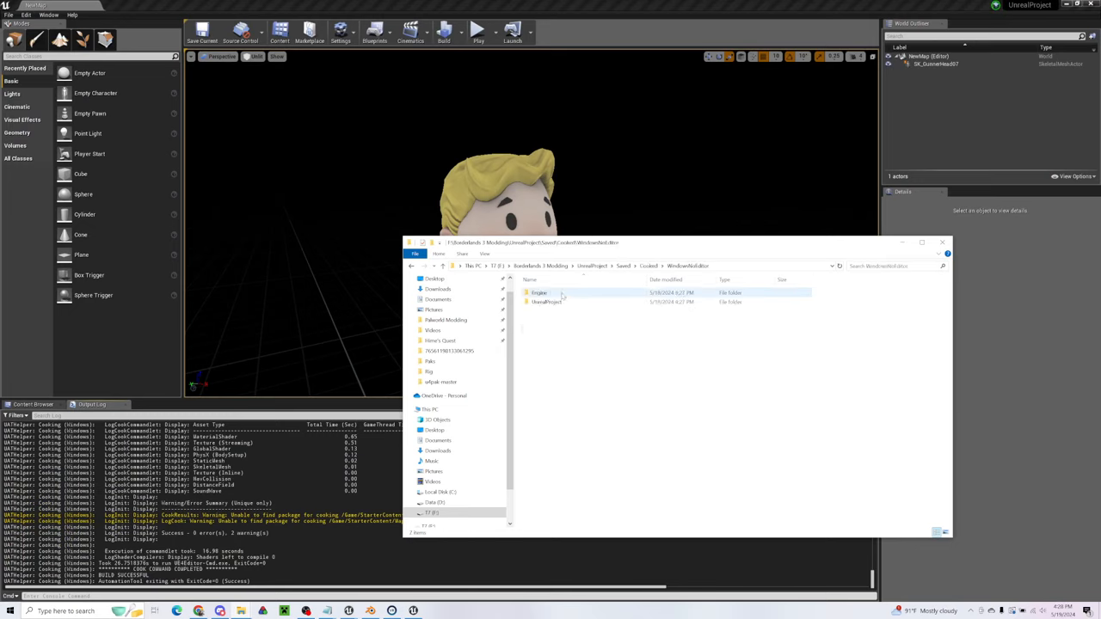
double_click(547, 302)
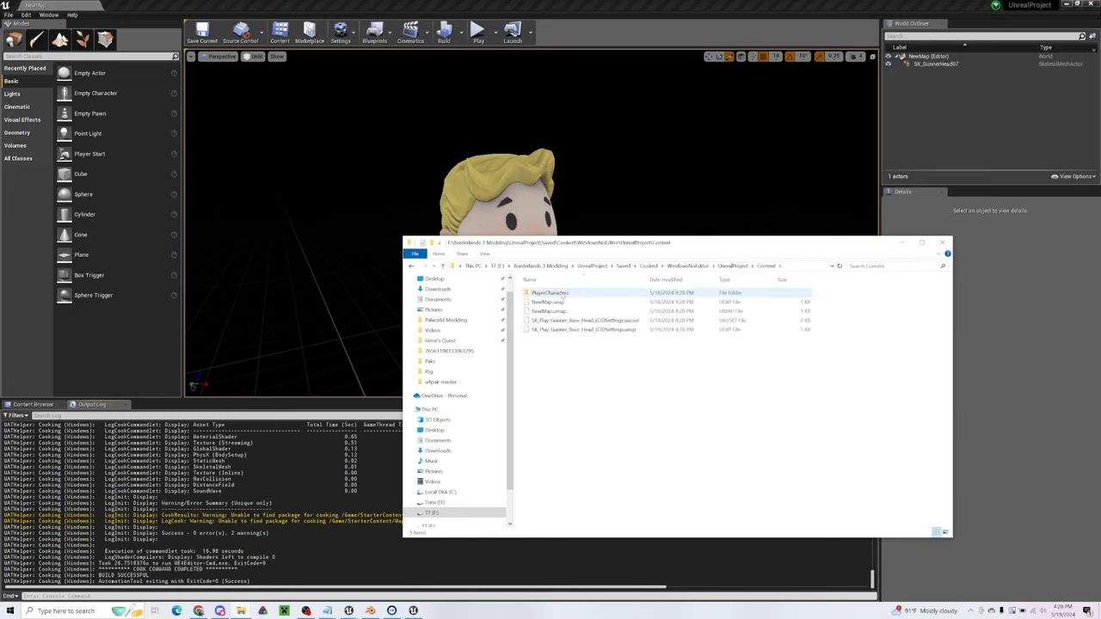
double_click(550, 293)
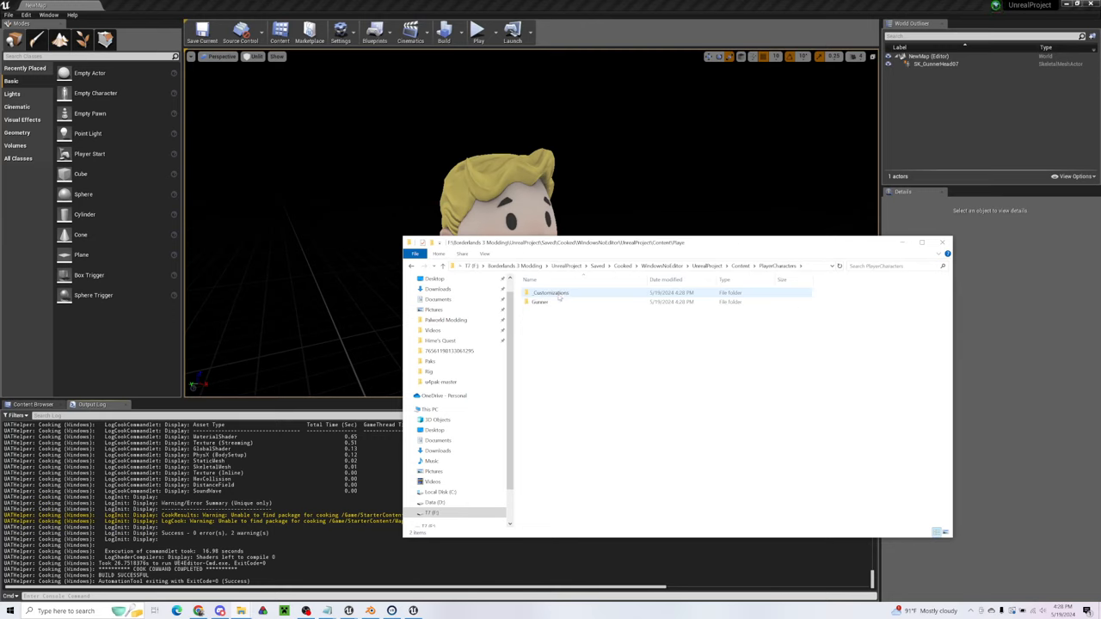
double_click(540, 302)
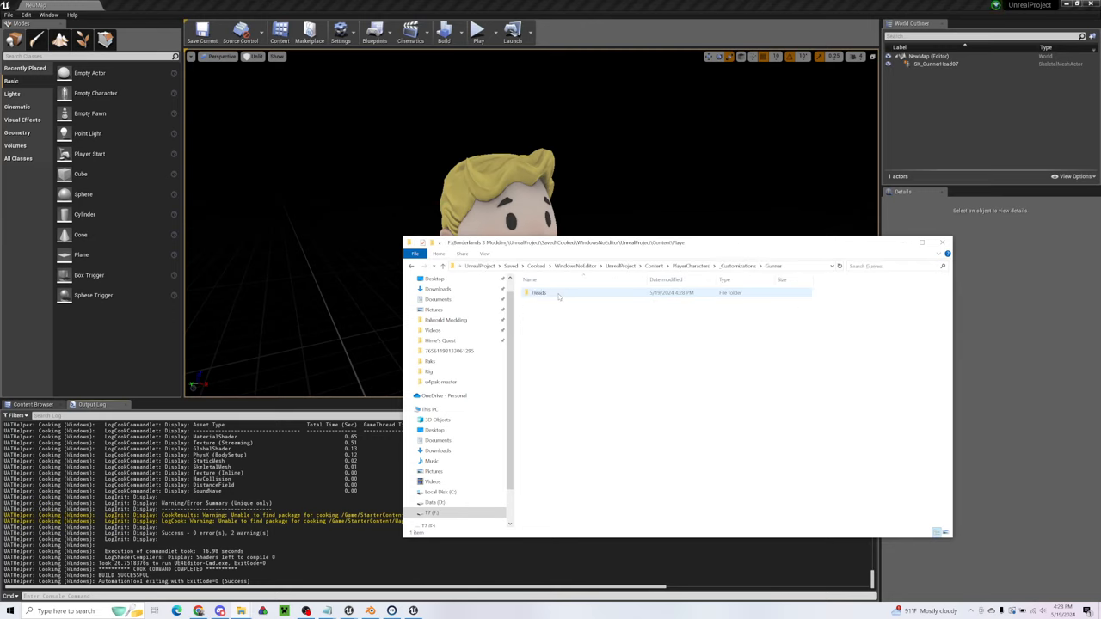
double_click(536, 292)
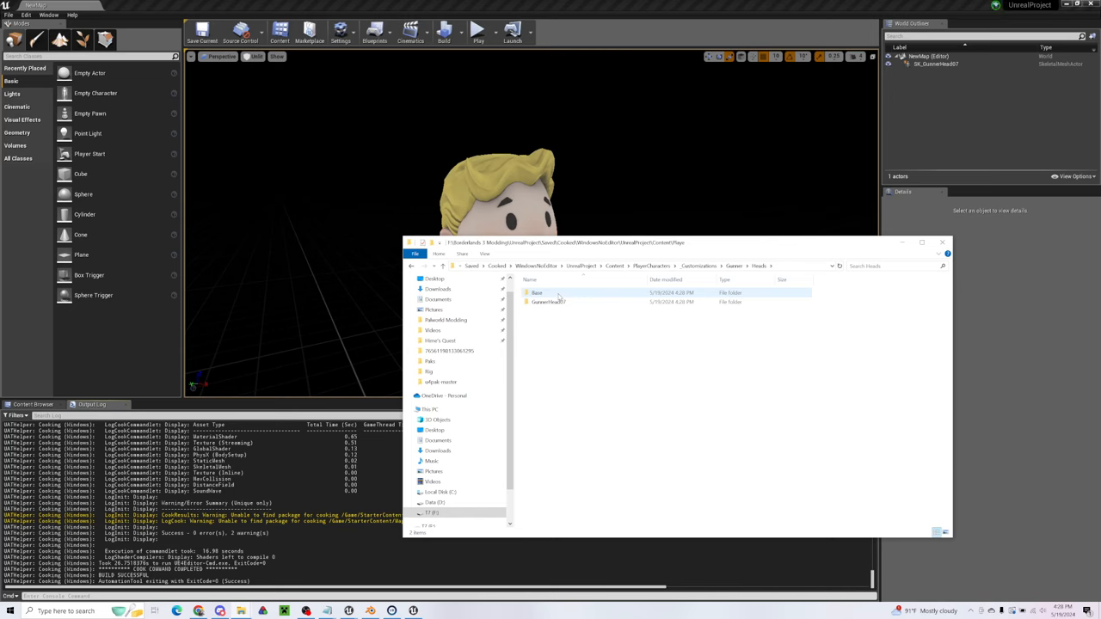
double_click(547, 303)
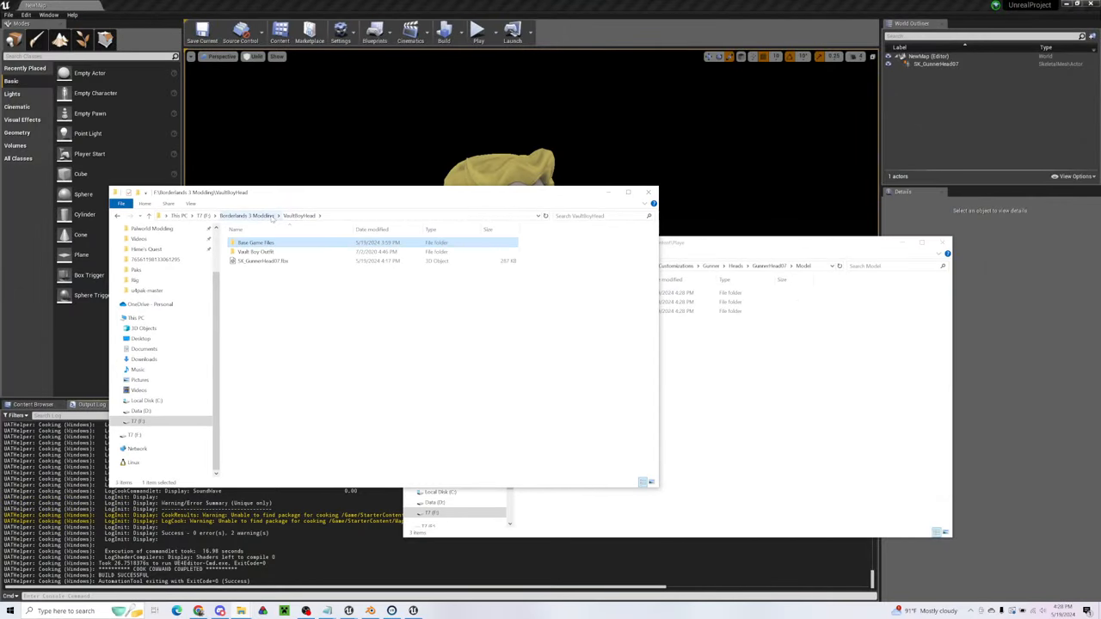
- From the Modding folder, browse into the pak tool's game Content > PlayerCharacters folder
click(247, 217)
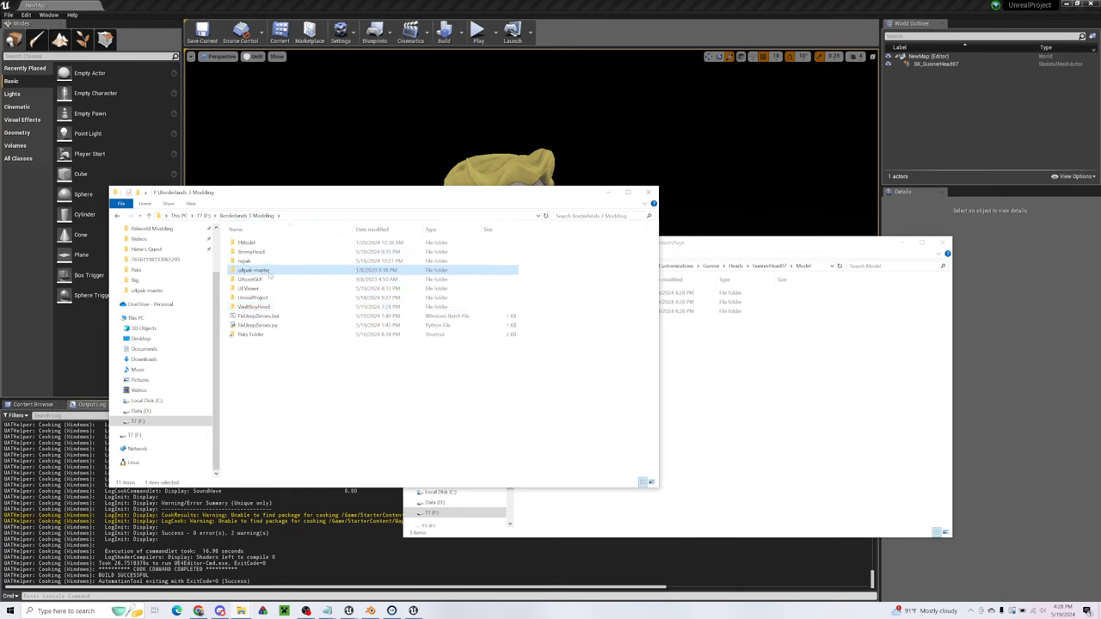
double_click(255, 270)
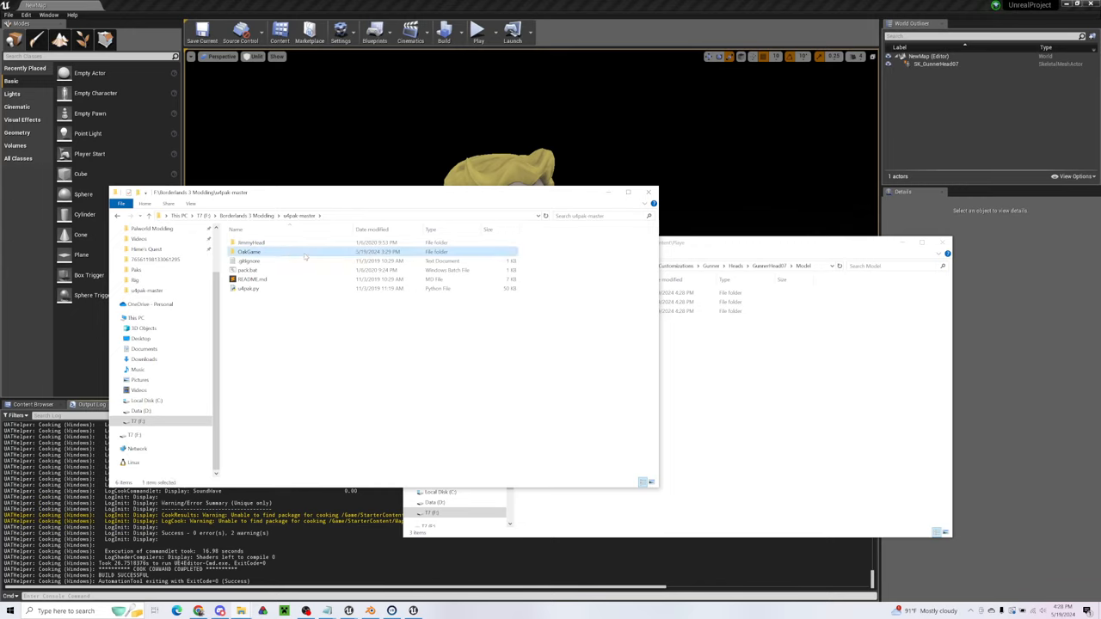
double_click(249, 251)
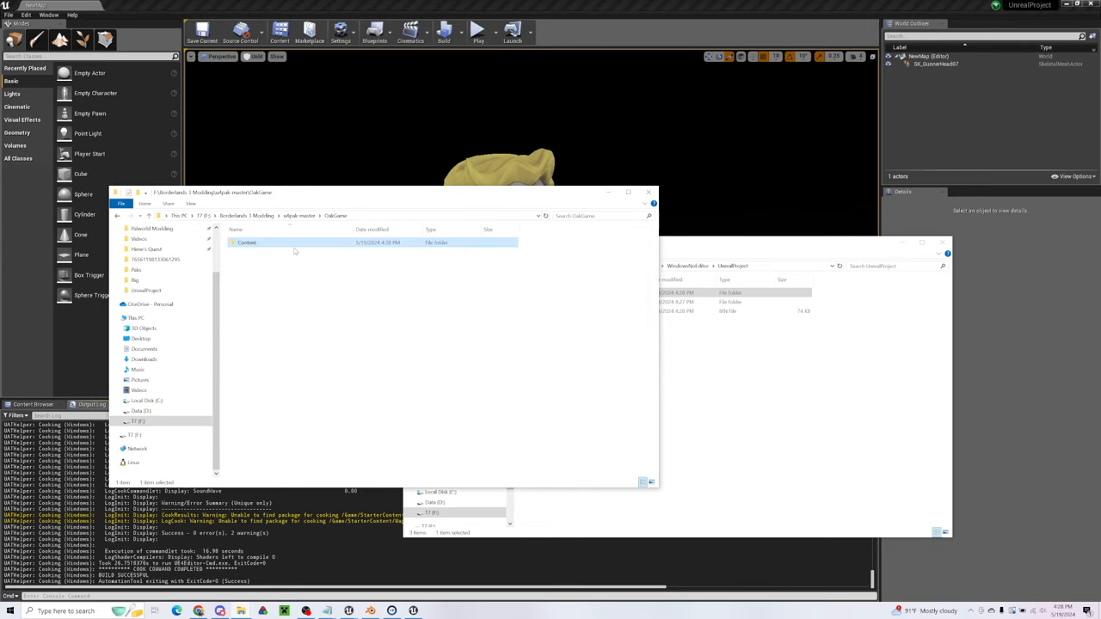
double_click(248, 242)
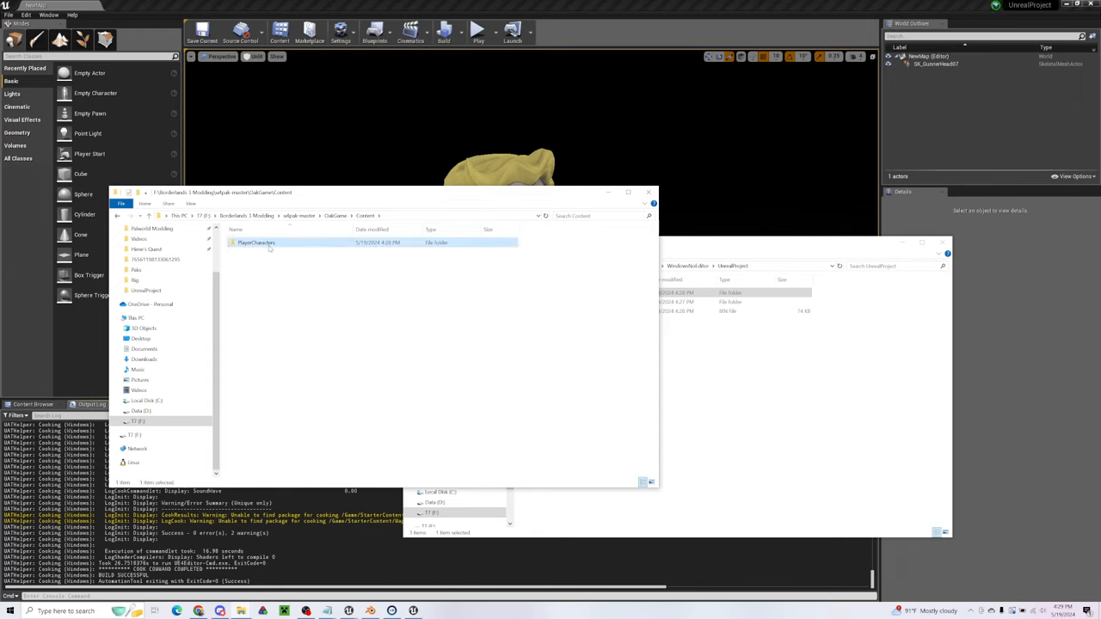
double_click(254, 243)
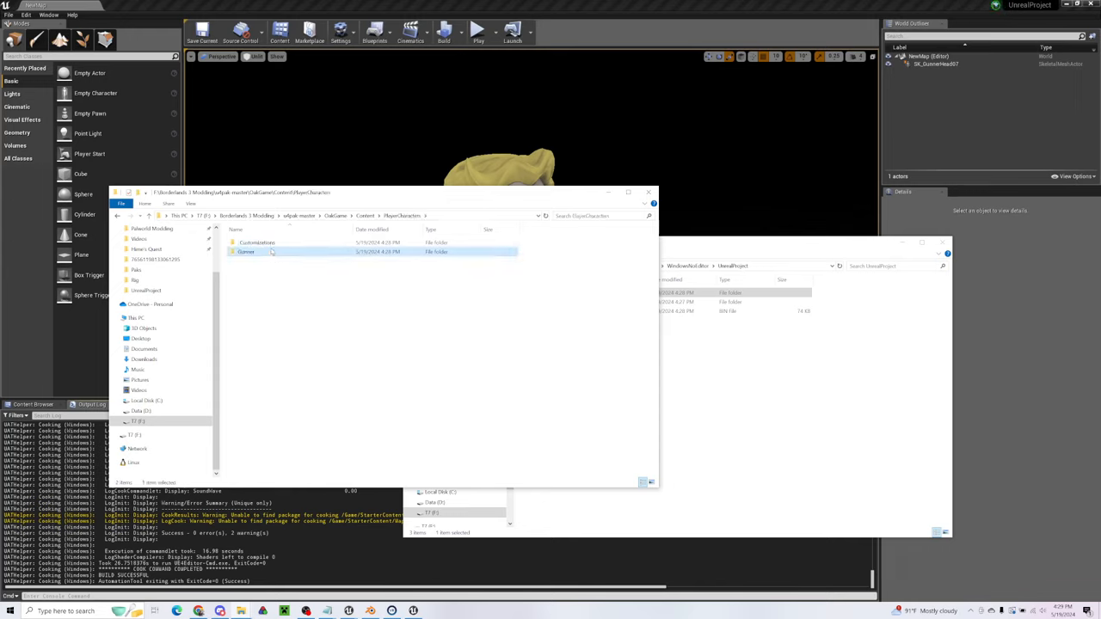
- Continue into Gunner > GunnerHead07 > Model > Rig to view the SK_GunnerHead07 files
double_click(245, 251)
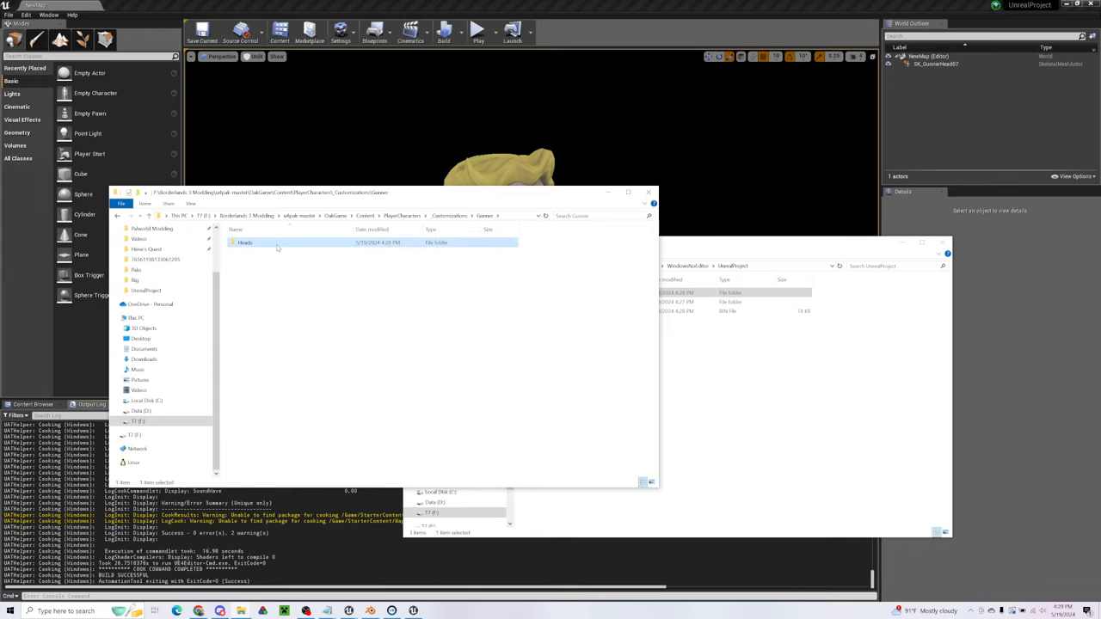
double_click(244, 241)
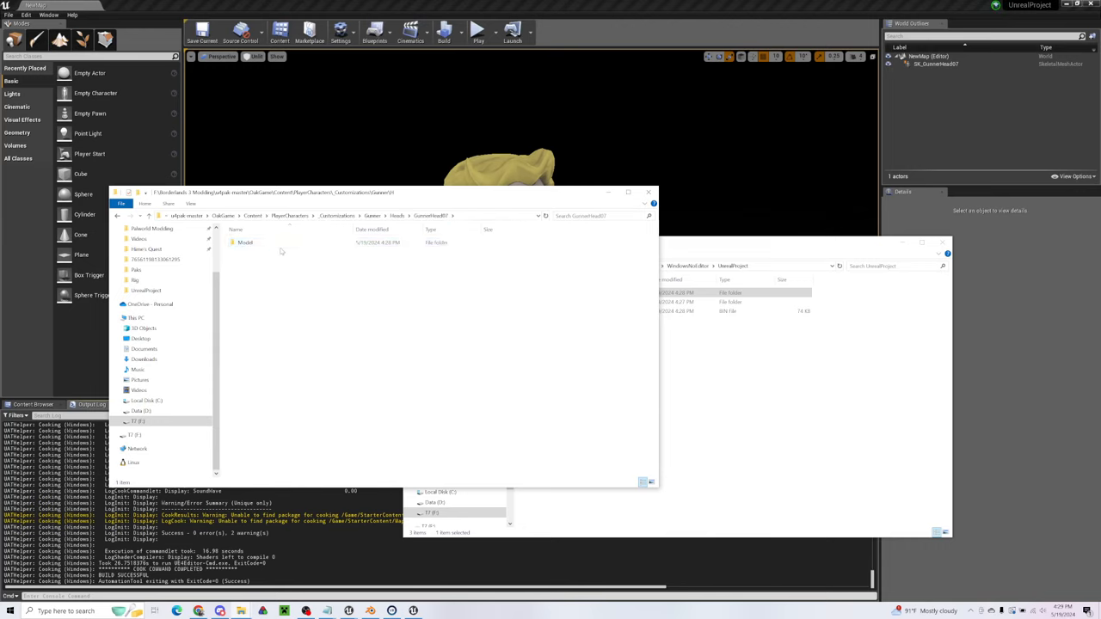
double_click(246, 243)
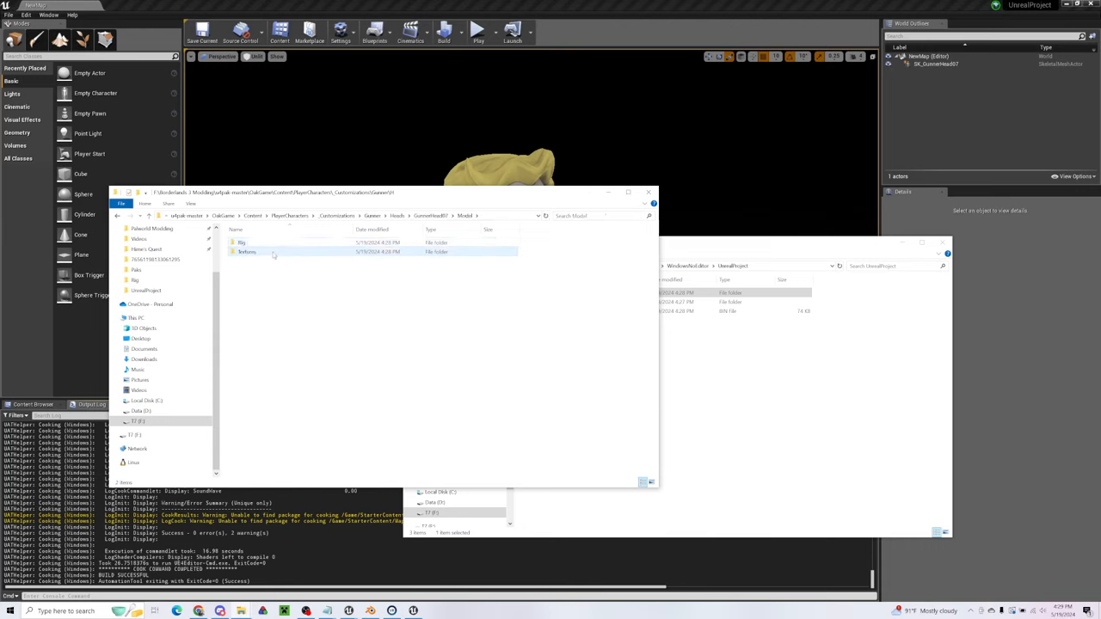
double_click(248, 251)
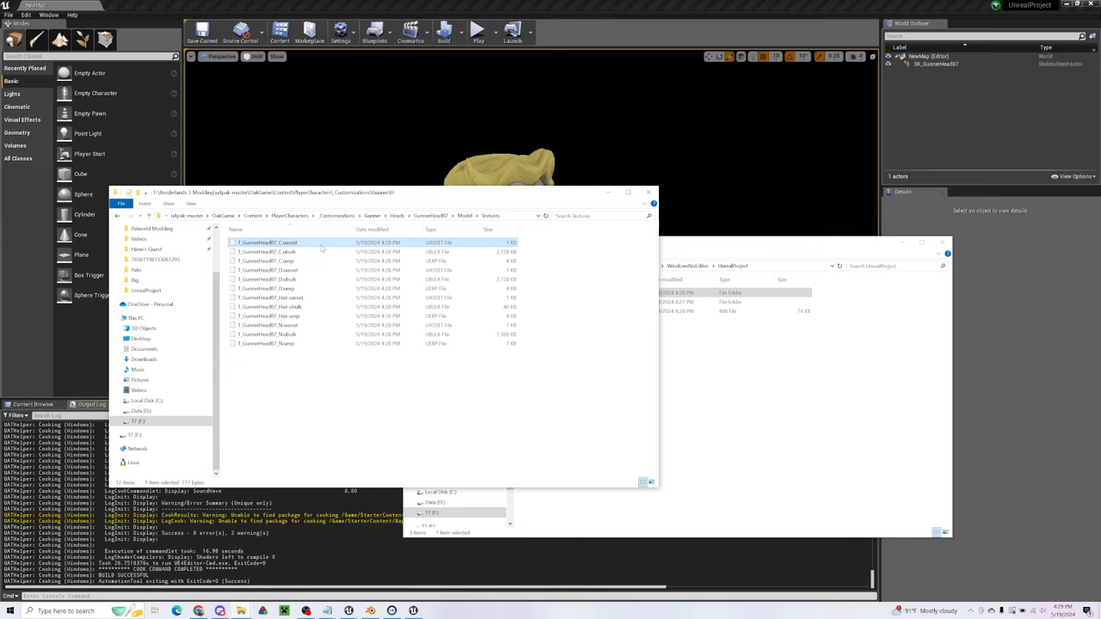
mouse_move(306, 184)
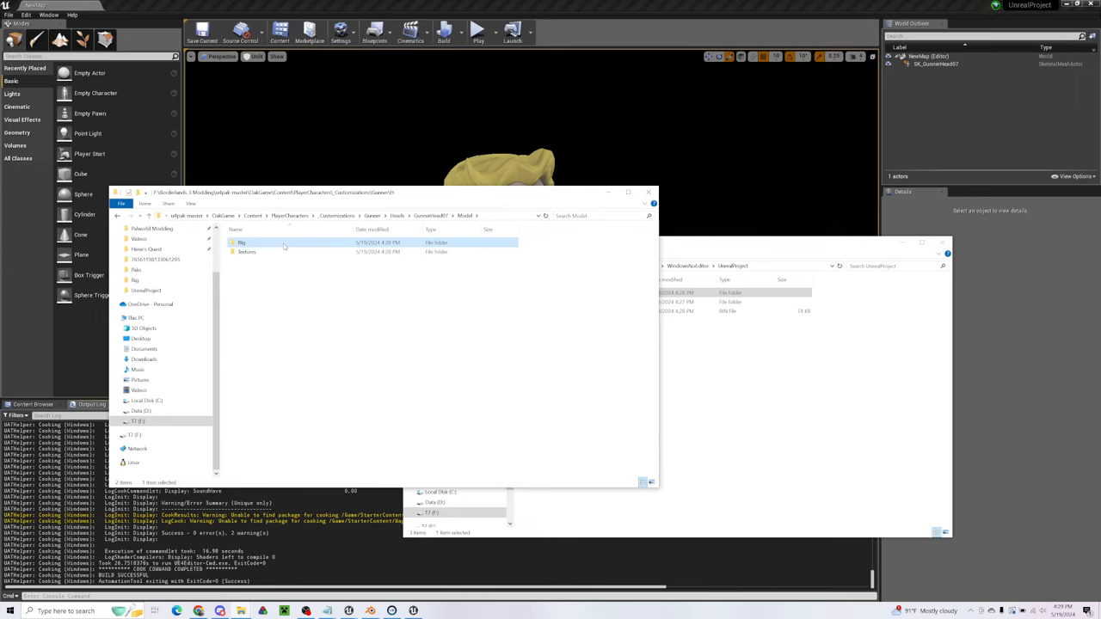
double_click(242, 242)
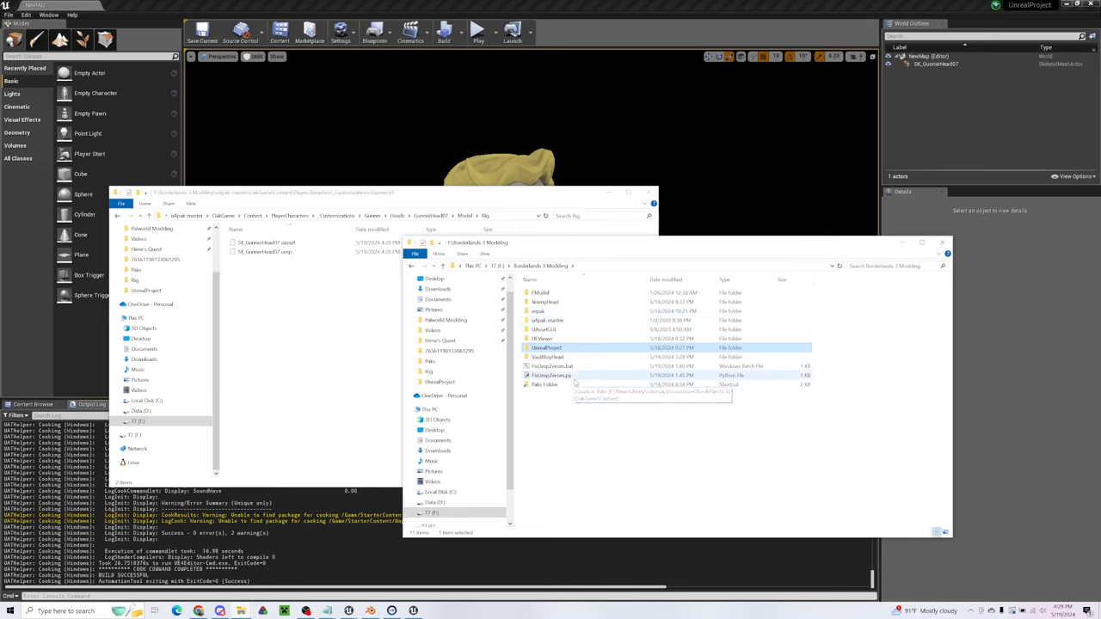
- Launch UAssetGUI.exe from its folder in the Modding tools directory, bringing up its Open dialog
click(550, 375)
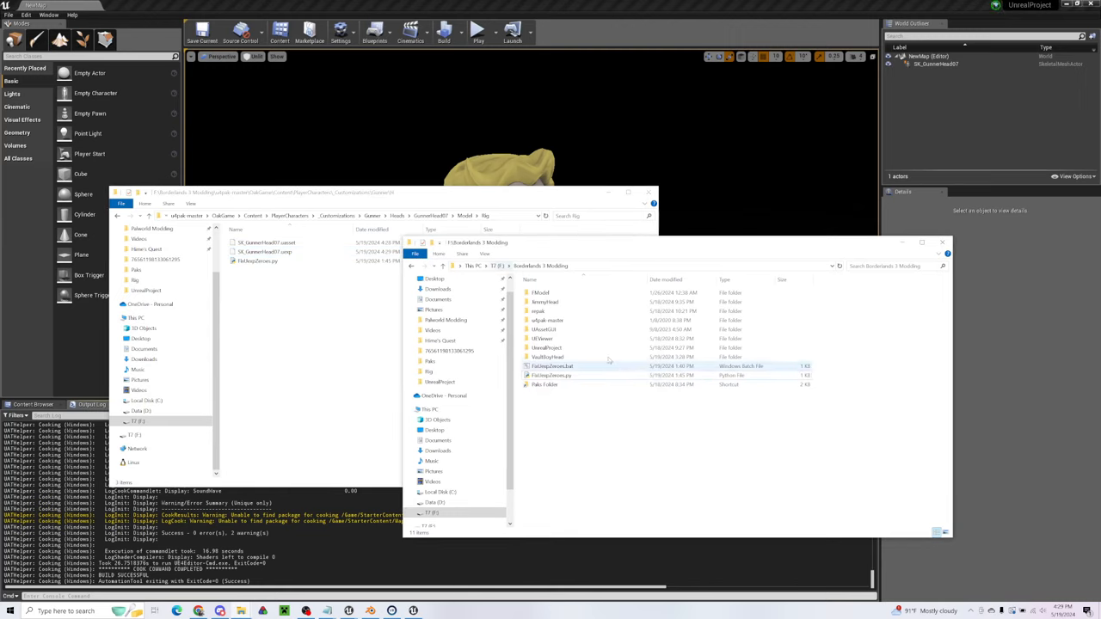
double_click(543, 330)
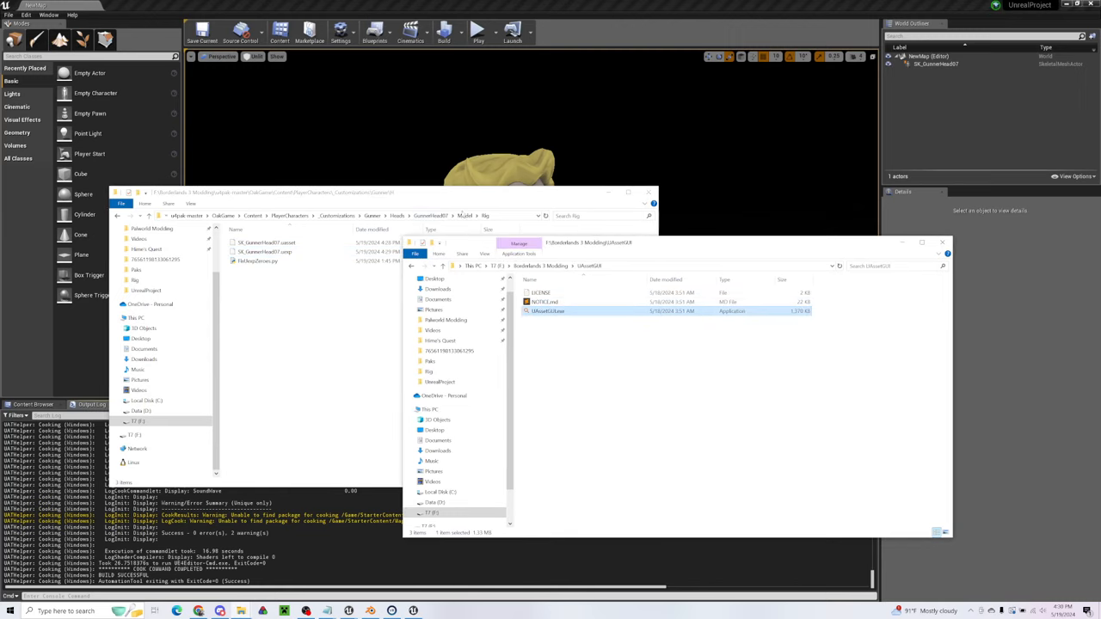
double_click(547, 310)
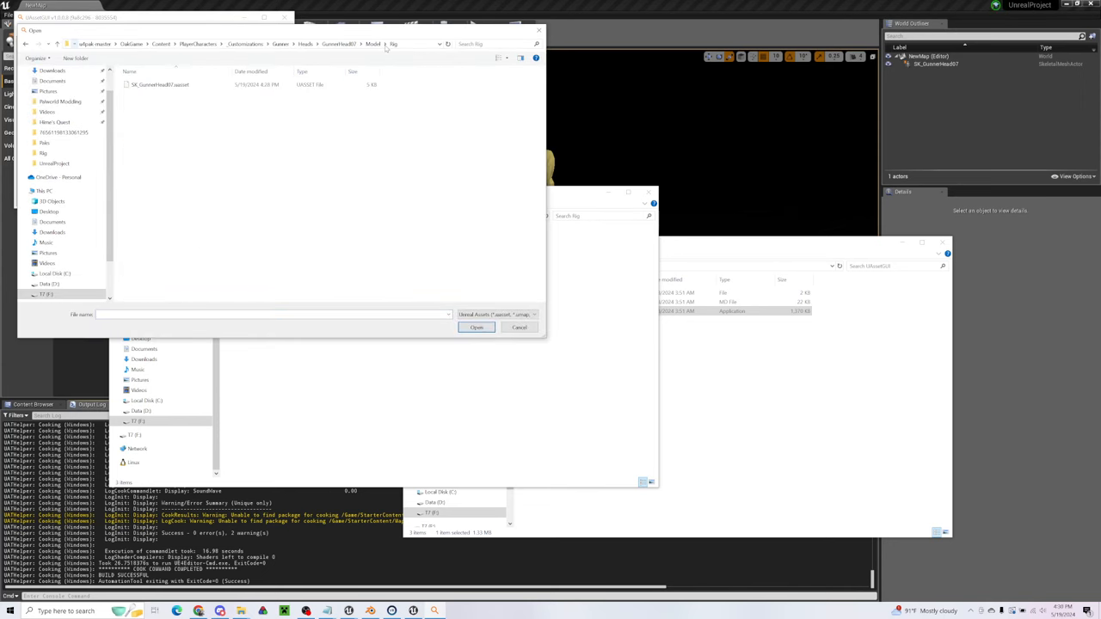
- Load SK_GunnerHead07.uasset into UAssetGUI and dismiss its warning message
click(477, 326)
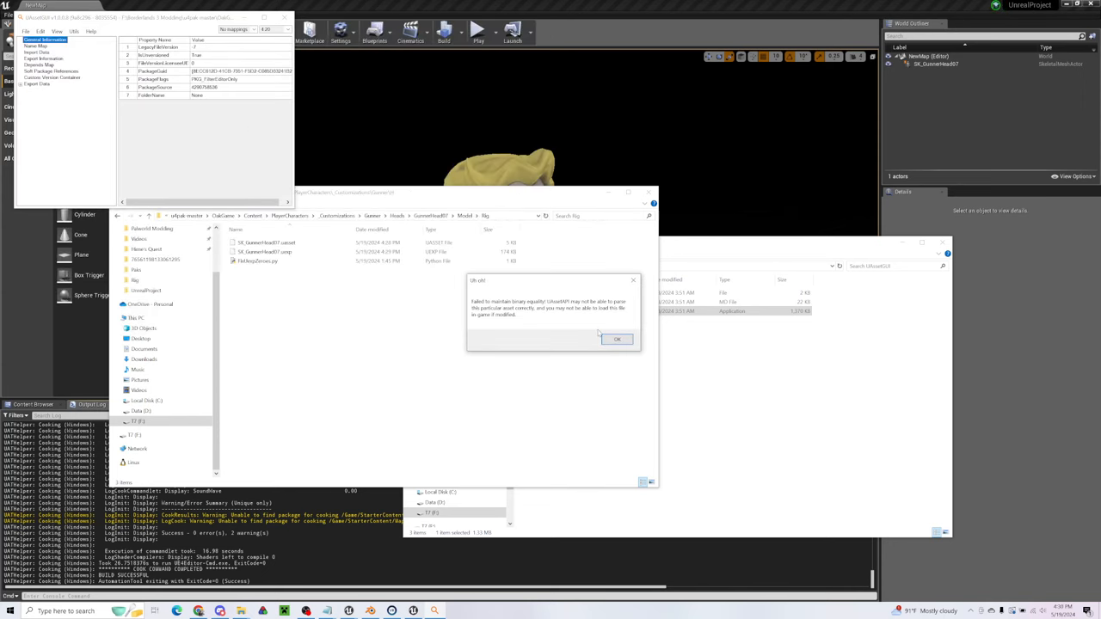
mouse_move(547, 358)
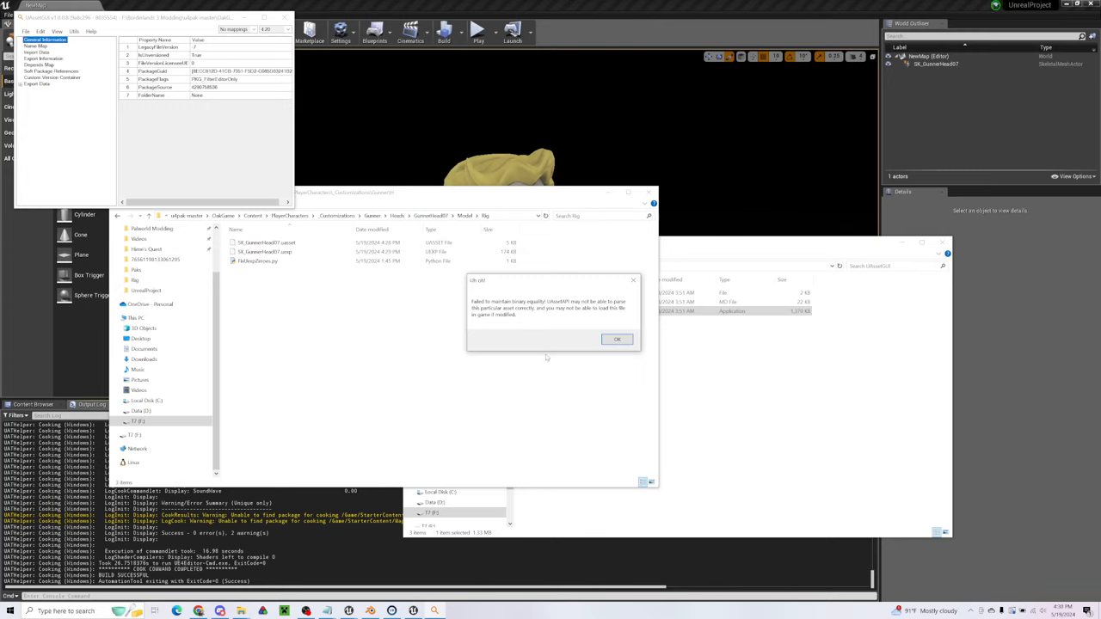
mouse_move(544, 354)
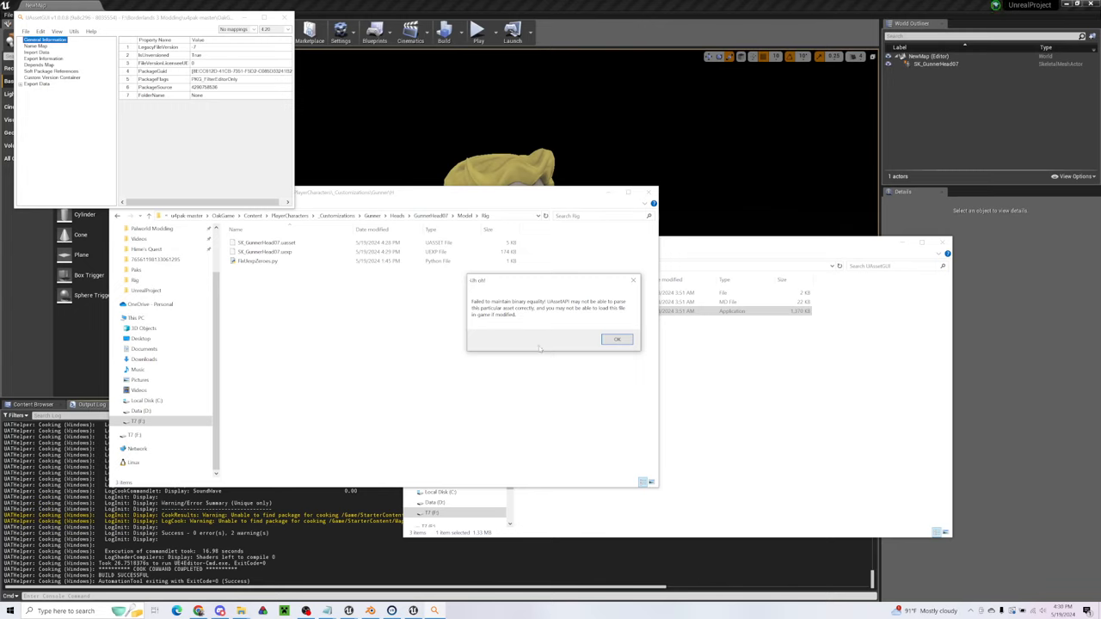
click(258, 262)
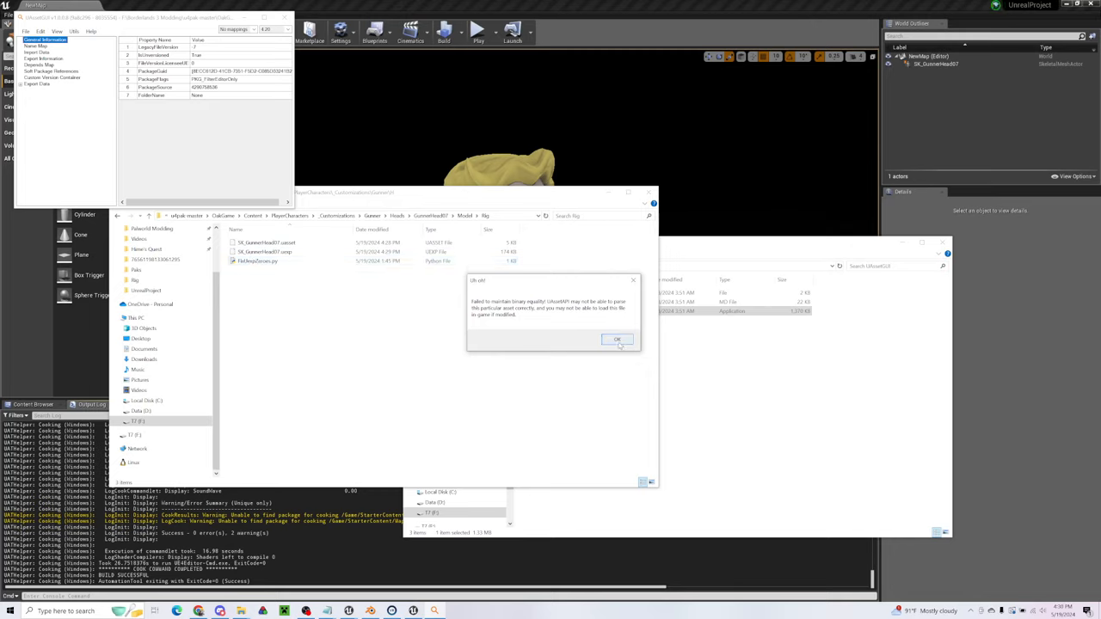
click(617, 338)
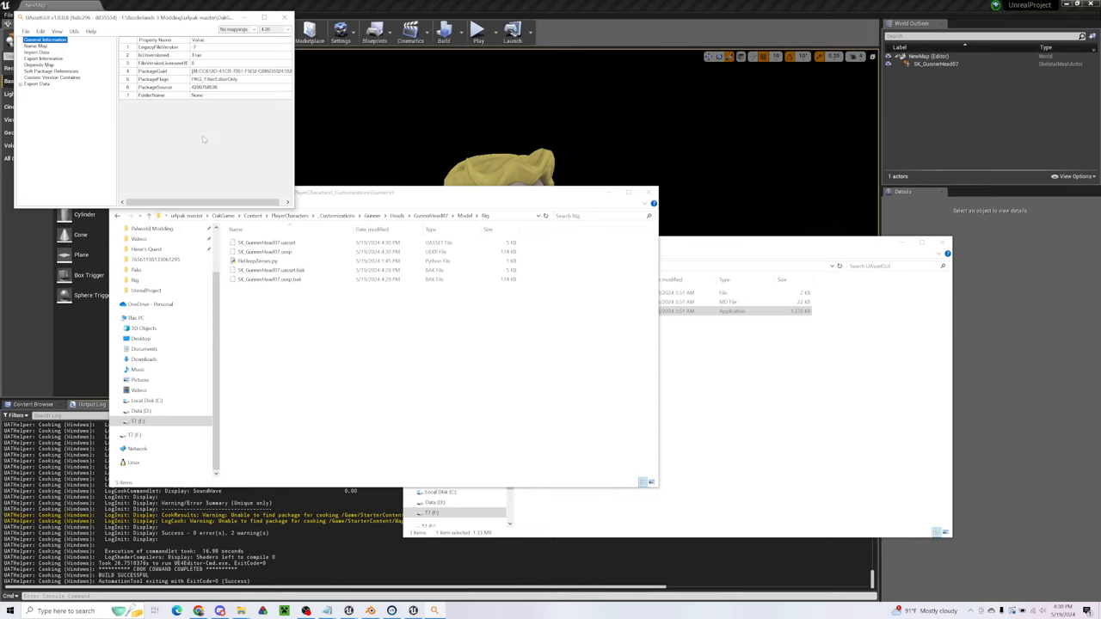
- Relaunch UAssetGUI on the written head file and inspect its Name Map entries
click(272, 271)
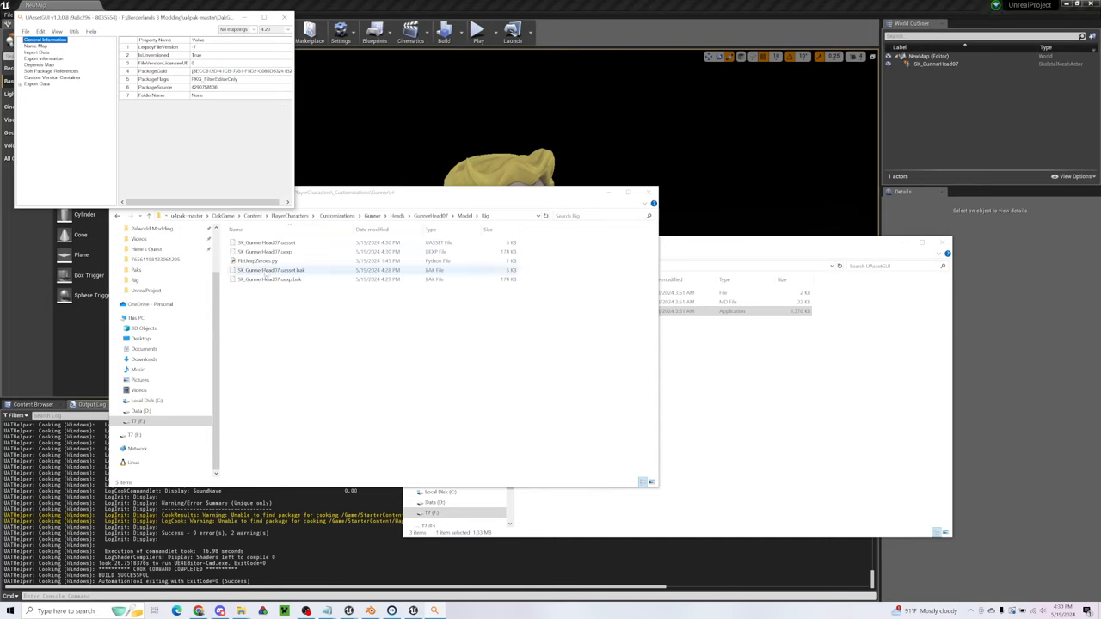
click(269, 279)
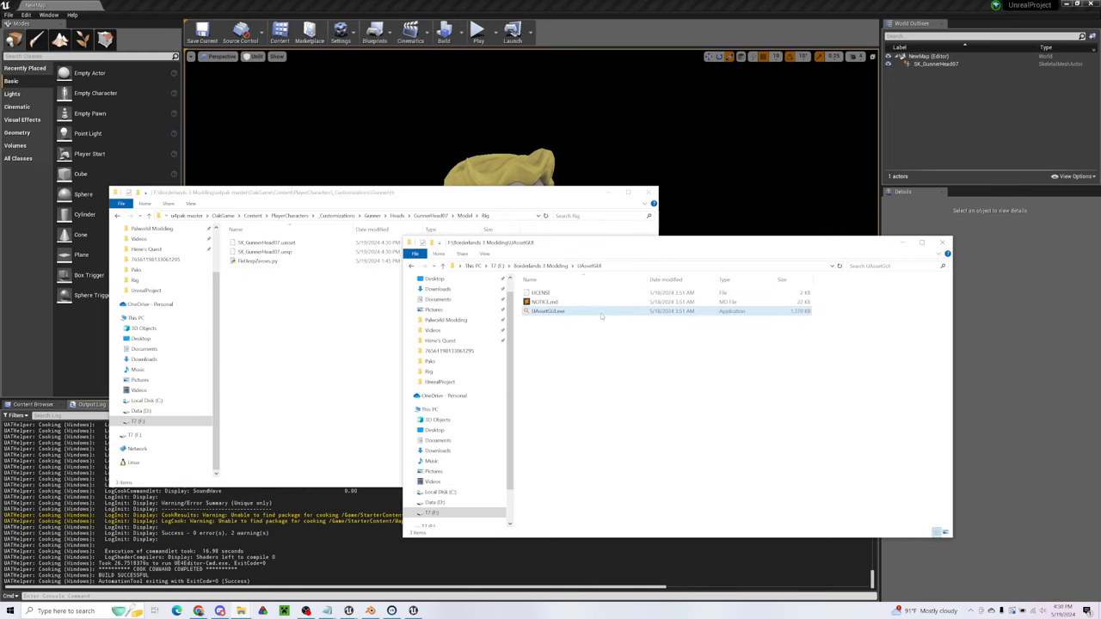
click(549, 310)
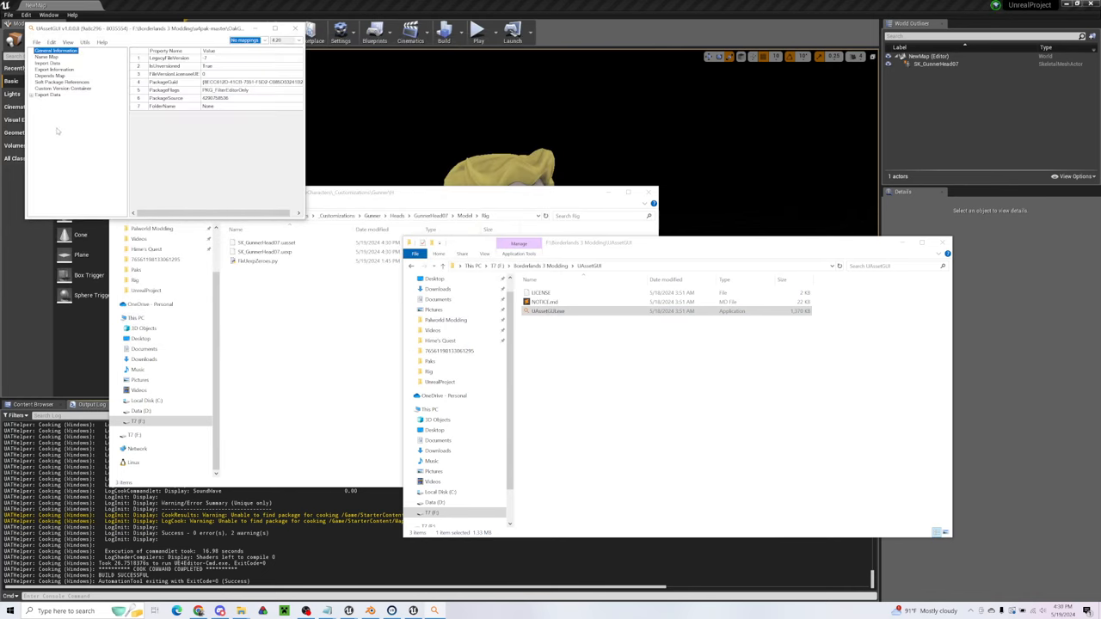
click(48, 95)
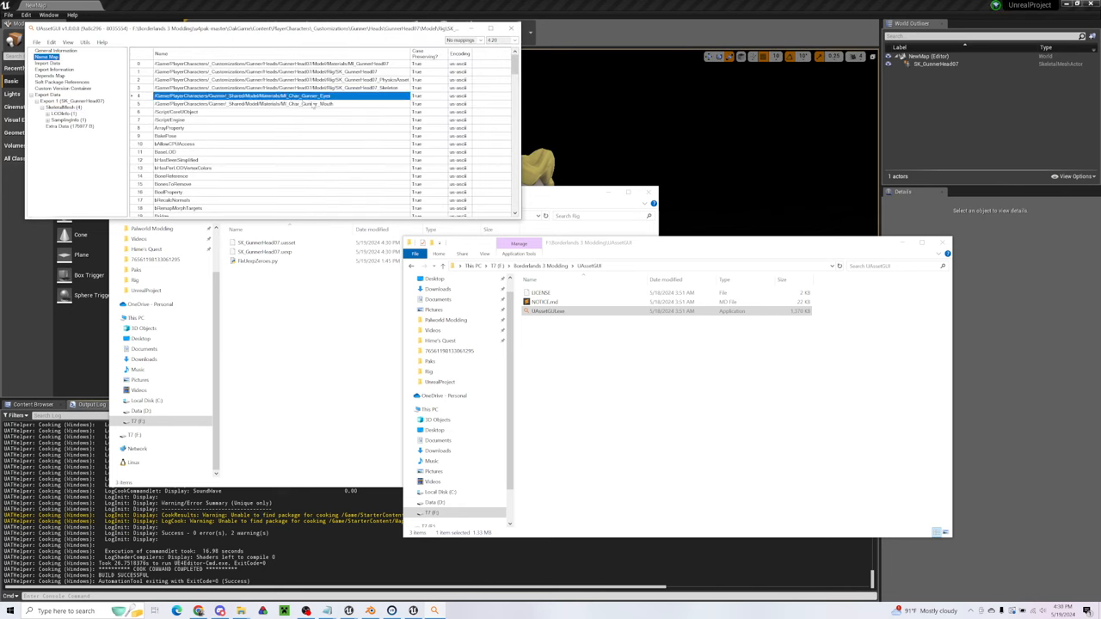
click(275, 73)
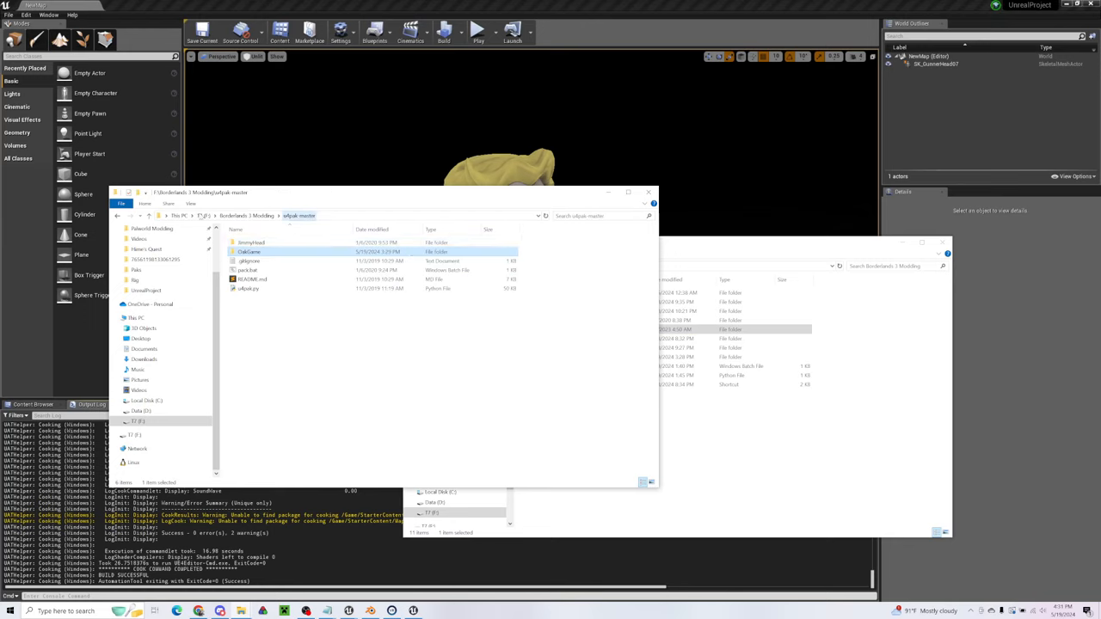
- Browse to Borderlands 3's OakGame\Content\Paks pakchunk folder beside the new .pak file
click(248, 270)
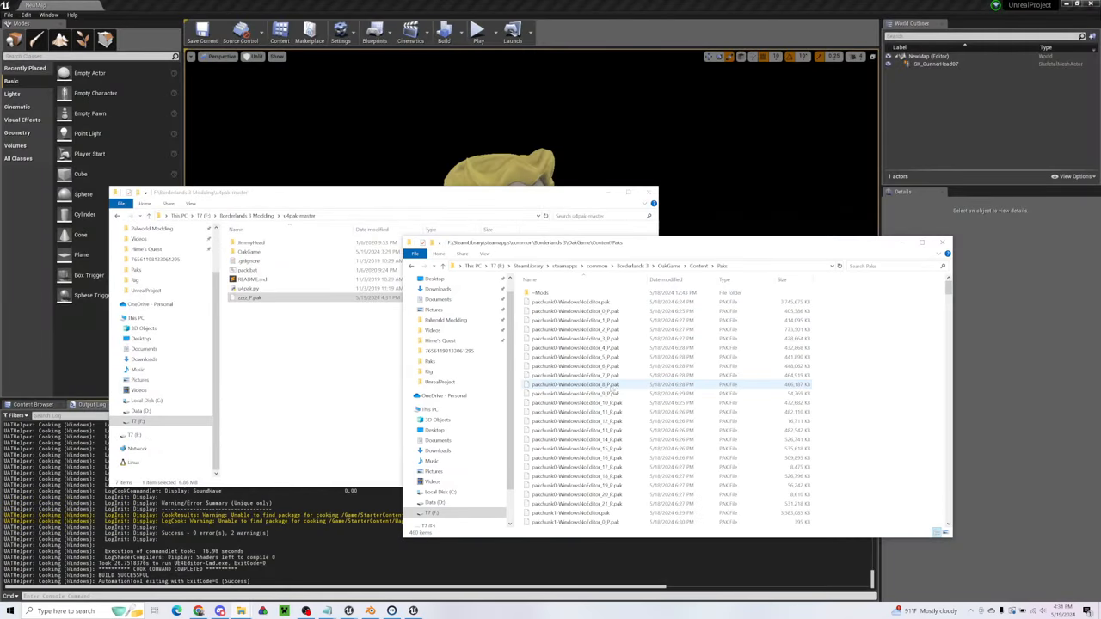
scroll(down, 3)
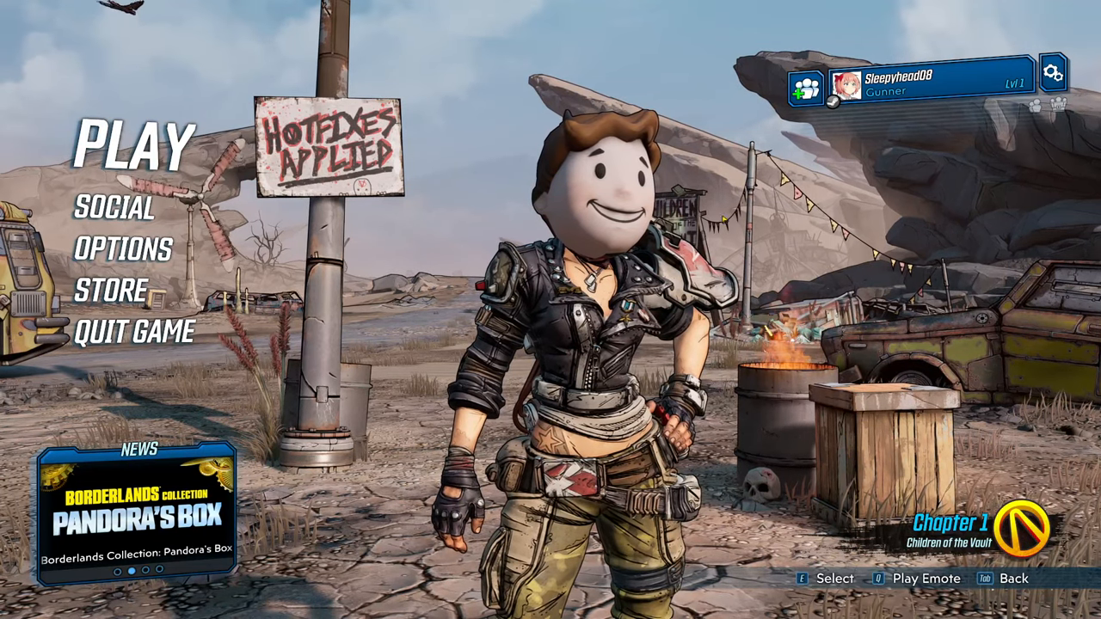
- Continue the saved game from Play, check the Vault Boy head up close and leave photo mode
click(129, 146)
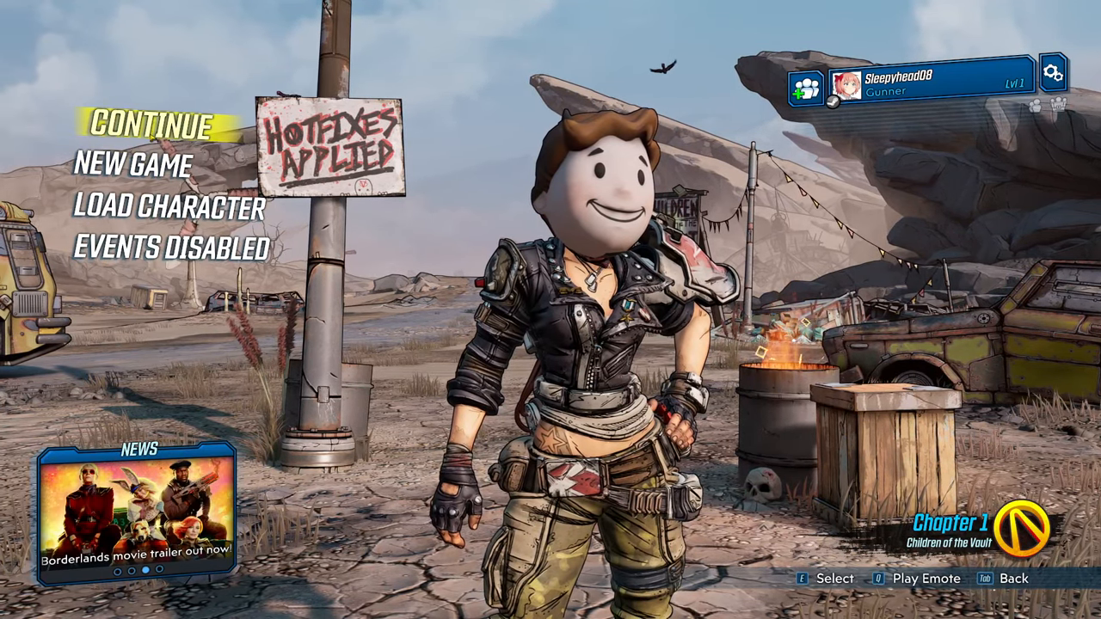
click(148, 124)
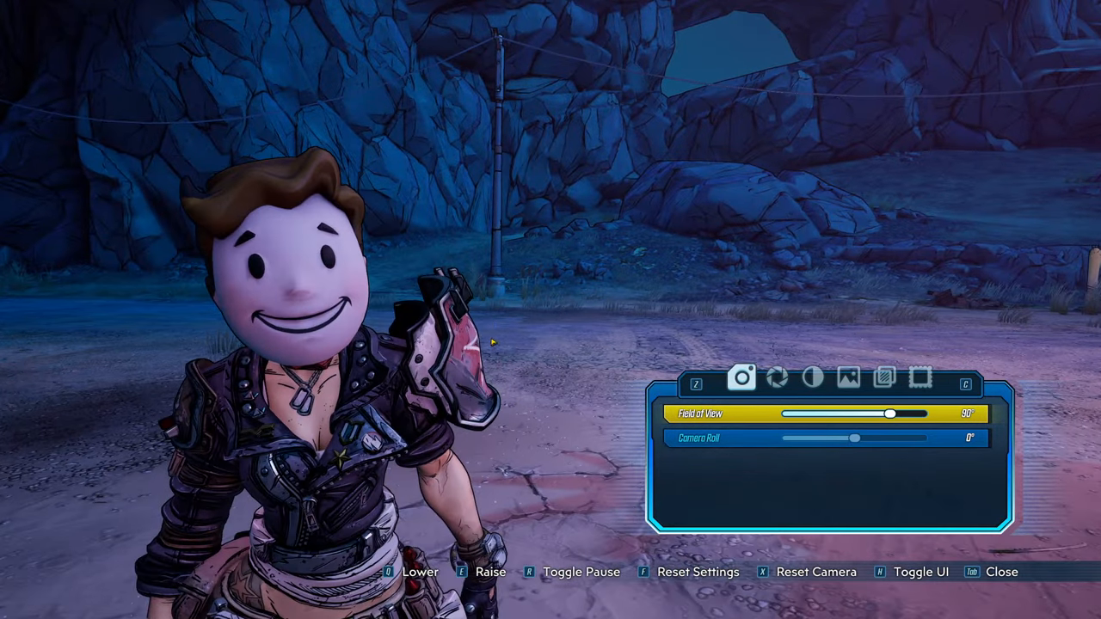
key(Tab)
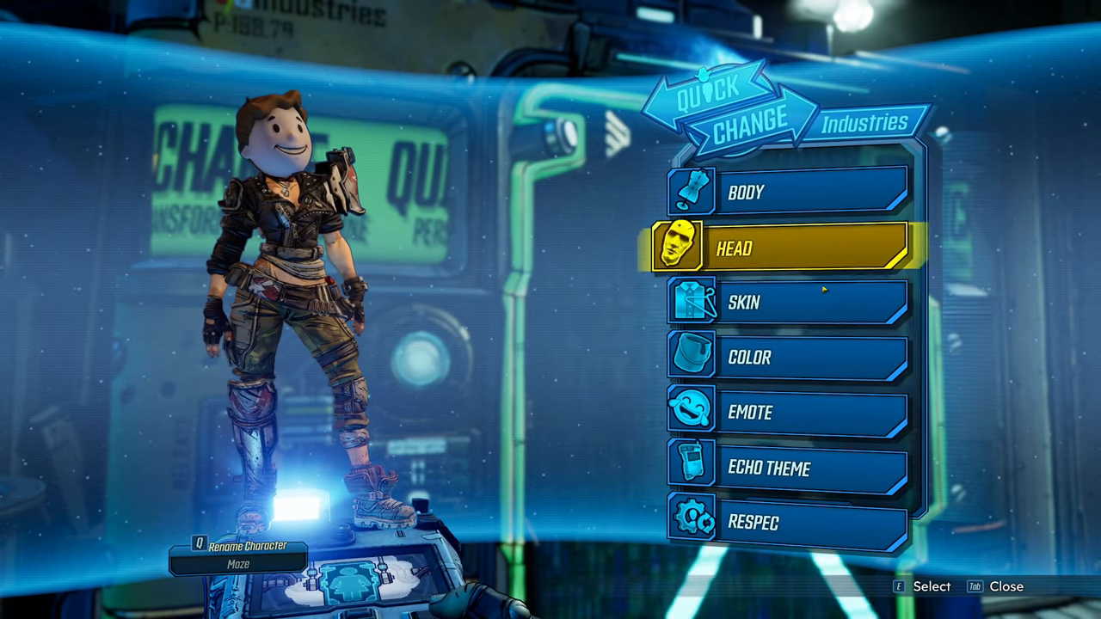
- Browse the Quick Change Color and Skin lists for the Gunner, then back out to resume play
click(783, 356)
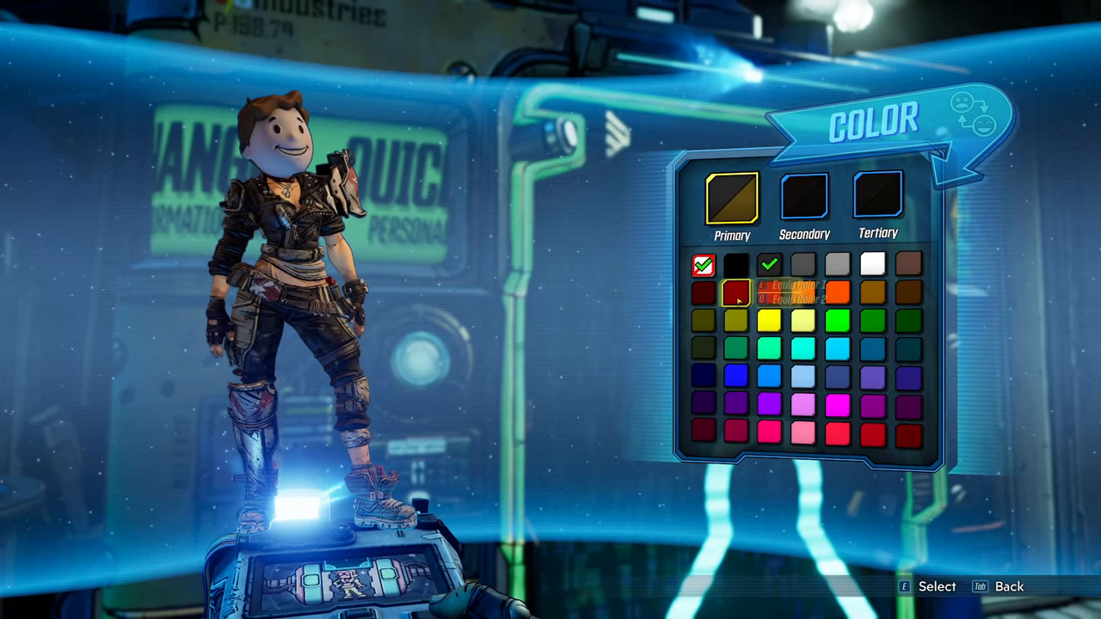
key(Tab)
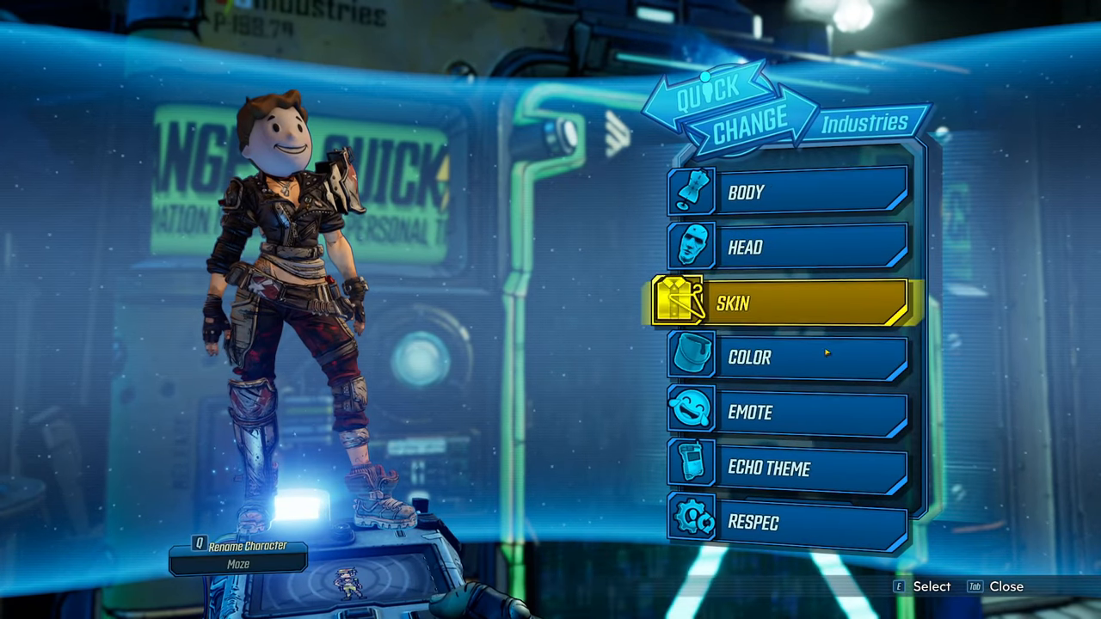
click(777, 303)
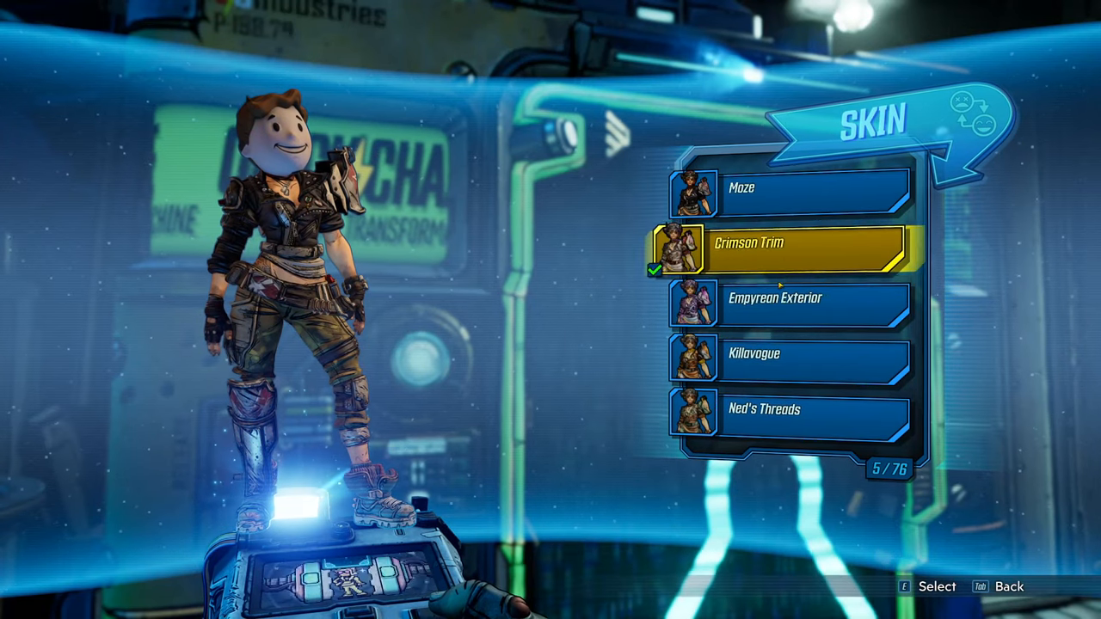
key(down)
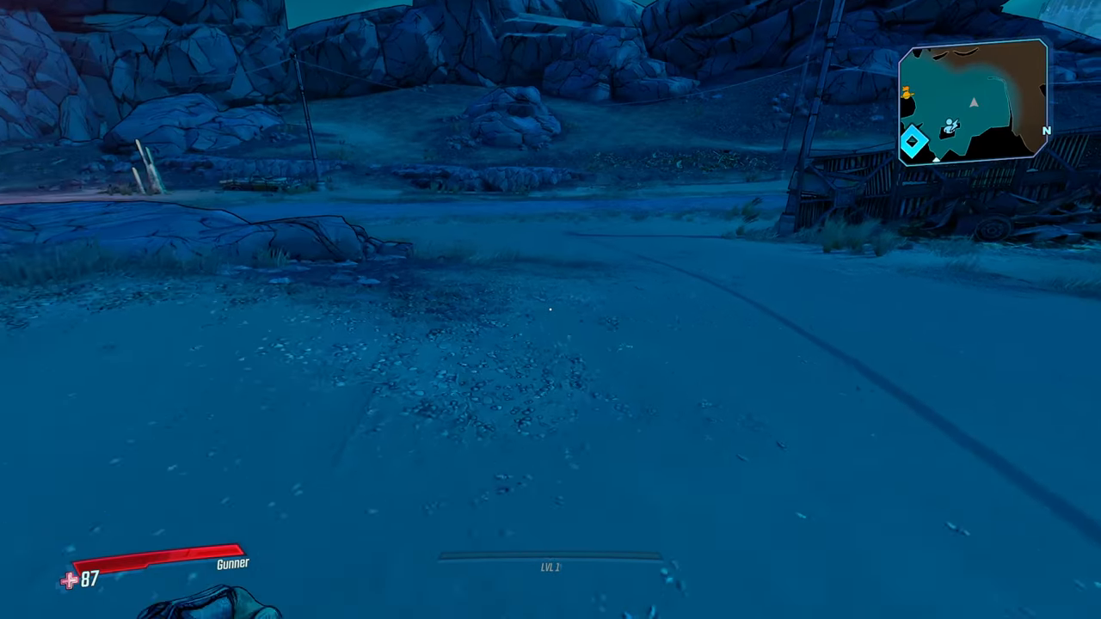
mouse_move(551, 310)
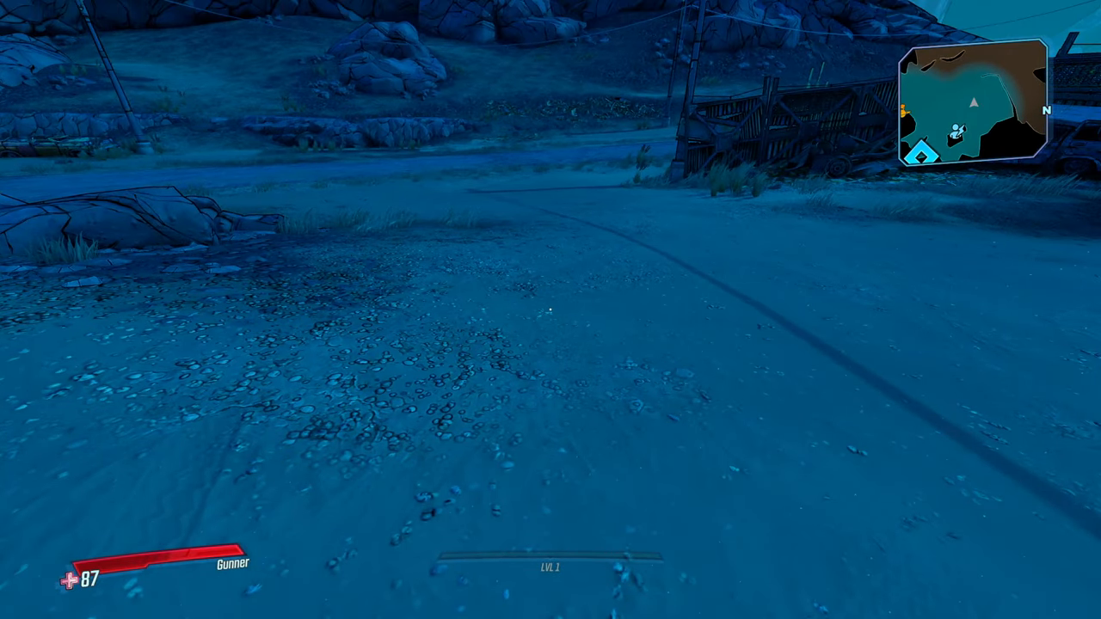